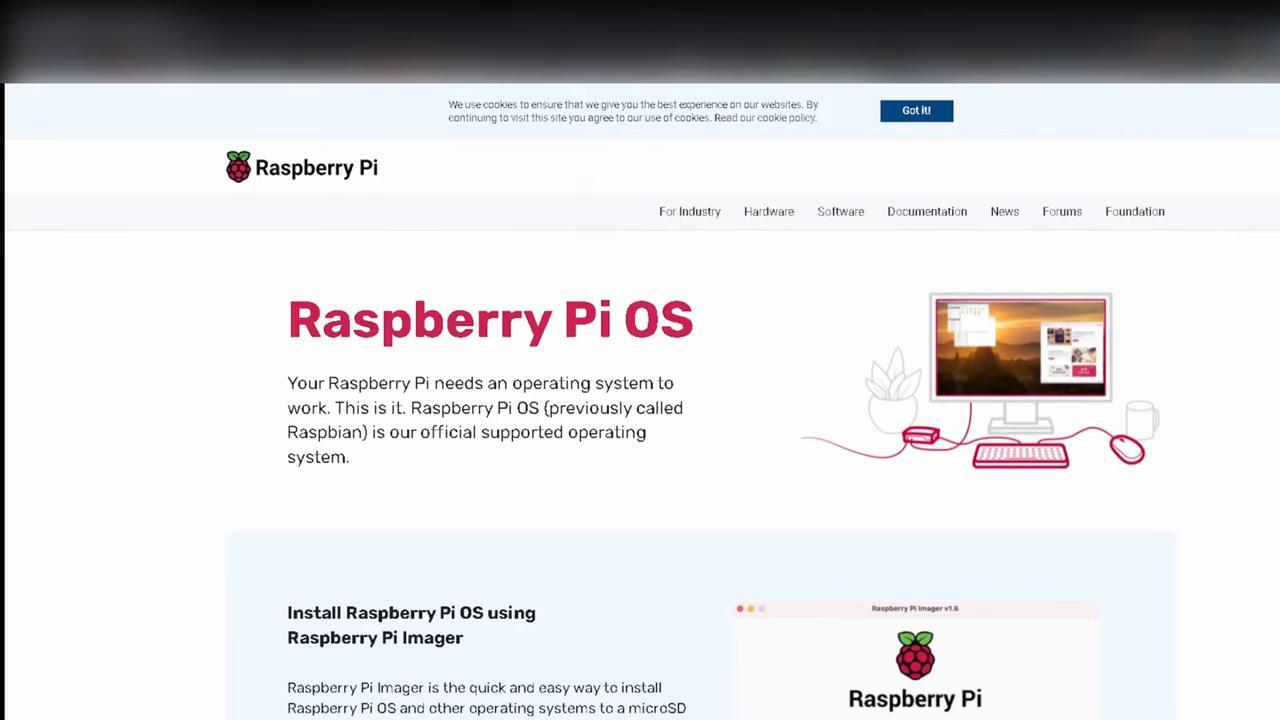
Download the Raspberry Pi Imager installer for Windows and run it
{"action": "scroll", "scroll_direction": "down", "scroll_amount": 3}
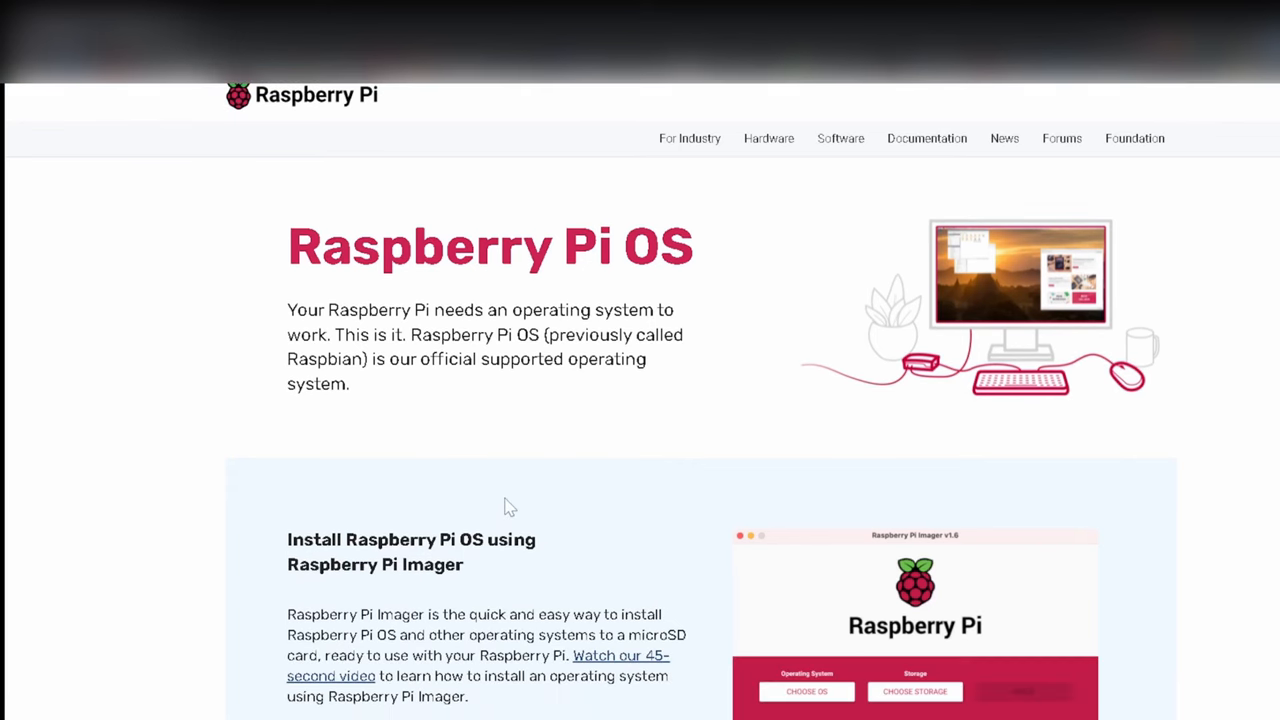
{"action": "scroll", "scroll_direction": "down", "scroll_amount": 3}
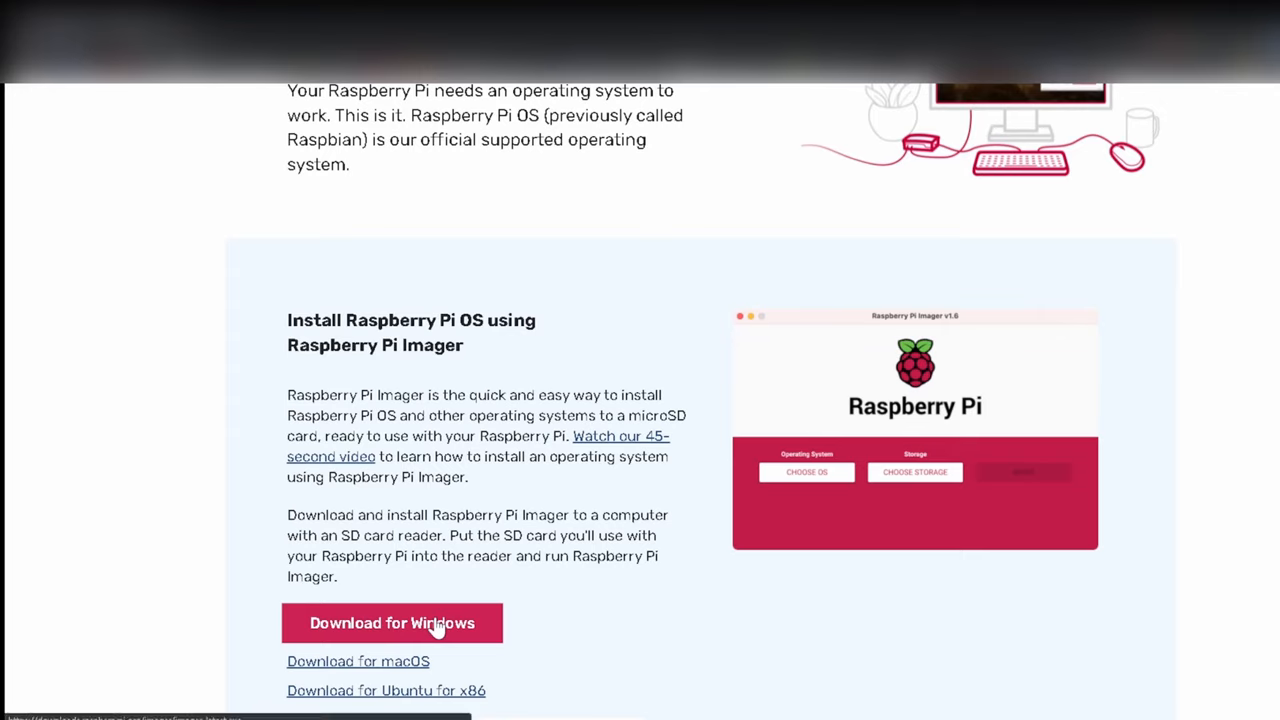
{"action": "left_click", "coordinate": [392, 623]}
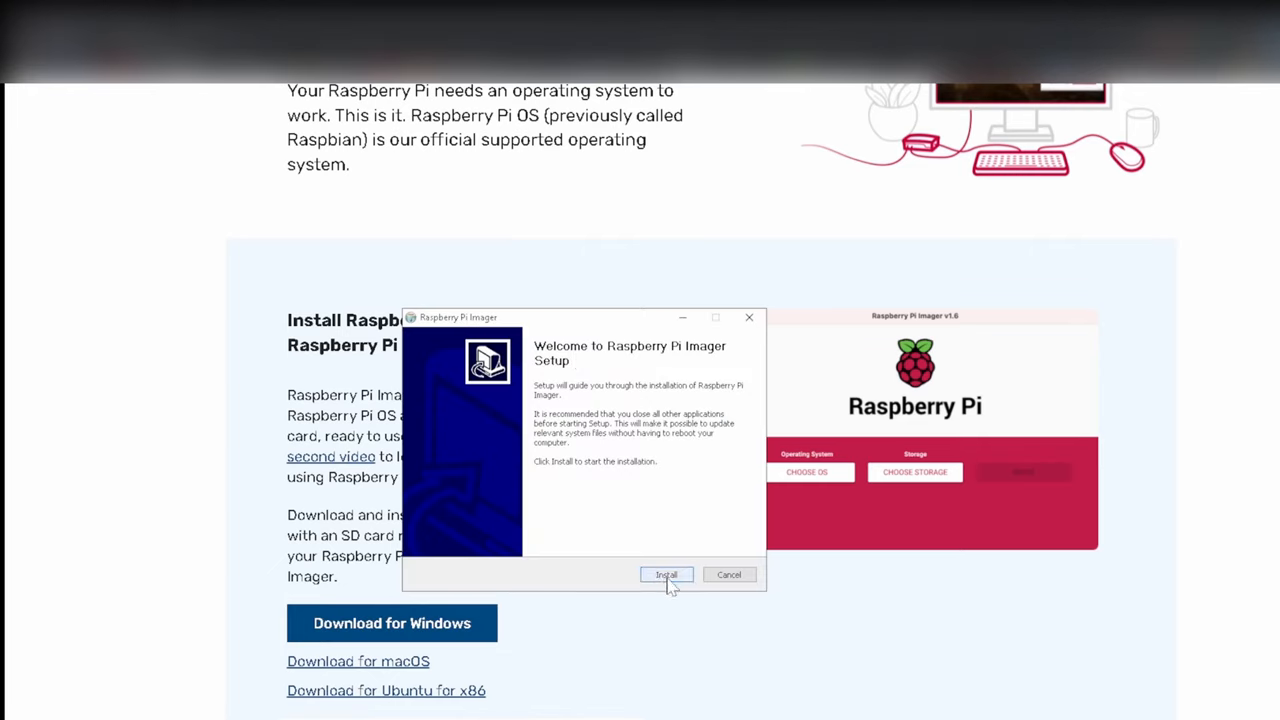
Install Raspberry Pi Imager and finish setup with 'Run Raspberry Pi Imager' checked
{"action": "left_click", "coordinate": [665, 574]}
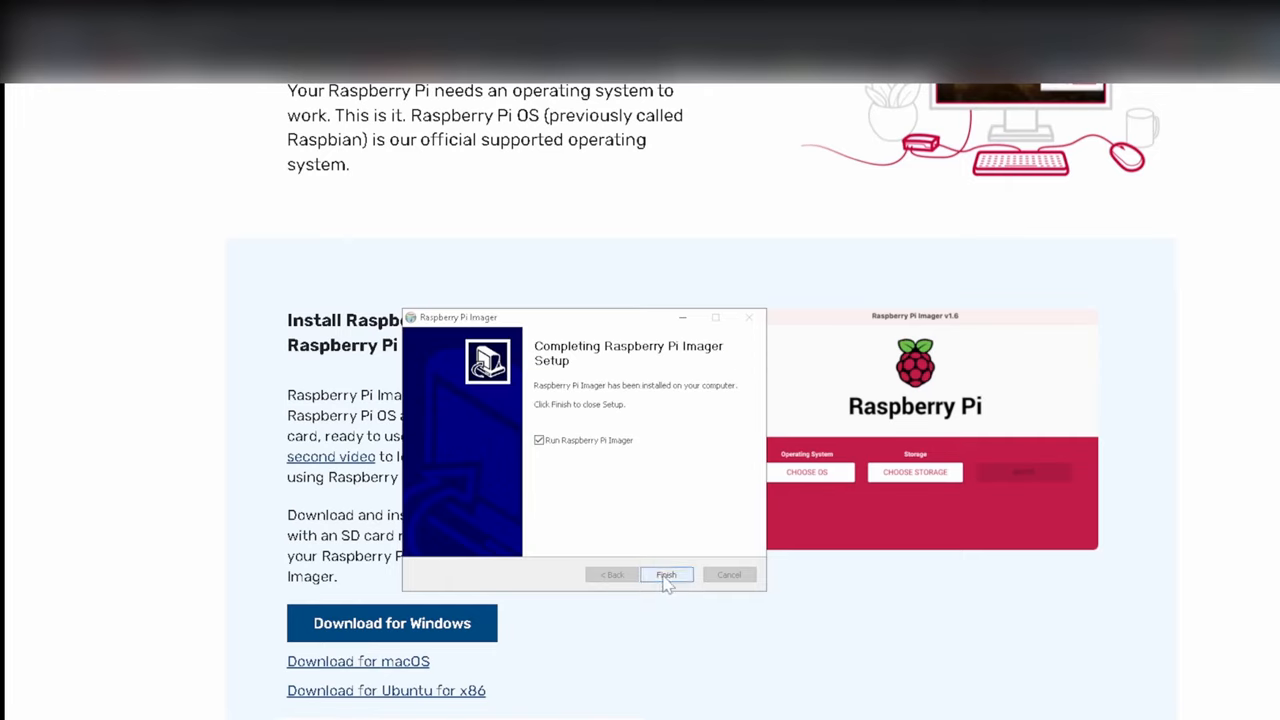
{"action": "left_click", "coordinate": [666, 574]}
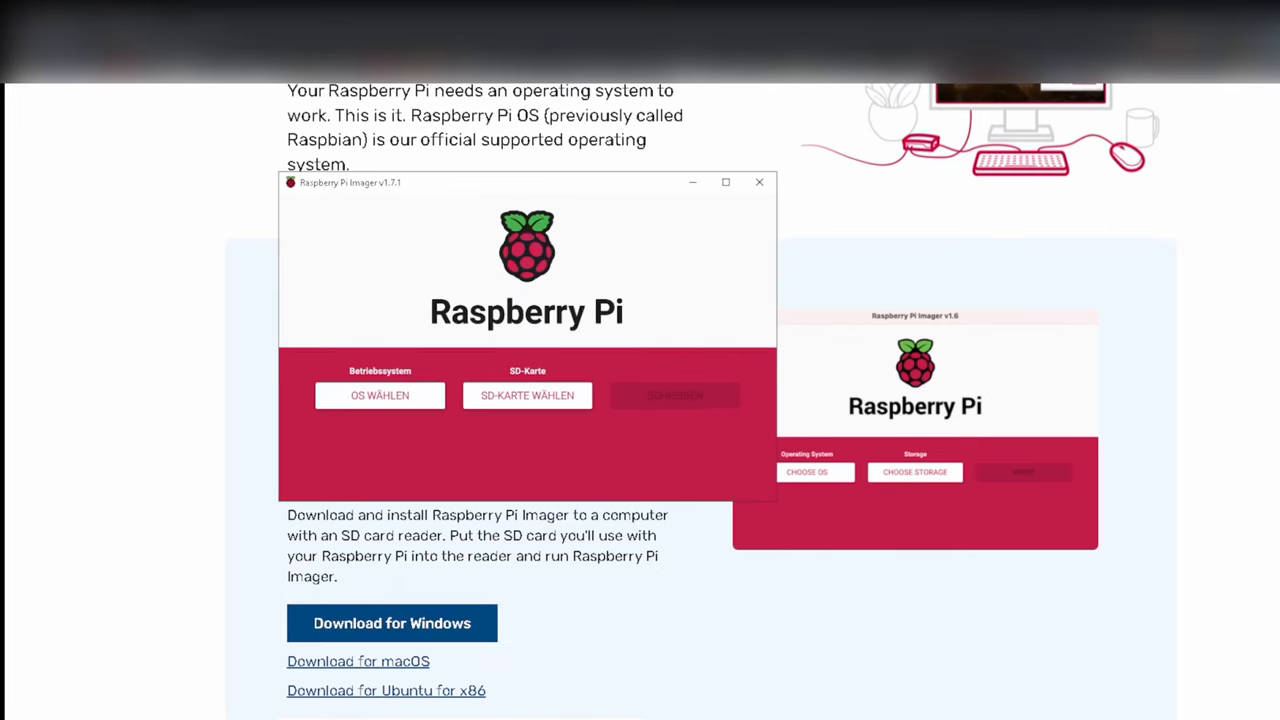
{"action": "mouse_move", "coordinate": [475, 428]}
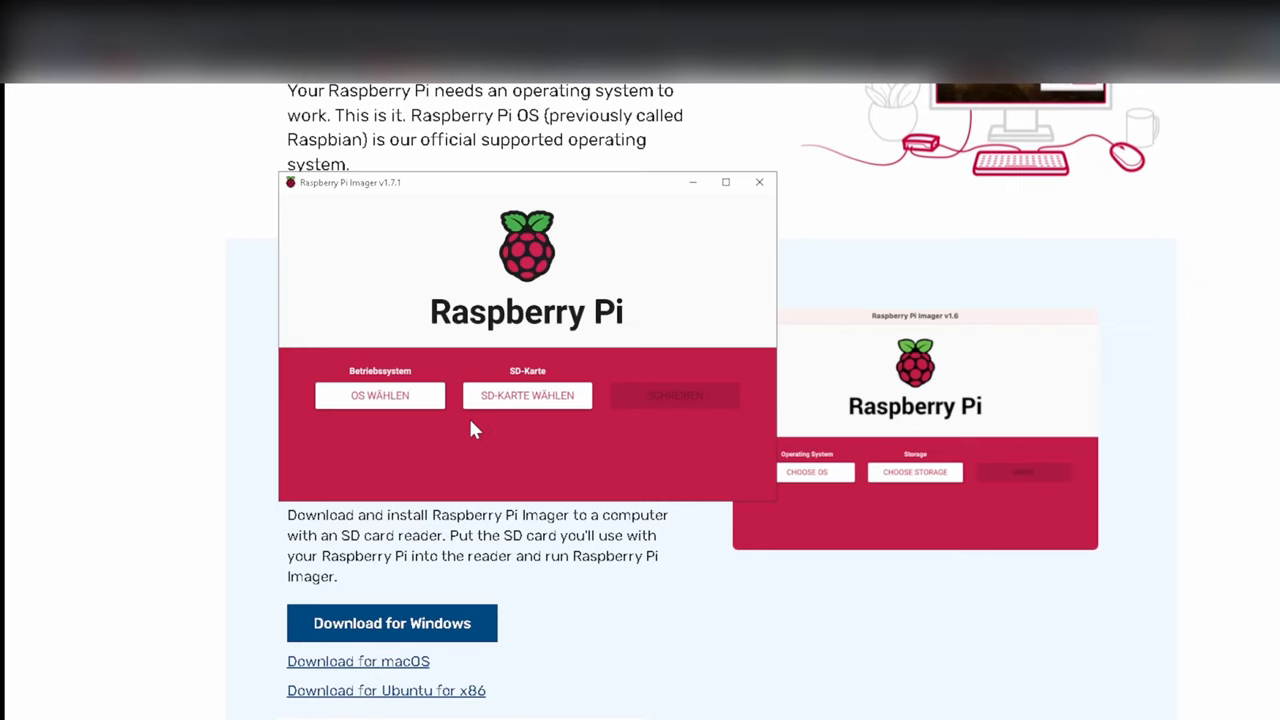
Choose Raspberry Pi OS Lite (Legacy) under Raspberry Pi OS (other)
{"action": "left_click", "coordinate": [379, 395]}
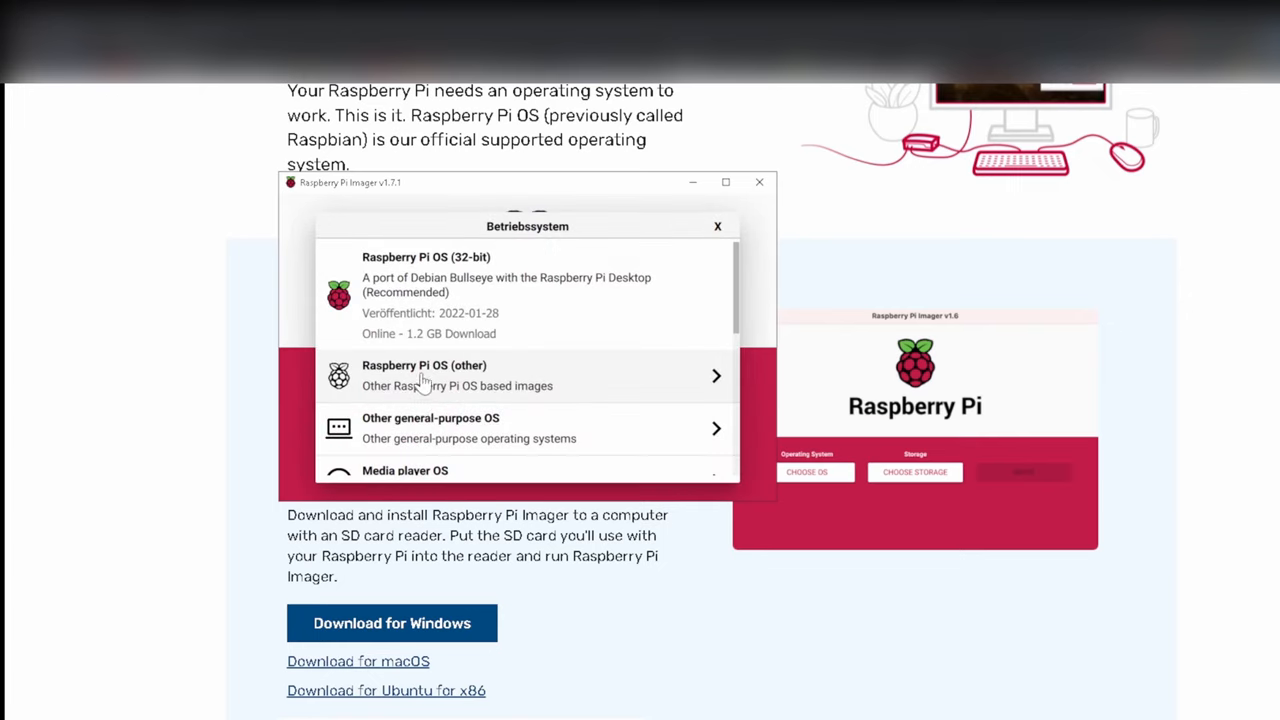
{"action": "mouse_move", "coordinate": [610, 388]}
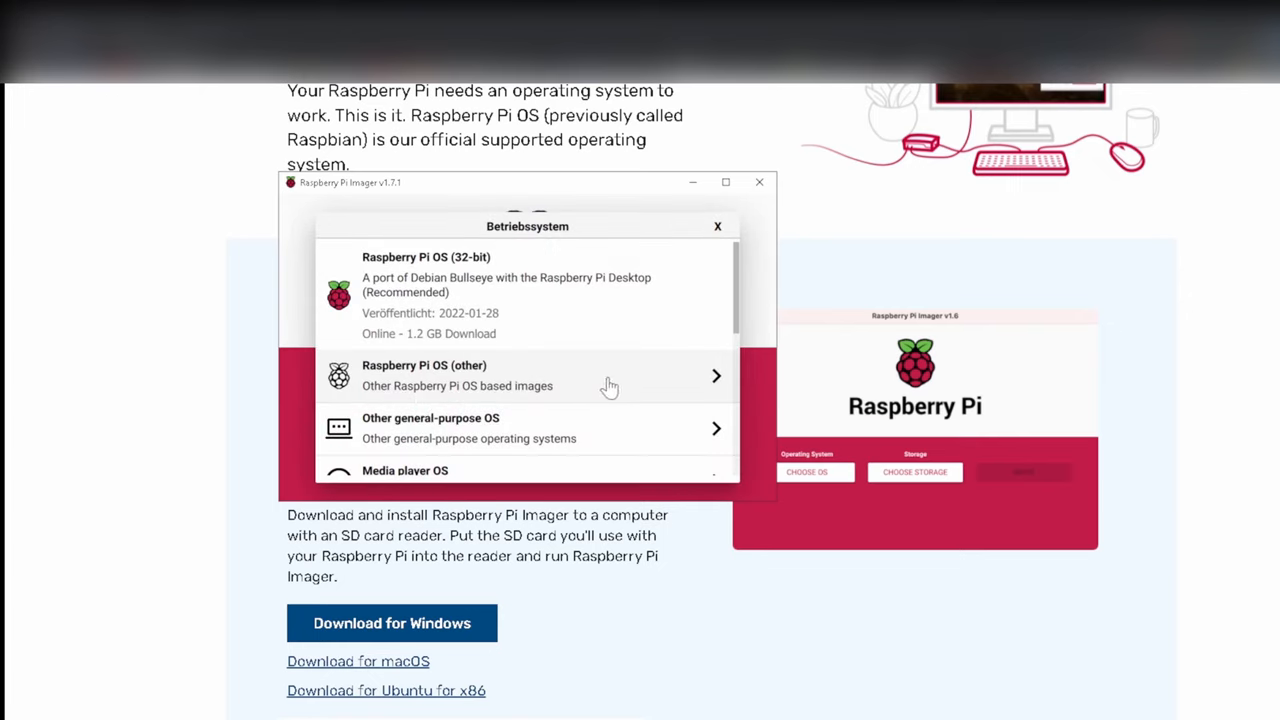
{"action": "scroll", "scroll_direction": "down", "scroll_amount": 3}
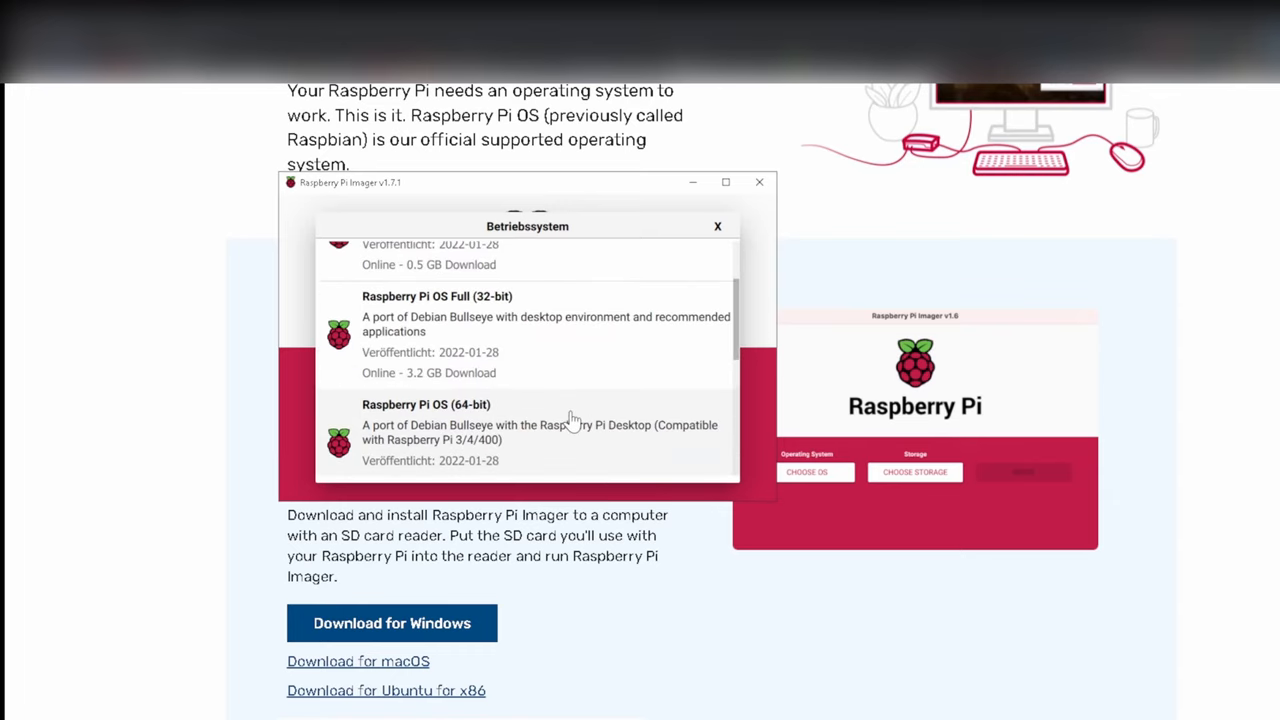
{"action": "scroll", "scroll_direction": "down", "scroll_amount": 3}
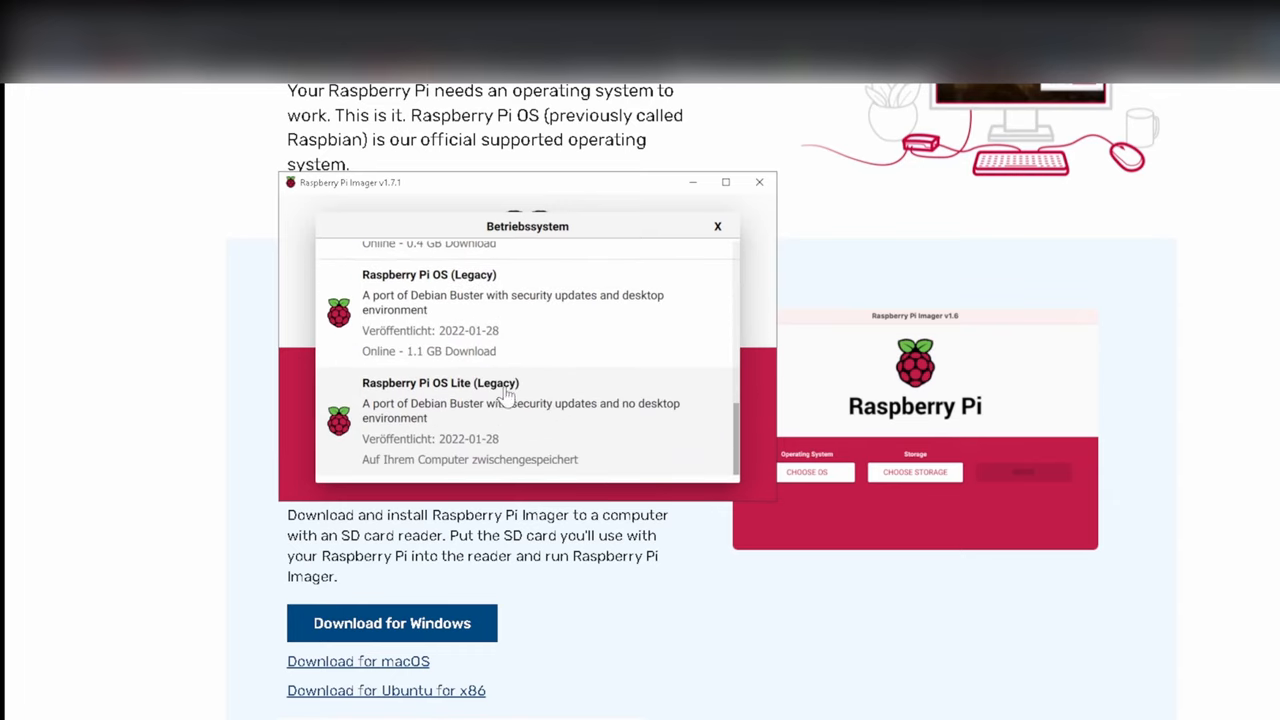
{"action": "mouse_move", "coordinate": [622, 426]}
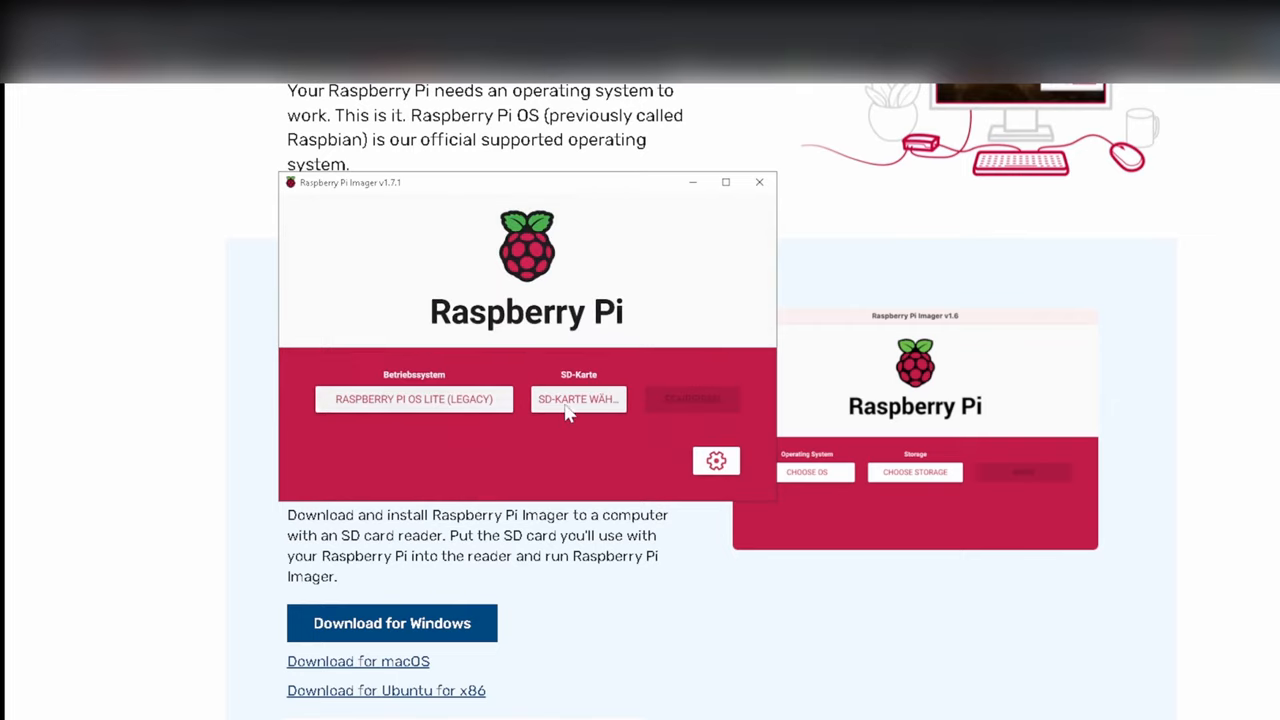
Write the image to the 31 GB generic USB device, confirming the erase
{"action": "left_click", "coordinate": [578, 399]}
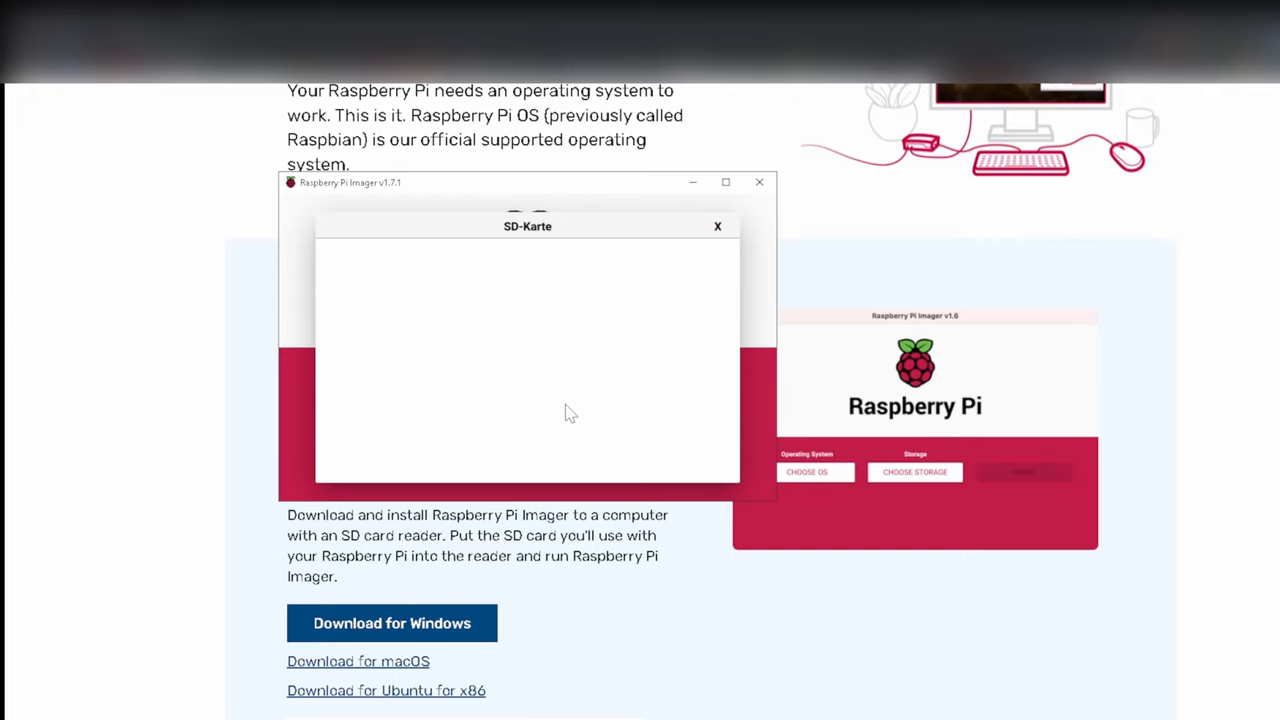
{"action": "mouse_move", "coordinate": [531, 419]}
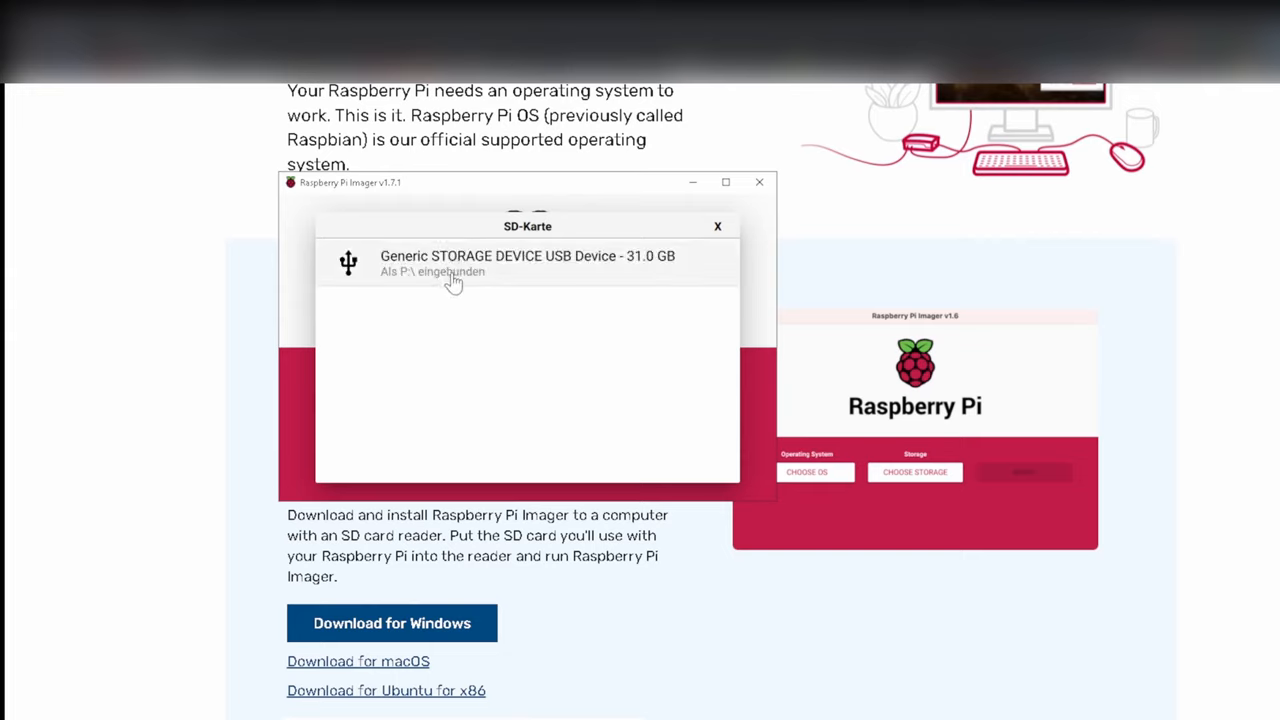
{"action": "left_click", "coordinate": [527, 262]}
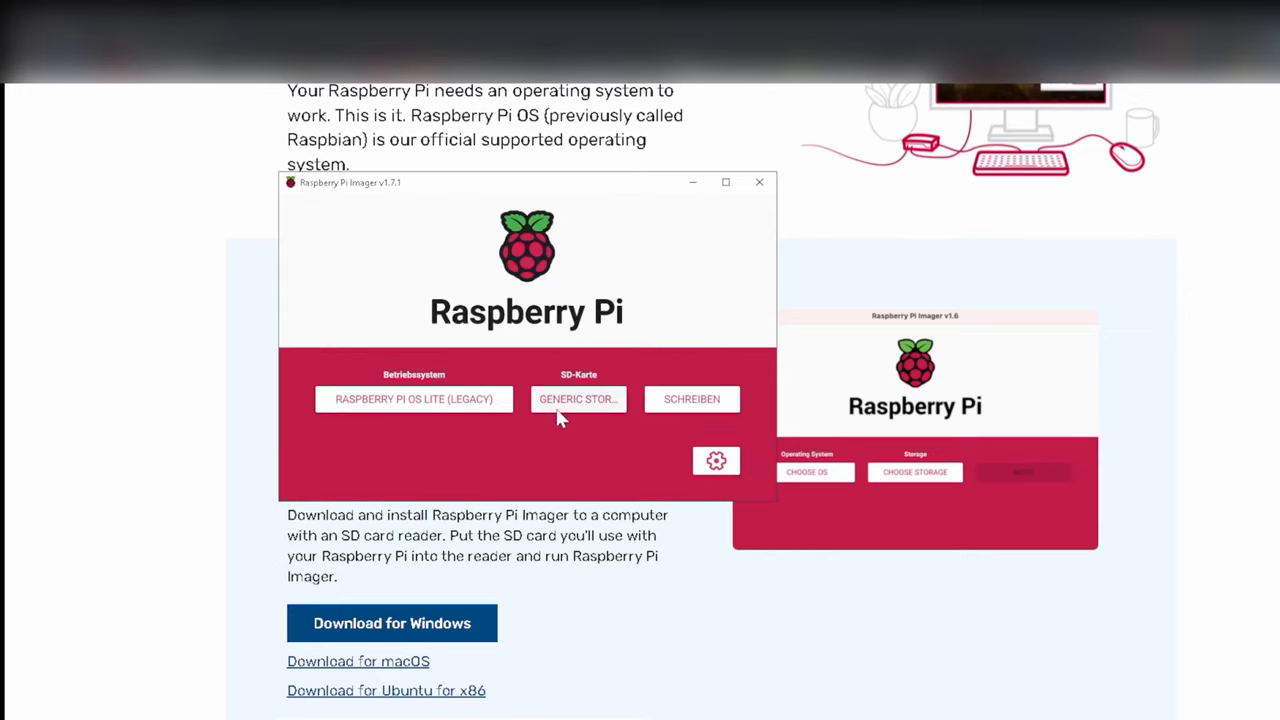
{"action": "left_click", "coordinate": [691, 398]}
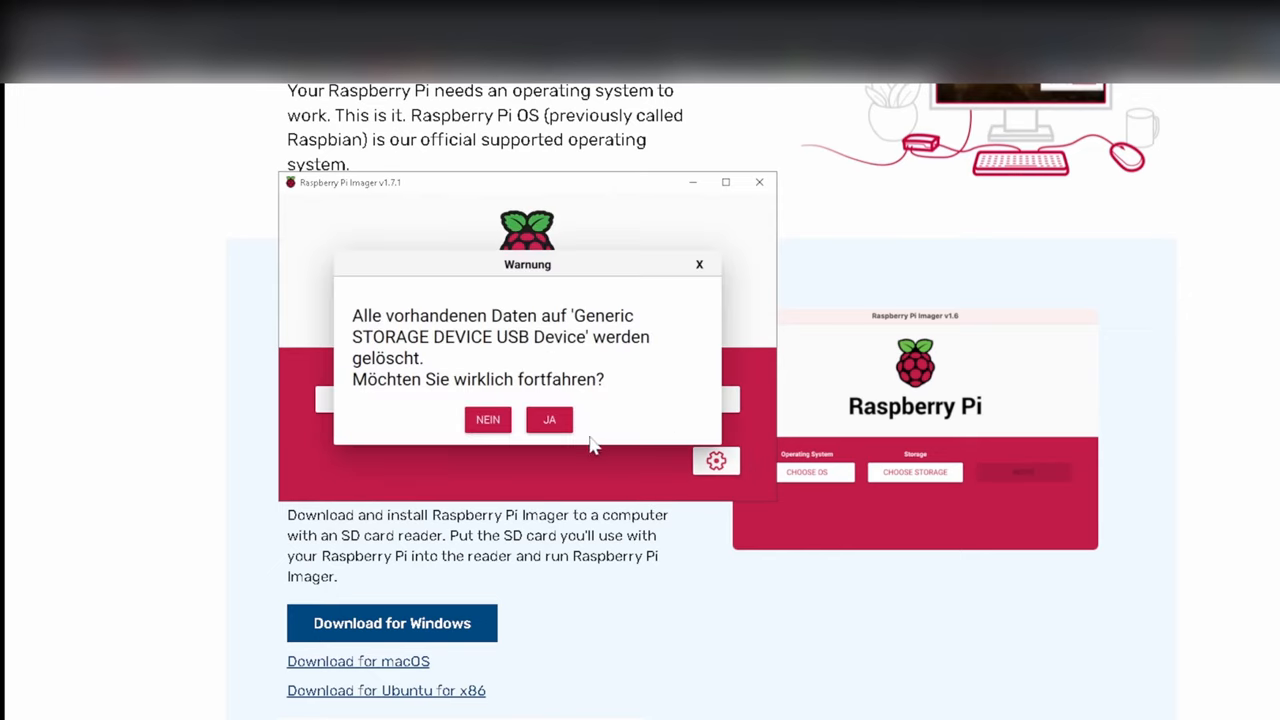
{"action": "left_click", "coordinate": [549, 419]}
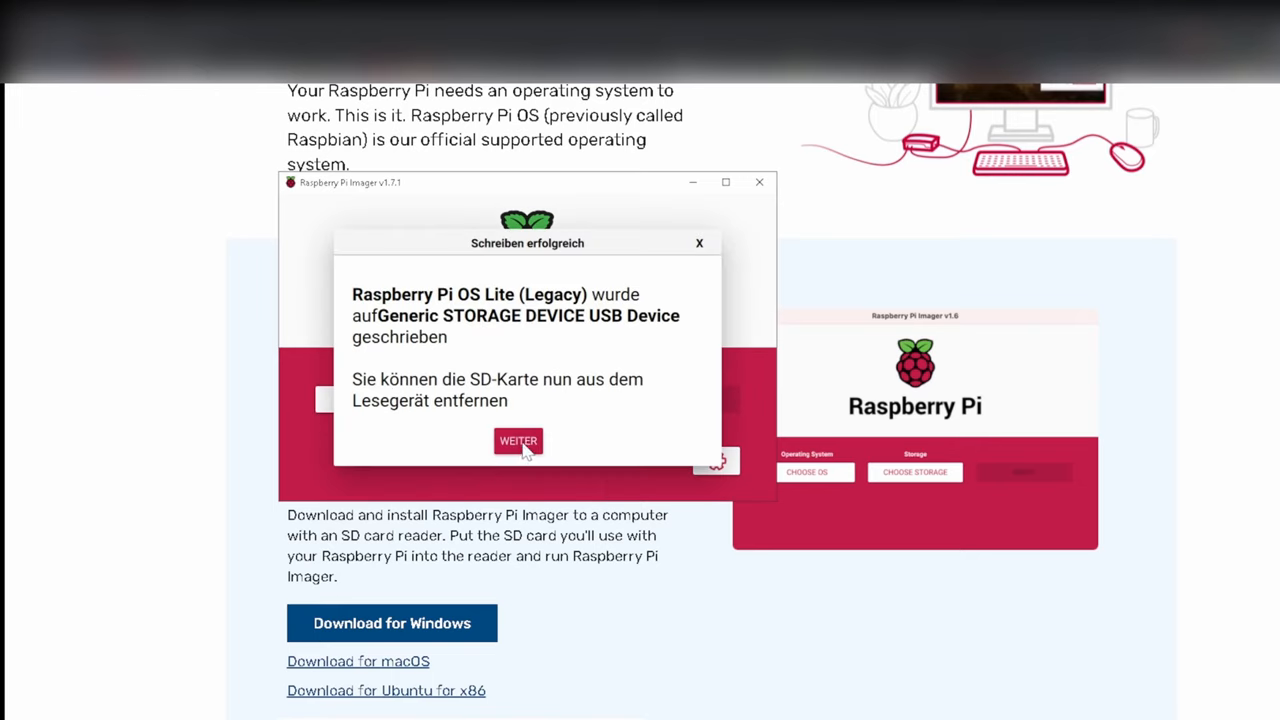
{"action": "left_click", "coordinate": [518, 441]}
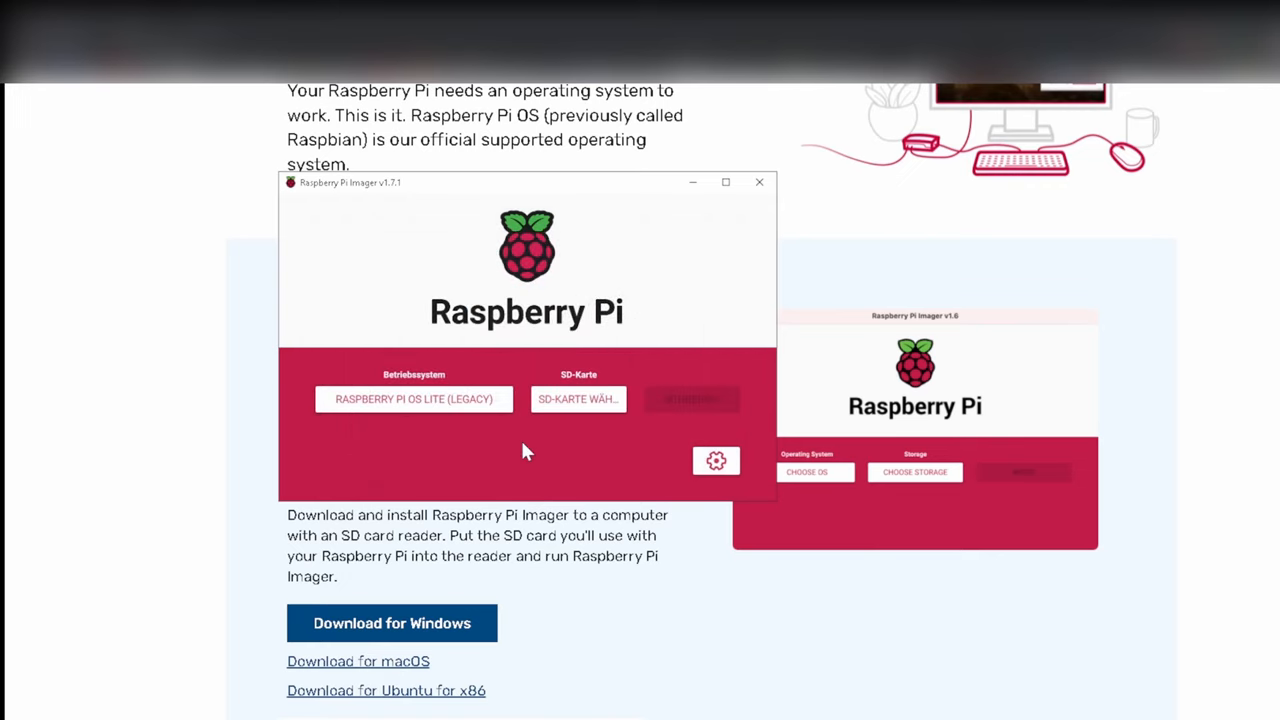
{"action": "left_click", "coordinate": [759, 182]}
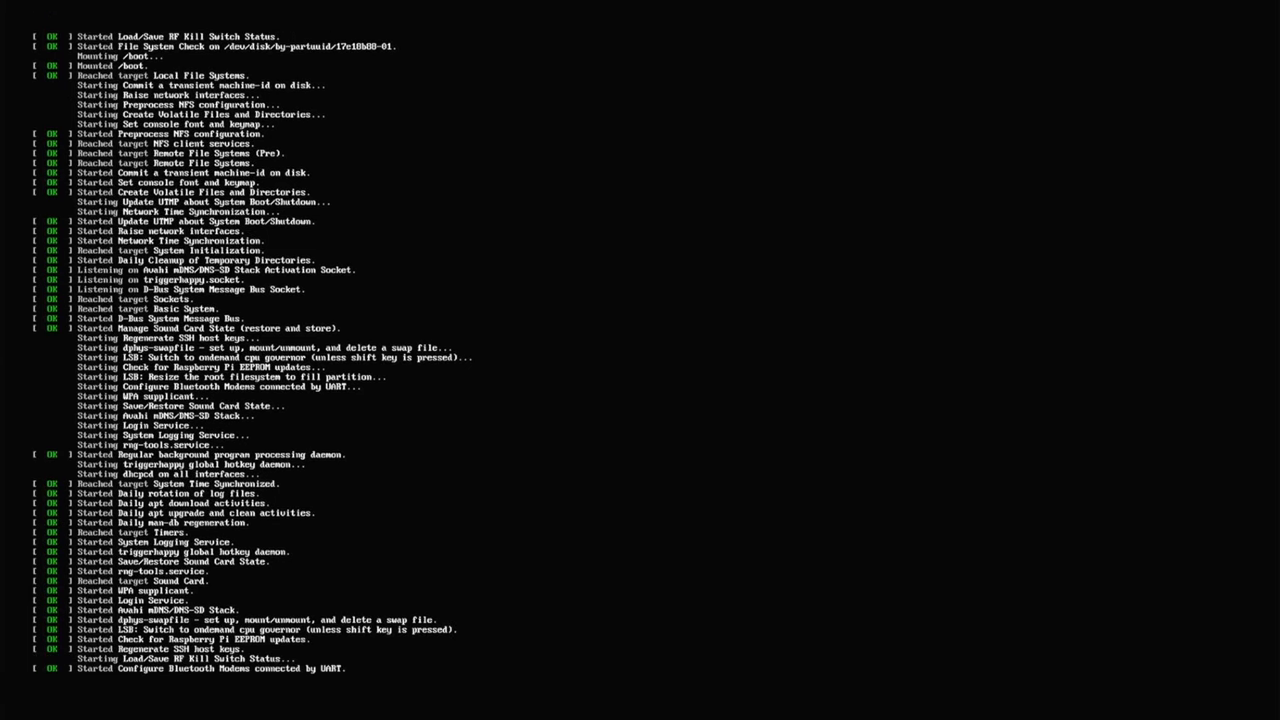
Log in at the console as user 'pi' with its password
{"action": "scroll", "scroll_direction": "down", "scroll_amount": 3}
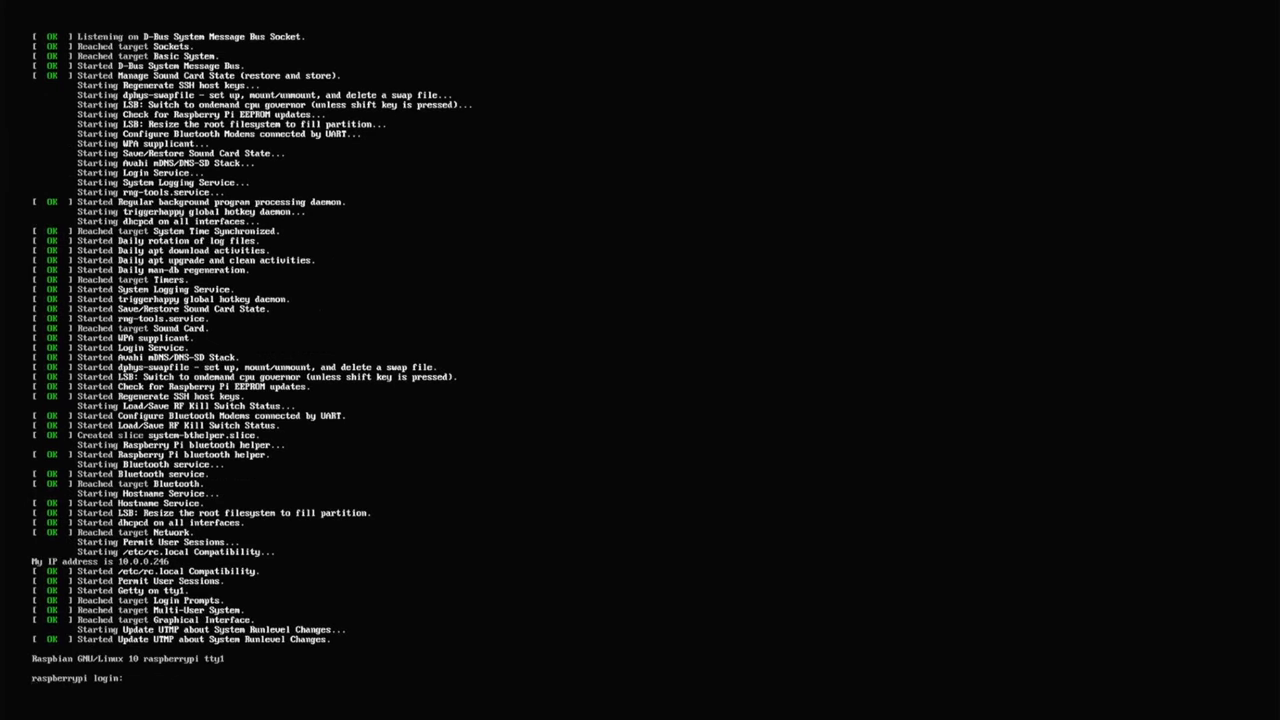
{"action": "type", "text": "pi"}
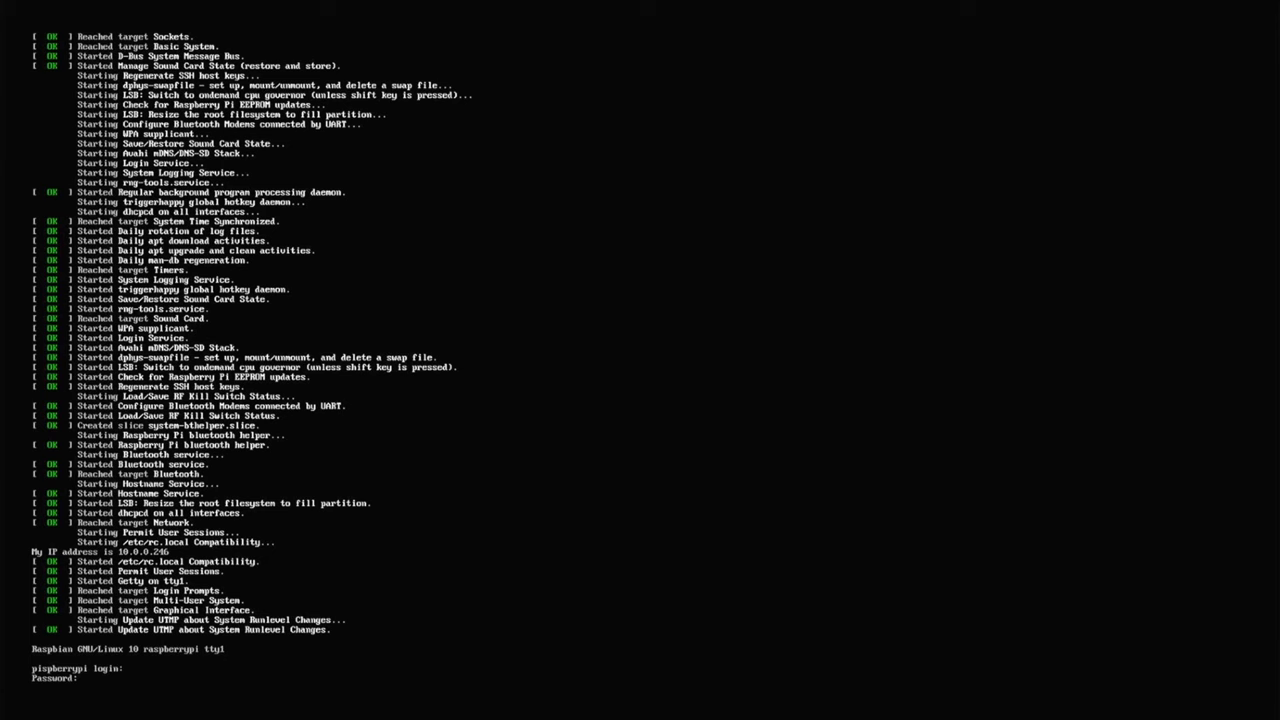
{"action": "scroll", "scroll_direction": "down", "scroll_amount": 3}
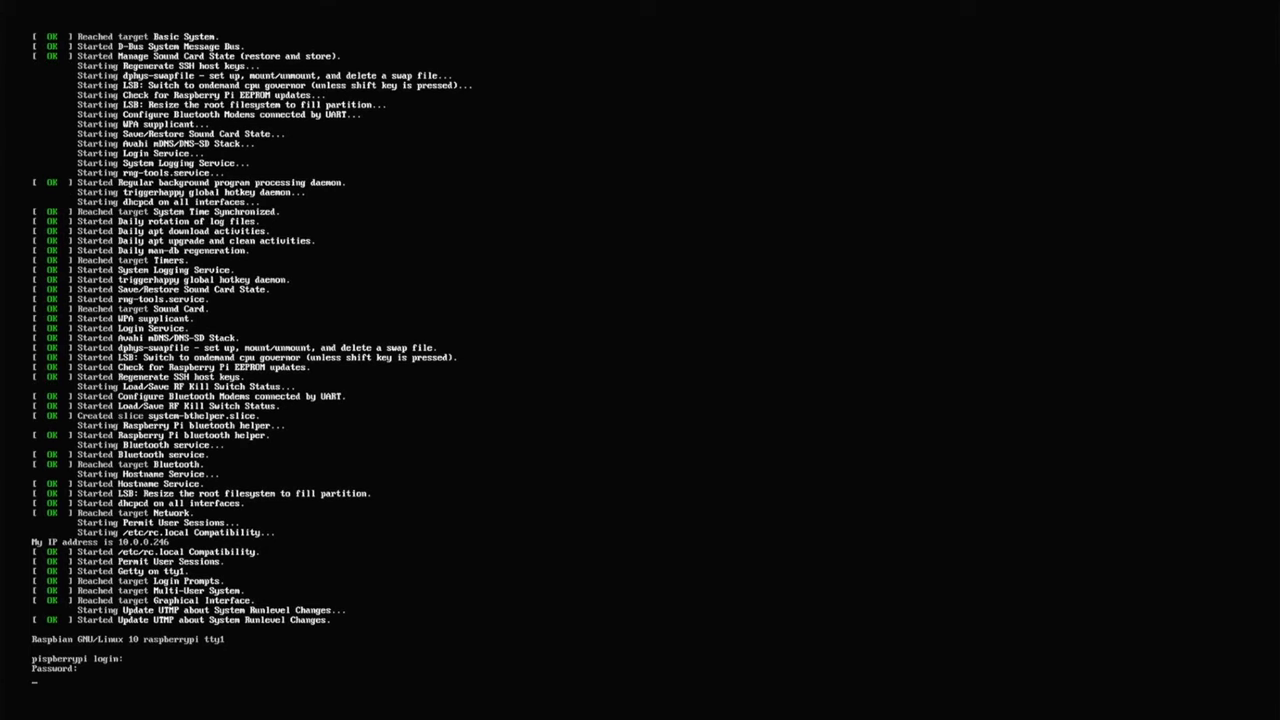
{"action": "key", "text": "Return"}
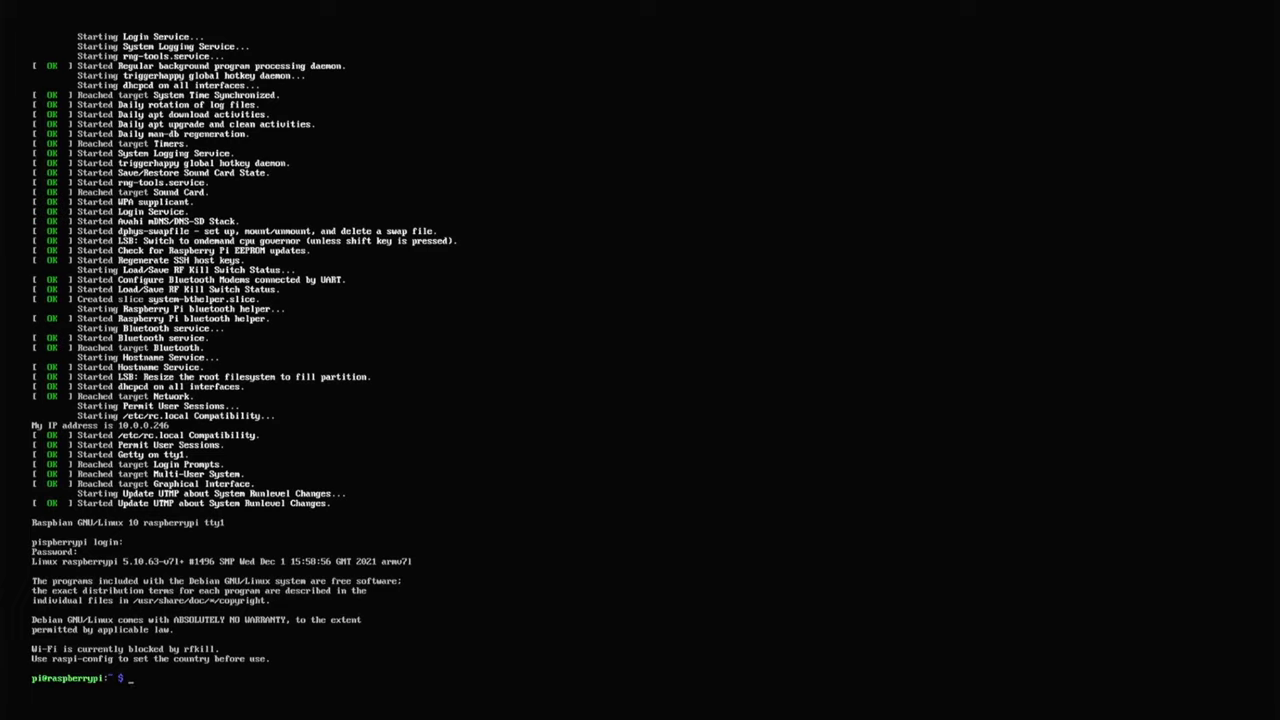
Update the package lists with sudo apt update and run the upgrade
{"action": "type", "text": "sud"}
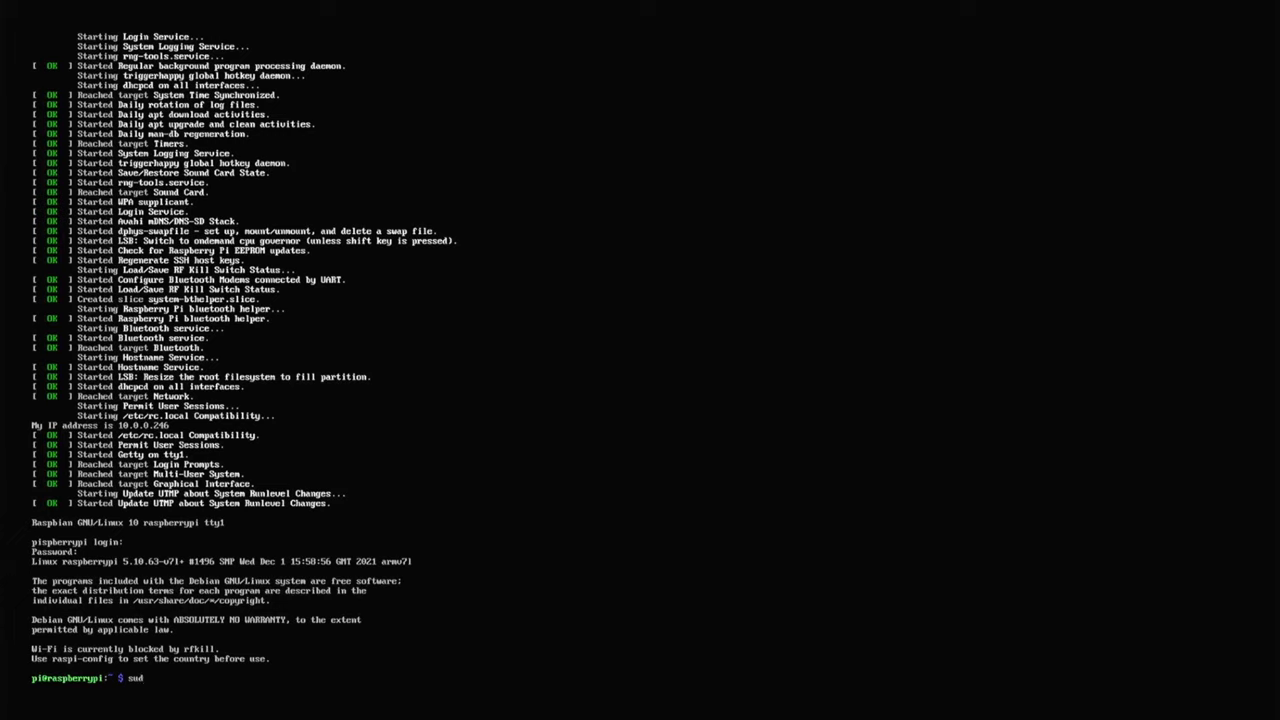
{"action": "type", "text": "o apt up"}
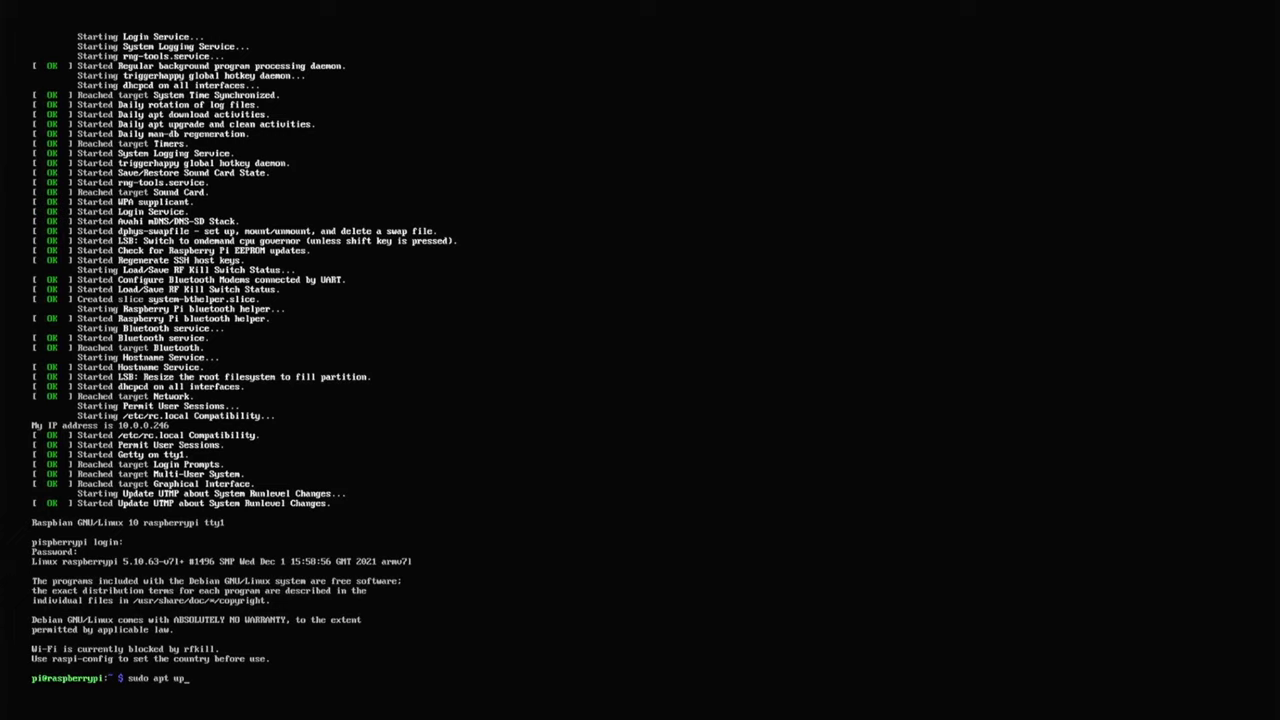
{"action": "key", "text": "Return"}
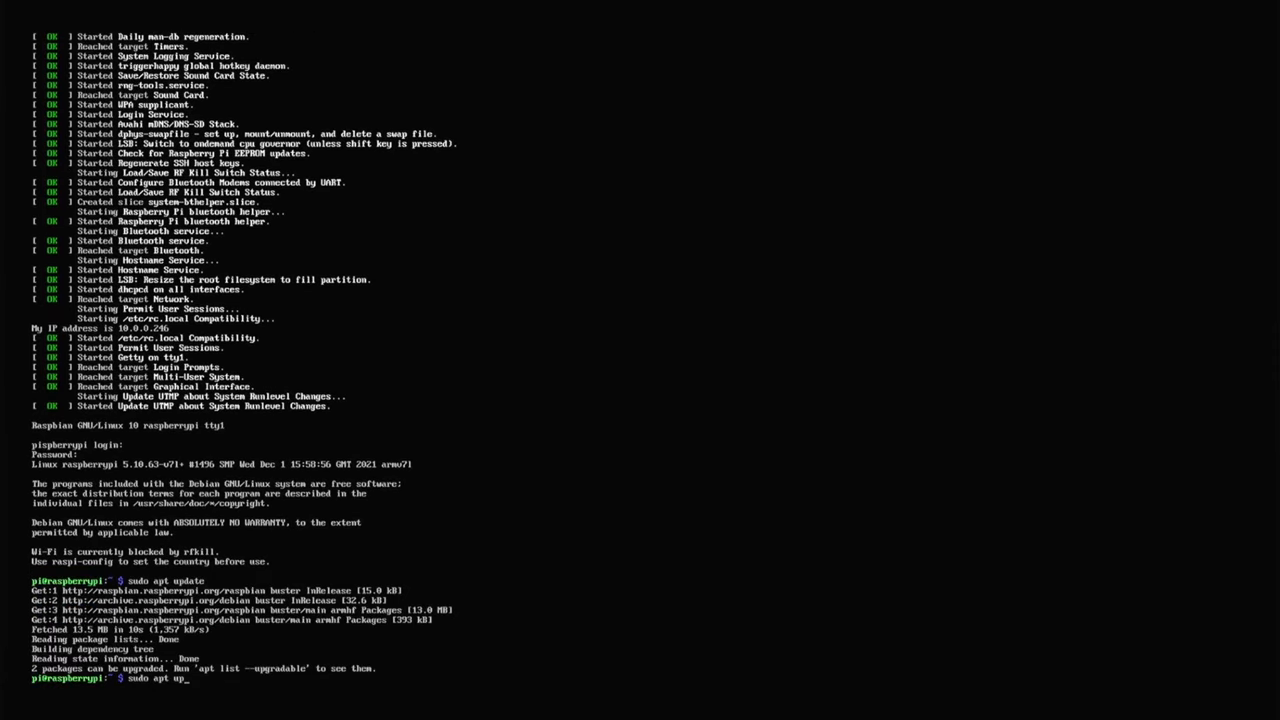
{"action": "type", "text": "grade"}
{"action": "type", "text": "y"}
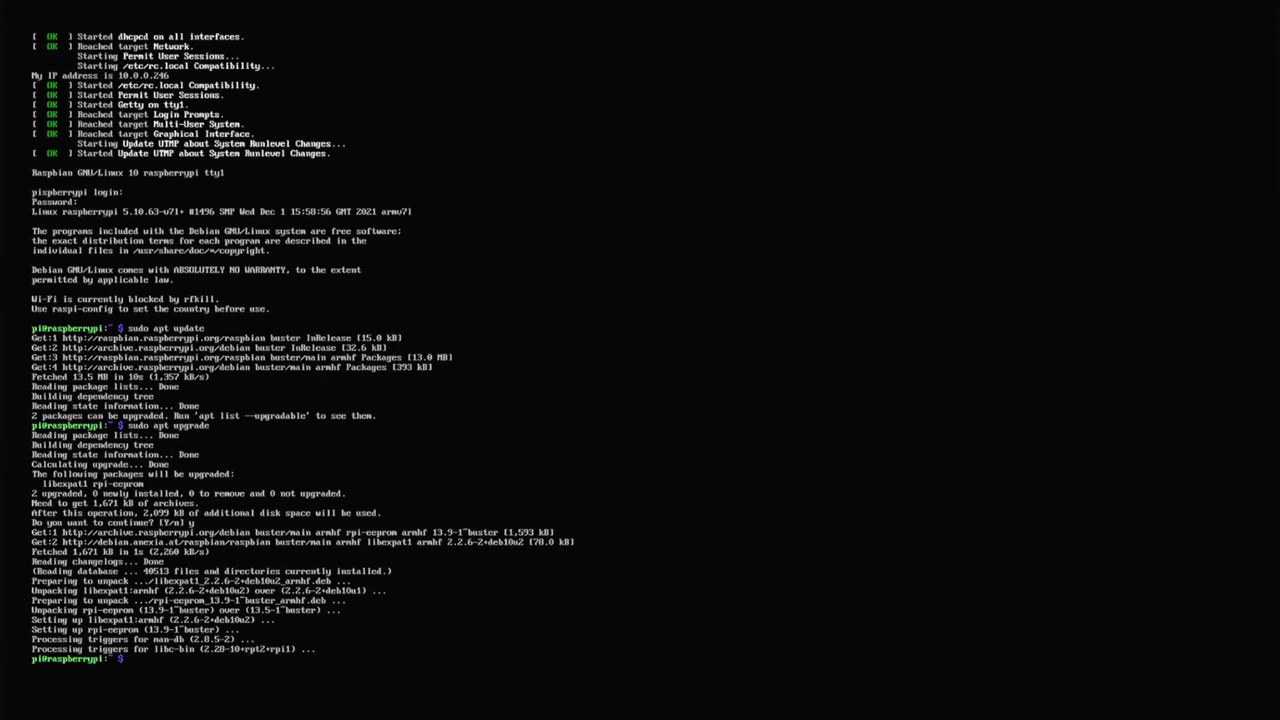
Run sudo apt dist-upgrade, which reports 0 packages upgraded
{"action": "type", "text": "sudo"}
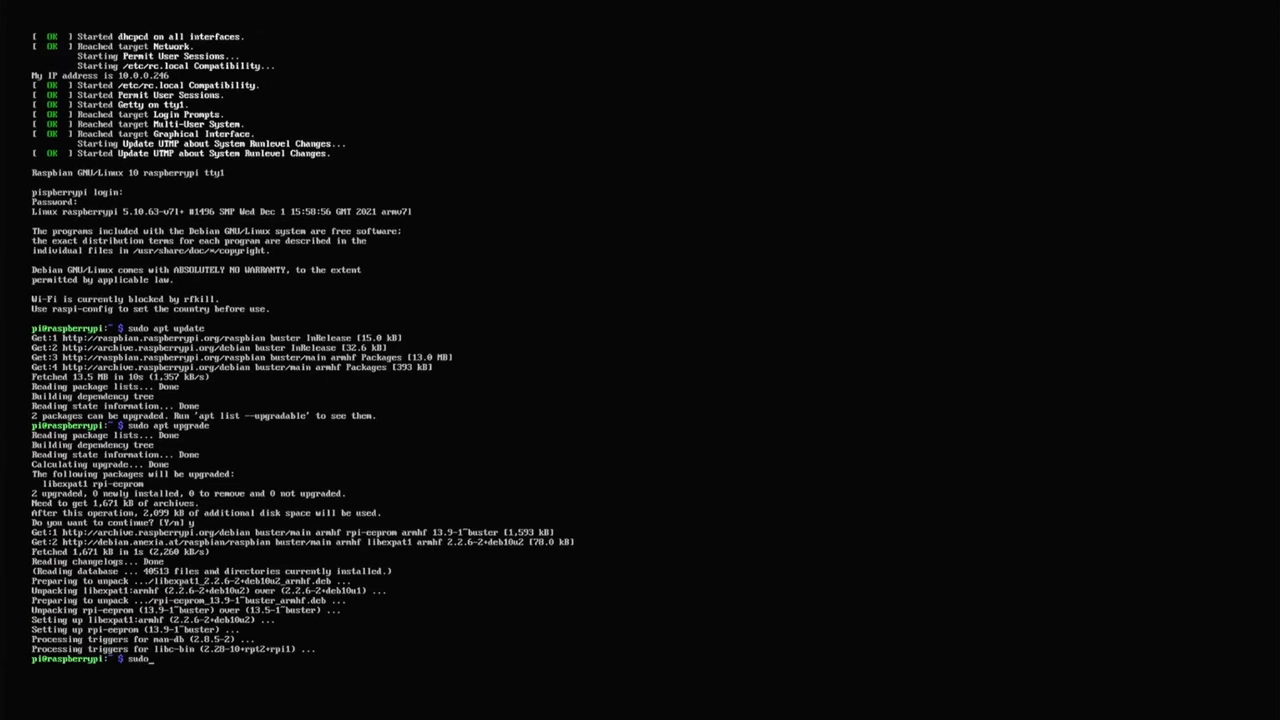
{"action": "type", "text": "apt"}
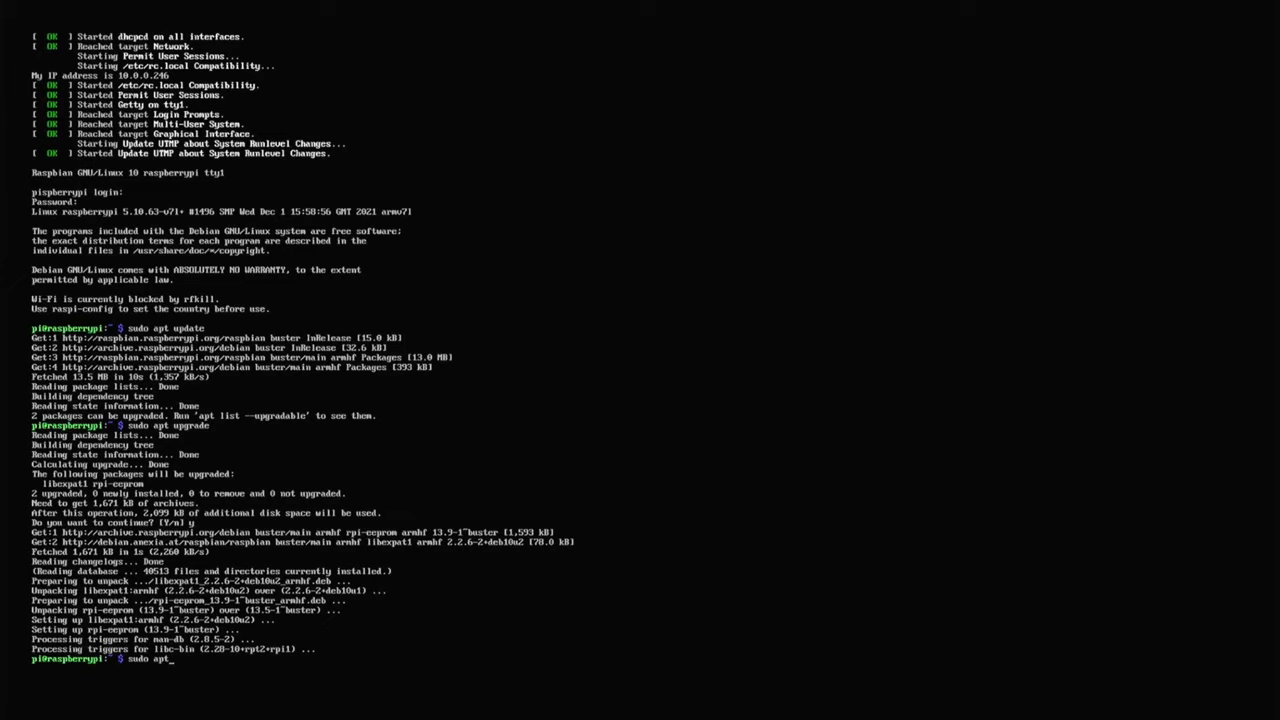
{"action": "type", "text": "dist/"}
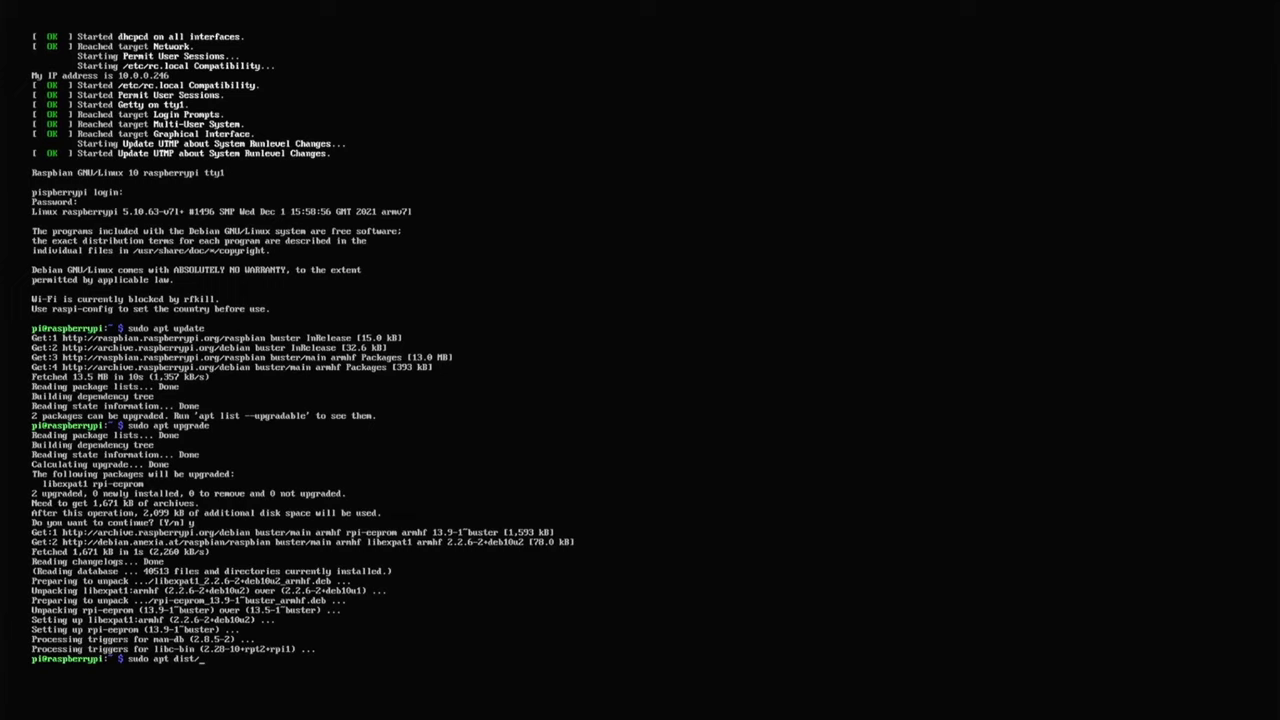
{"action": "key", "text": "BackSpace"}
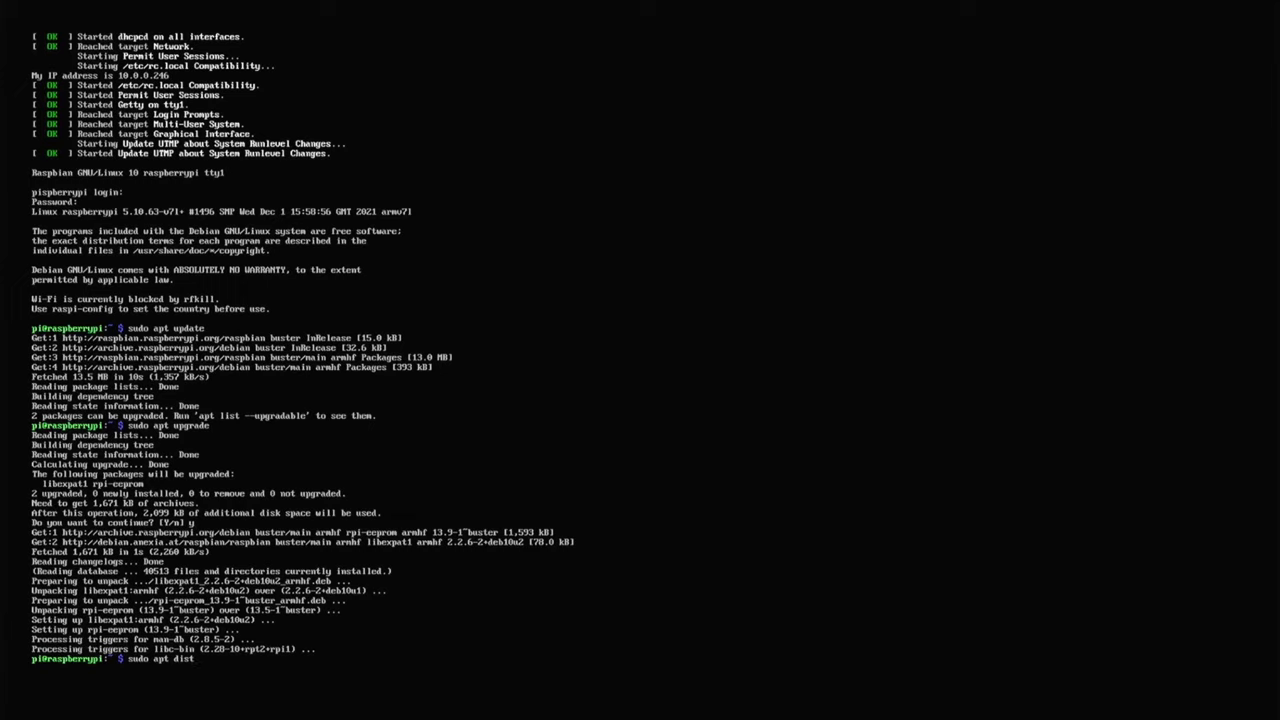
{"action": "type", "text": "-u"}
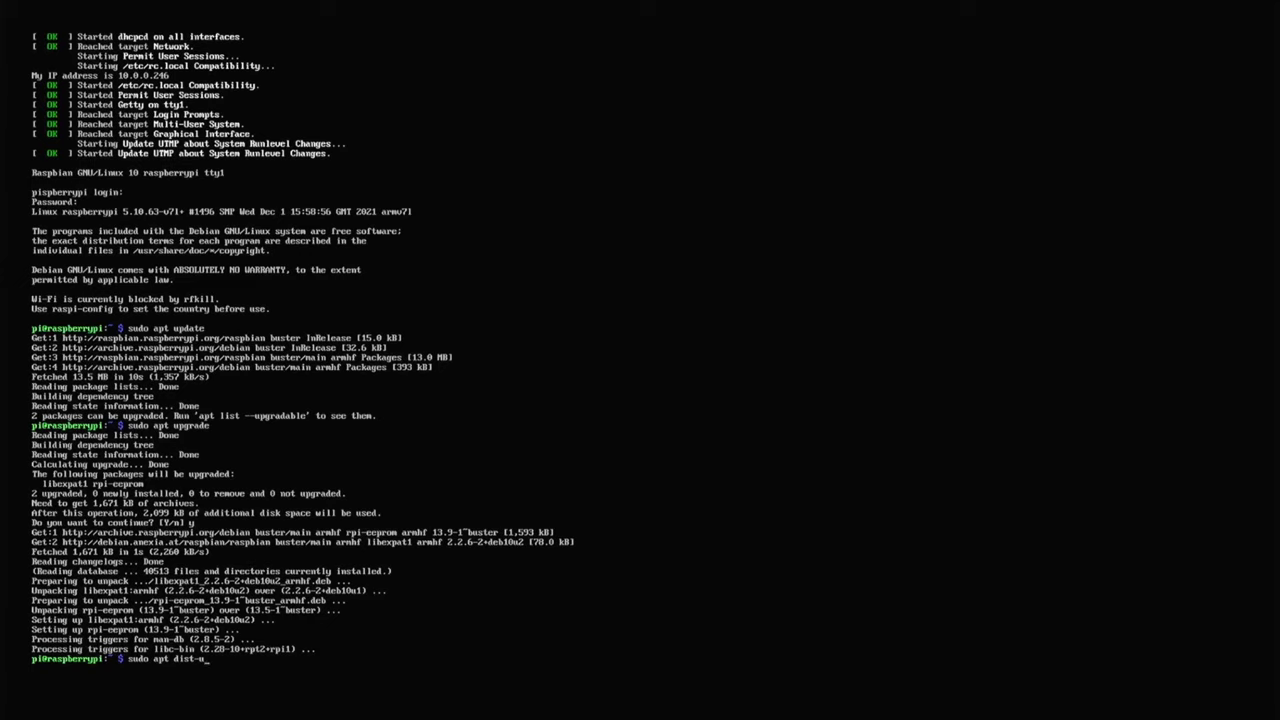
{"action": "type", "text": "pgrade"}
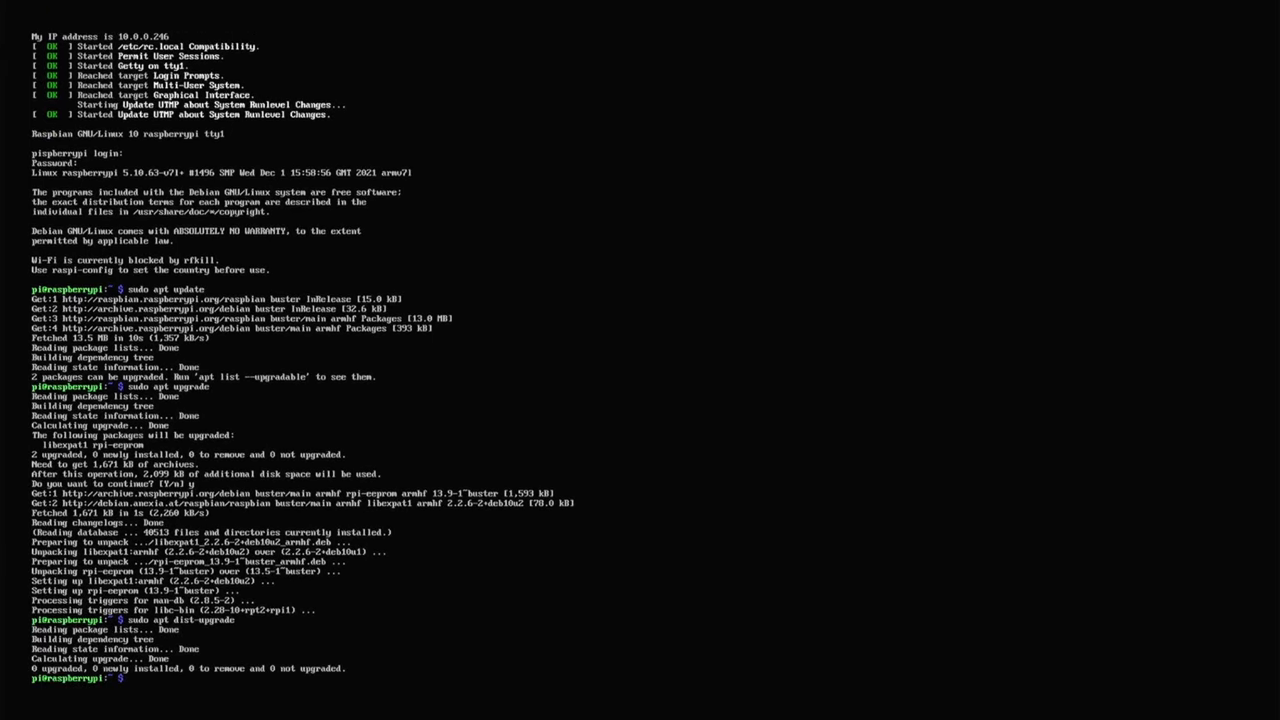
{"action": "type", "text": "sudo rpi-eeprom-"}
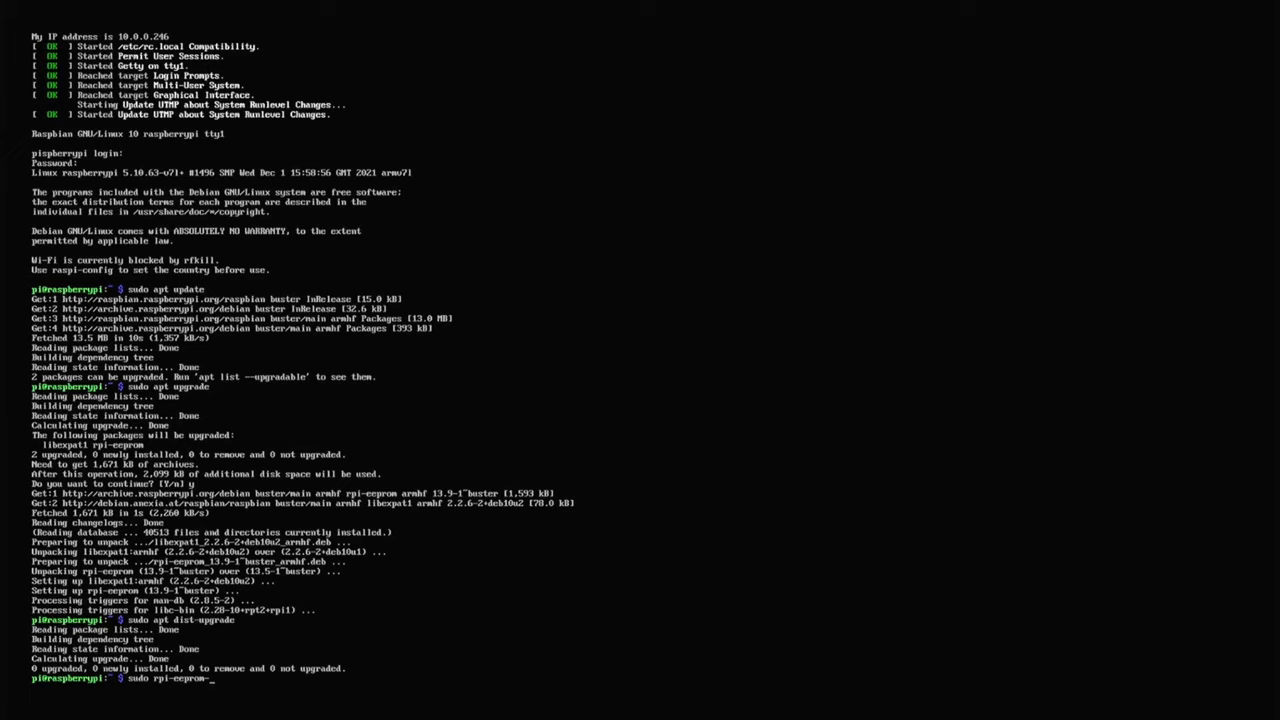
Run sudo rpi-eeprom-update, apply it with -a, and reboot the Pi
{"action": "type", "text": "update"}
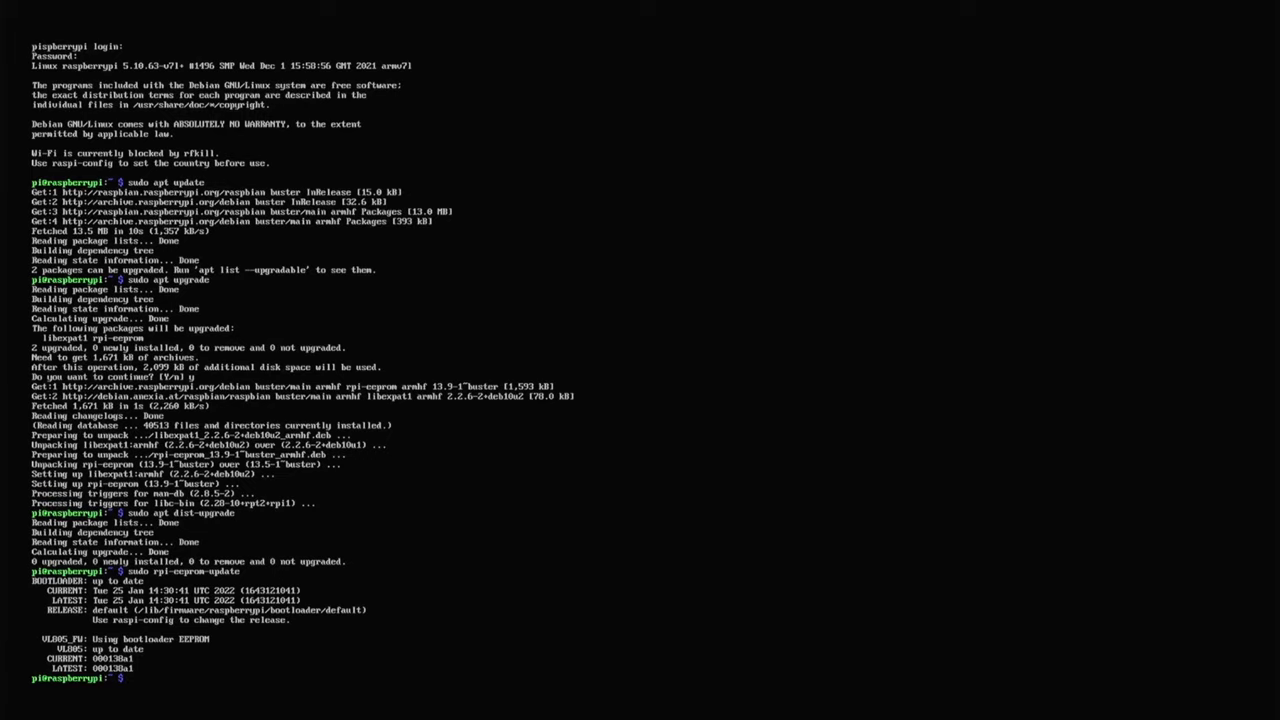
{"action": "type", "text": "sudo rpi-eeprom-update -a"}
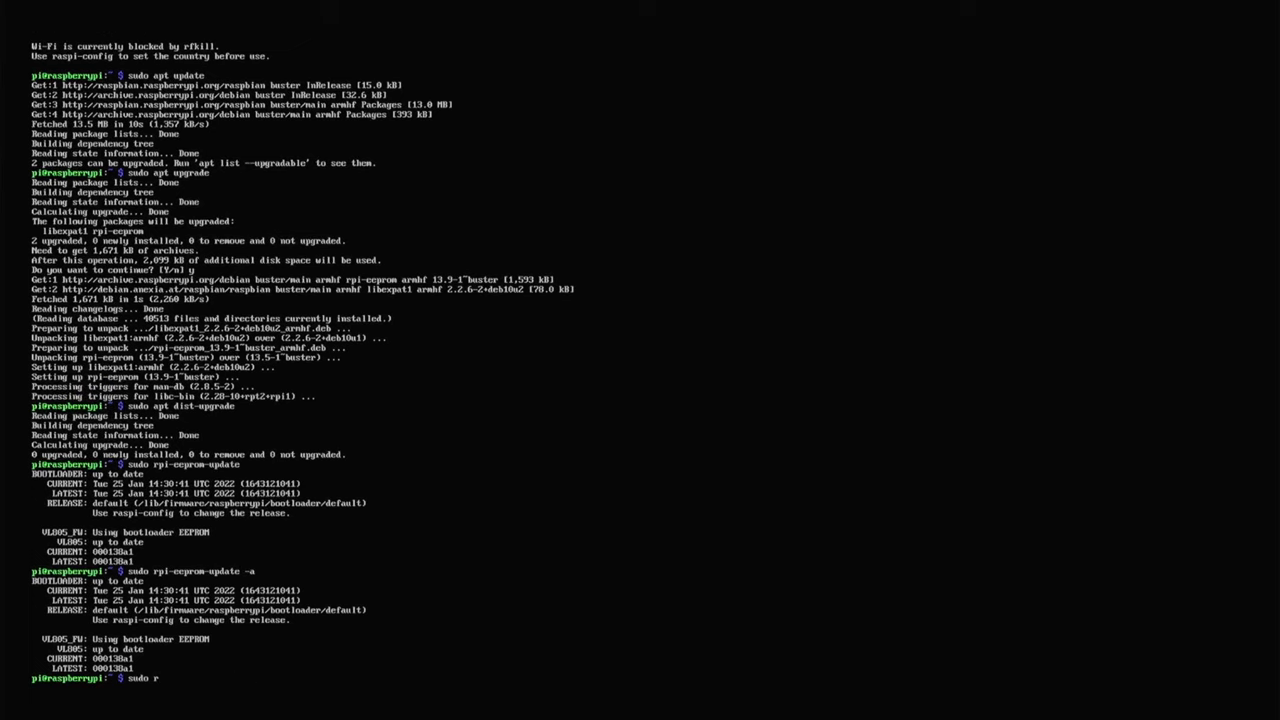
{"action": "type", "text": "eboot"}
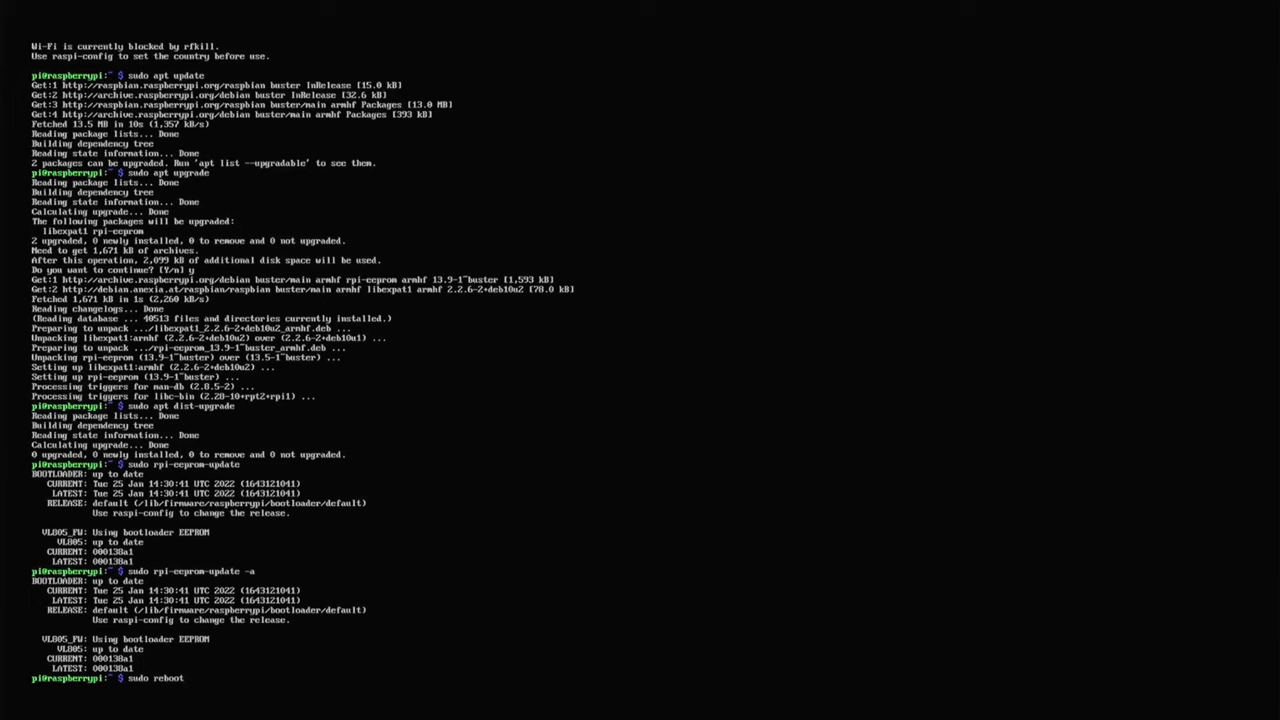
{"action": "key", "text": "Return"}
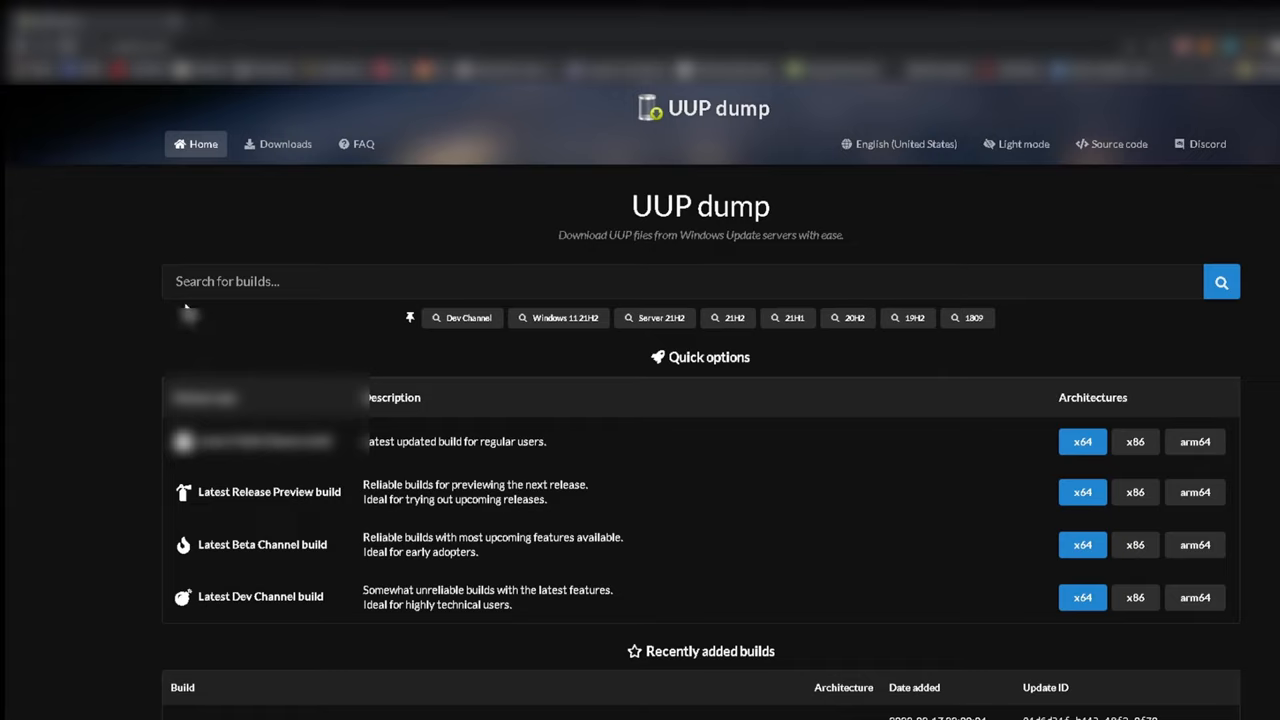
Search 'arm' and open Windows 11 Insider Preview 22557.1 arm64 in English (United States)
{"action": "left_click", "coordinate": [680, 281]}
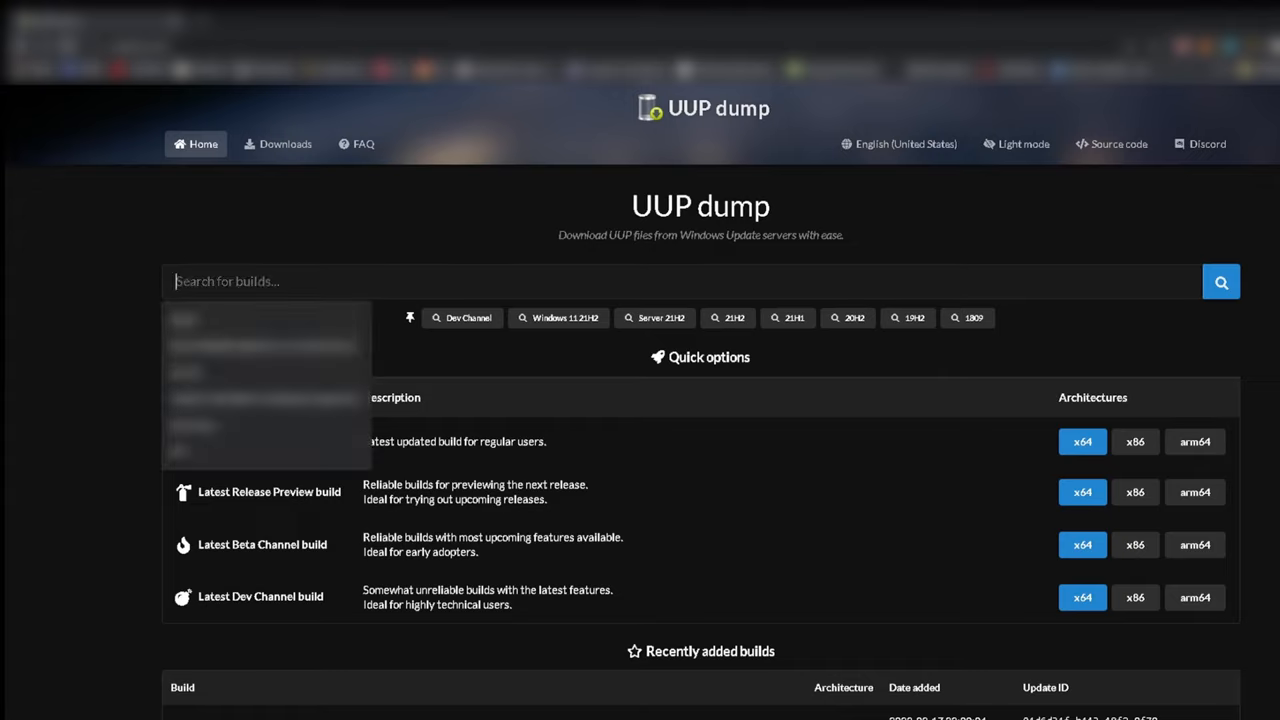
{"action": "type", "text": "arm"}
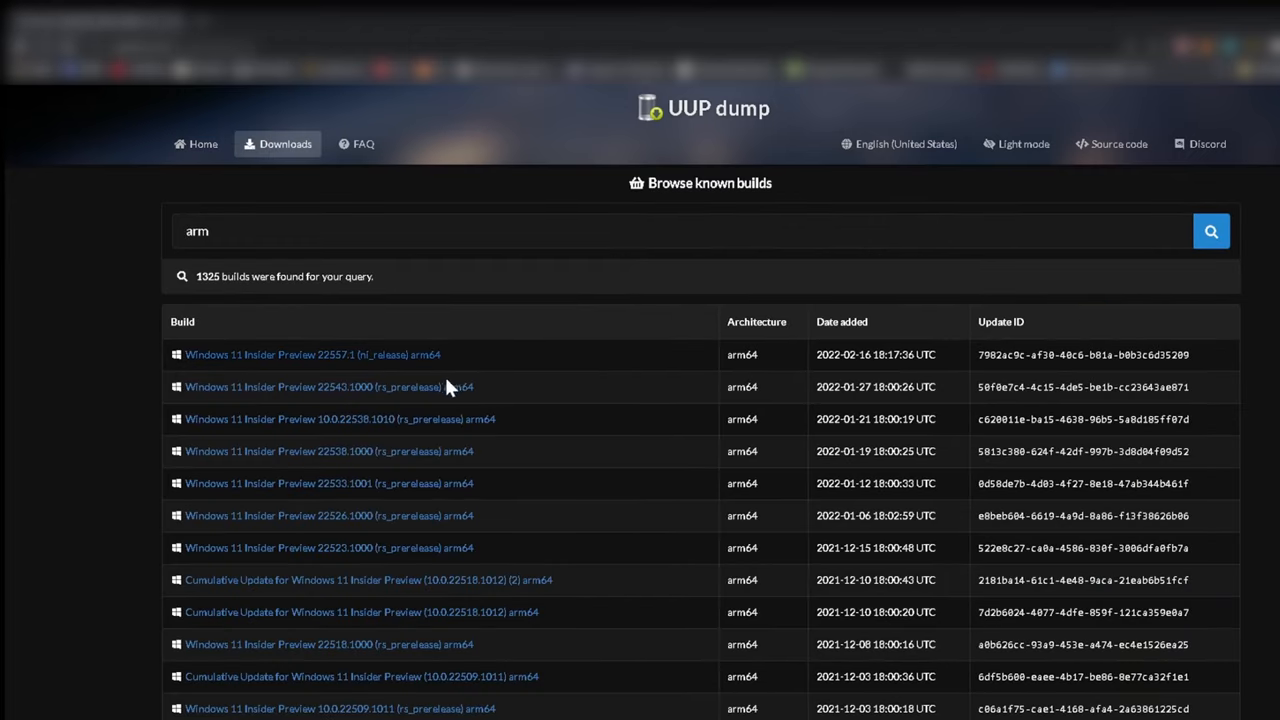
{"action": "mouse_move", "coordinate": [413, 365]}
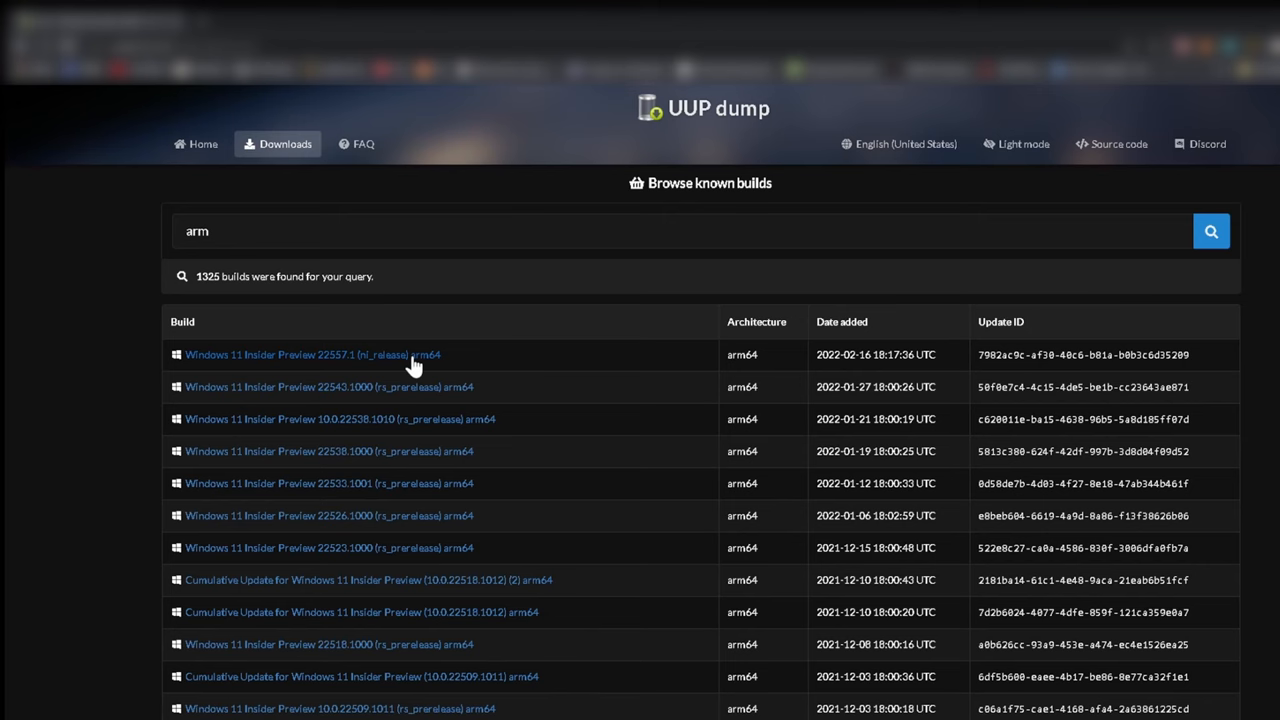
{"action": "left_click", "coordinate": [312, 354]}
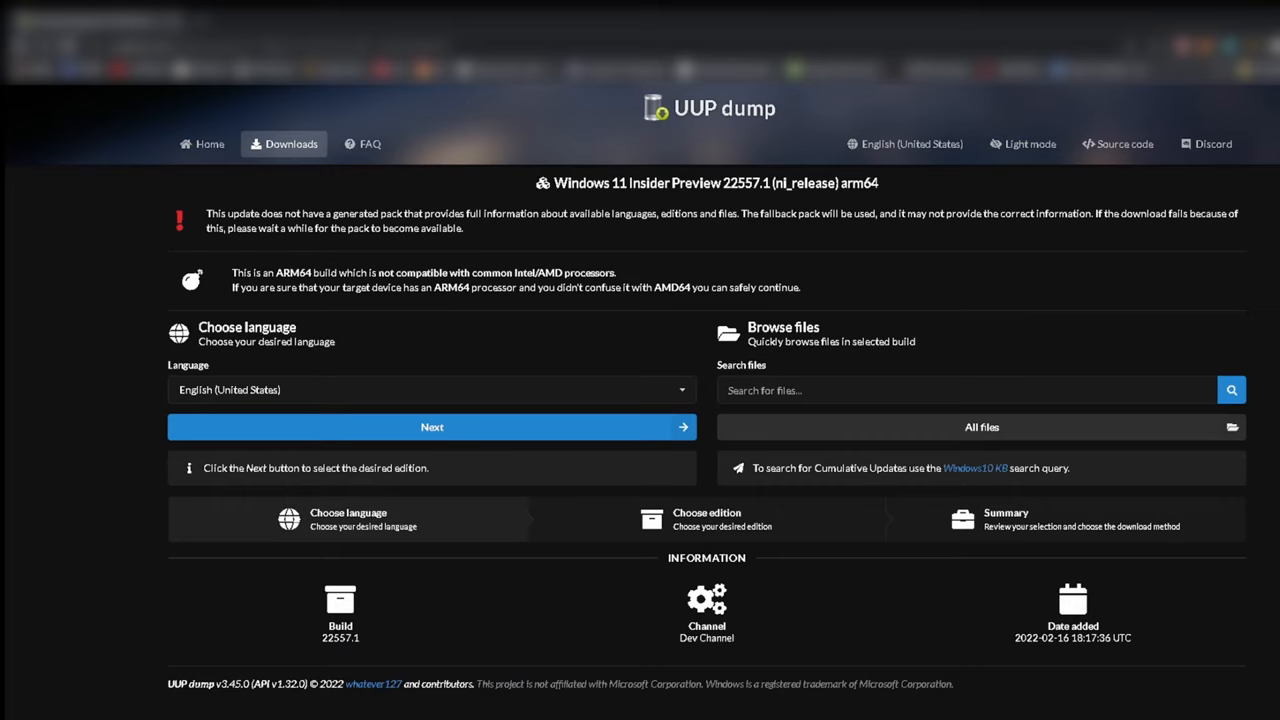
{"action": "mouse_move", "coordinate": [458, 438]}
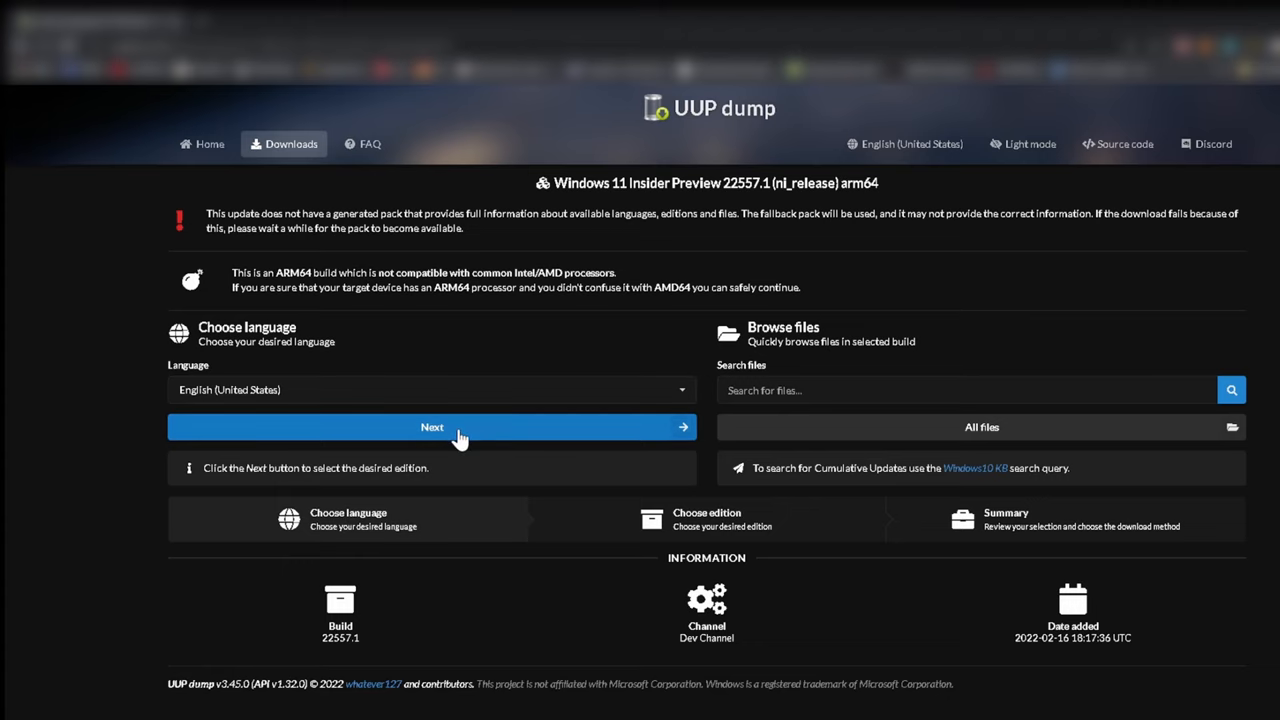
{"action": "left_click", "coordinate": [432, 427]}
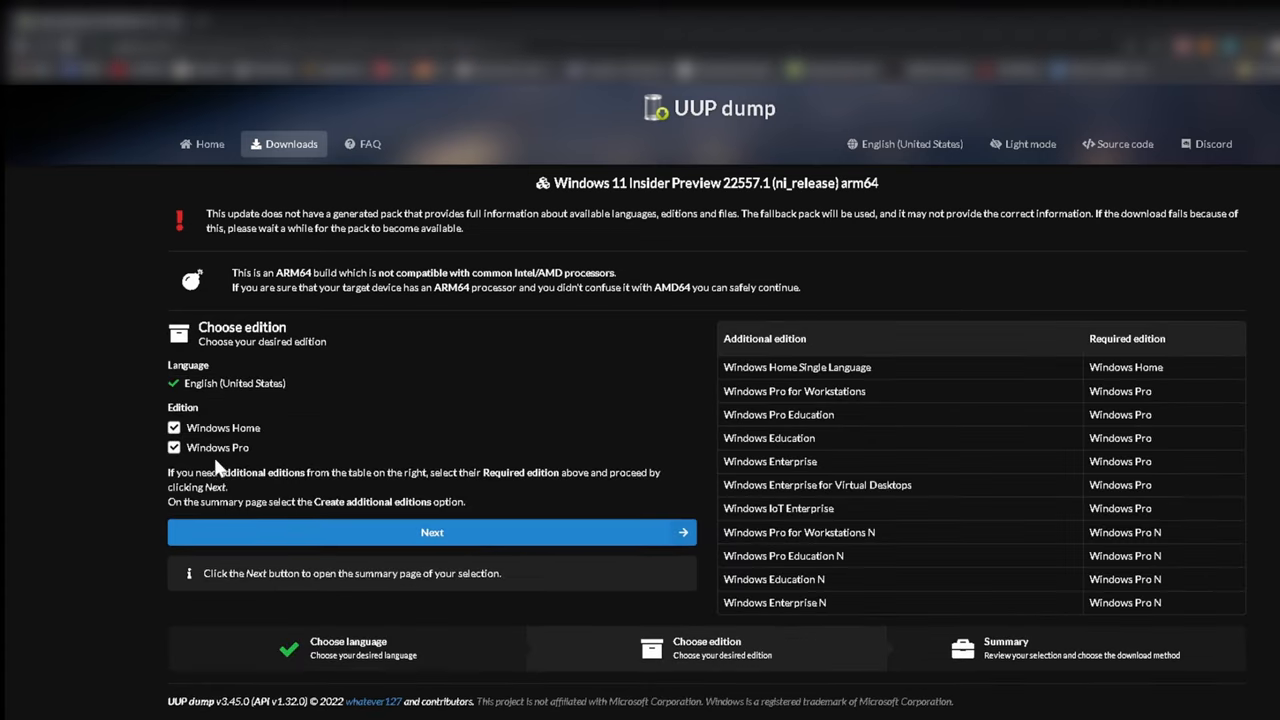
Untick Windows Home for builds 22557.1 and 22543.1000, keeping only Windows Pro
{"action": "left_click", "coordinate": [174, 427]}
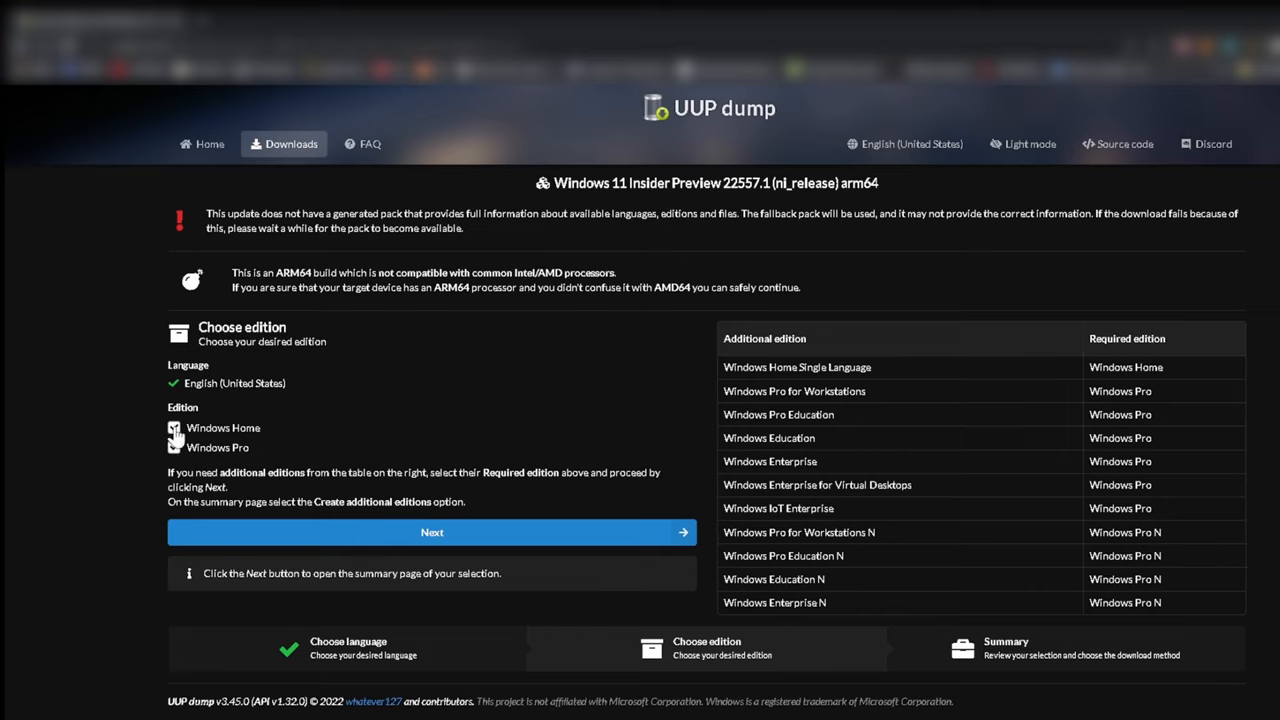
{"action": "left_click", "coordinate": [174, 447]}
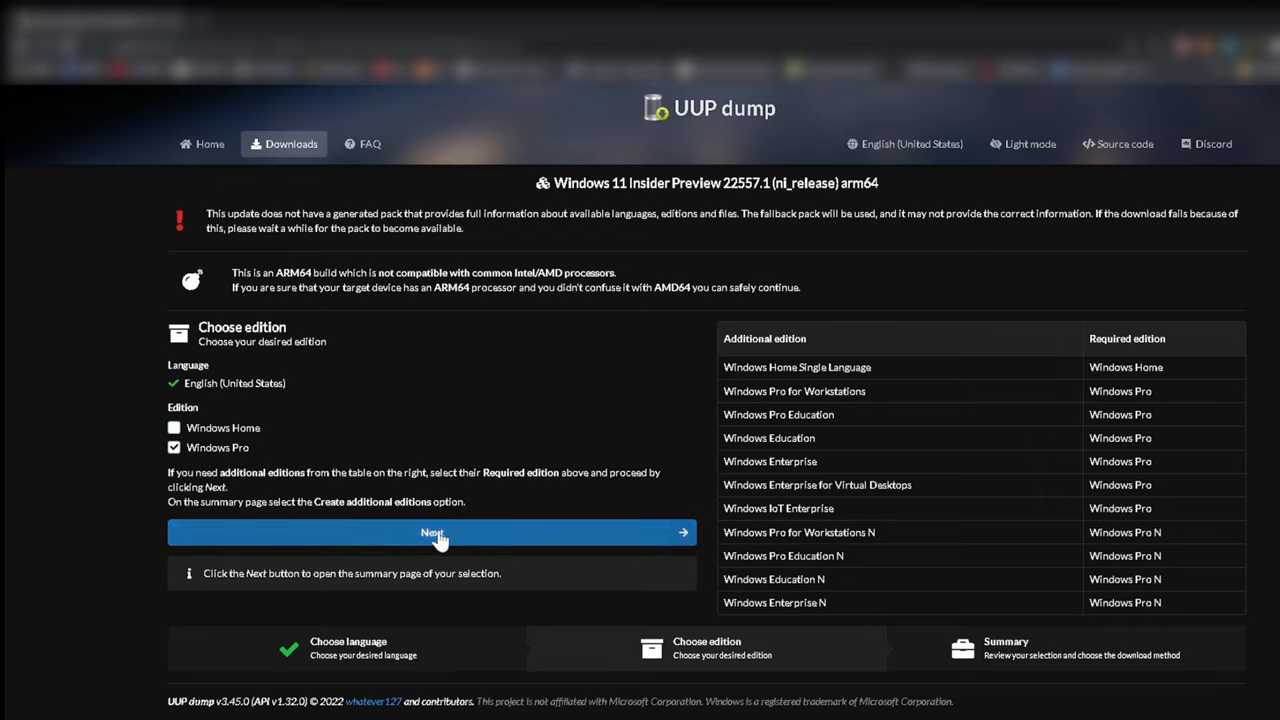
{"action": "left_click", "coordinate": [432, 532]}
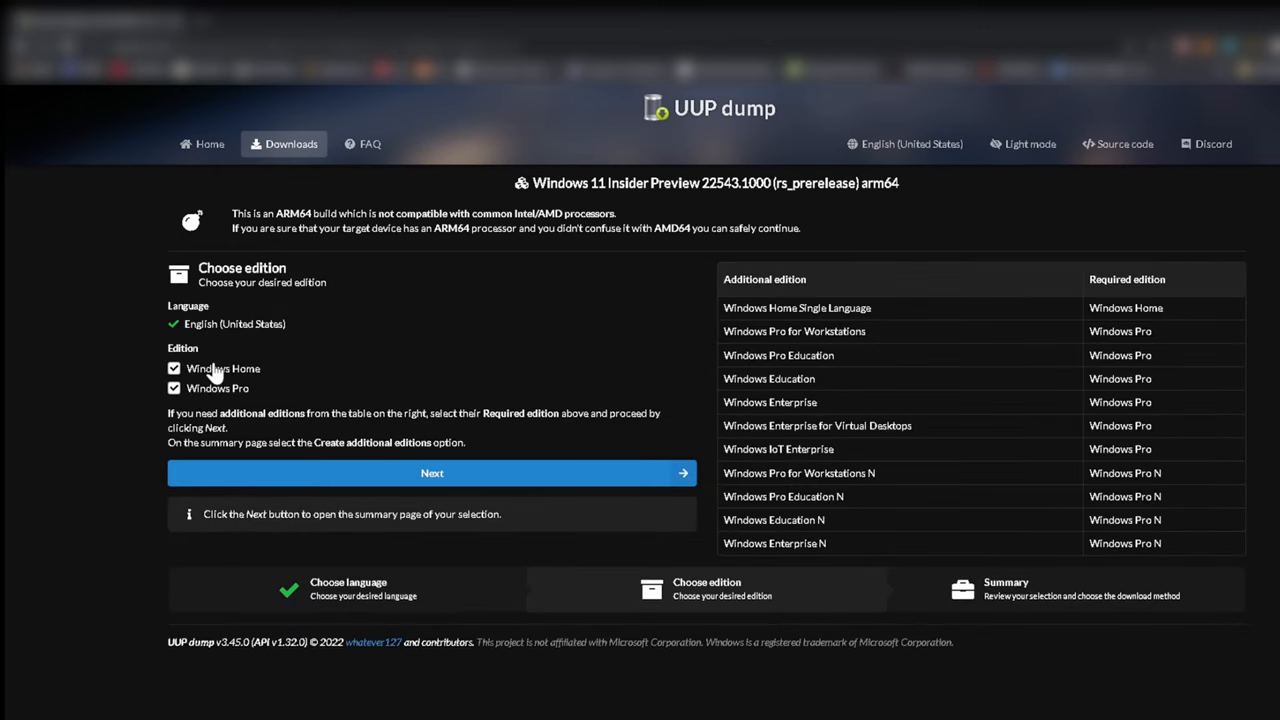
{"action": "left_click", "coordinate": [174, 368]}
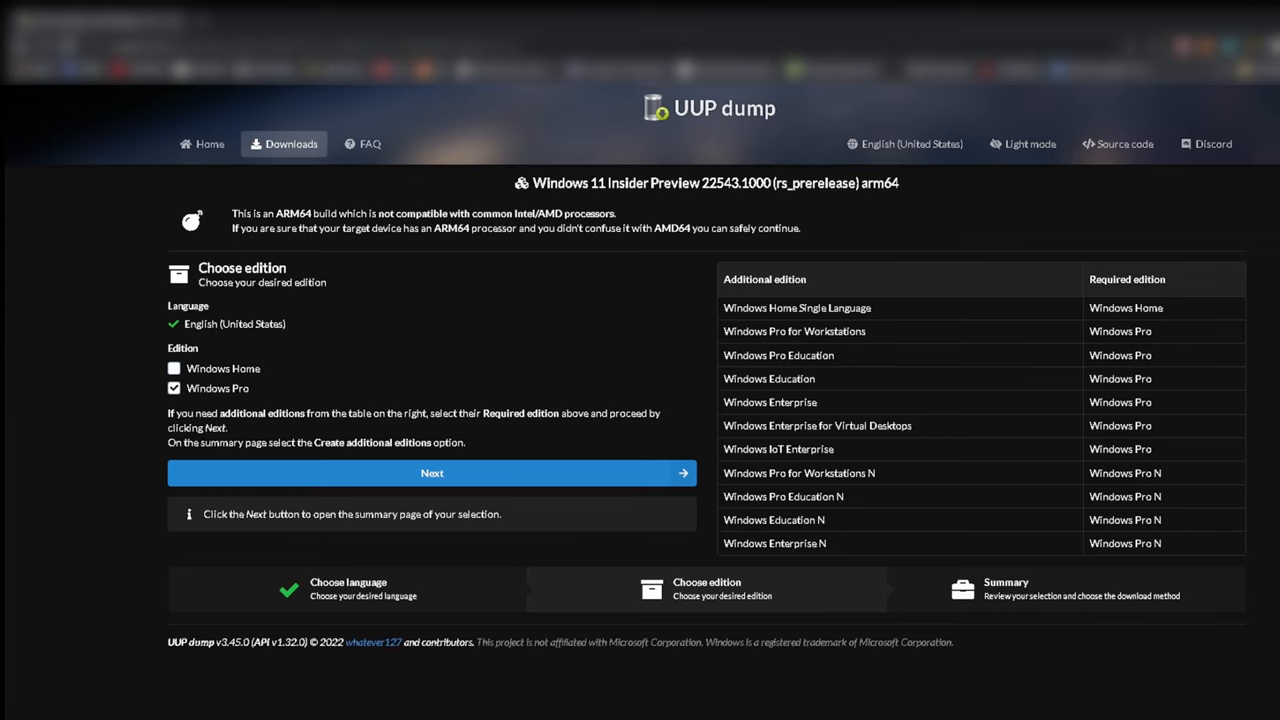
{"action": "mouse_move", "coordinate": [478, 478]}
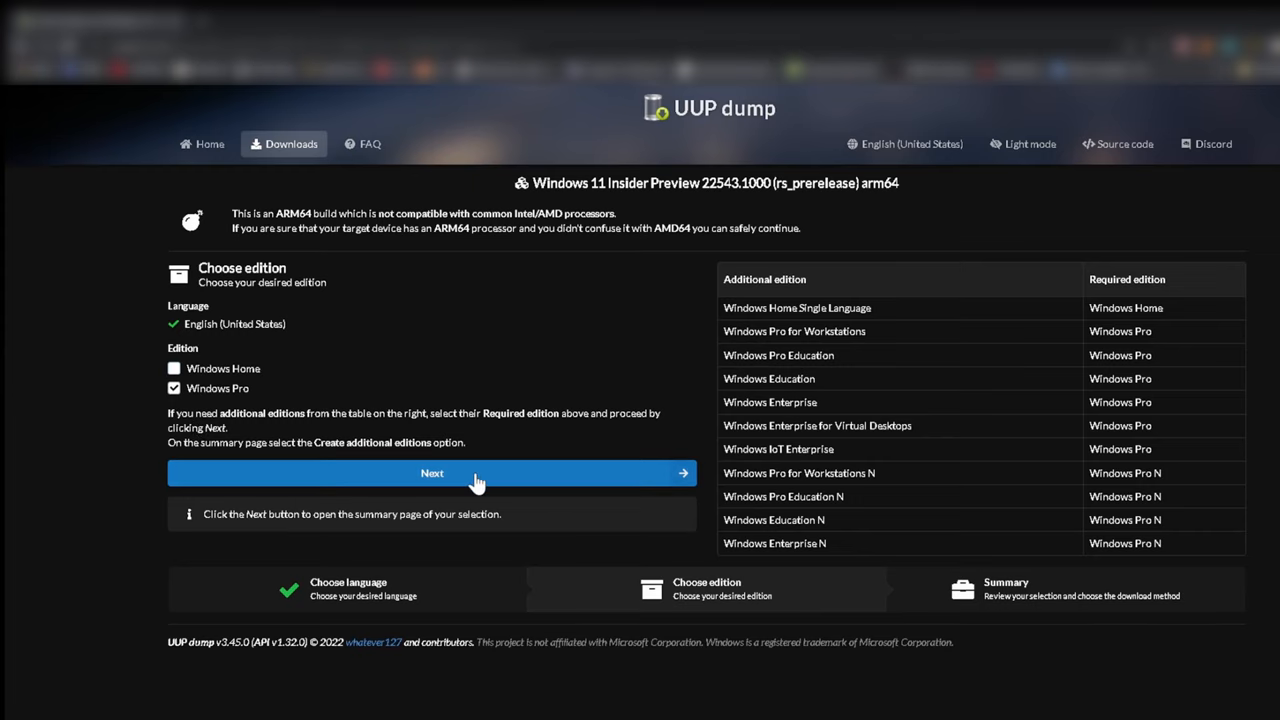
{"action": "left_click", "coordinate": [432, 472]}
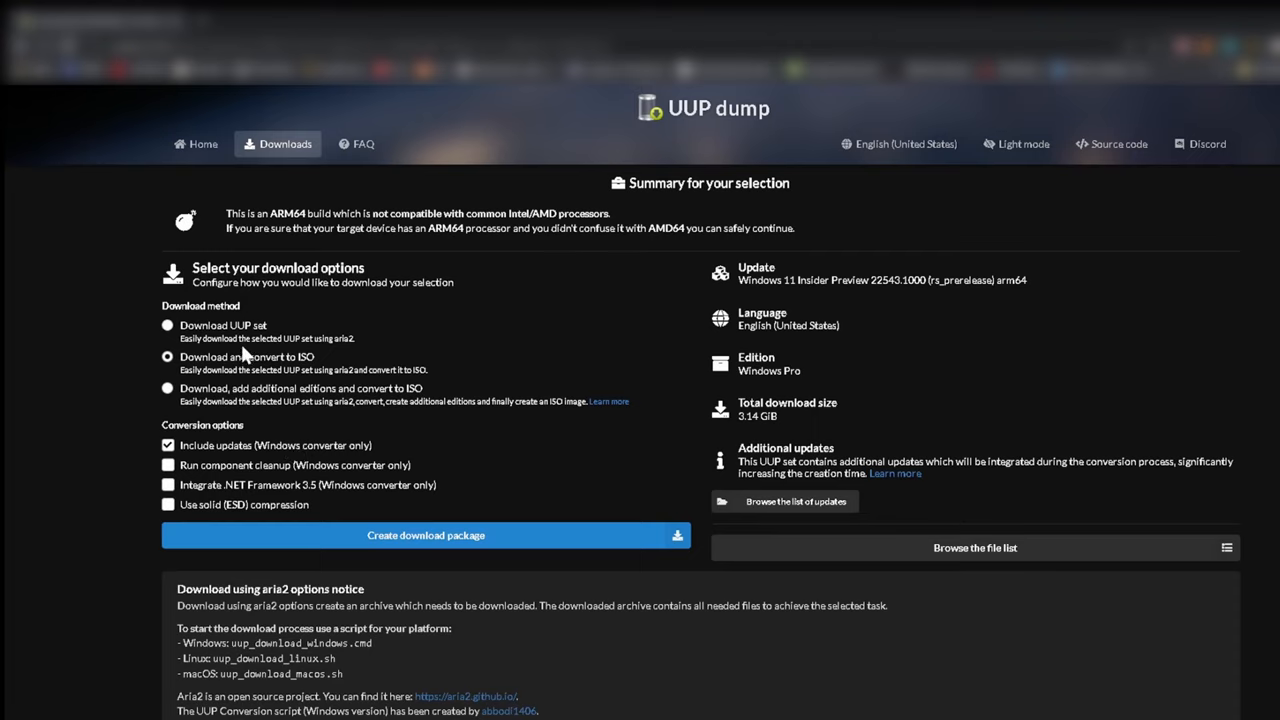
{"action": "mouse_move", "coordinate": [254, 478]}
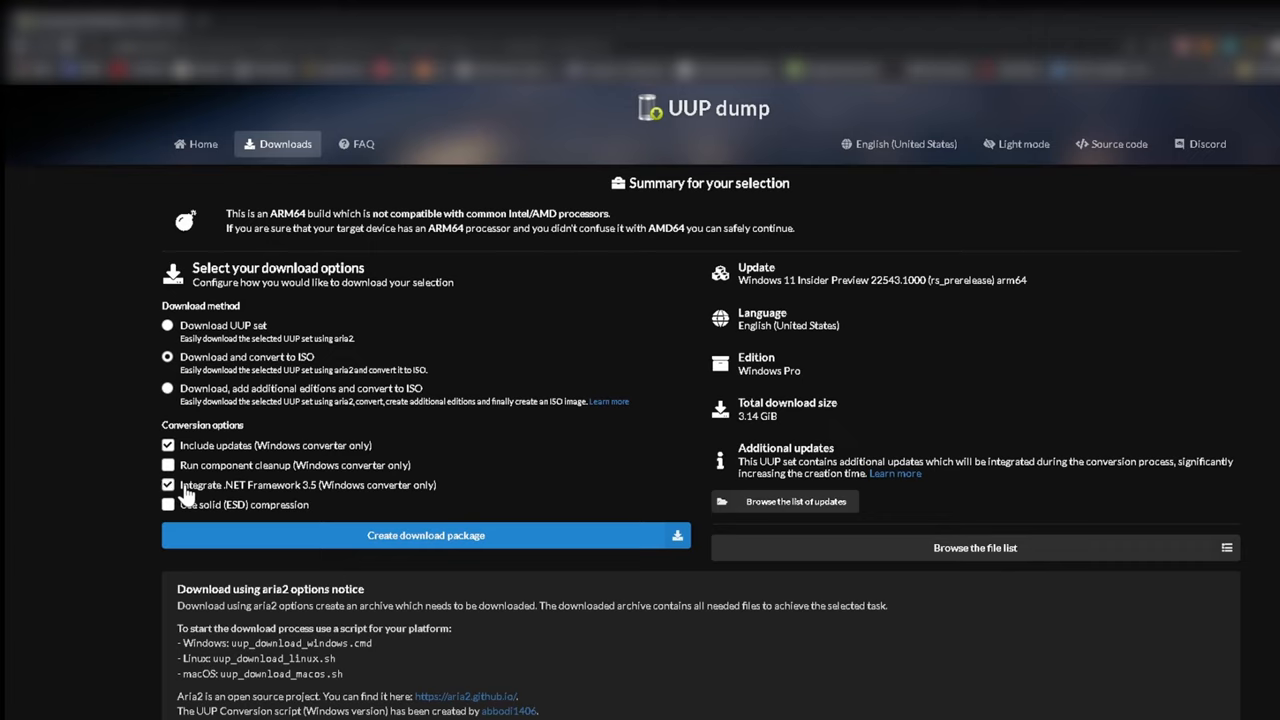
{"action": "mouse_move", "coordinate": [270, 515]}
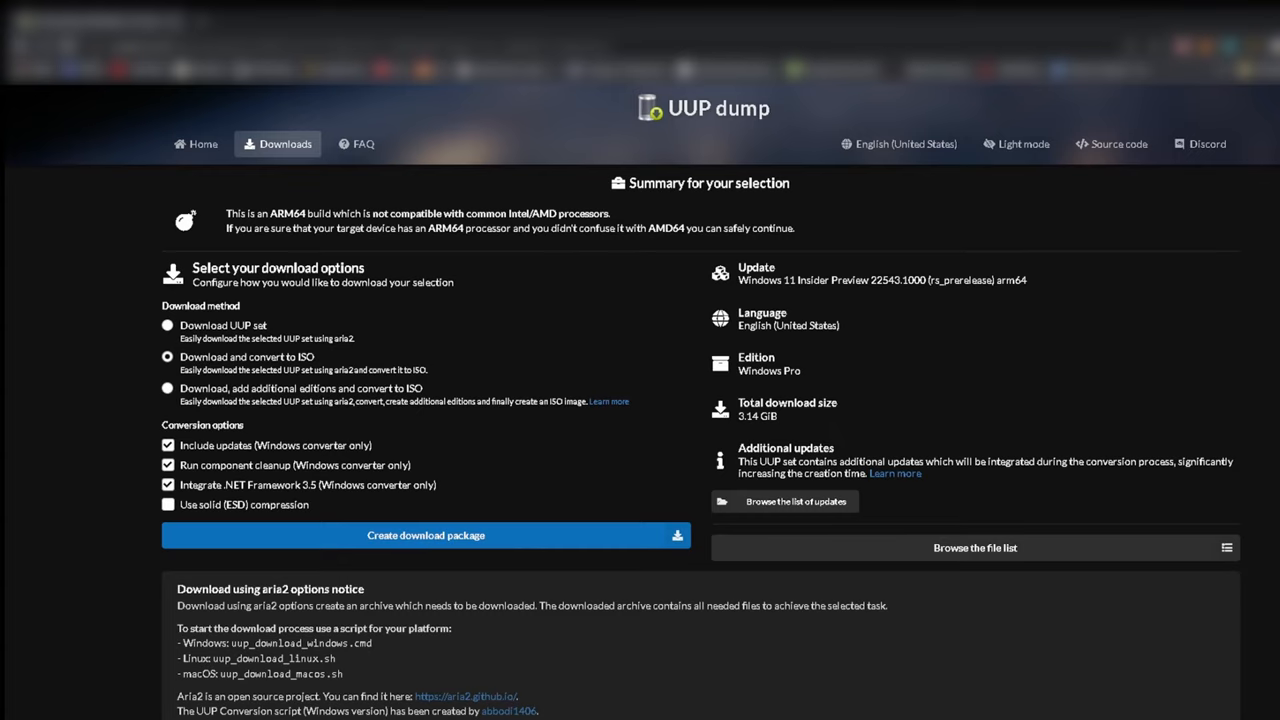
Create the ISO download package with component cleanup and .NET Framework 3.5 enabled
{"action": "left_click", "coordinate": [425, 535]}
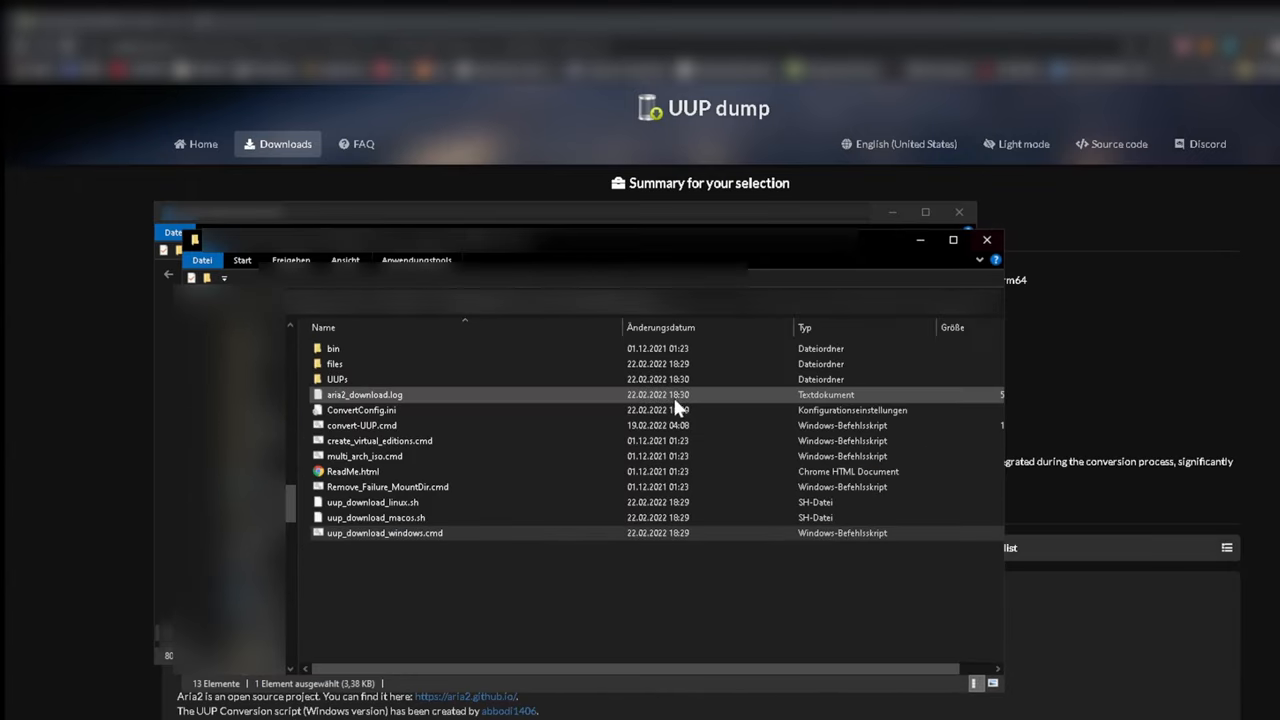
{"action": "mouse_move", "coordinate": [490, 478]}
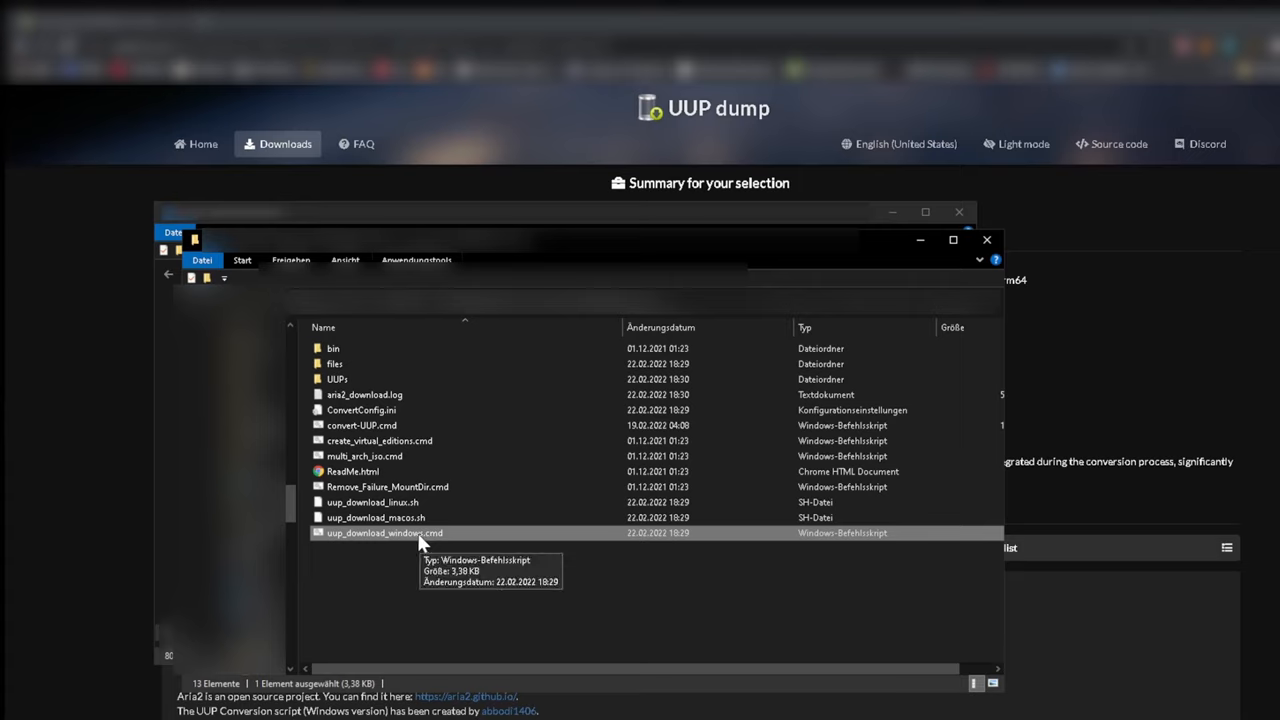
Run uup_download_windows.cmd as administrator, then open WoR_Release_2.2.3.zip and run WoR.exe
{"action": "right_click", "coordinate": [384, 532]}
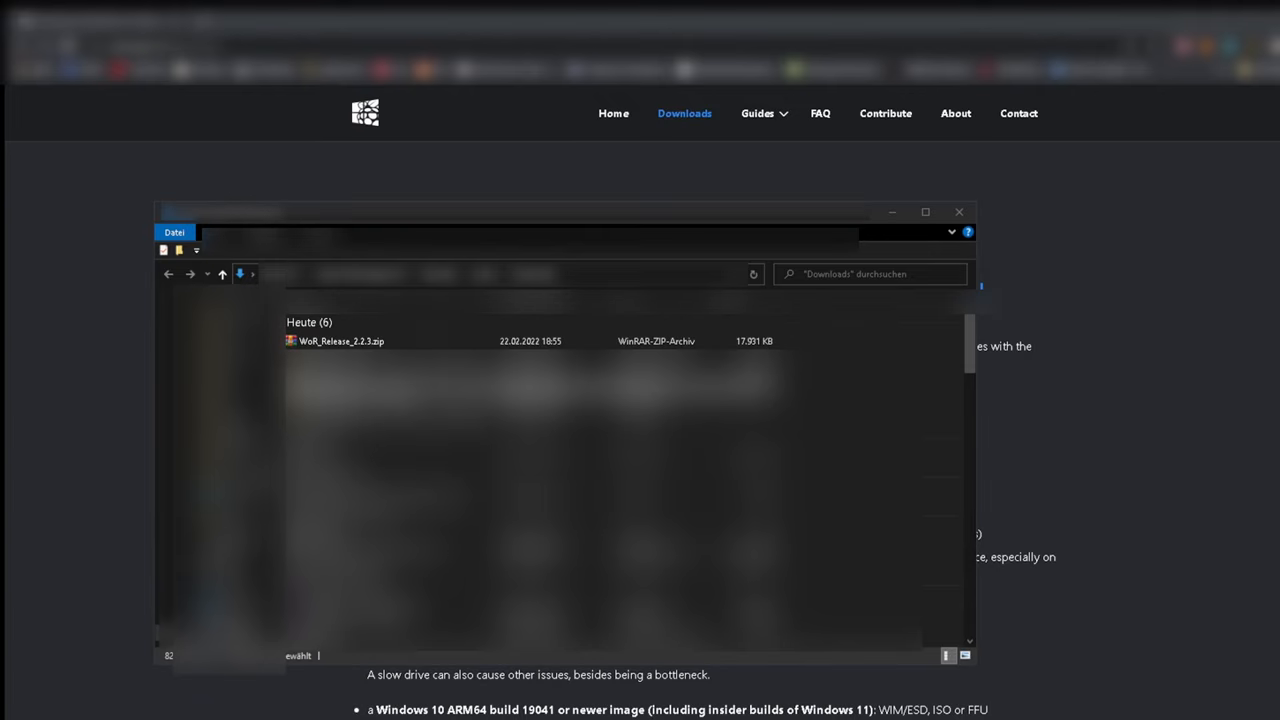
{"action": "double_click", "coordinate": [340, 341]}
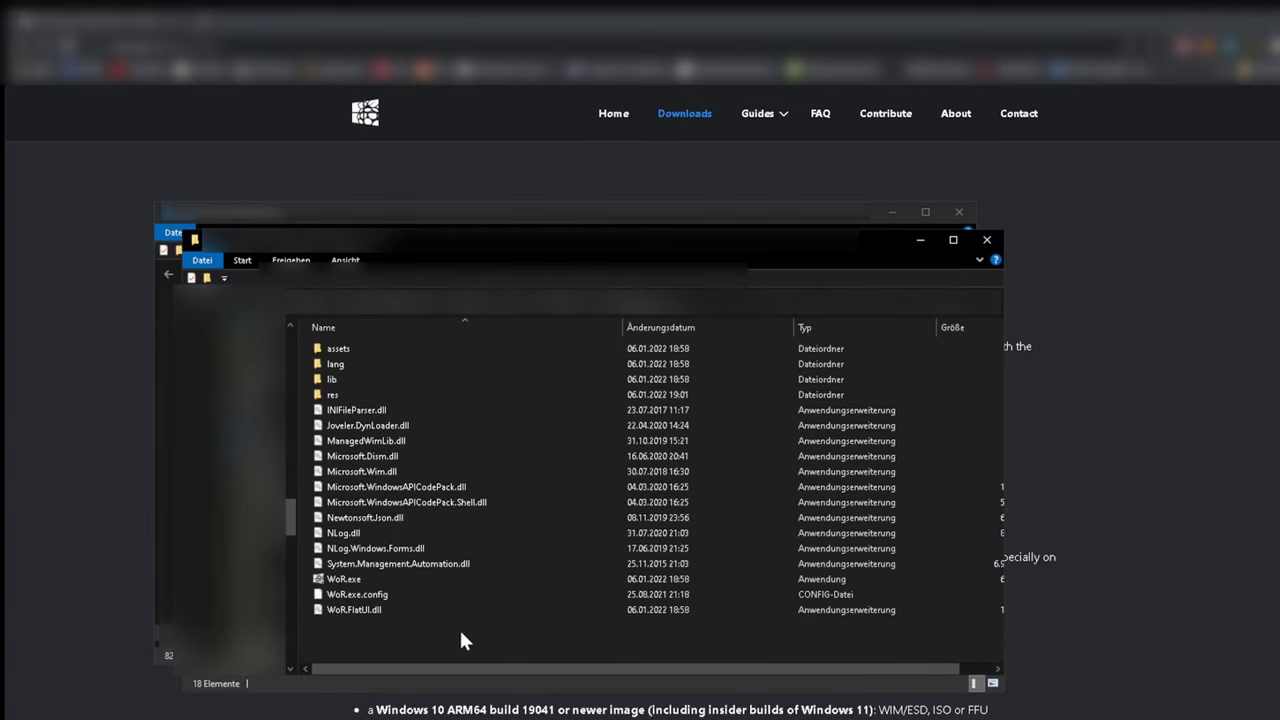
{"action": "right_click", "coordinate": [344, 579]}
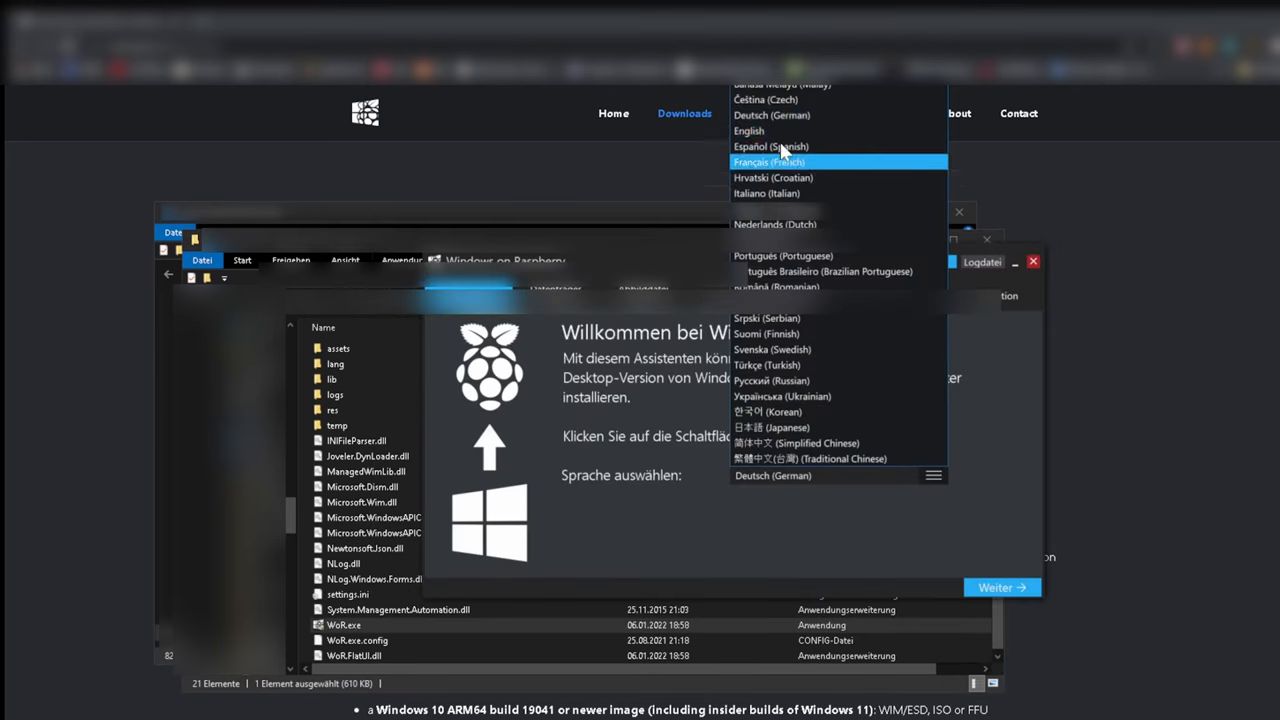
Switch the wizard to English, suppress and dismiss the bootloader warning, and proceed
{"action": "left_click", "coordinate": [748, 131]}
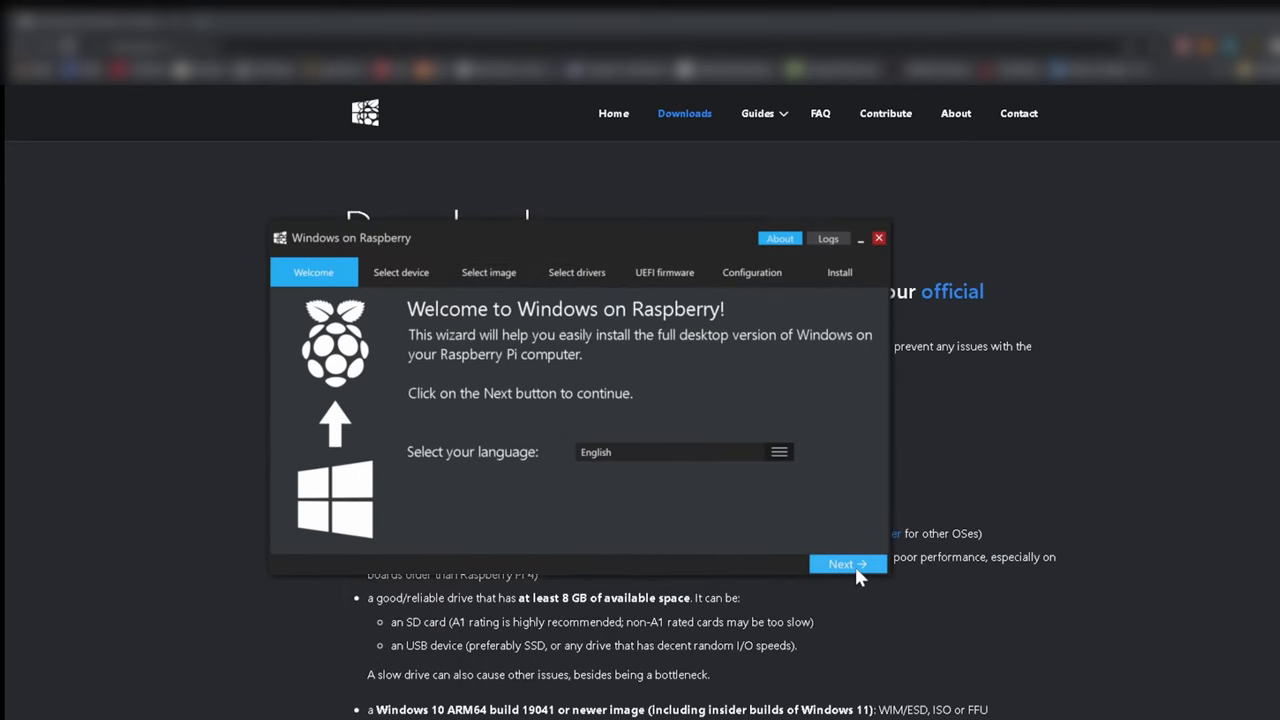
{"action": "left_click", "coordinate": [848, 563]}
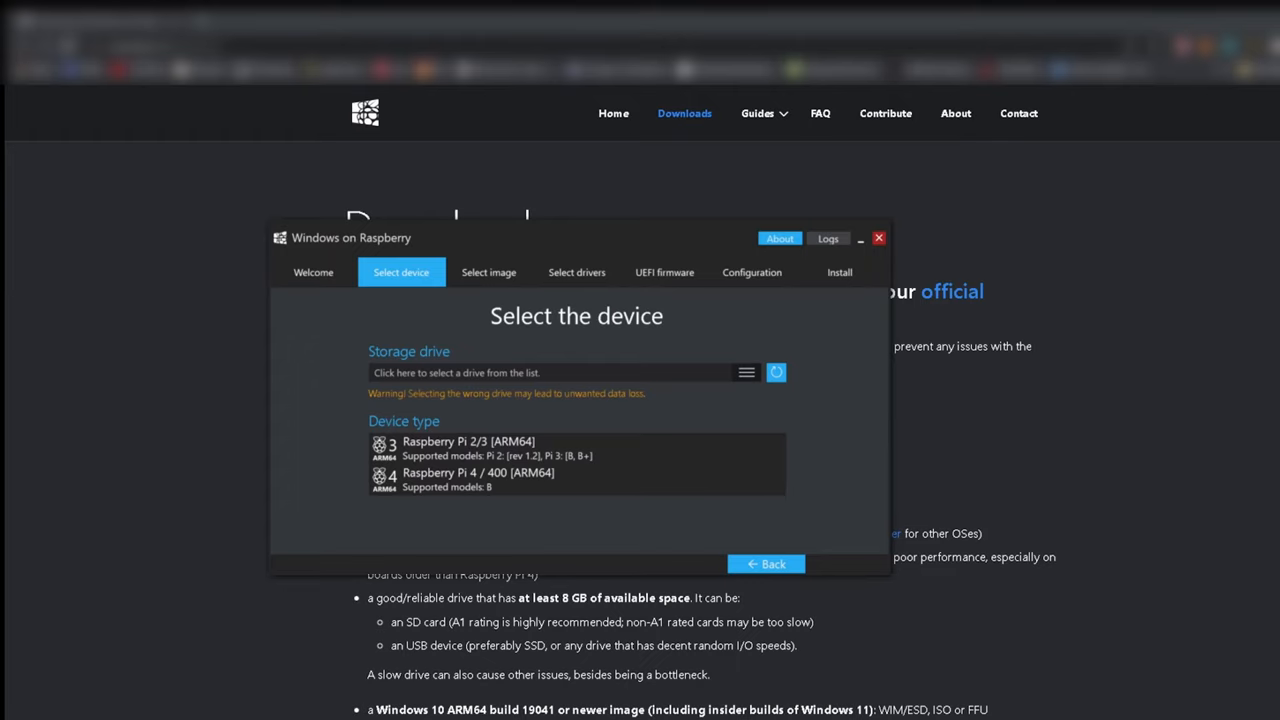
{"action": "mouse_move", "coordinate": [597, 510]}
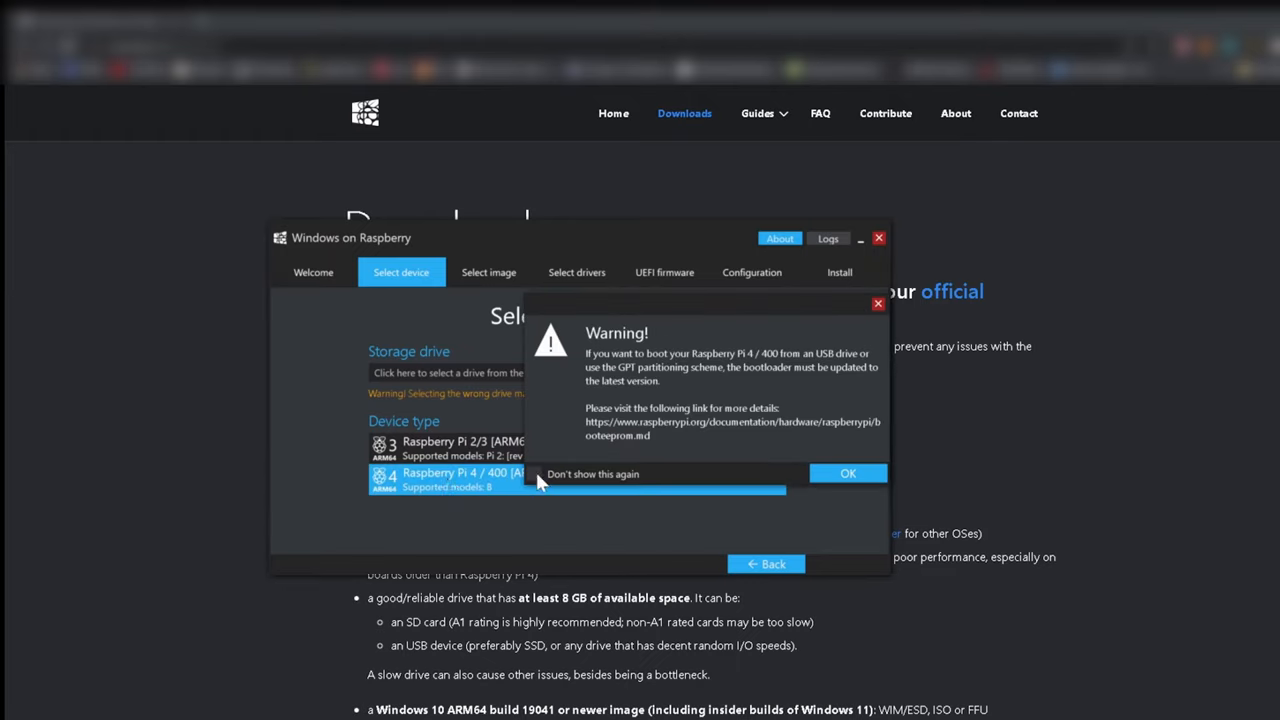
{"action": "left_click", "coordinate": [533, 474]}
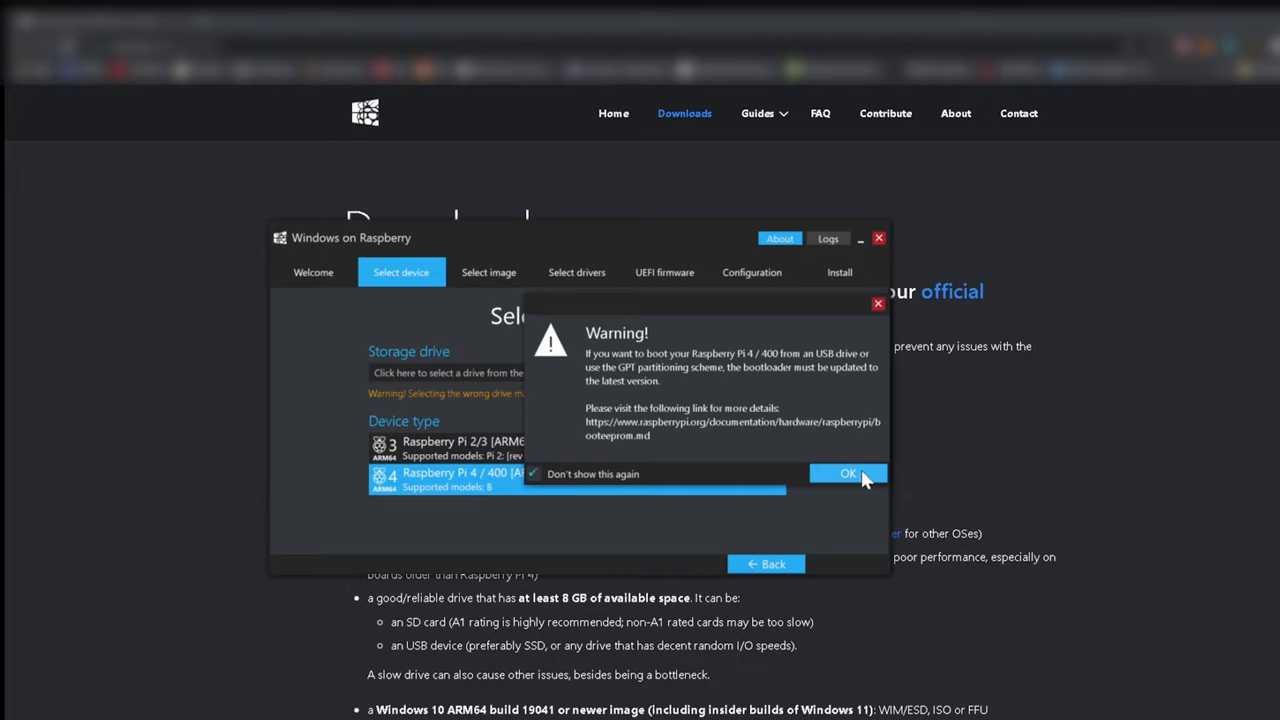
{"action": "left_click", "coordinate": [847, 473]}
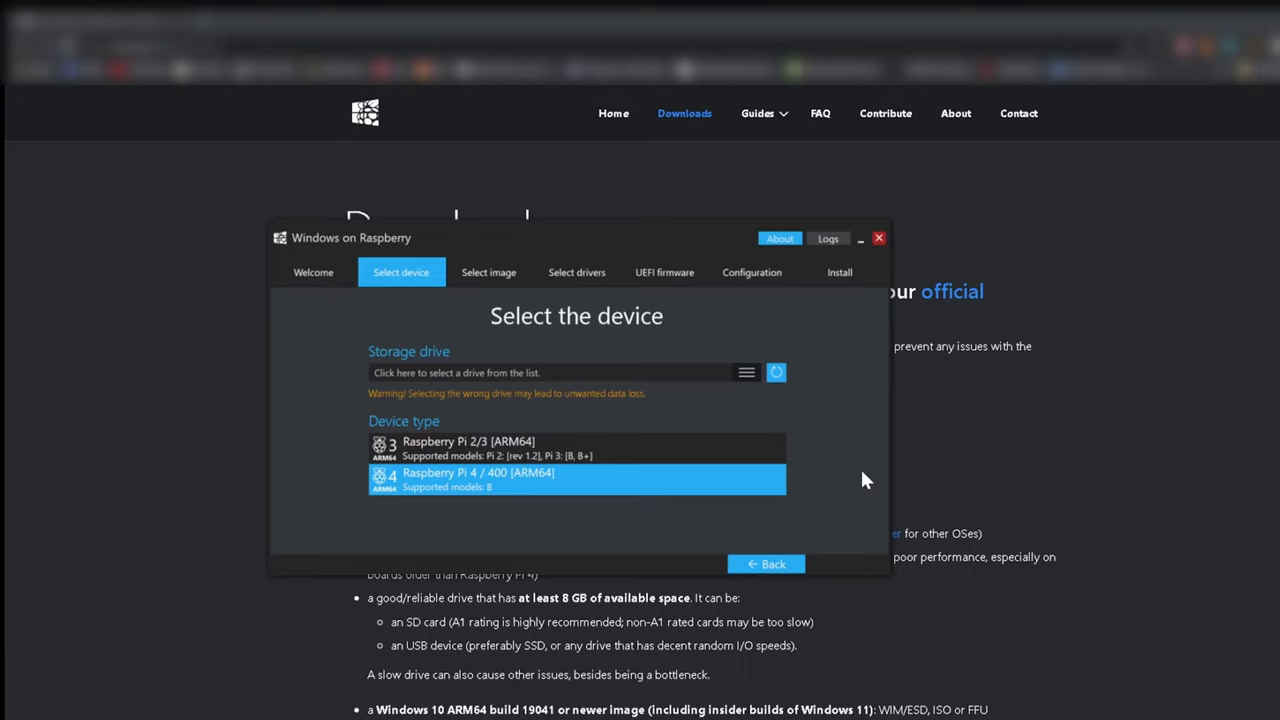
{"action": "mouse_move", "coordinate": [840, 480]}
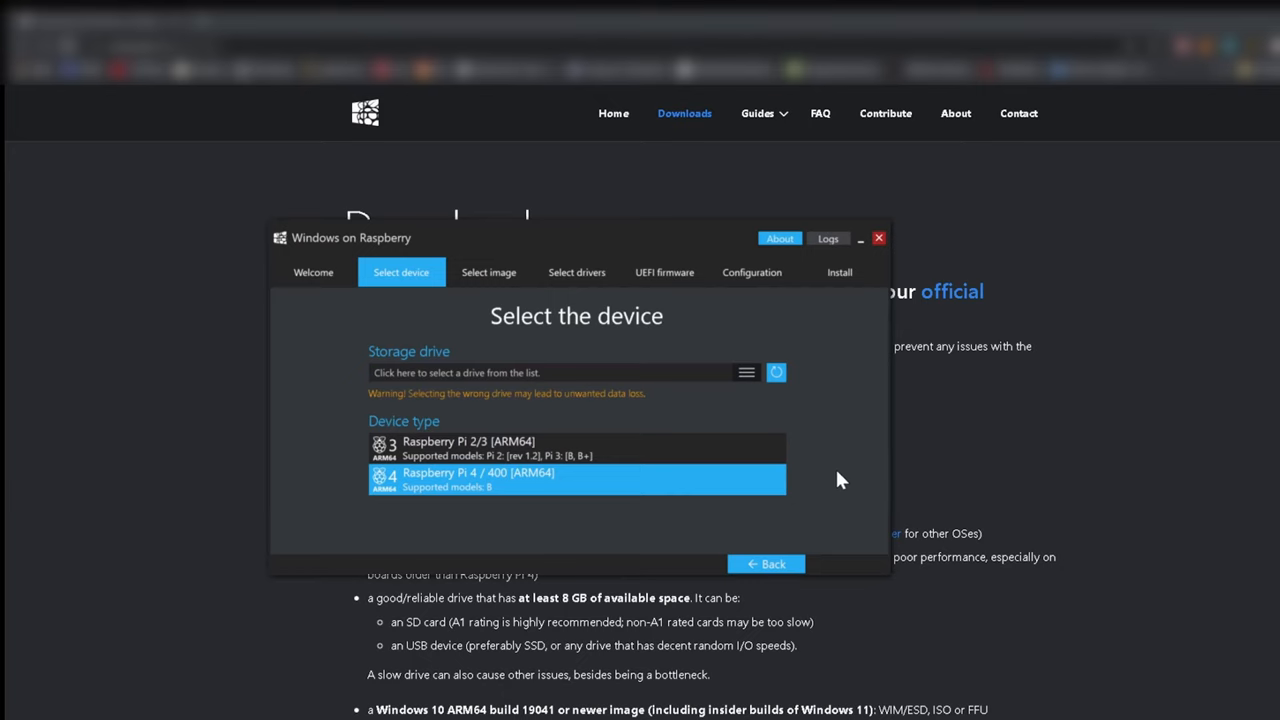
{"action": "left_click", "coordinate": [560, 372]}
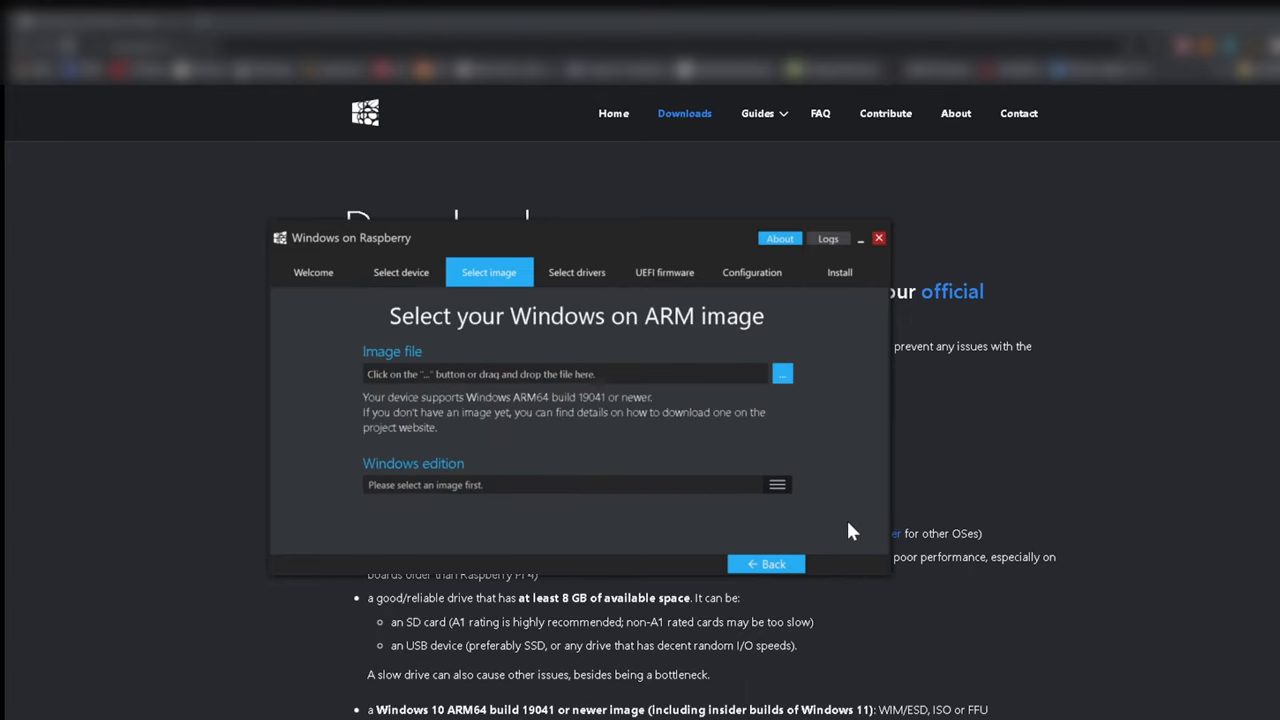
{"action": "mouse_move", "coordinate": [617, 390]}
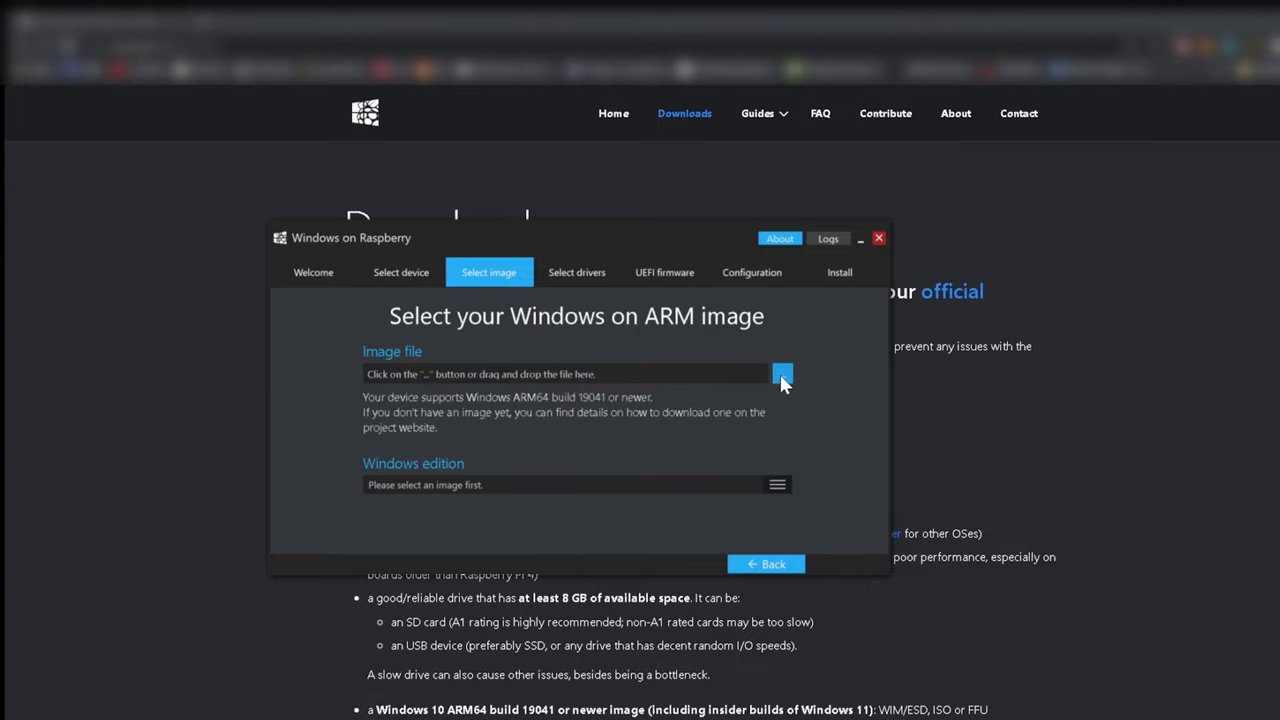
Load the Windows 11 ISO and select the Windows 11 Pro build 22543.1000 edition
{"action": "left_click", "coordinate": [782, 374]}
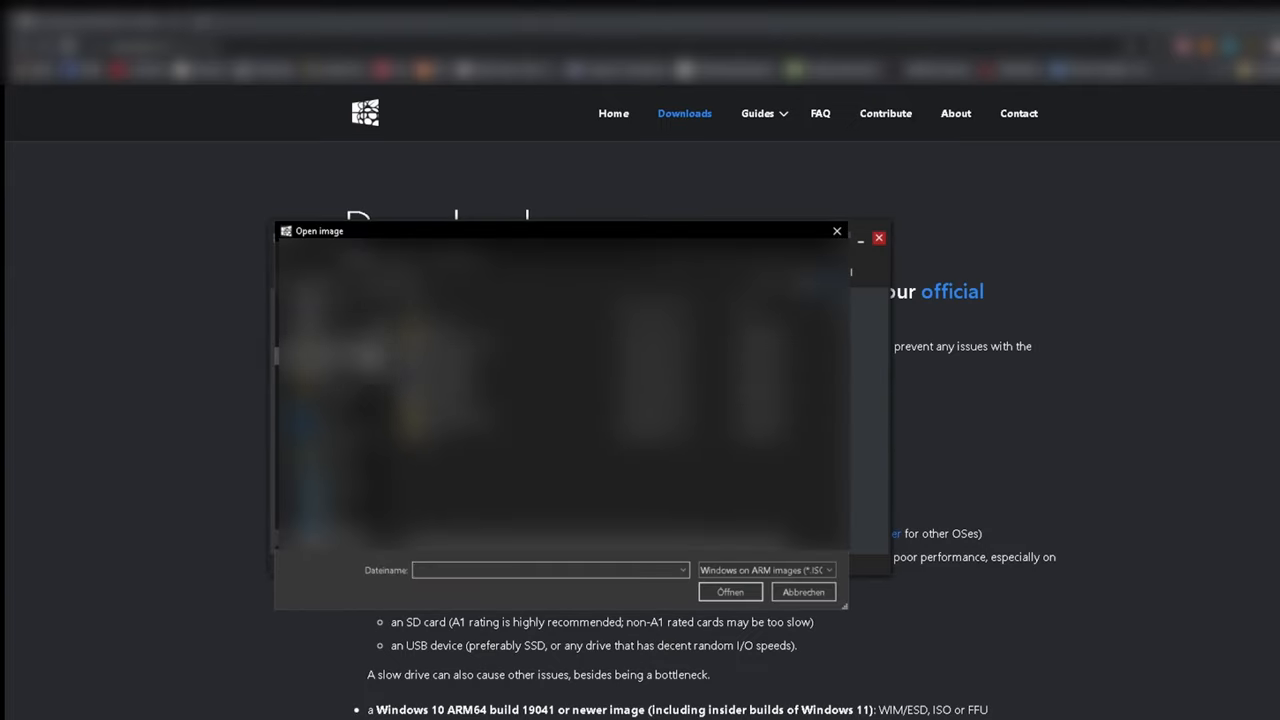
{"action": "left_click", "coordinate": [730, 591]}
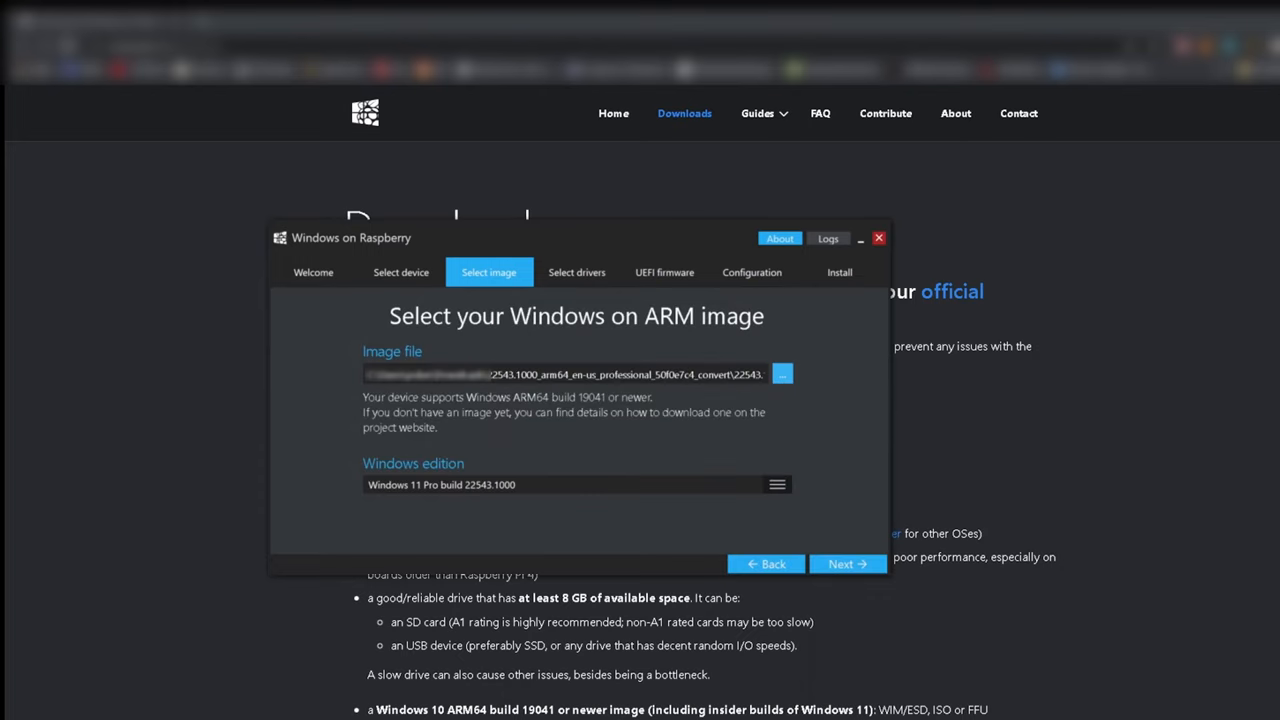
{"action": "mouse_move", "coordinate": [573, 490]}
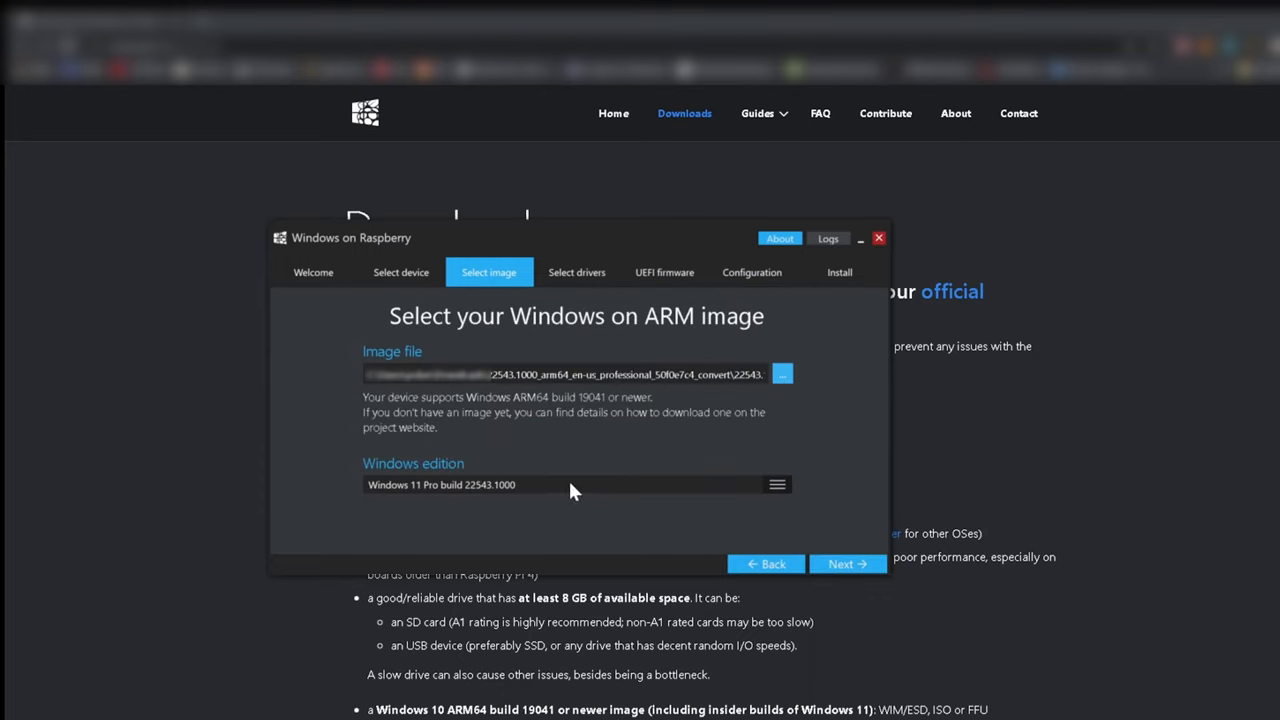
{"action": "left_click", "coordinate": [777, 484]}
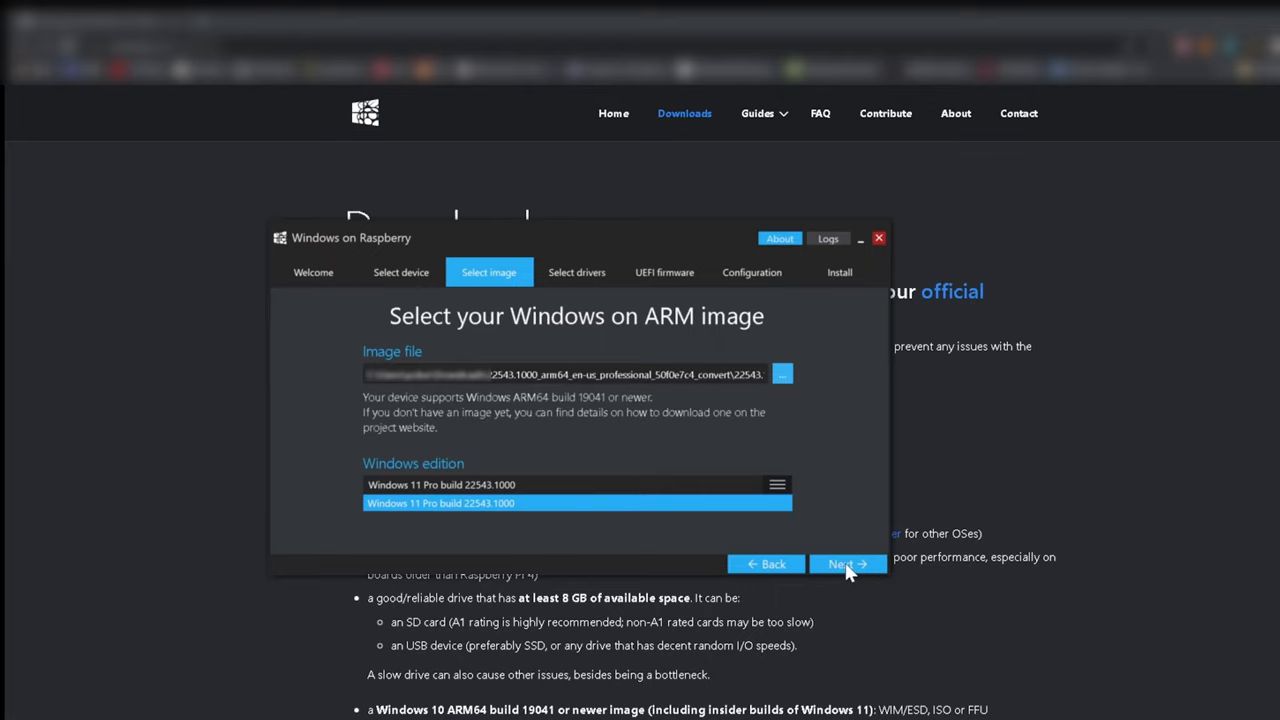
{"action": "left_click", "coordinate": [577, 502]}
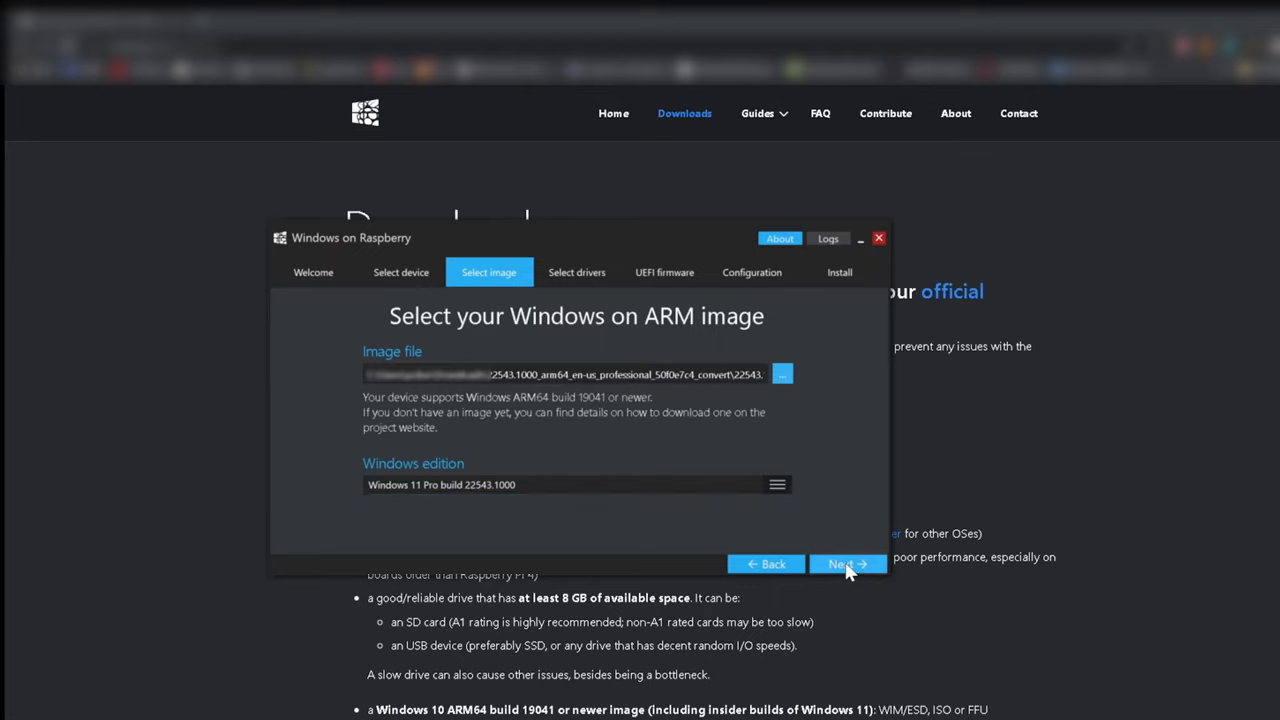
{"action": "left_click", "coordinate": [843, 563]}
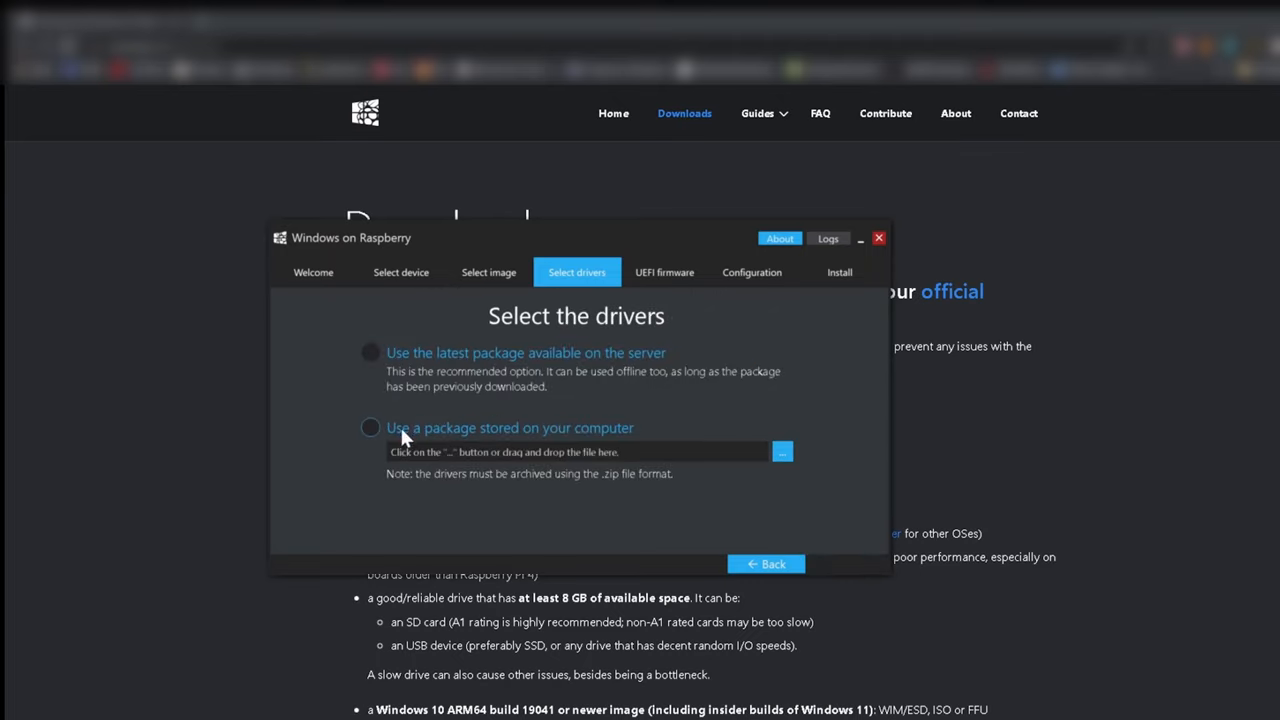
Use the latest driver package from the server and accept its license
{"action": "left_click", "coordinate": [370, 352]}
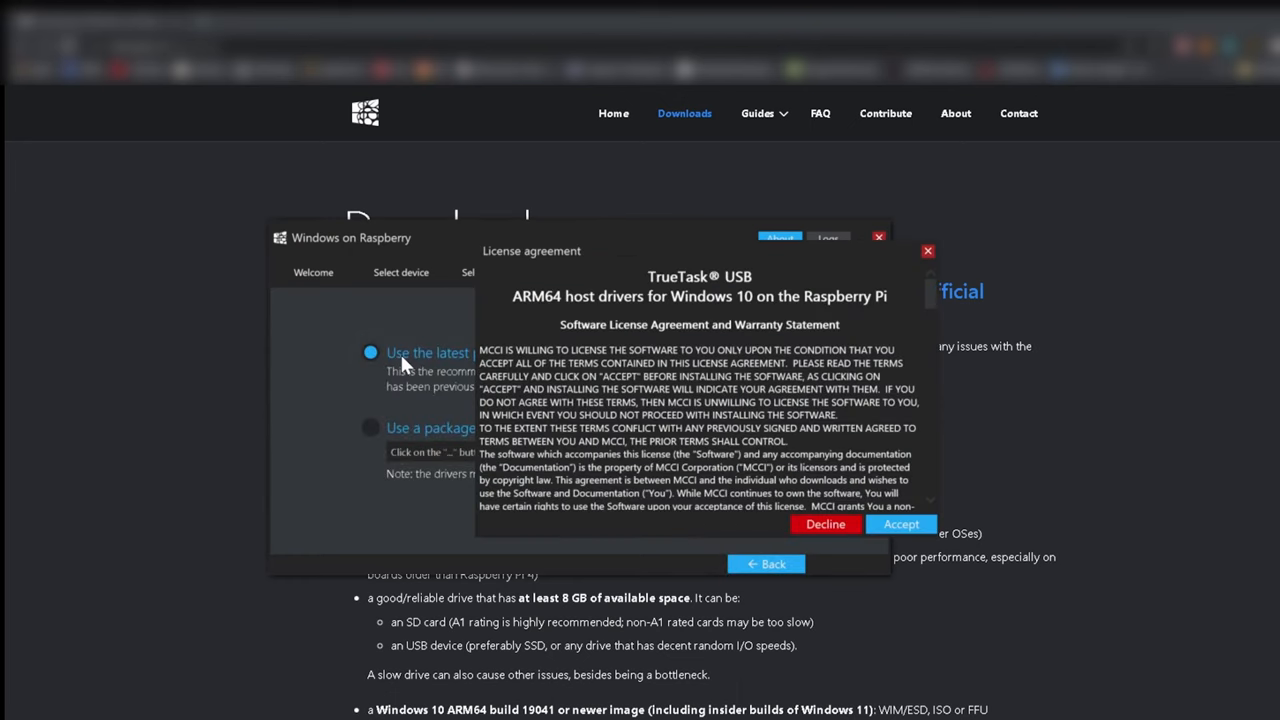
{"action": "left_click", "coordinate": [899, 524]}
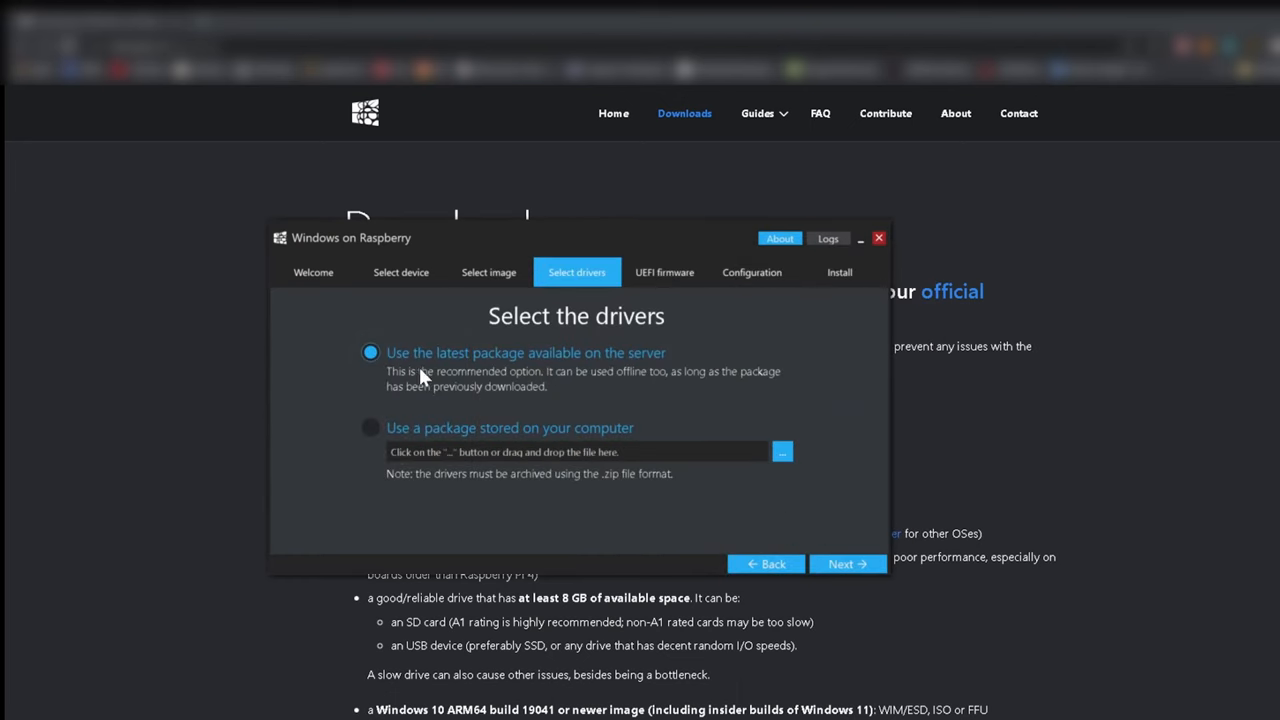
{"action": "mouse_move", "coordinate": [658, 365]}
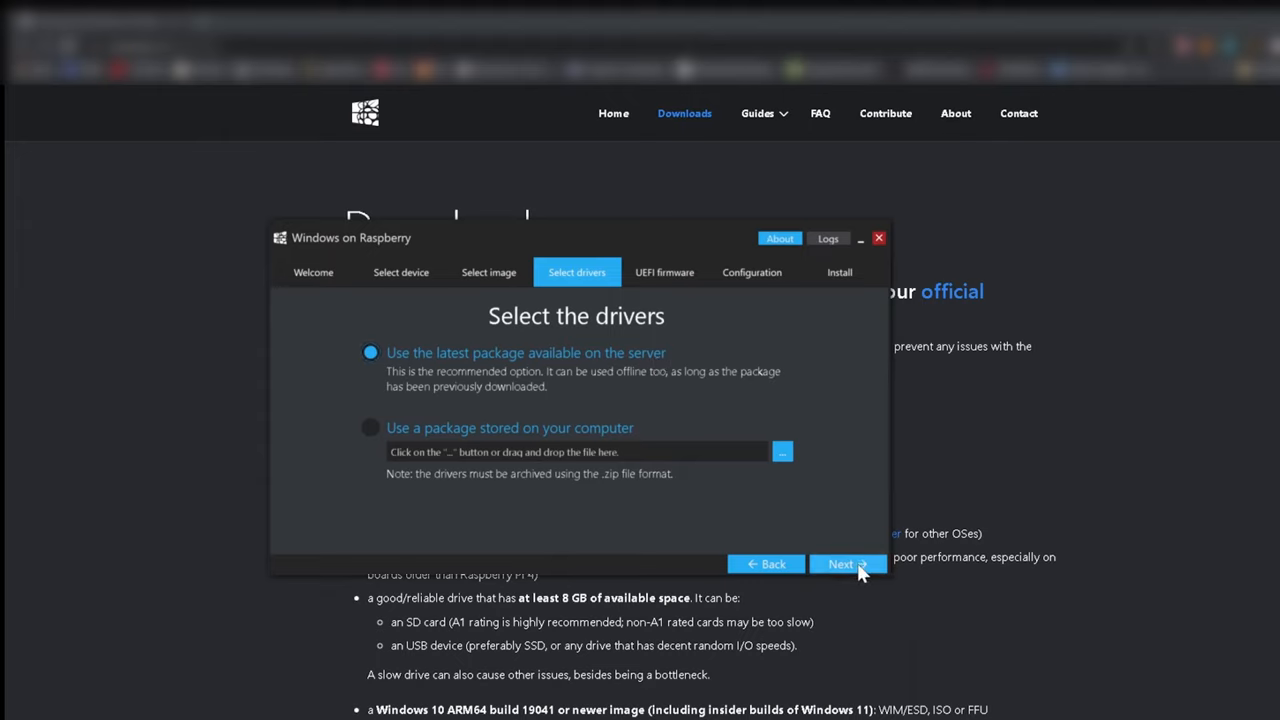
{"action": "left_click", "coordinate": [843, 563]}
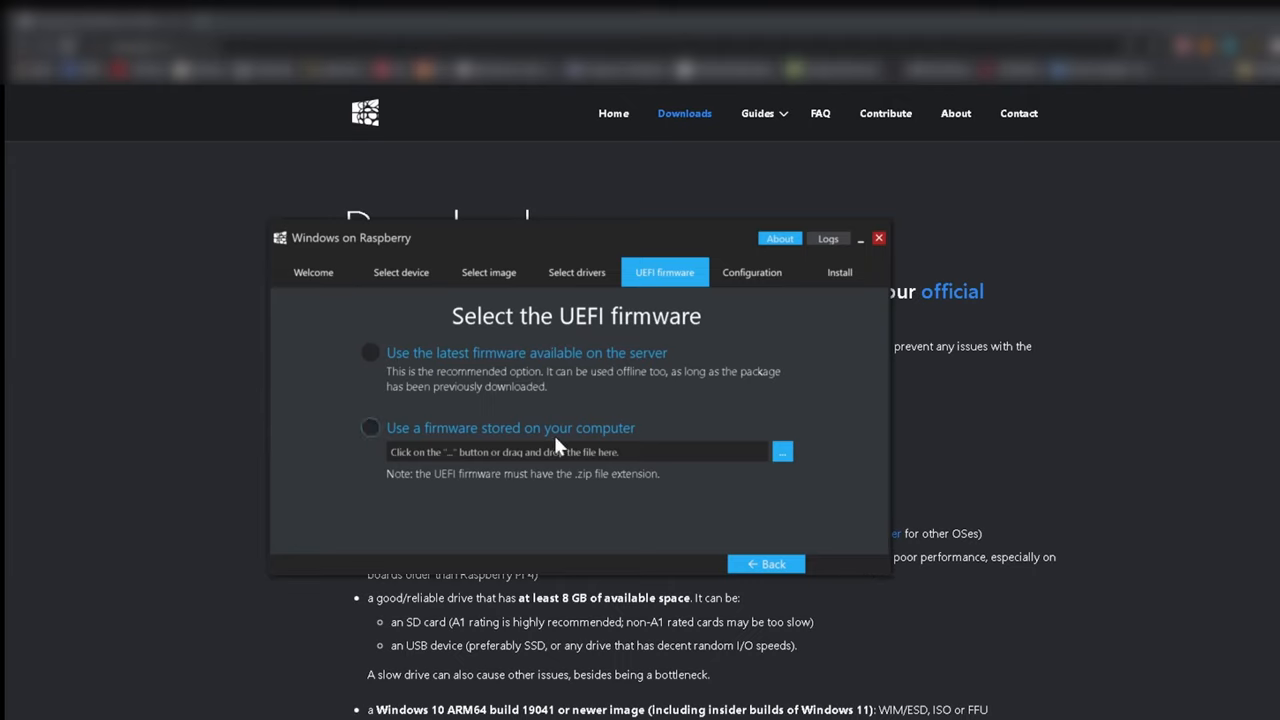
Use the latest UEFI firmware from the server and keep the default GPT configuration
{"action": "left_click", "coordinate": [370, 352]}
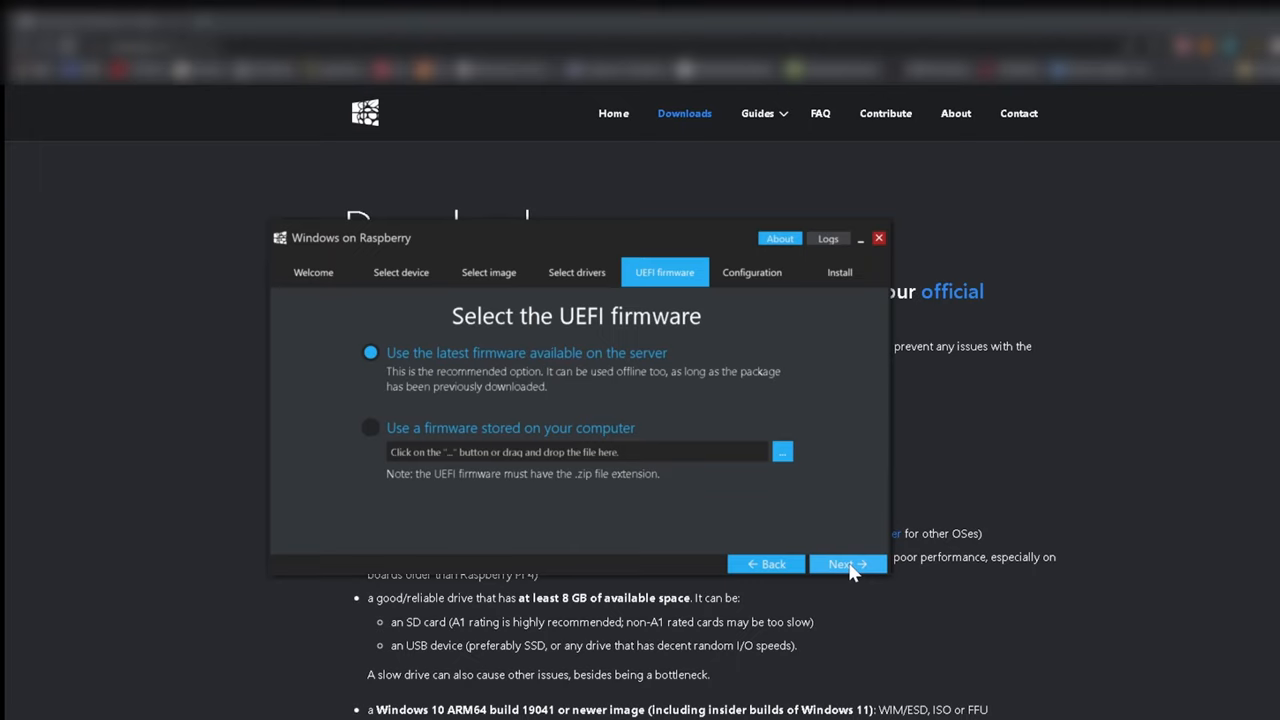
{"action": "left_click", "coordinate": [847, 563]}
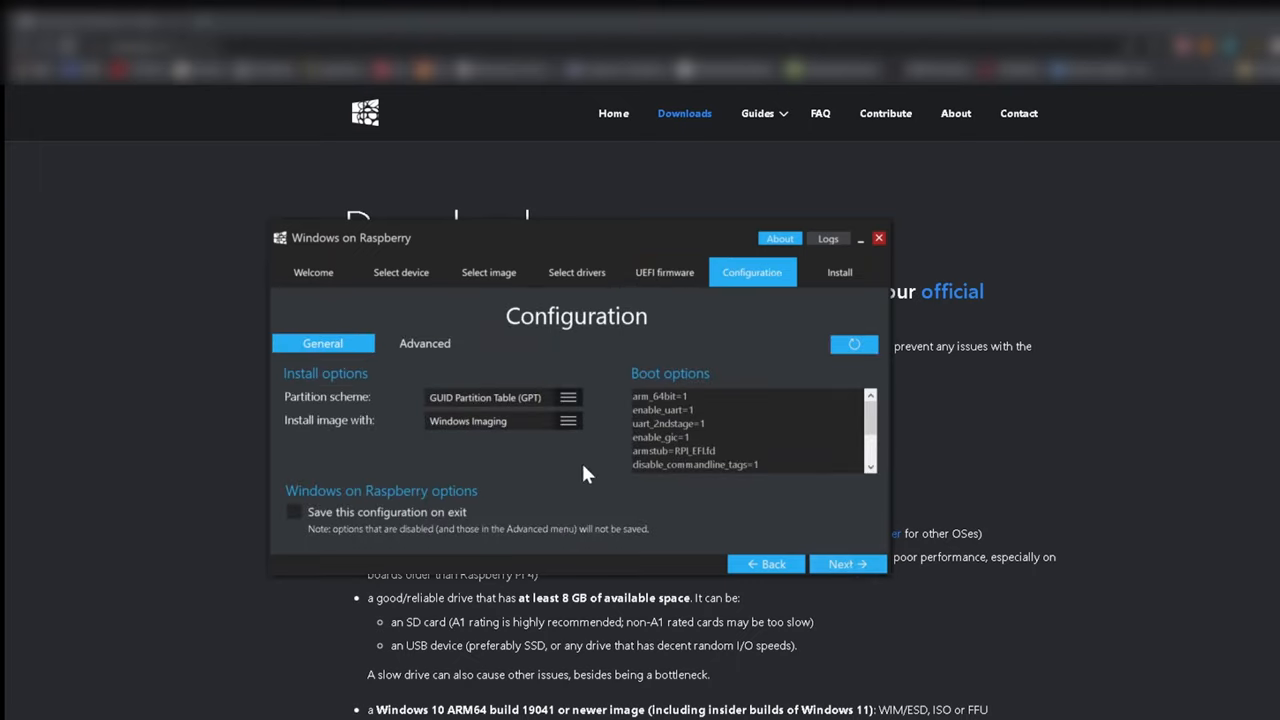
{"action": "mouse_move", "coordinate": [531, 475]}
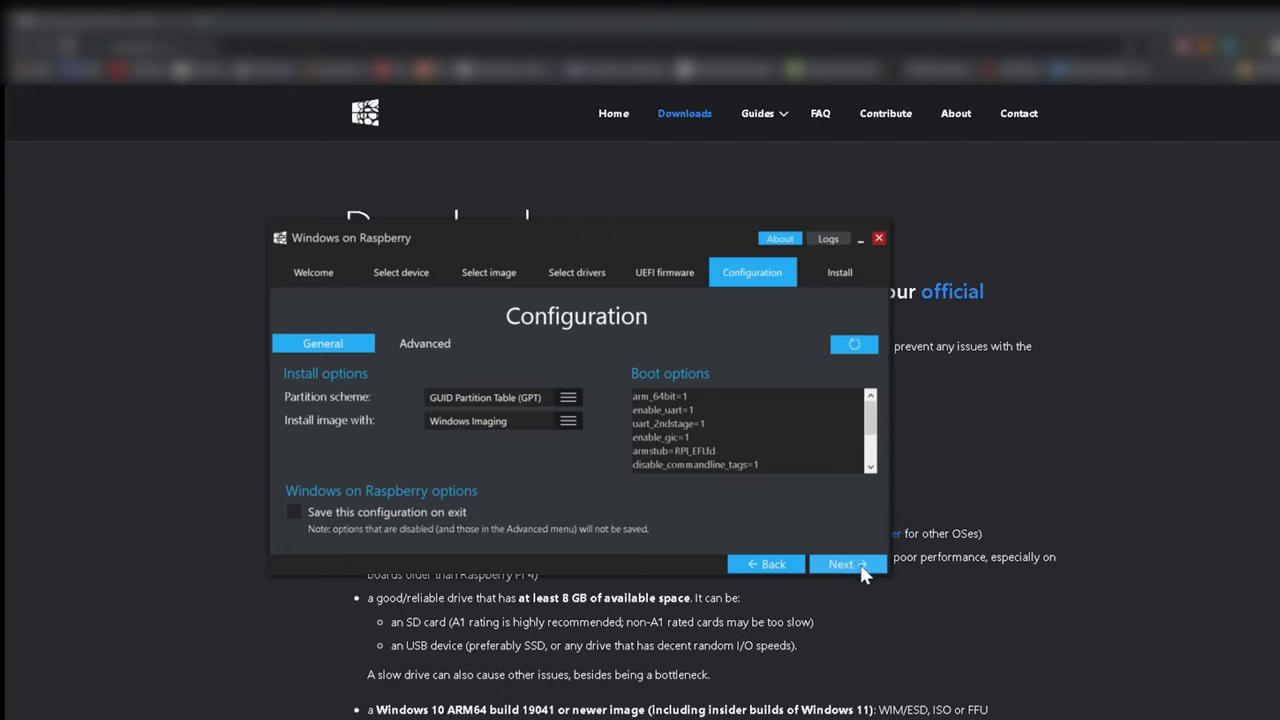
{"action": "left_click", "coordinate": [842, 563]}
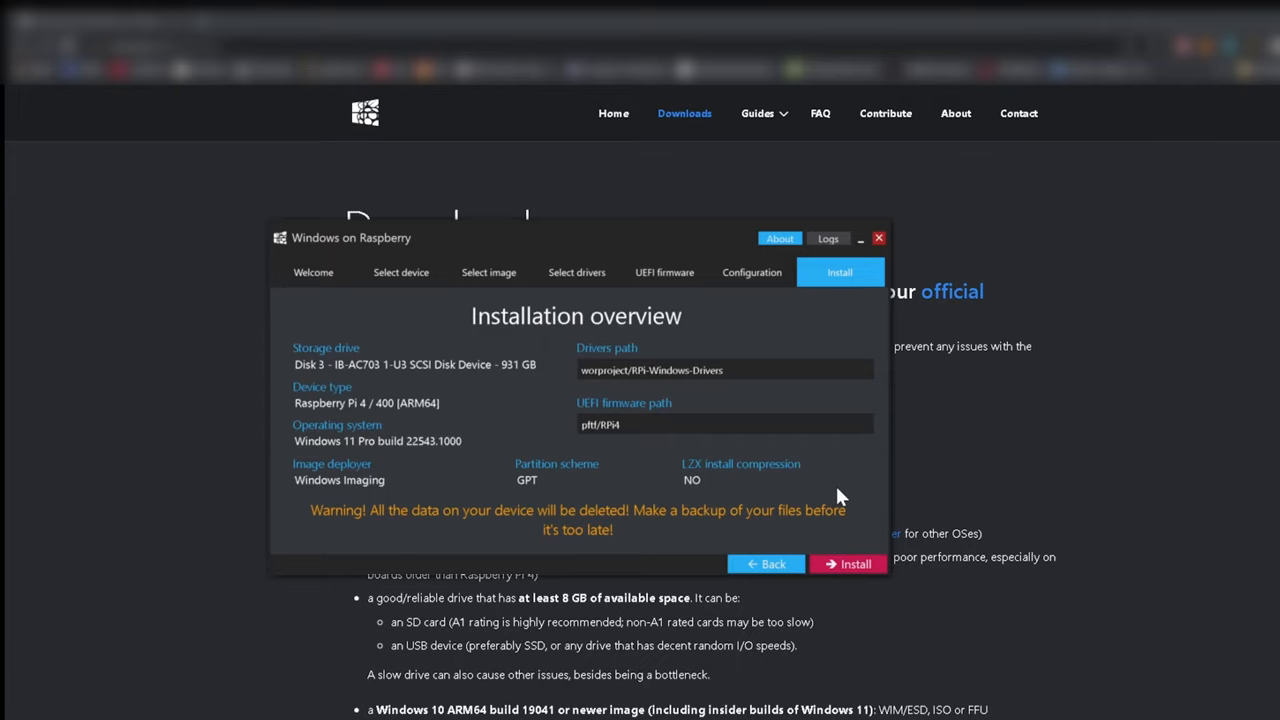
{"action": "mouse_move", "coordinate": [849, 563]}
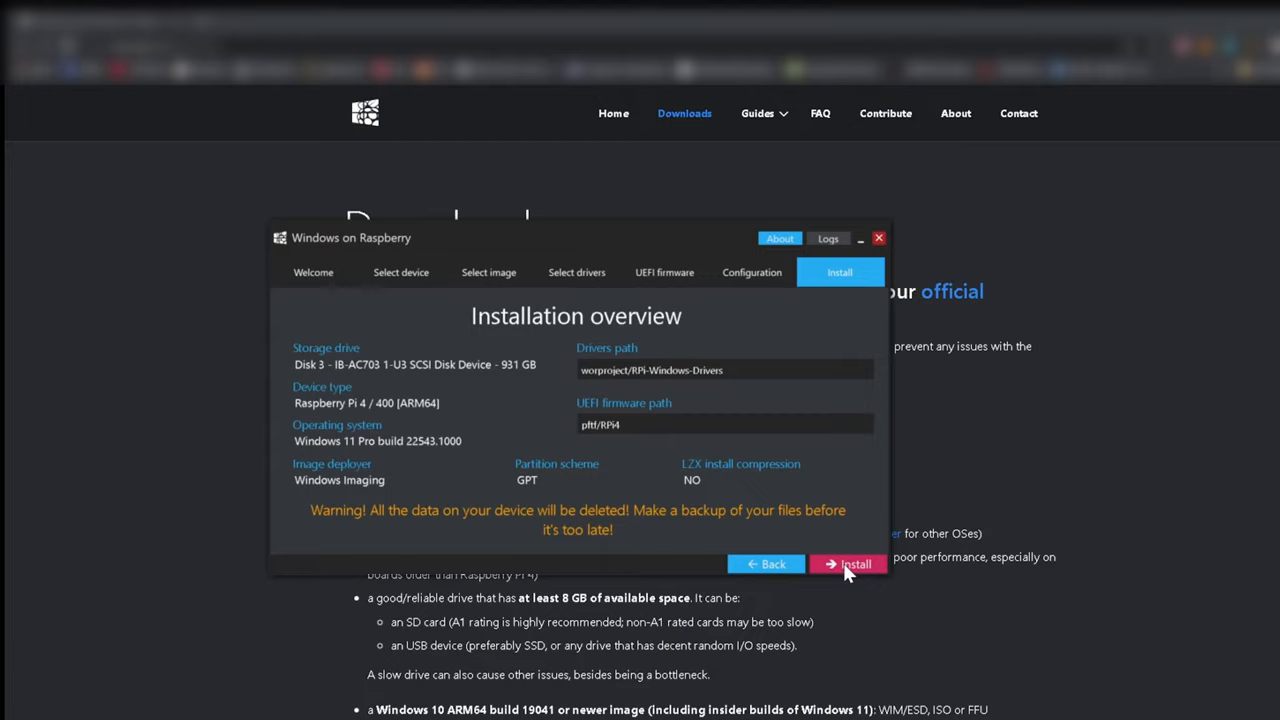
Run the Windows 11 installation to completion, then finish the wizard
{"action": "left_click", "coordinate": [848, 563]}
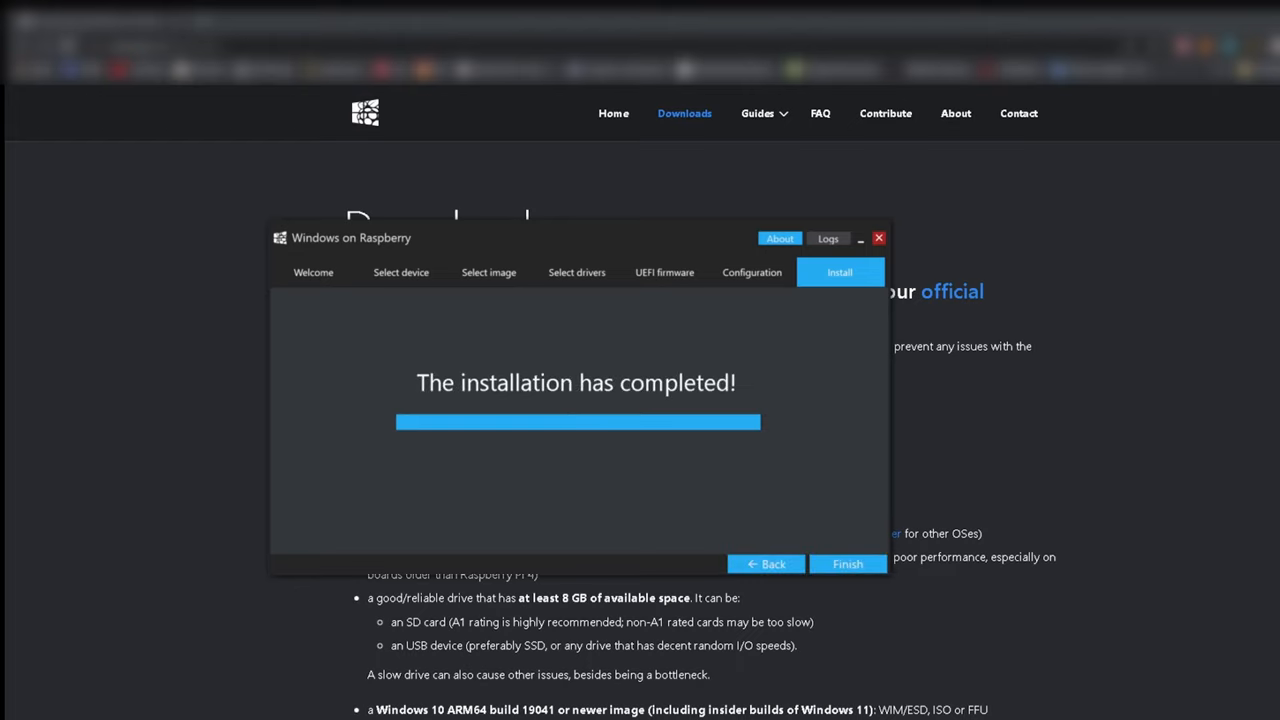
{"action": "mouse_move", "coordinate": [847, 564]}
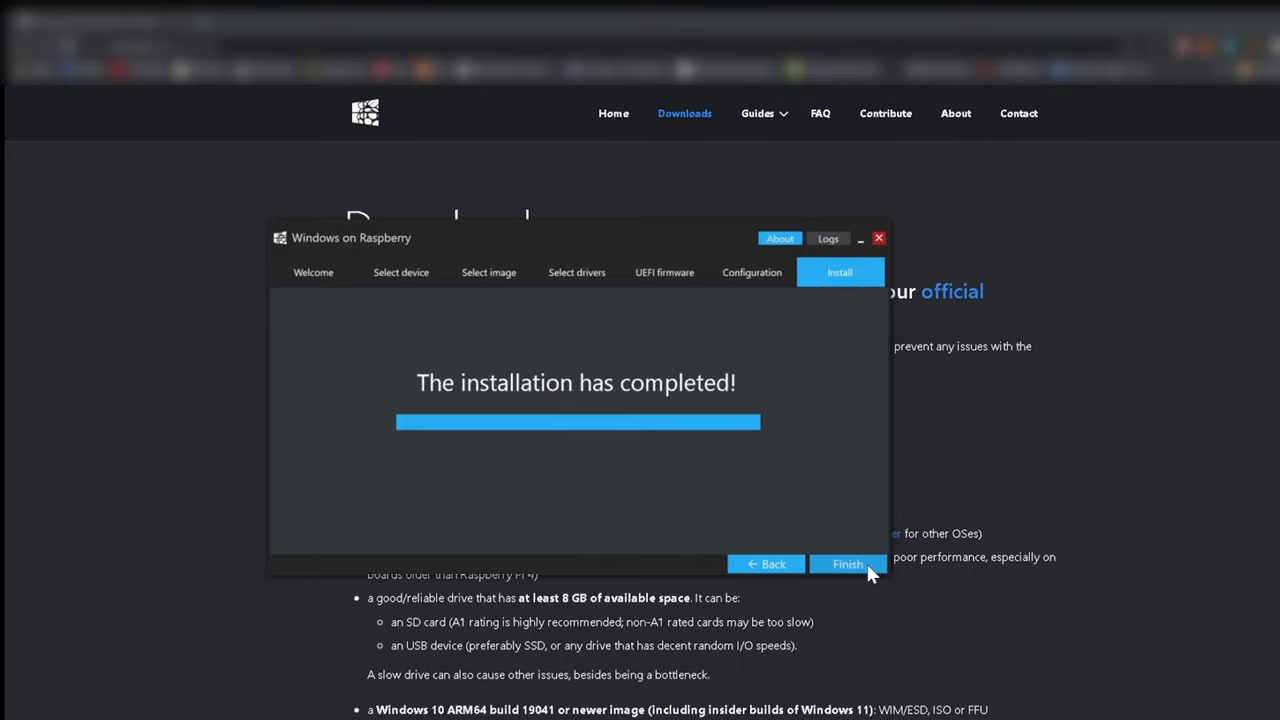
{"action": "left_click", "coordinate": [847, 564]}
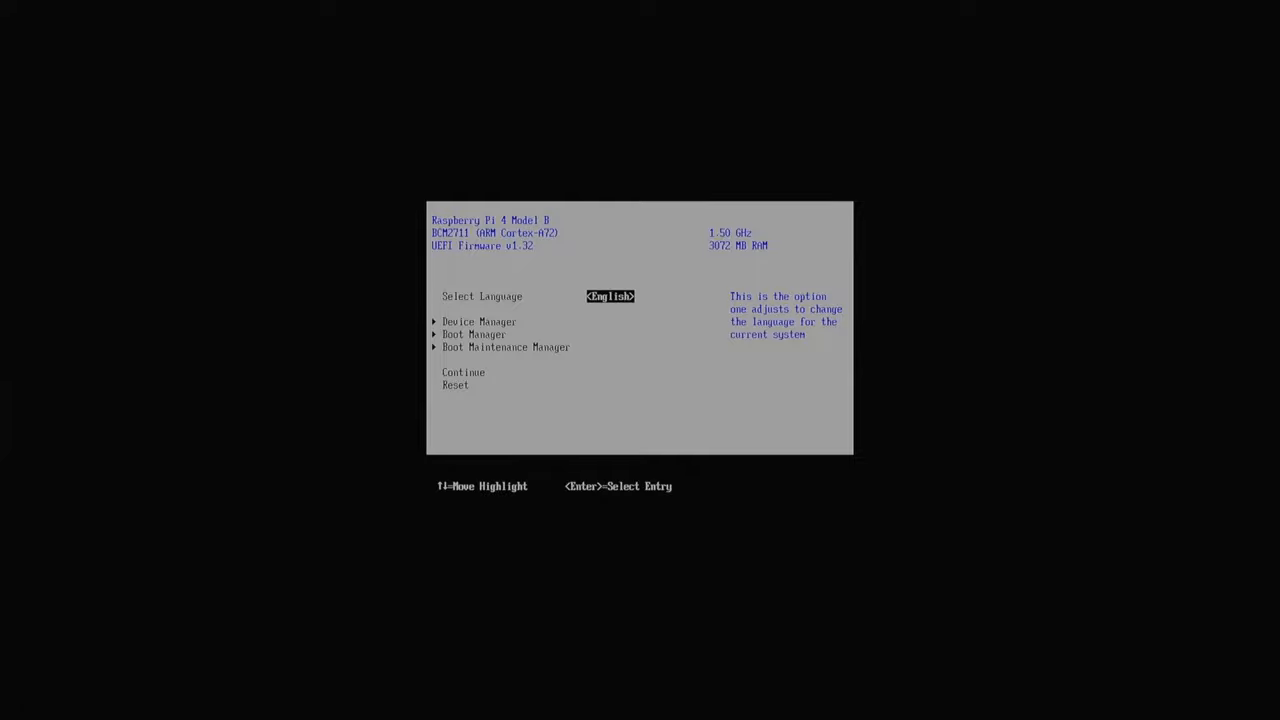
Navigate Device Manager to CPU Configuration and pick a new CPU Clock speed option
{"action": "key", "text": "Down"}
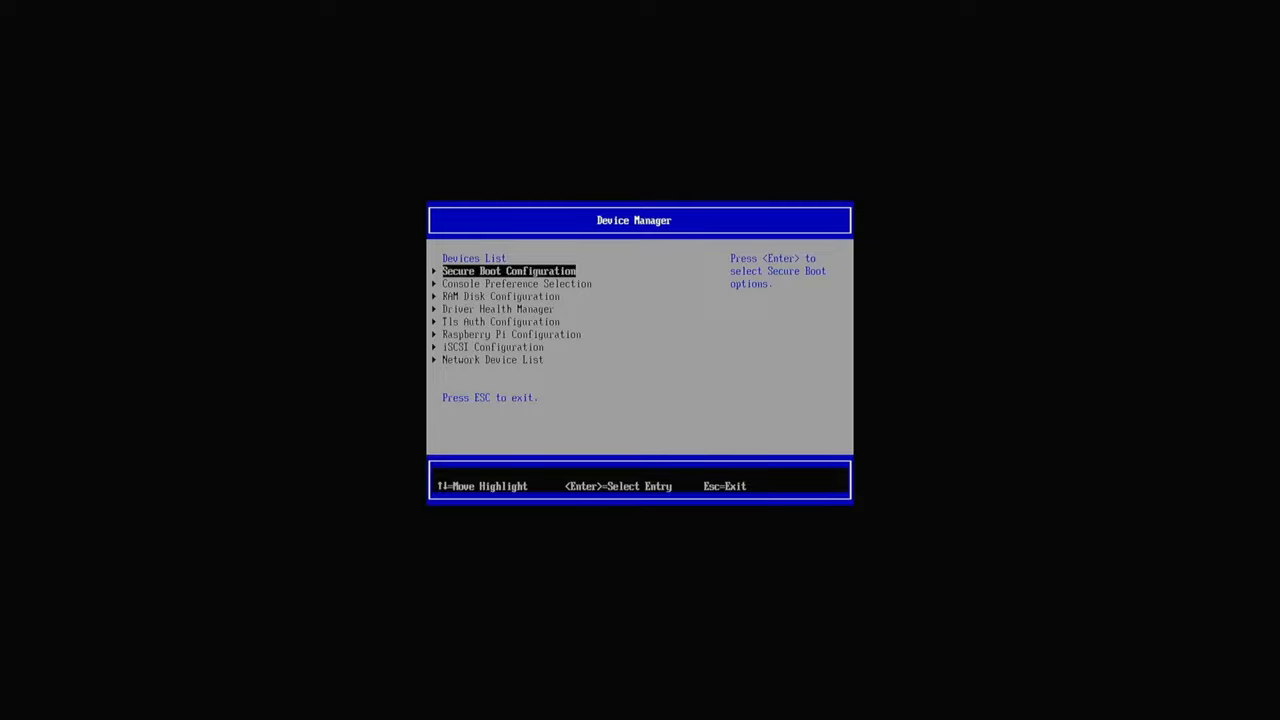
{"action": "key", "text": "Down"}
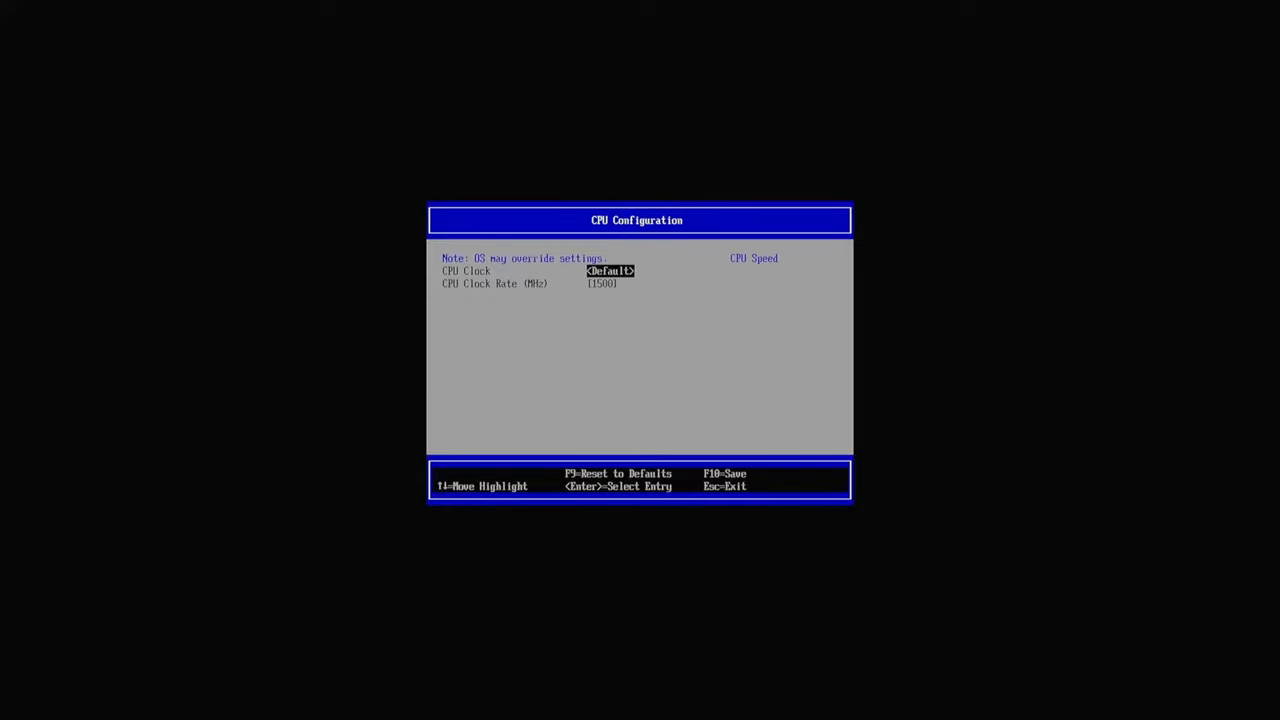
{"action": "key", "text": "Return"}
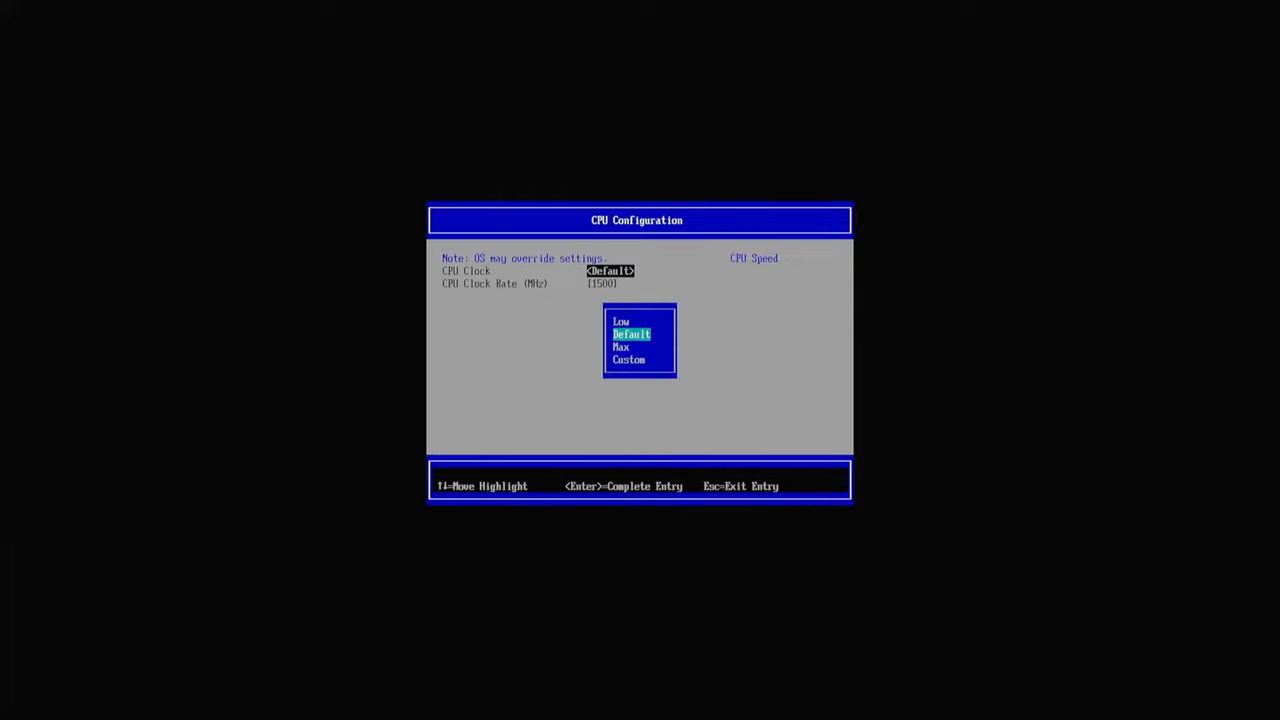
{"action": "key", "text": "Down"}
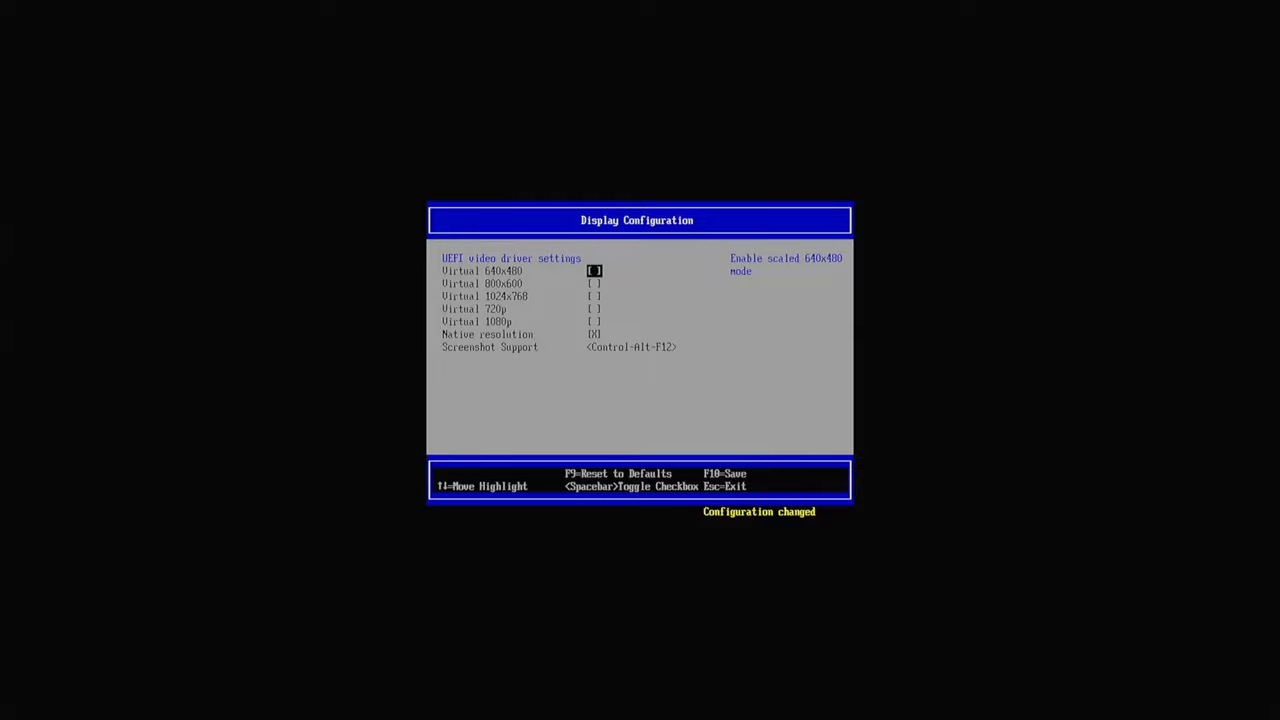
Toggle the Virtual 720p option in the firmware's Display Configuration
{"action": "key", "text": "Down"}
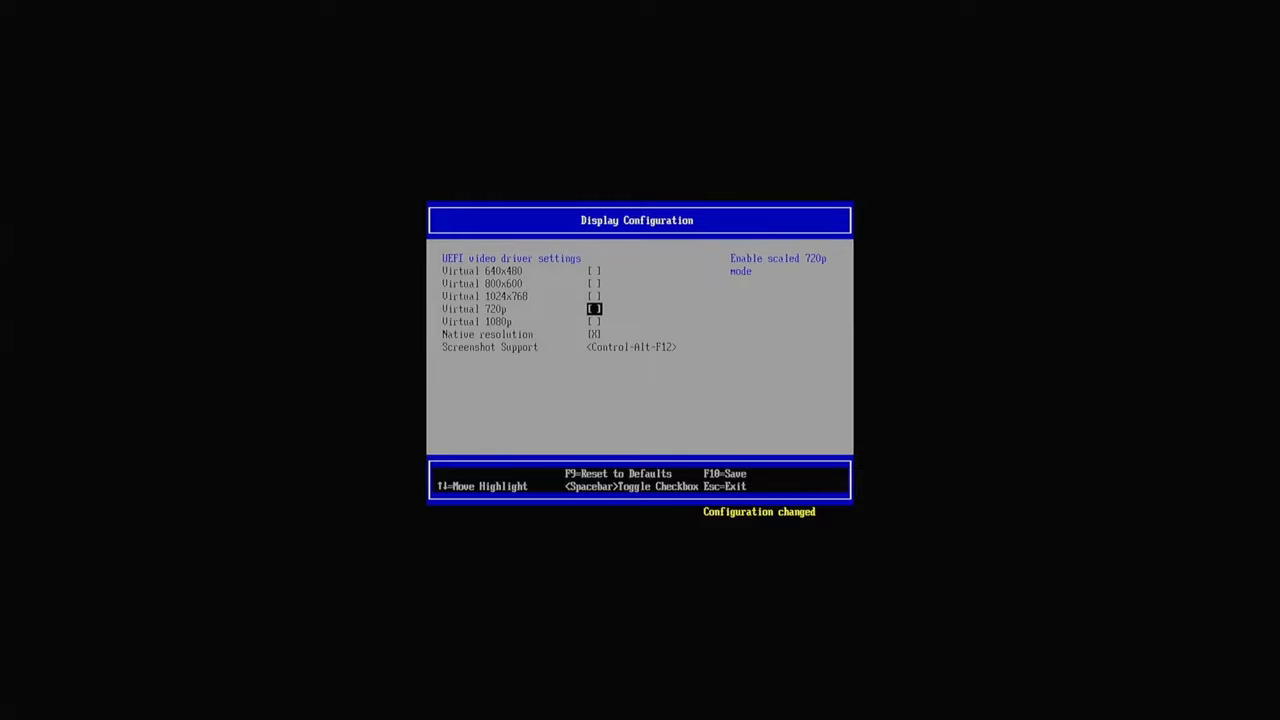
{"action": "key", "text": "space"}
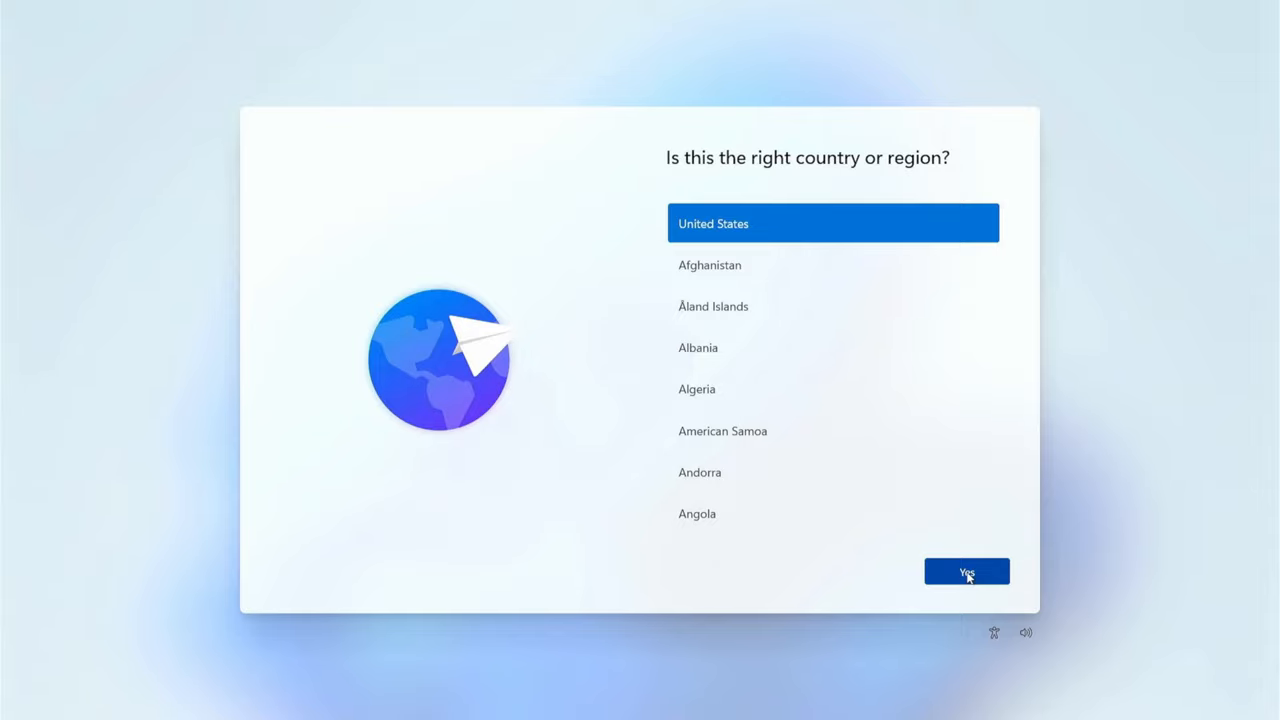
Confirm United States as region, choose the German (IBM) keyboard, and skip a second layout
{"action": "left_click", "coordinate": [966, 571]}
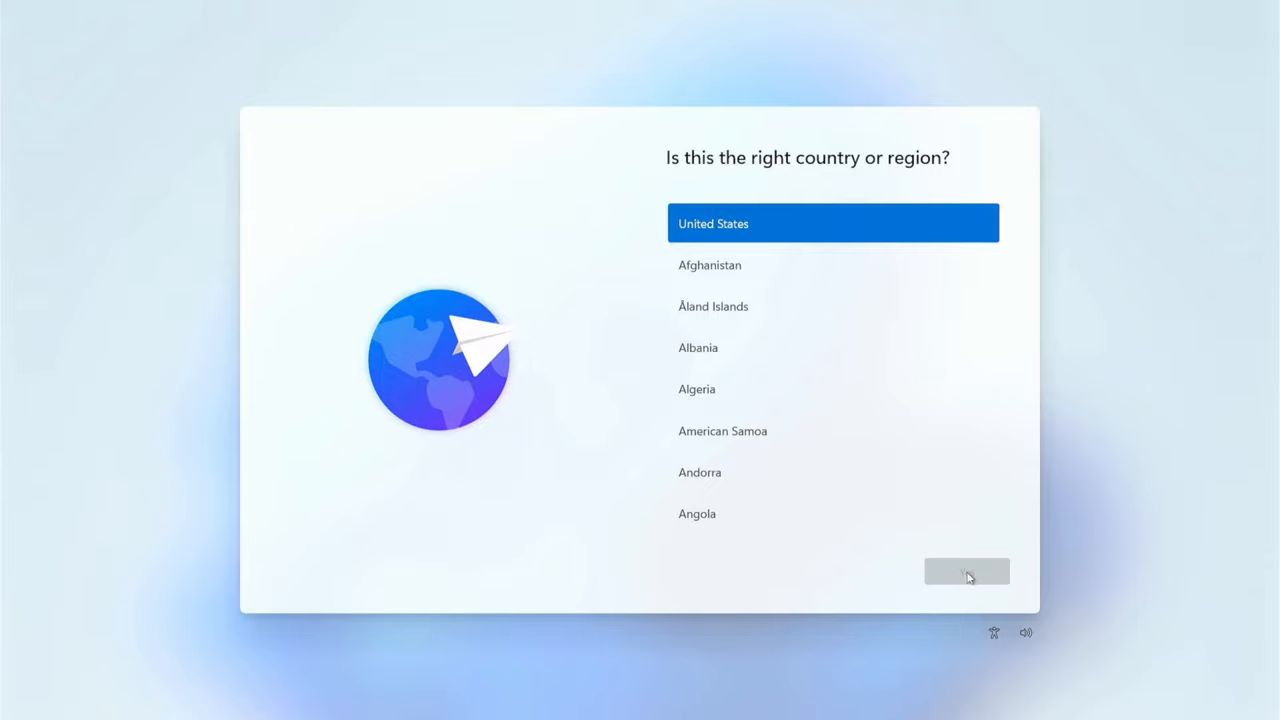
{"action": "left_click", "coordinate": [966, 571]}
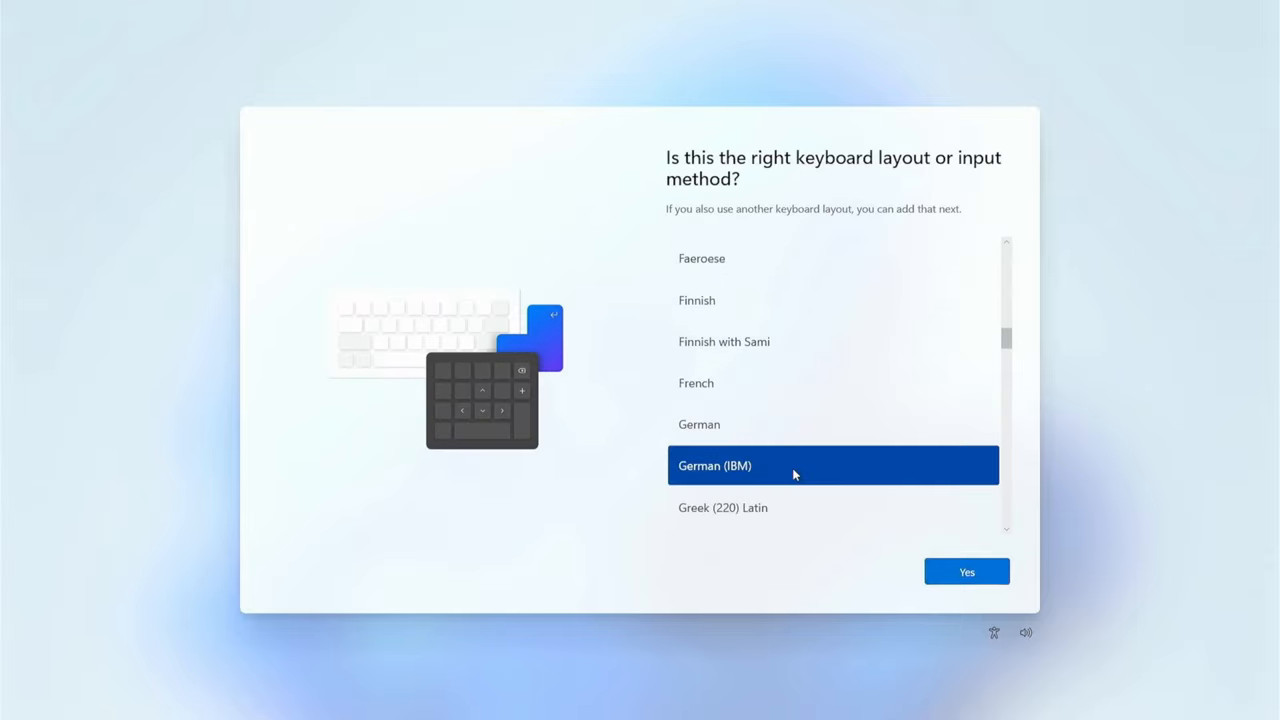
{"action": "mouse_move", "coordinate": [966, 590]}
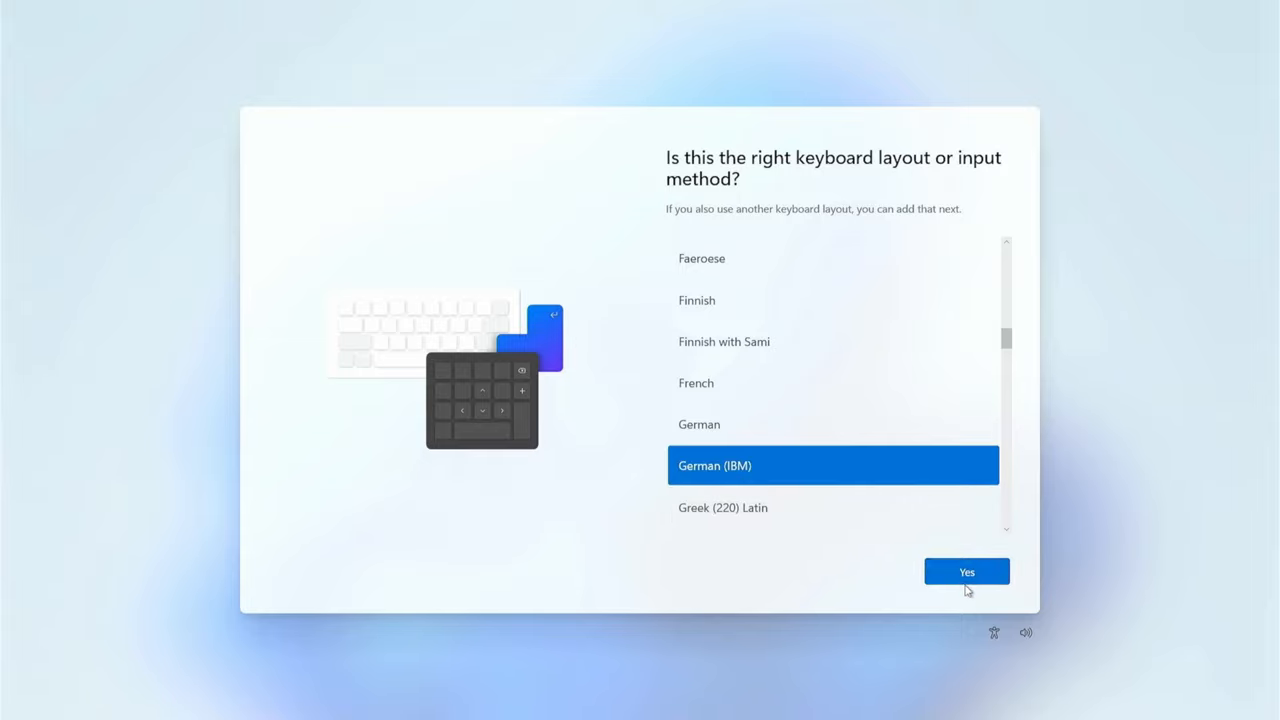
{"action": "left_click", "coordinate": [966, 571]}
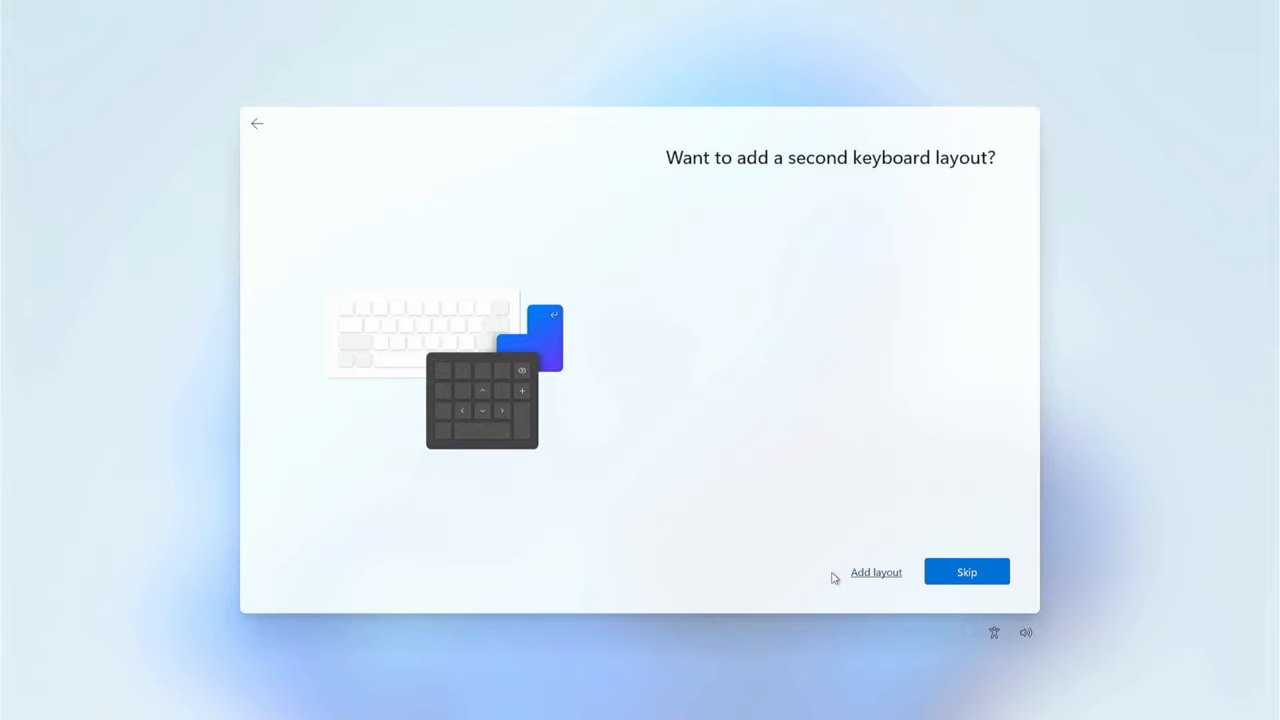
{"action": "mouse_move", "coordinate": [924, 502]}
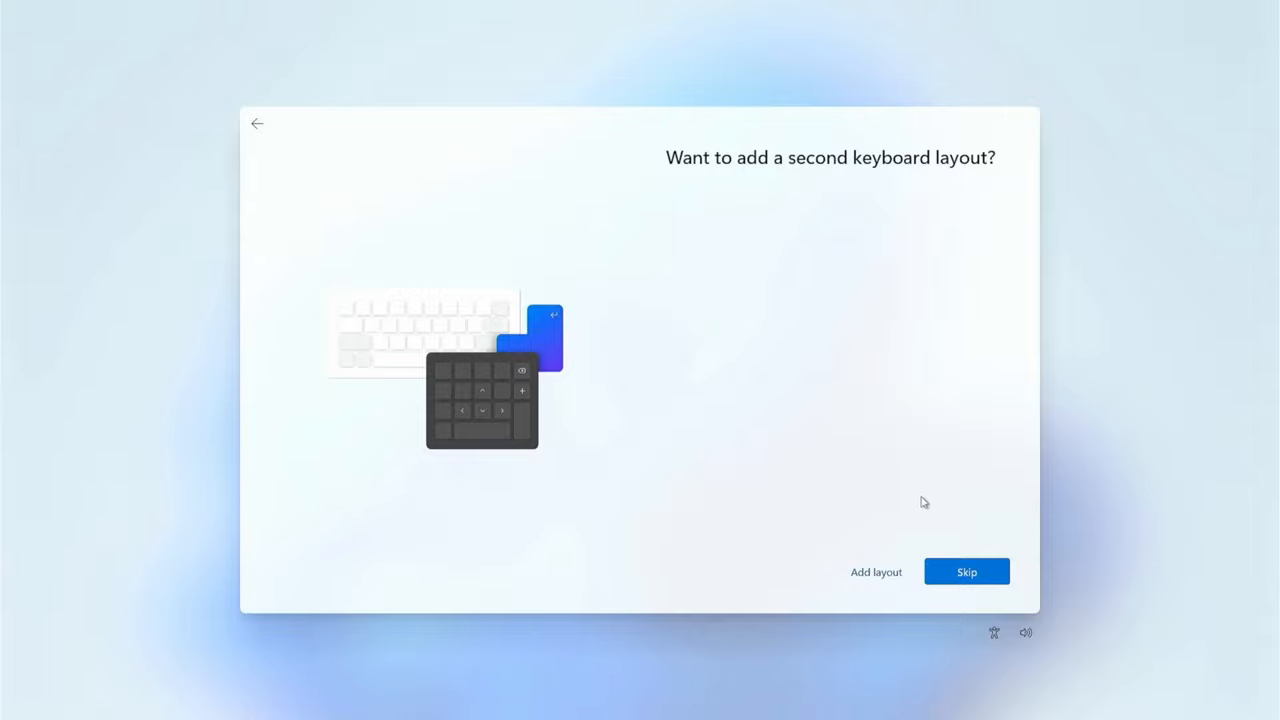
{"action": "mouse_move", "coordinate": [966, 571]}
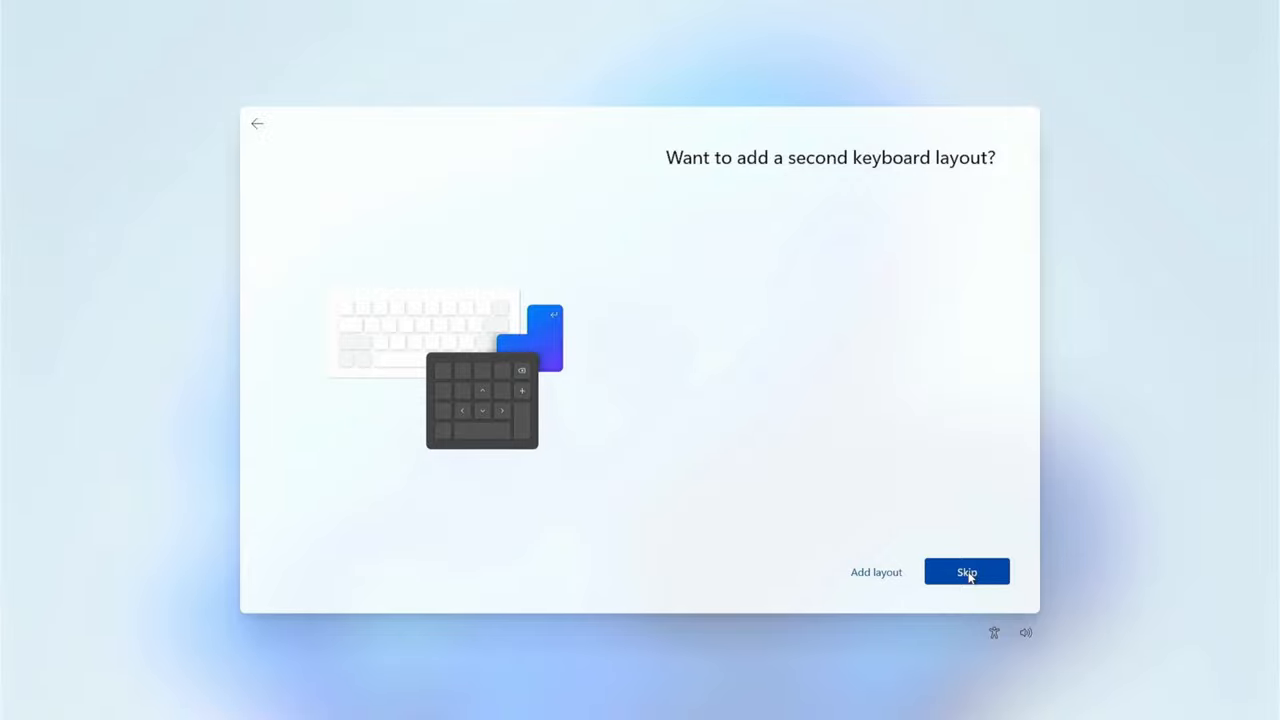
{"action": "left_click", "coordinate": [966, 571]}
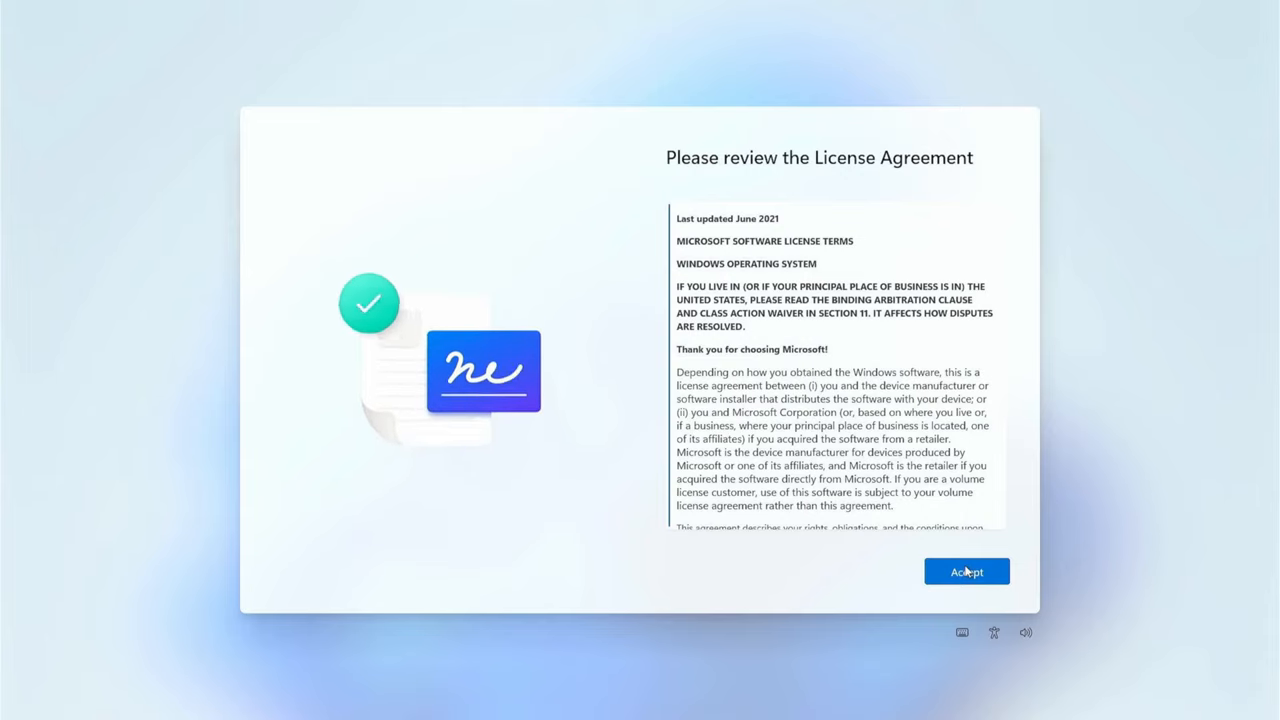
Accept the Windows 11 license and name the device 'test'
{"action": "left_click", "coordinate": [966, 571]}
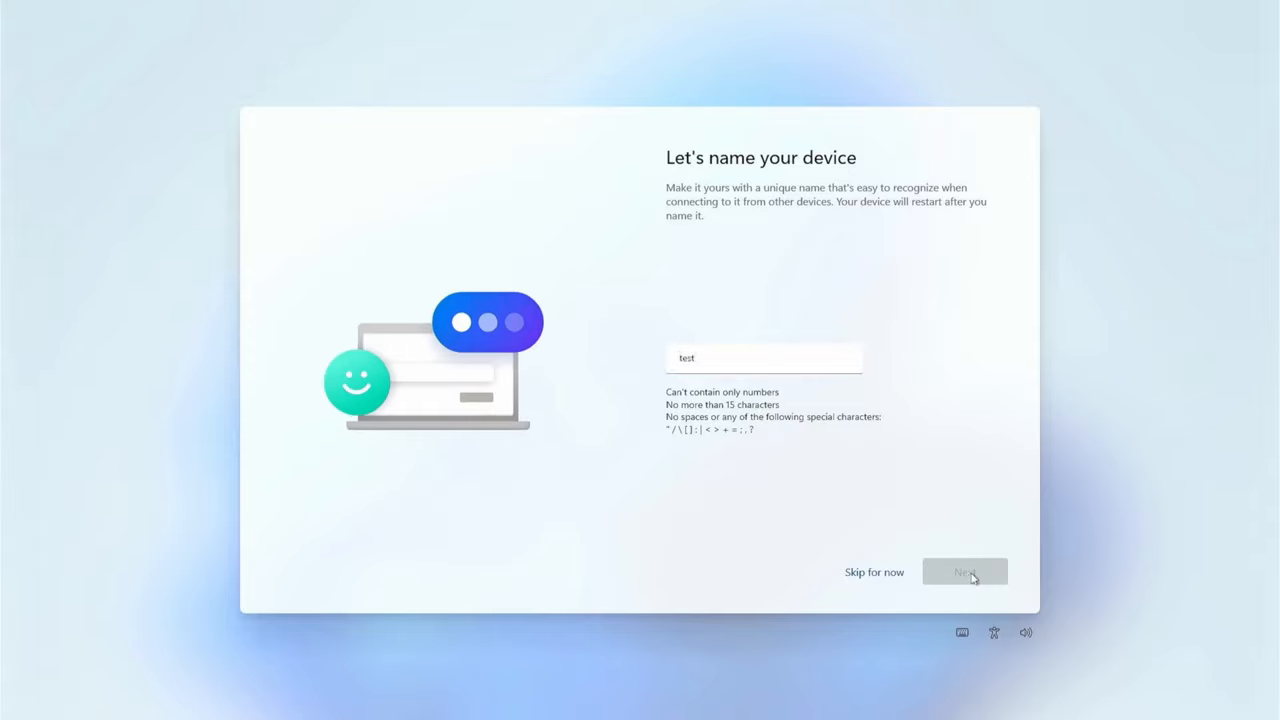
{"action": "left_click", "coordinate": [964, 571]}
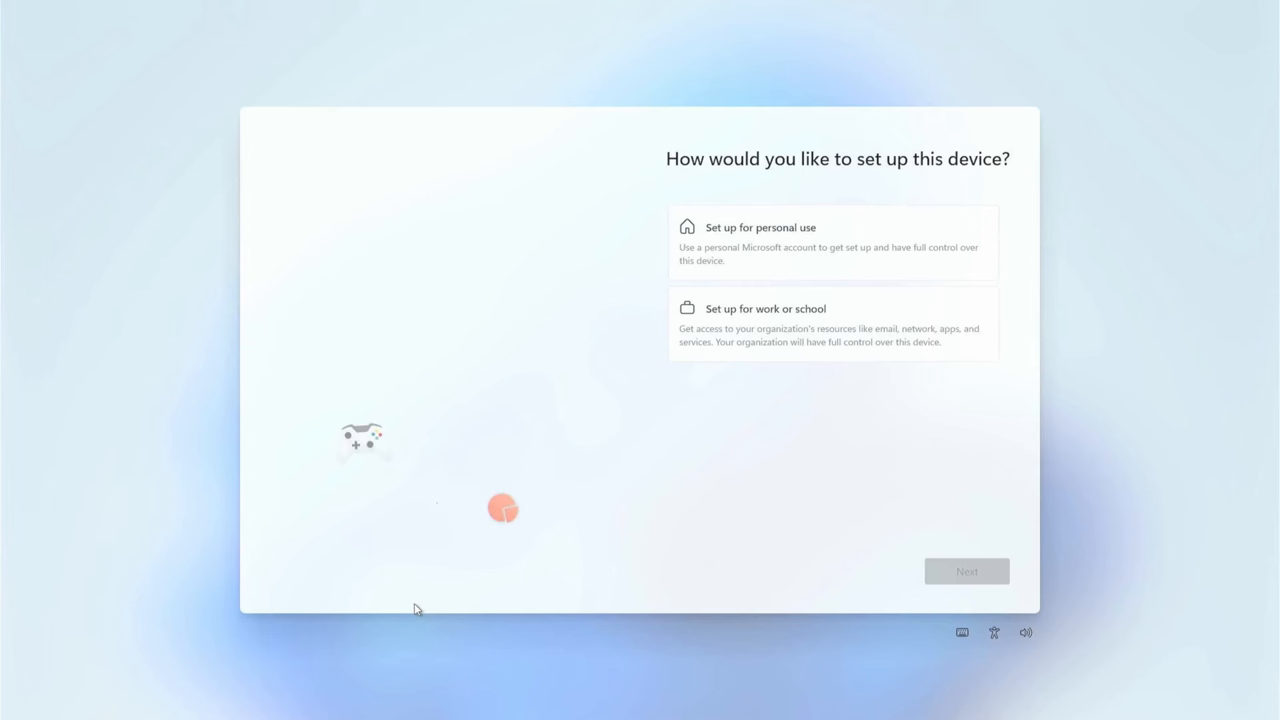
Choose to set the device up for personal use
{"action": "left_click", "coordinate": [832, 242]}
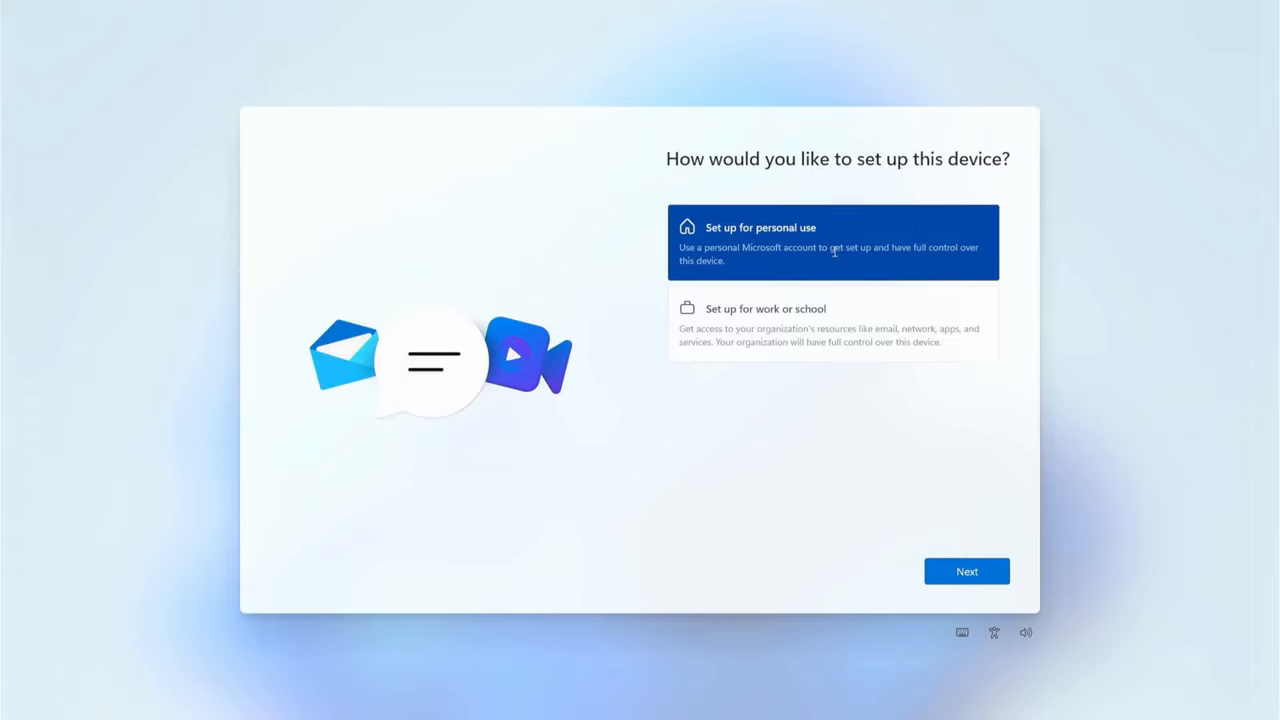
{"action": "left_click", "coordinate": [966, 571]}
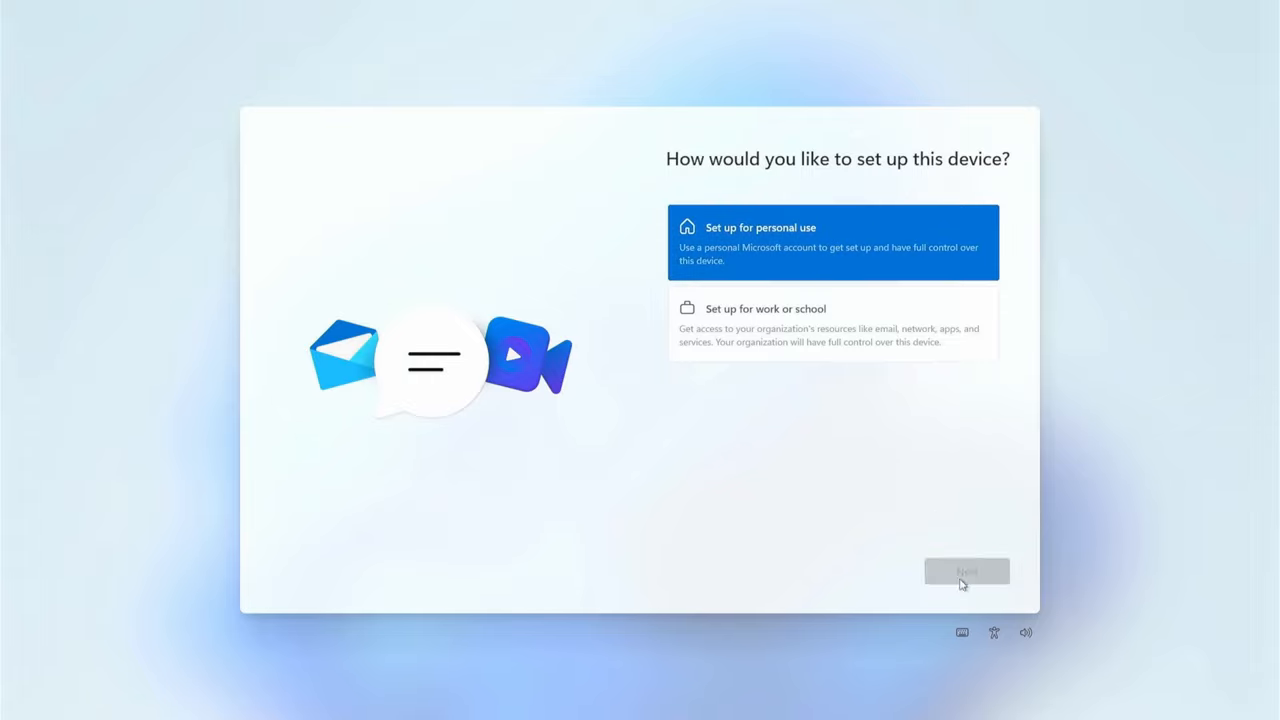
{"action": "left_click", "coordinate": [966, 571]}
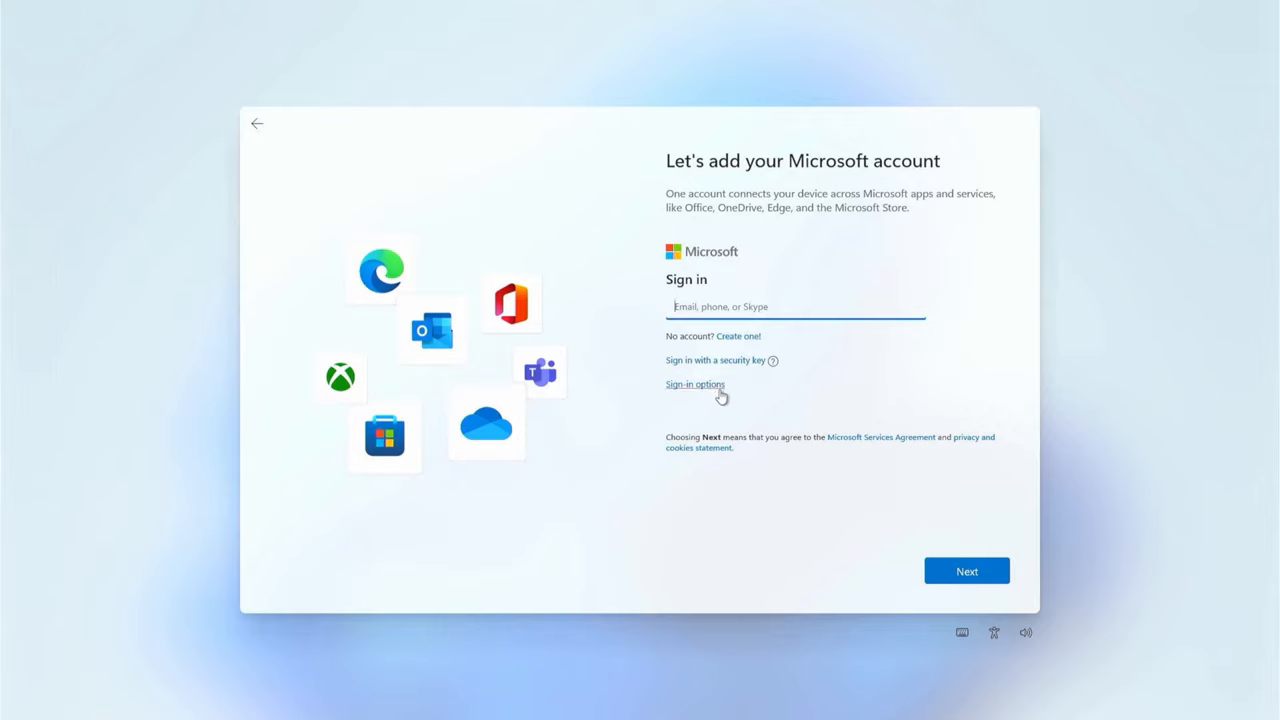
Switch sign-in to an offline account and skip the Microsoft account
{"action": "left_click", "coordinate": [695, 384]}
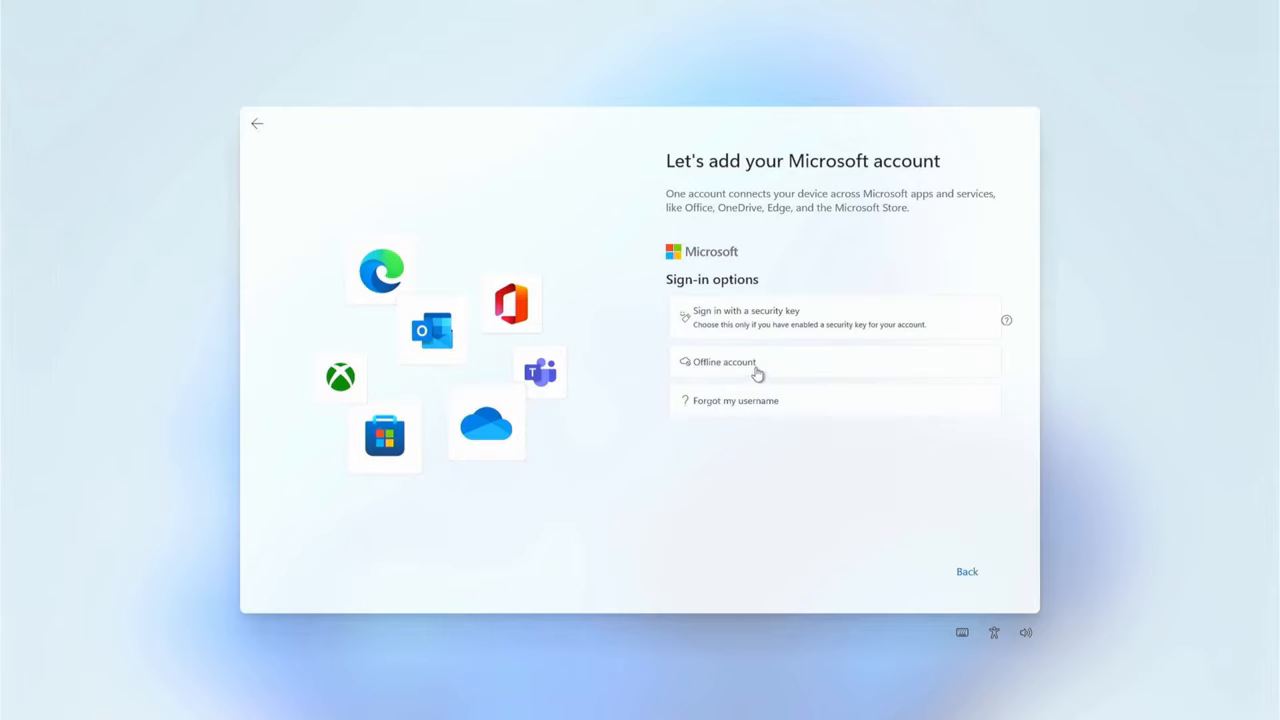
{"action": "left_click", "coordinate": [723, 361]}
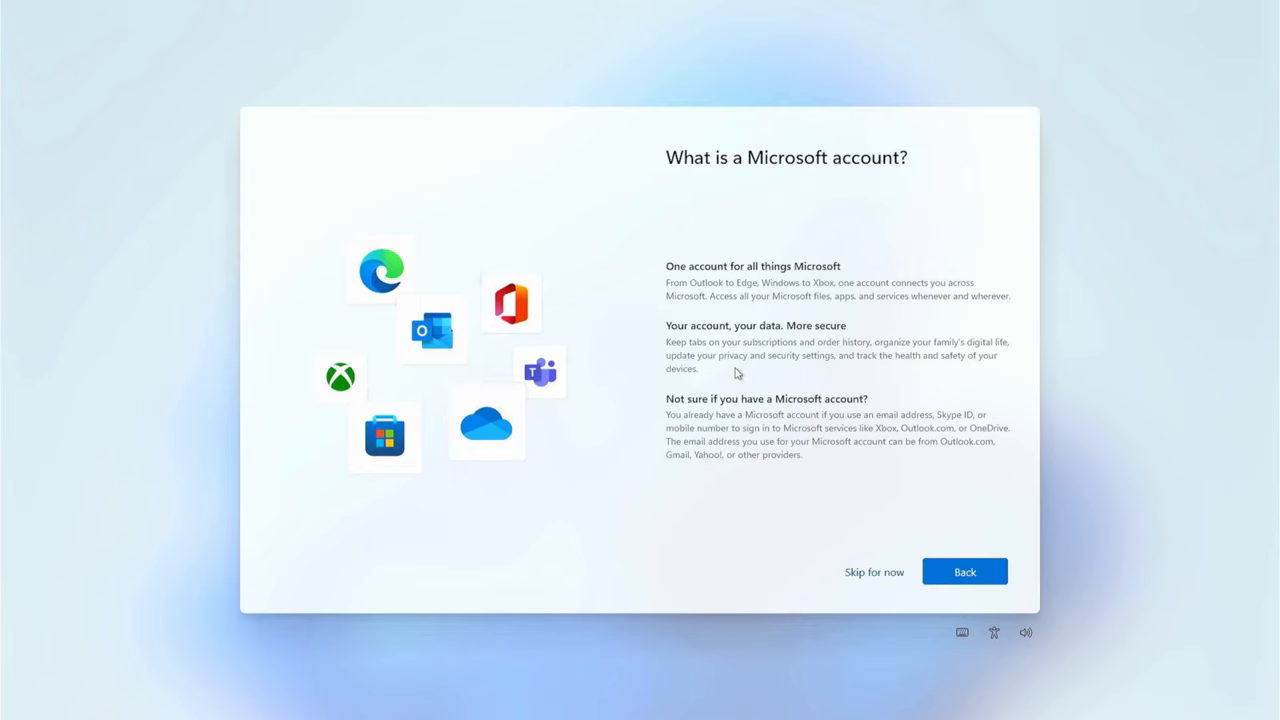
{"action": "mouse_move", "coordinate": [873, 572]}
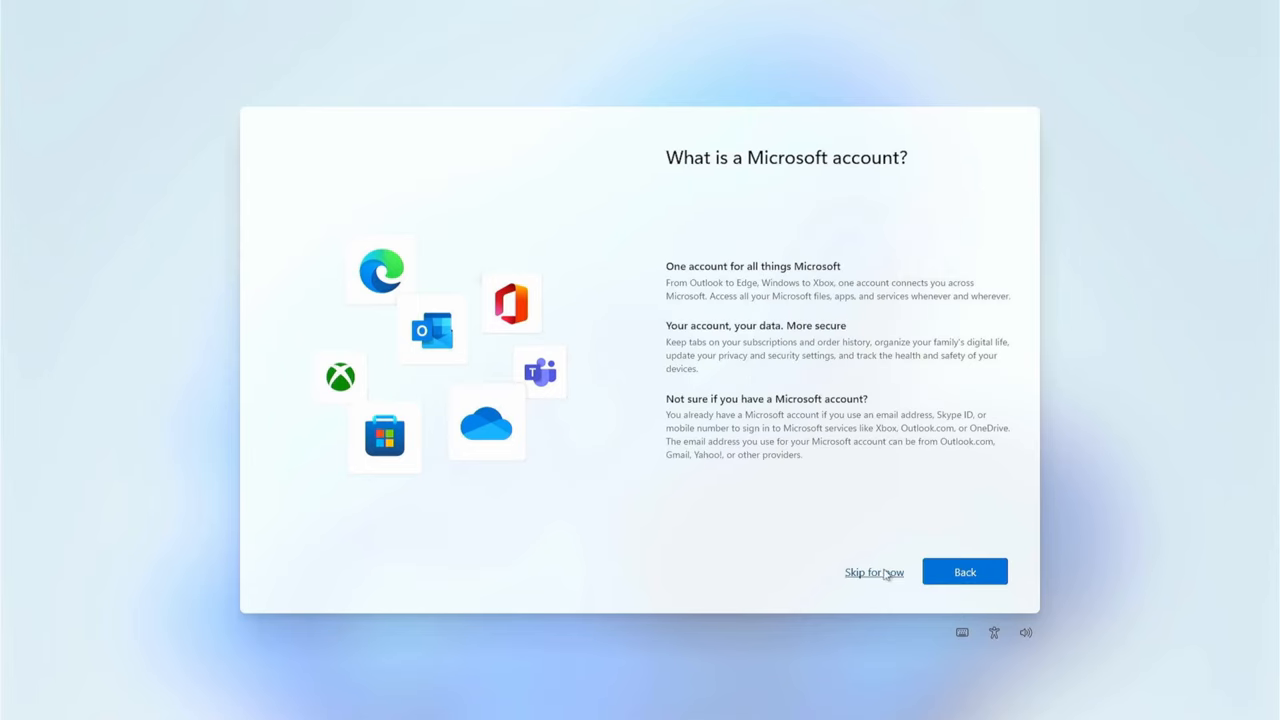
{"action": "left_click", "coordinate": [873, 572]}
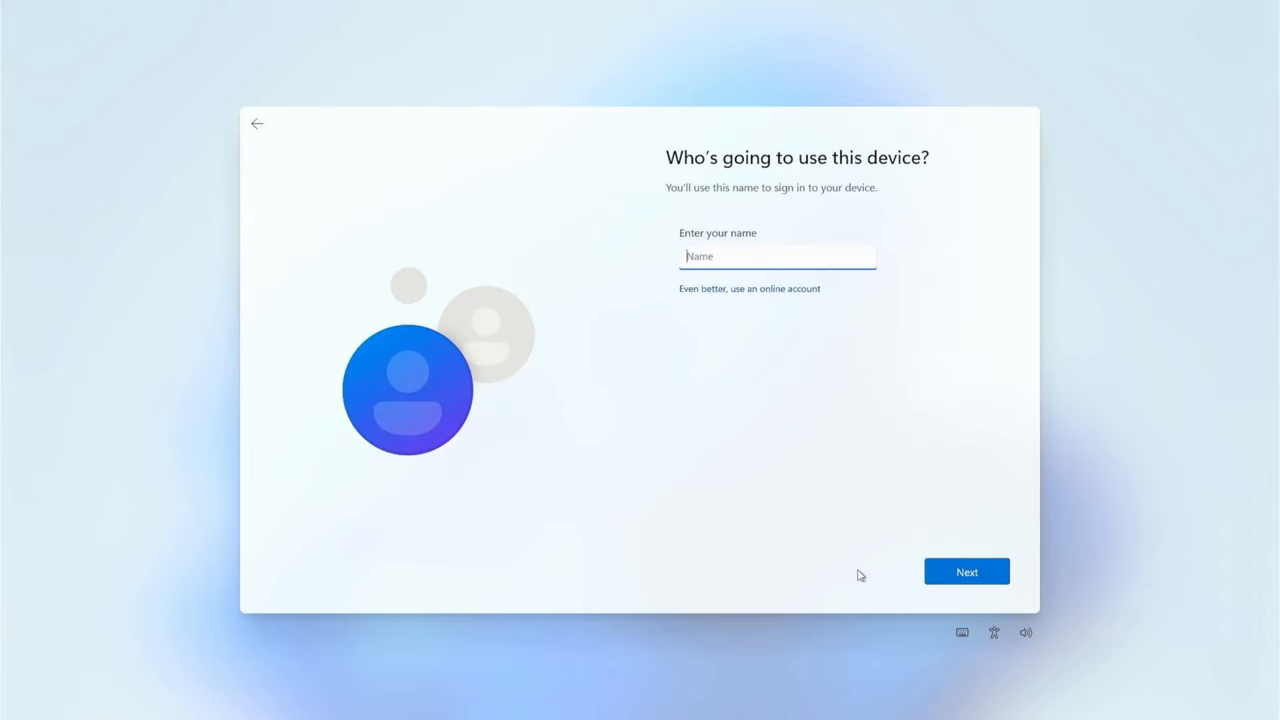
{"action": "mouse_move", "coordinate": [797, 298]}
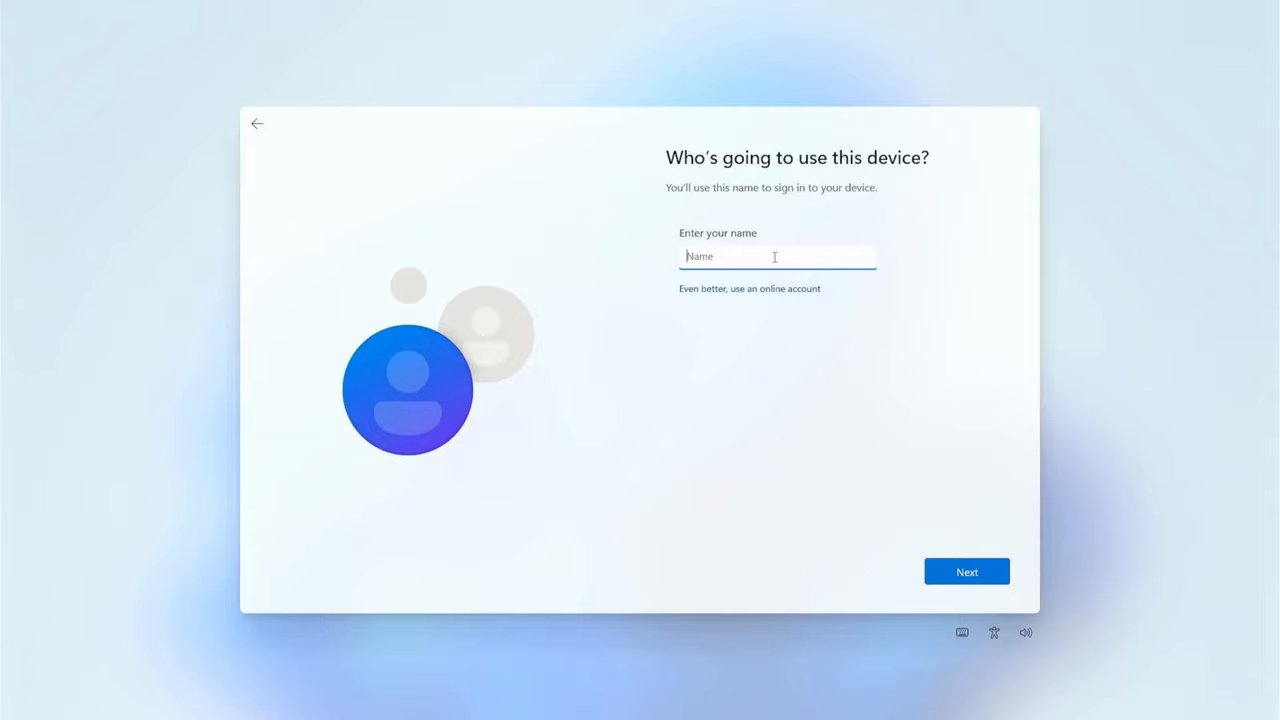
Enter 'test1' as the local user name and continue with an empty password
{"action": "type", "text": "test1"}
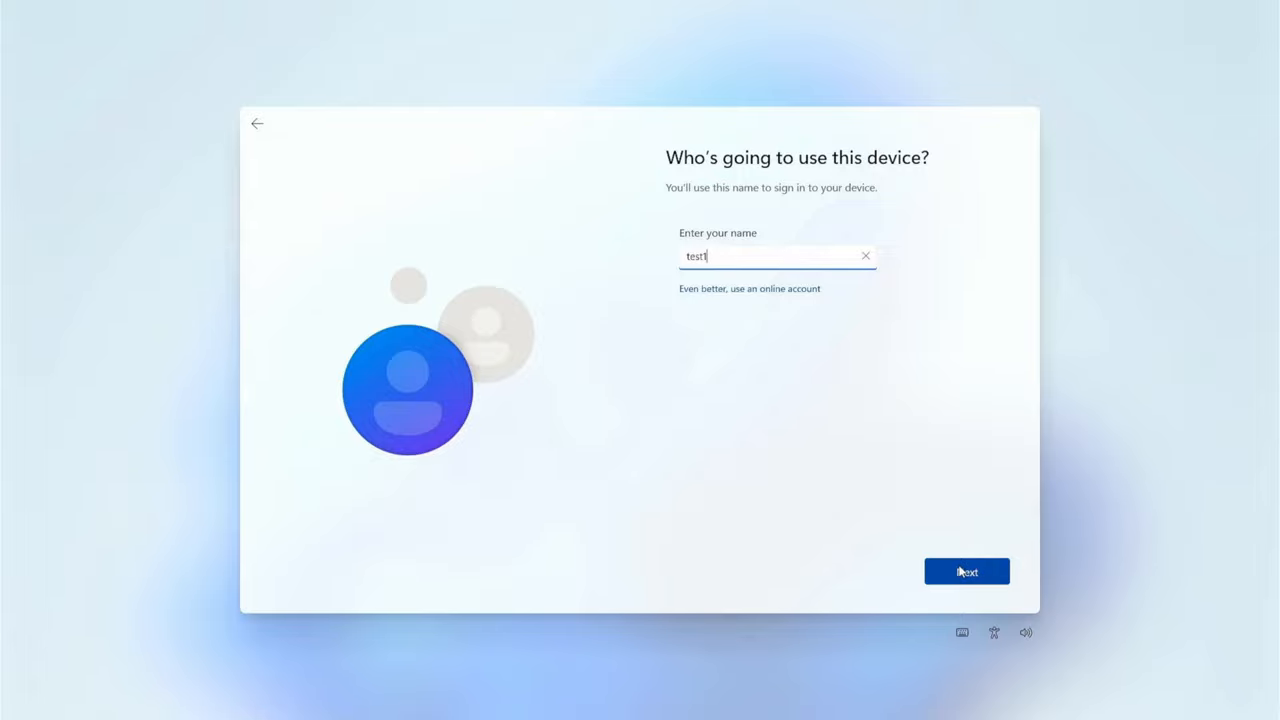
{"action": "left_click", "coordinate": [966, 571]}
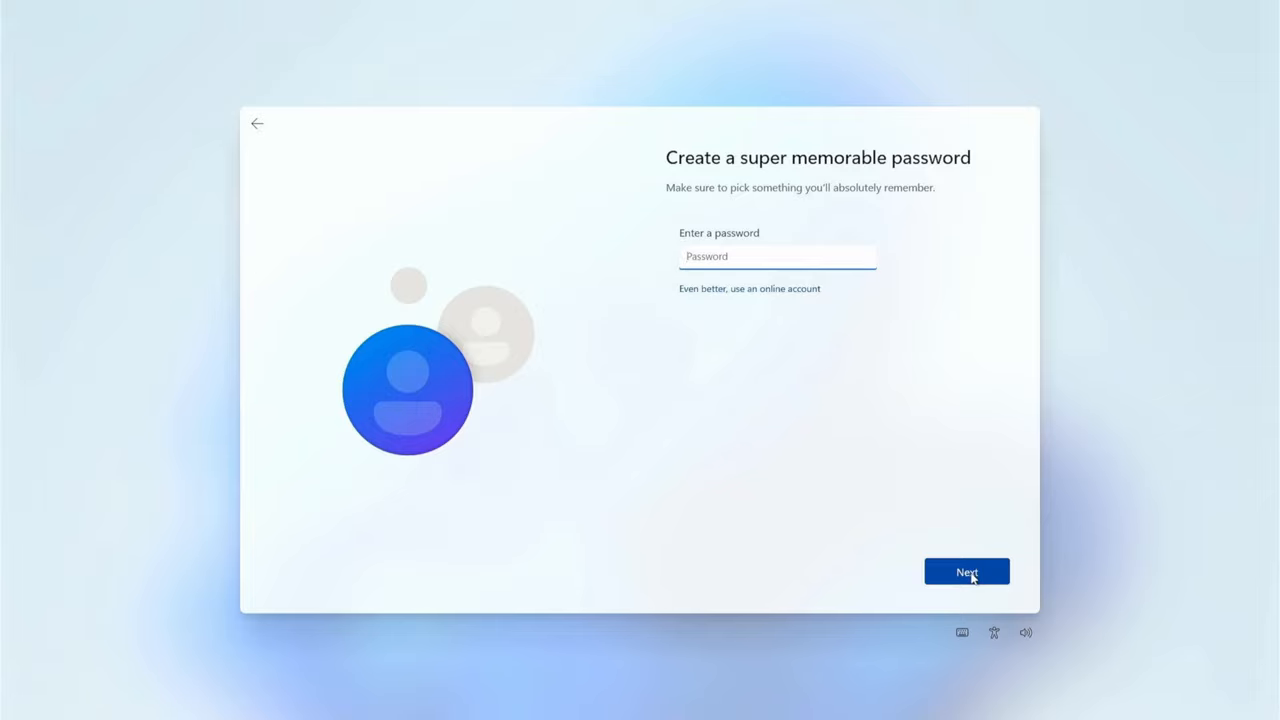
{"action": "left_click", "coordinate": [966, 570]}
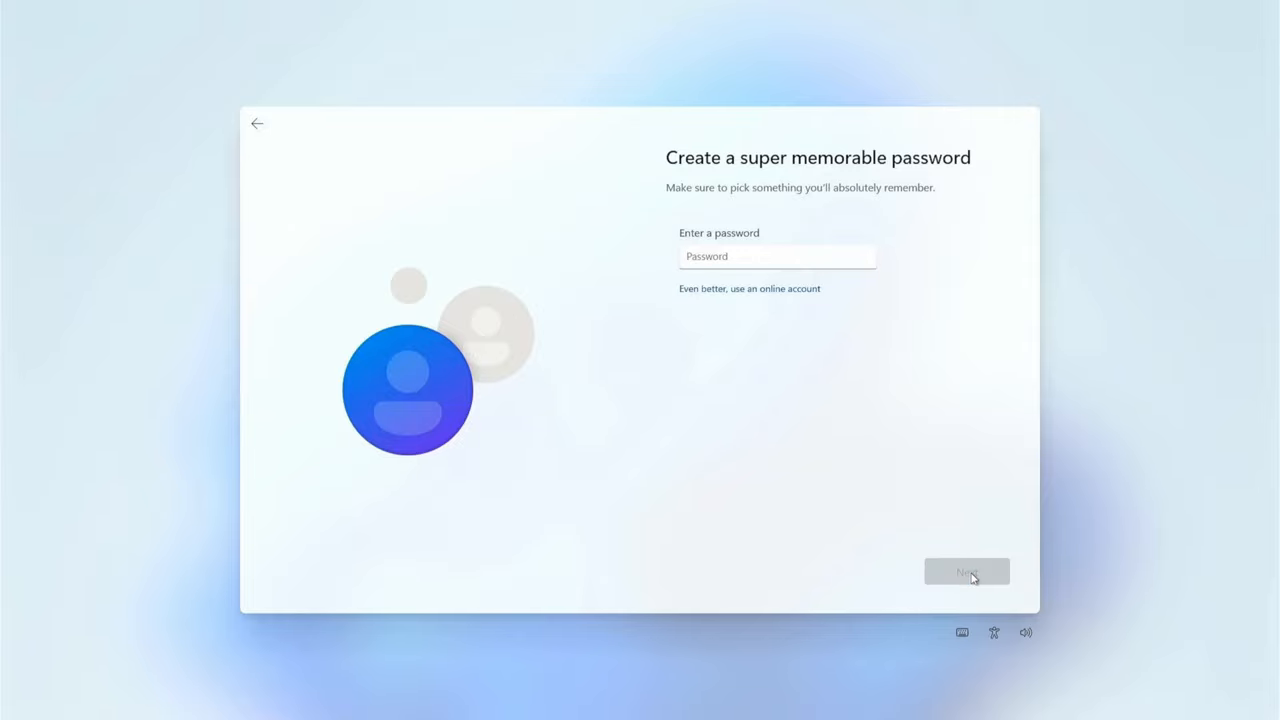
{"action": "left_click", "coordinate": [966, 571]}
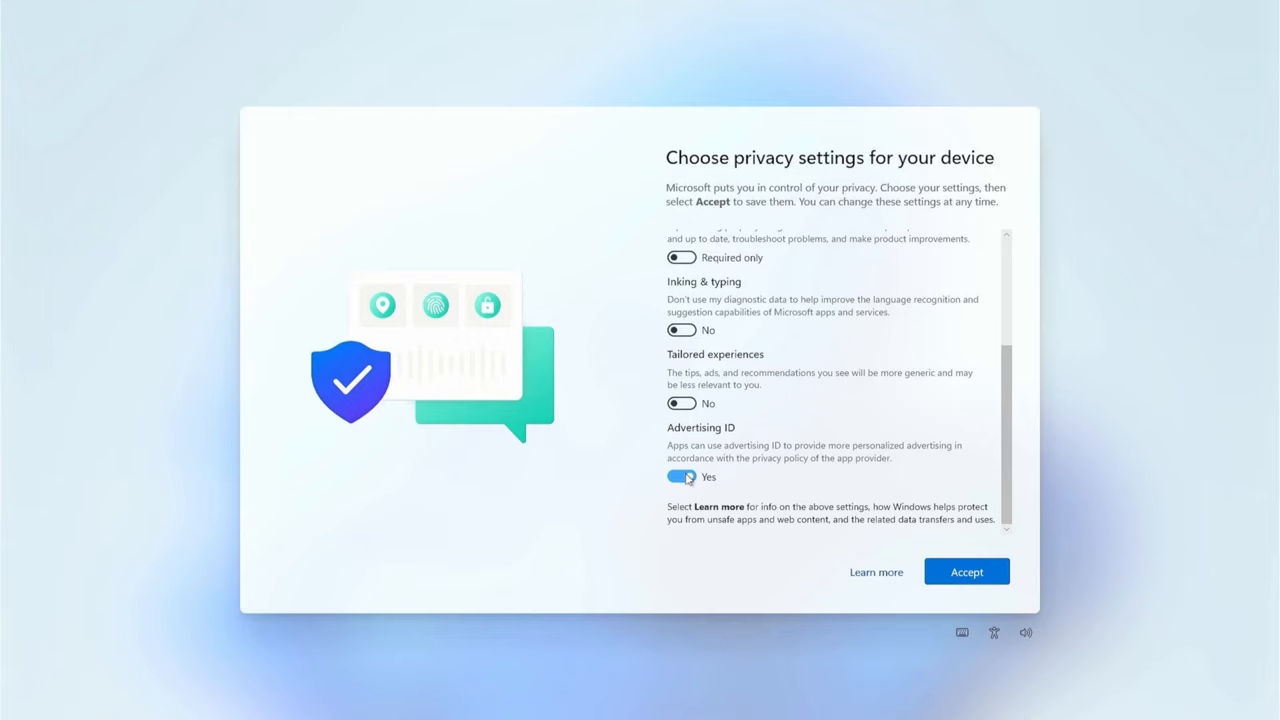
Set Advertising ID to No and accept the privacy settings so setup completes
{"action": "left_click", "coordinate": [681, 476]}
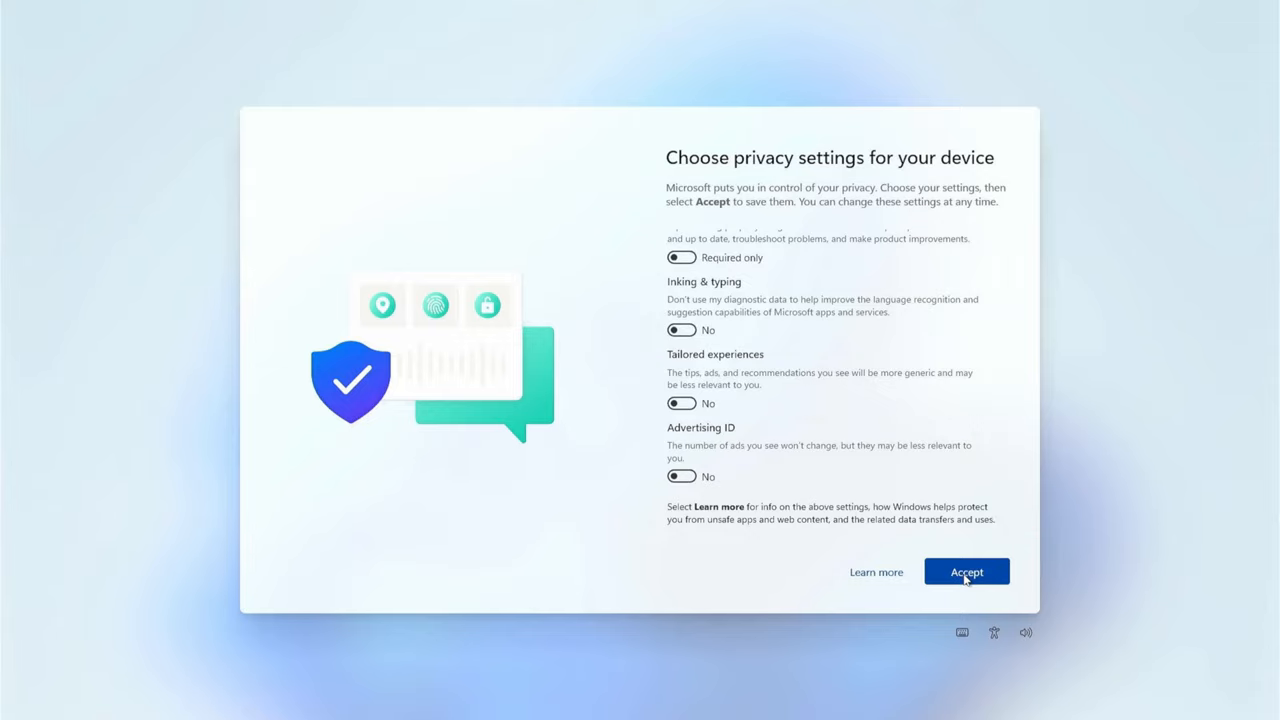
{"action": "left_click", "coordinate": [966, 571]}
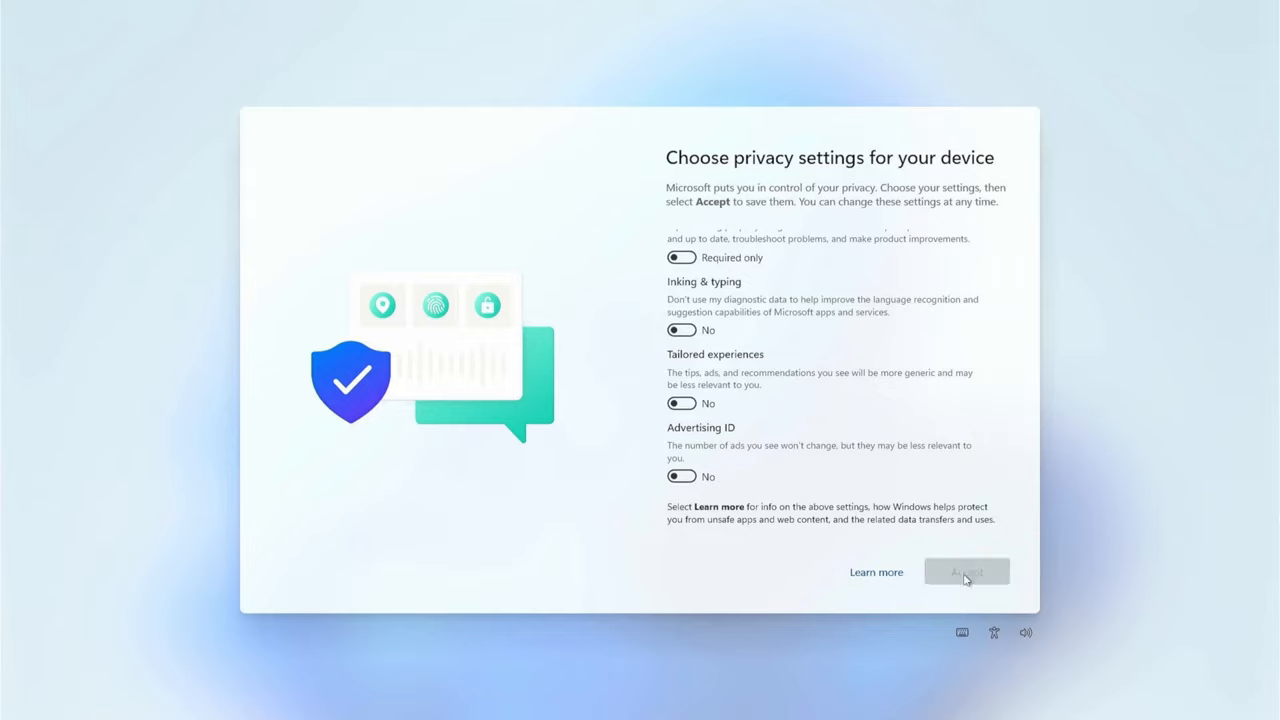
{"action": "left_click", "coordinate": [966, 571]}
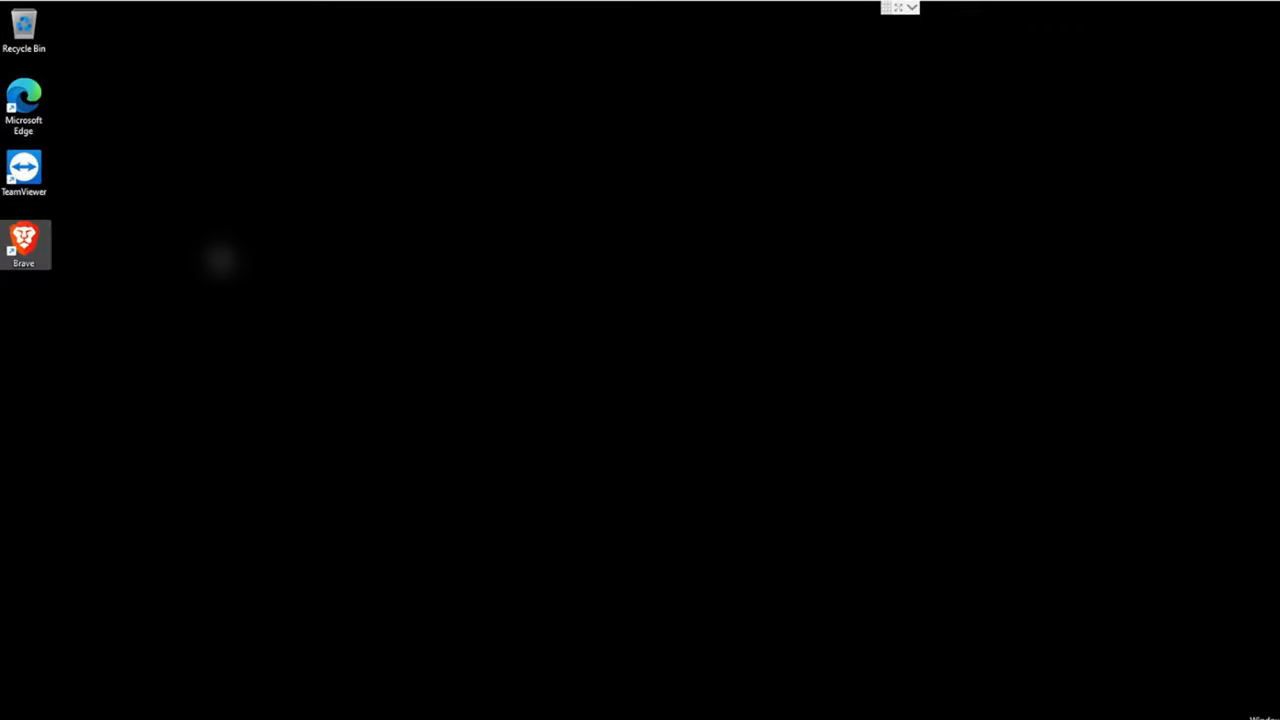
Launch Brave from its desktop shortcut to a new tab page
{"action": "double_click", "coordinate": [23, 244]}
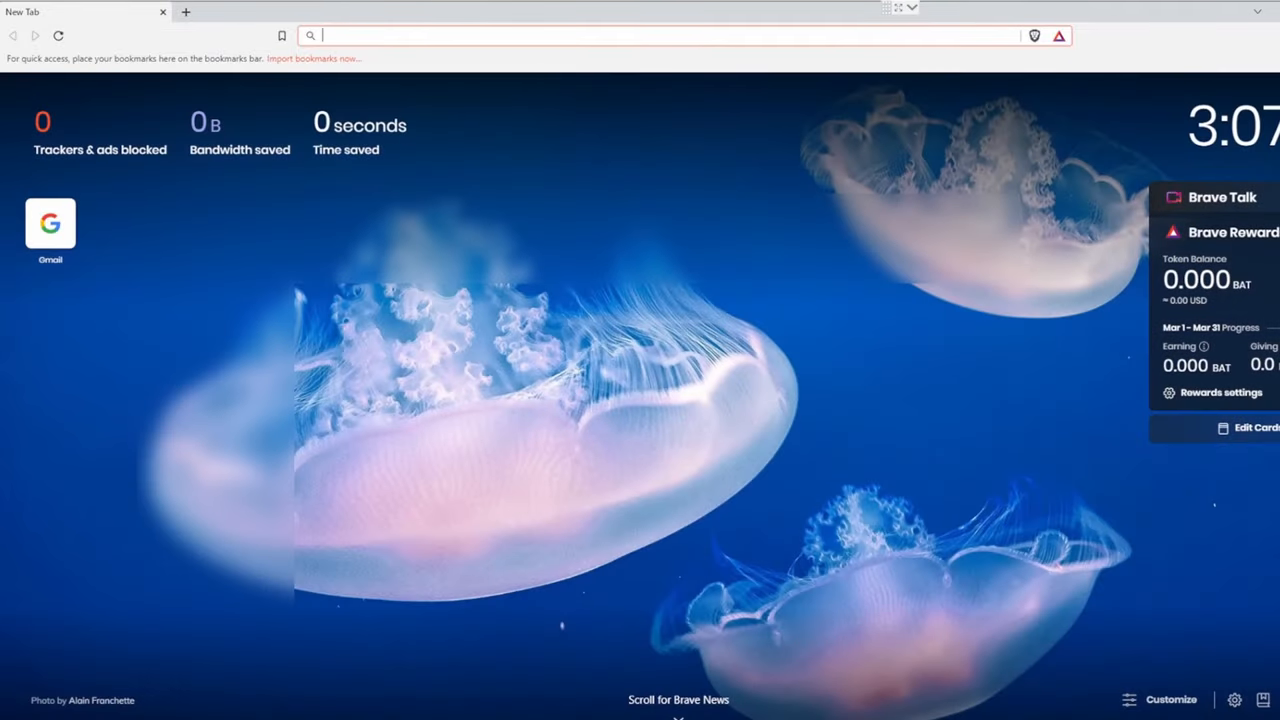
{"action": "mouse_move", "coordinate": [413, 118]}
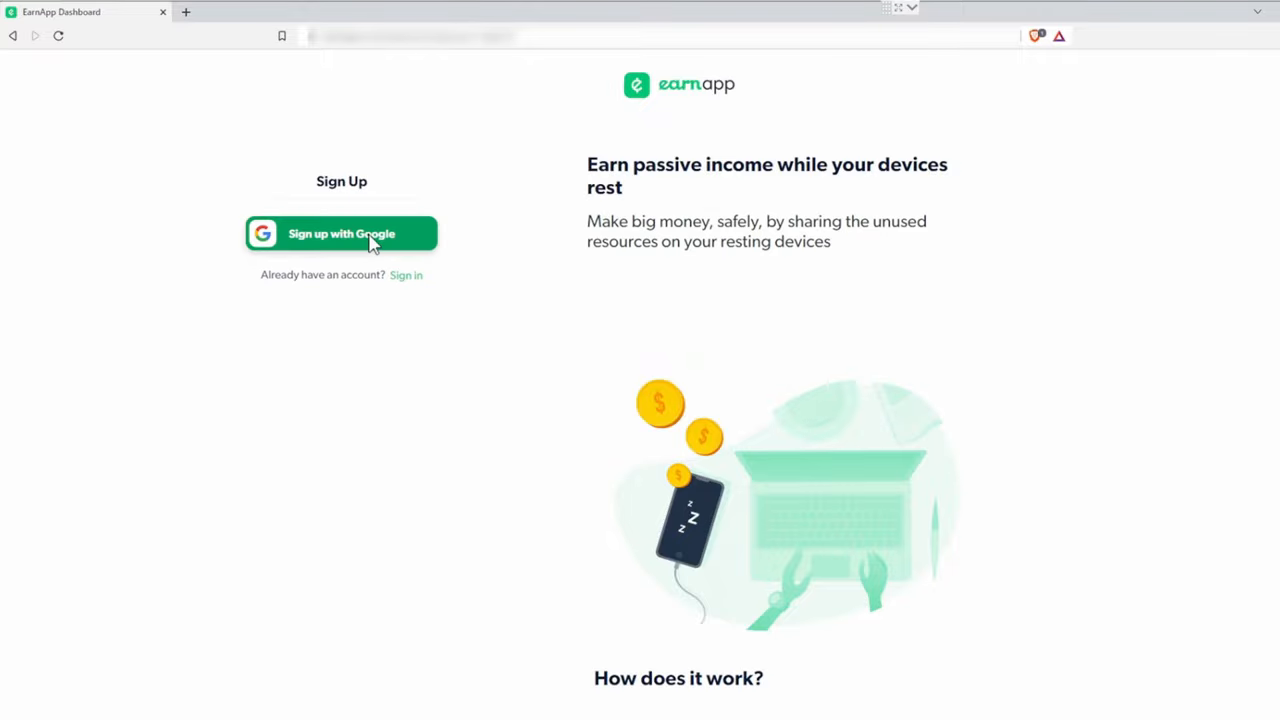
Sign up to EarnApp with a Google account and download the Windows version
{"action": "left_click", "coordinate": [341, 233]}
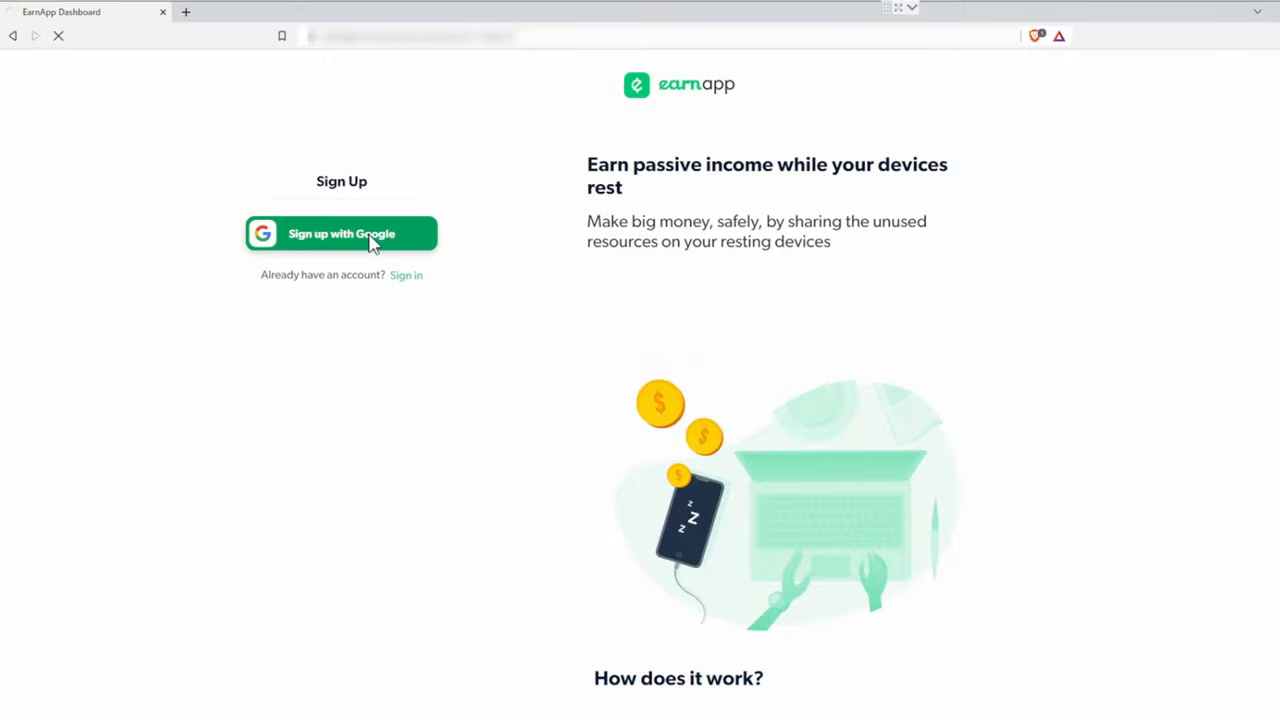
{"action": "left_click", "coordinate": [341, 233]}
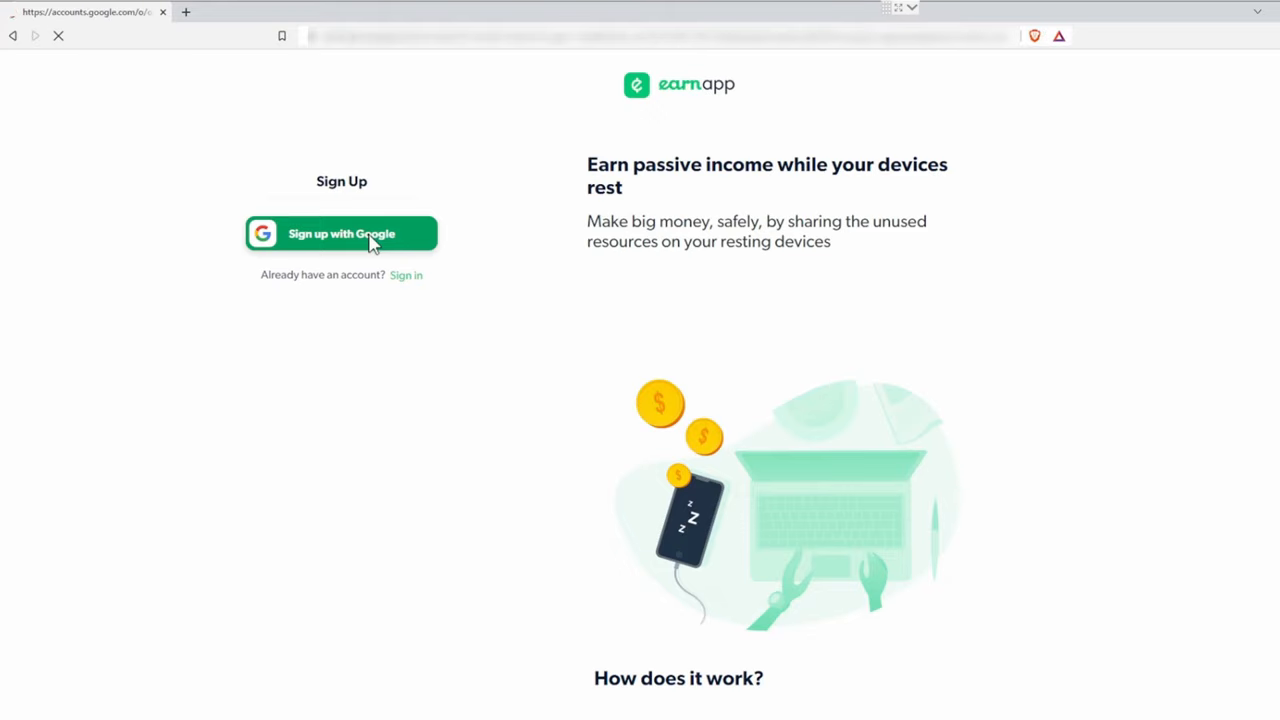
{"action": "left_click", "coordinate": [341, 233]}
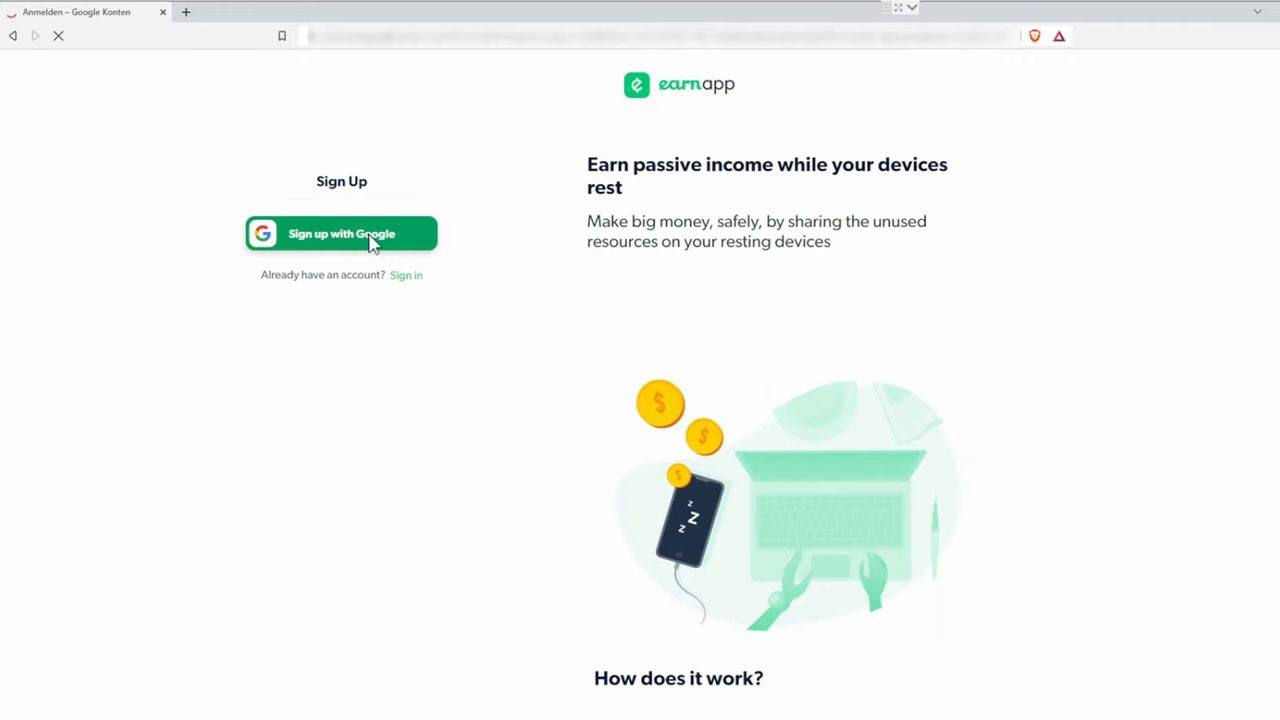
{"action": "left_click", "coordinate": [341, 233]}
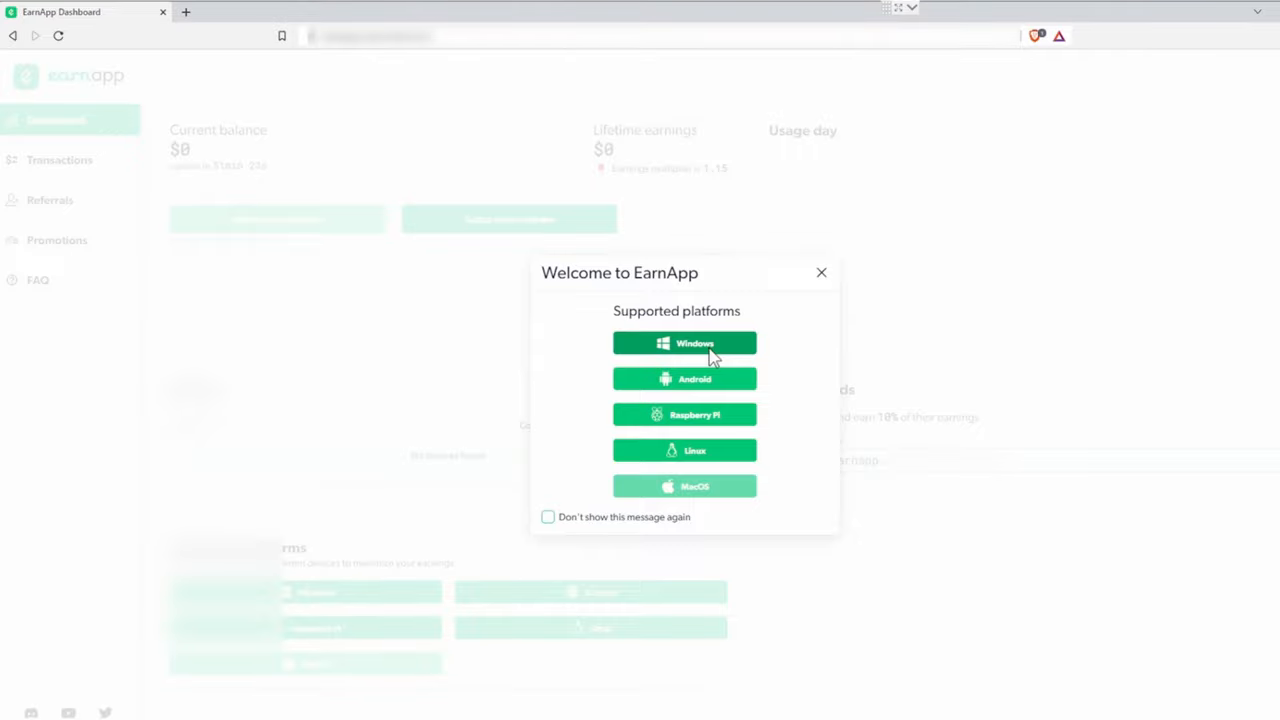
{"action": "left_click", "coordinate": [684, 343]}
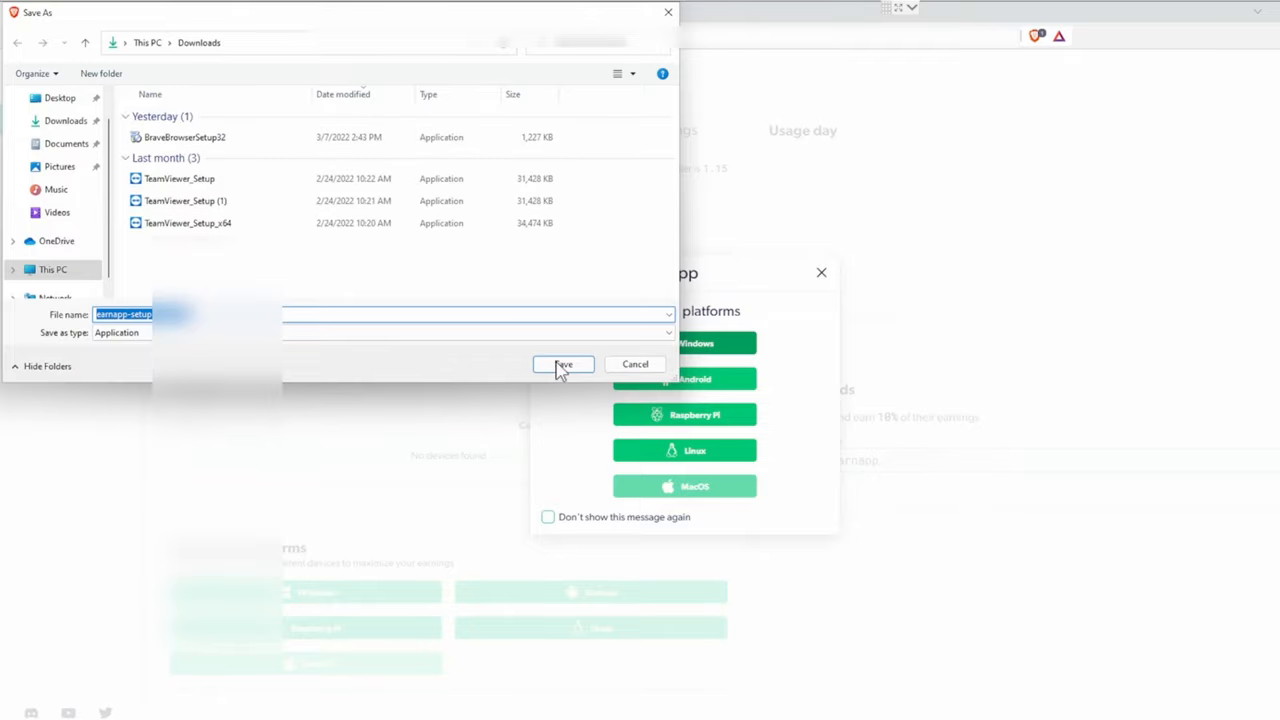
Save earnapp-setup to Downloads, turn real-time protection off, and run the installer
{"action": "left_click", "coordinate": [562, 364]}
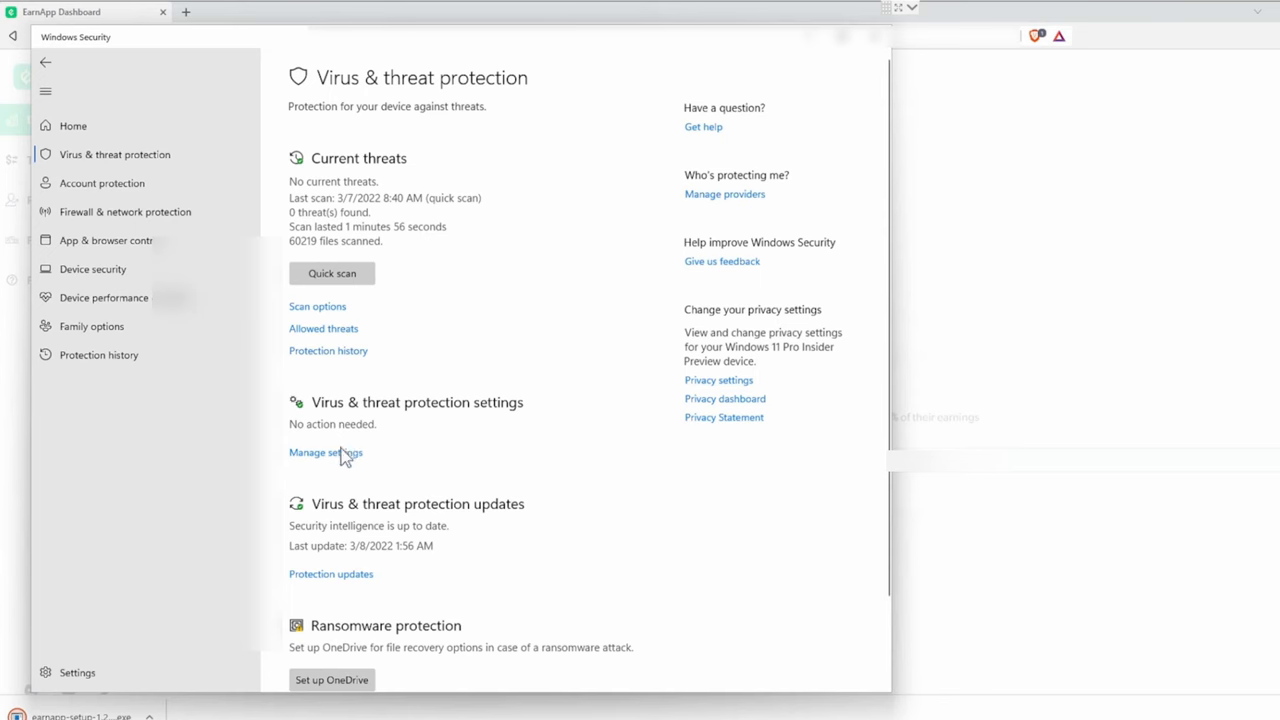
{"action": "left_click", "coordinate": [325, 452]}
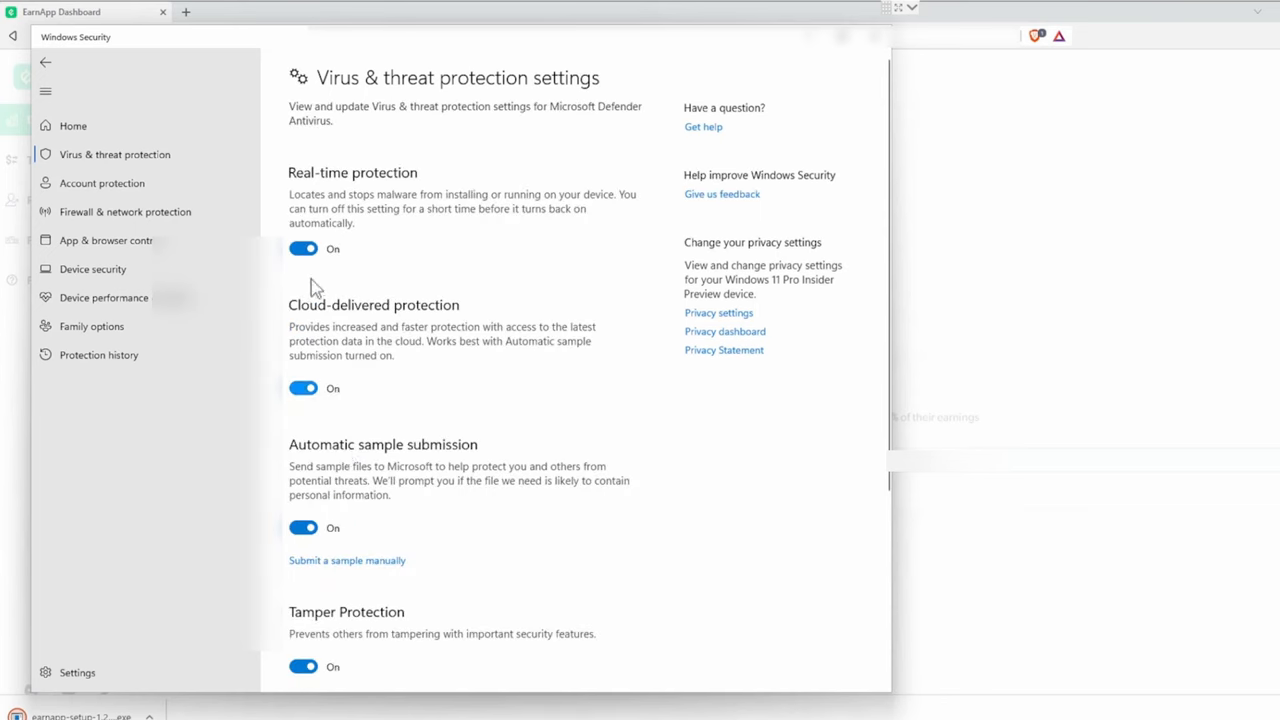
{"action": "left_click", "coordinate": [303, 248]}
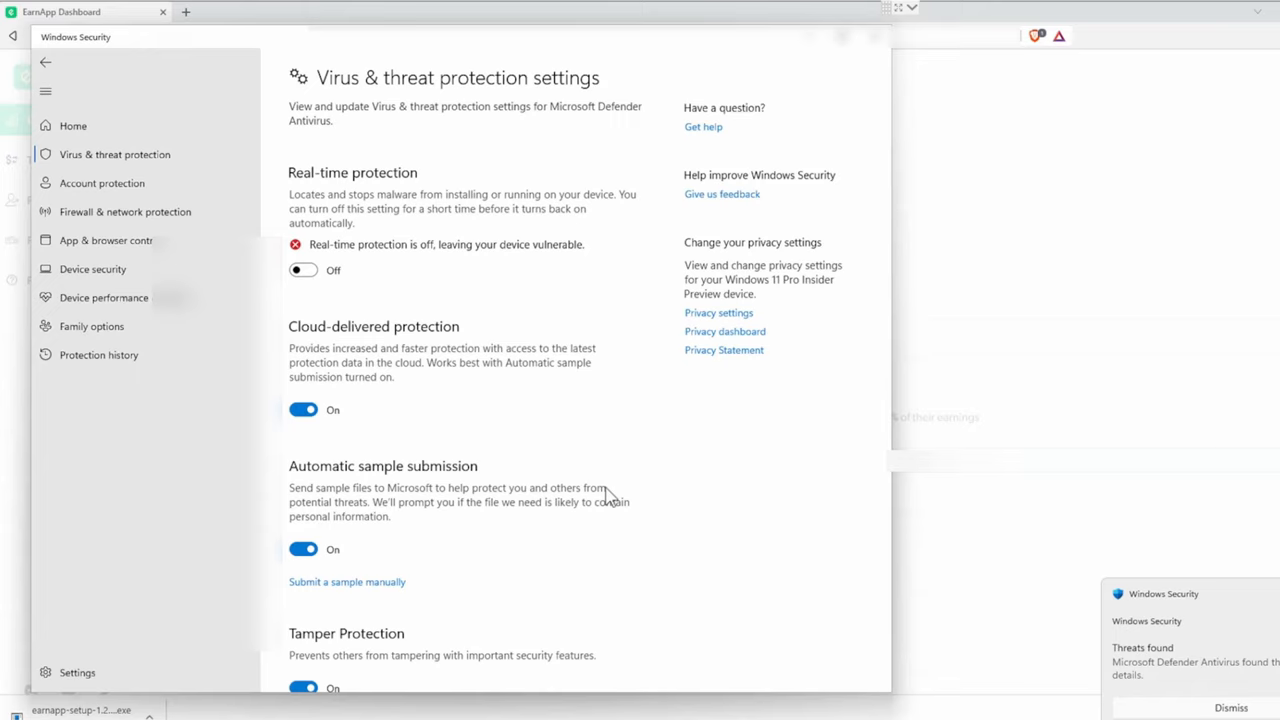
{"action": "left_click", "coordinate": [1231, 708]}
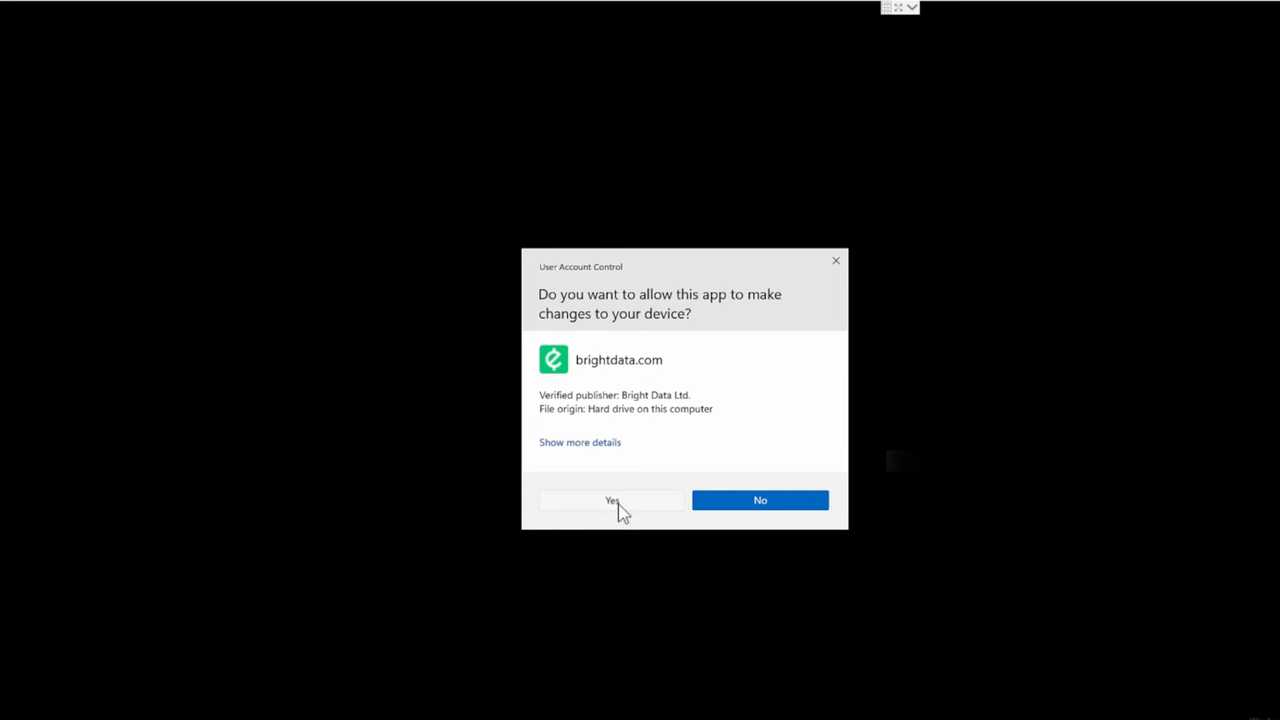
Approve the UAC prompt, accept the license, install to the default folder, and launch EarnApp
{"action": "left_click", "coordinate": [611, 500]}
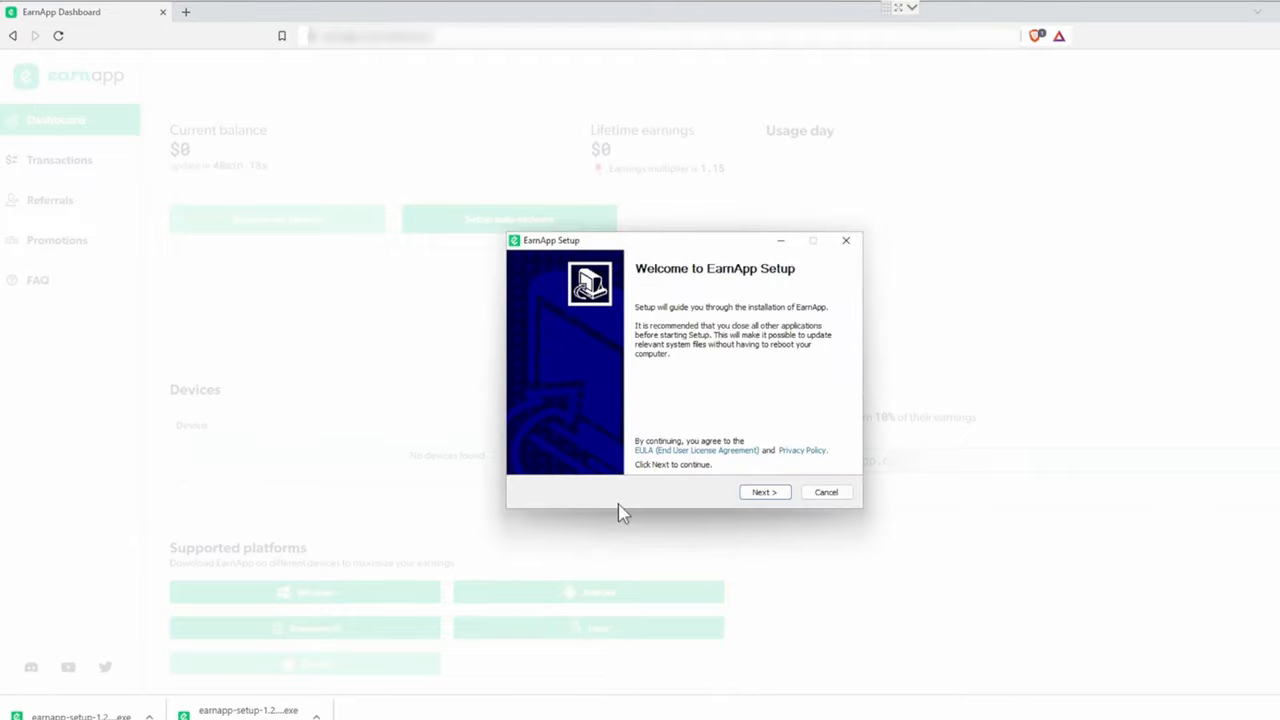
{"action": "left_click", "coordinate": [764, 492]}
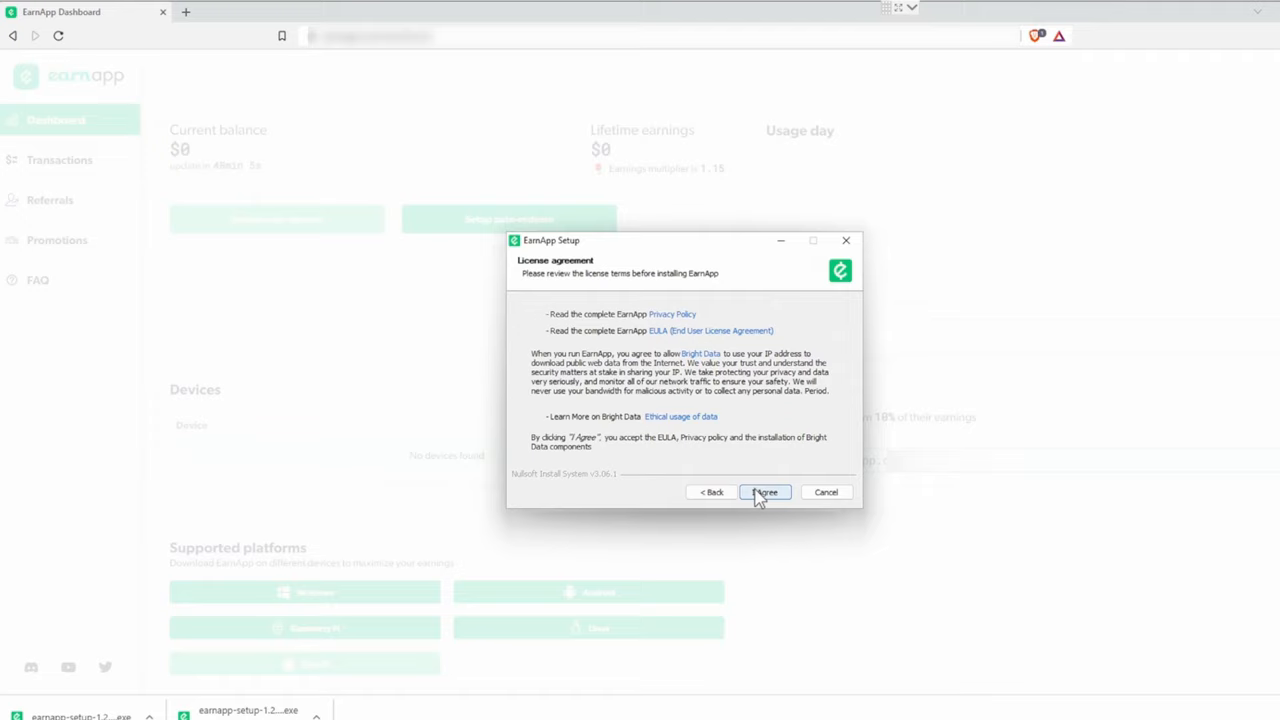
{"action": "left_click", "coordinate": [765, 492]}
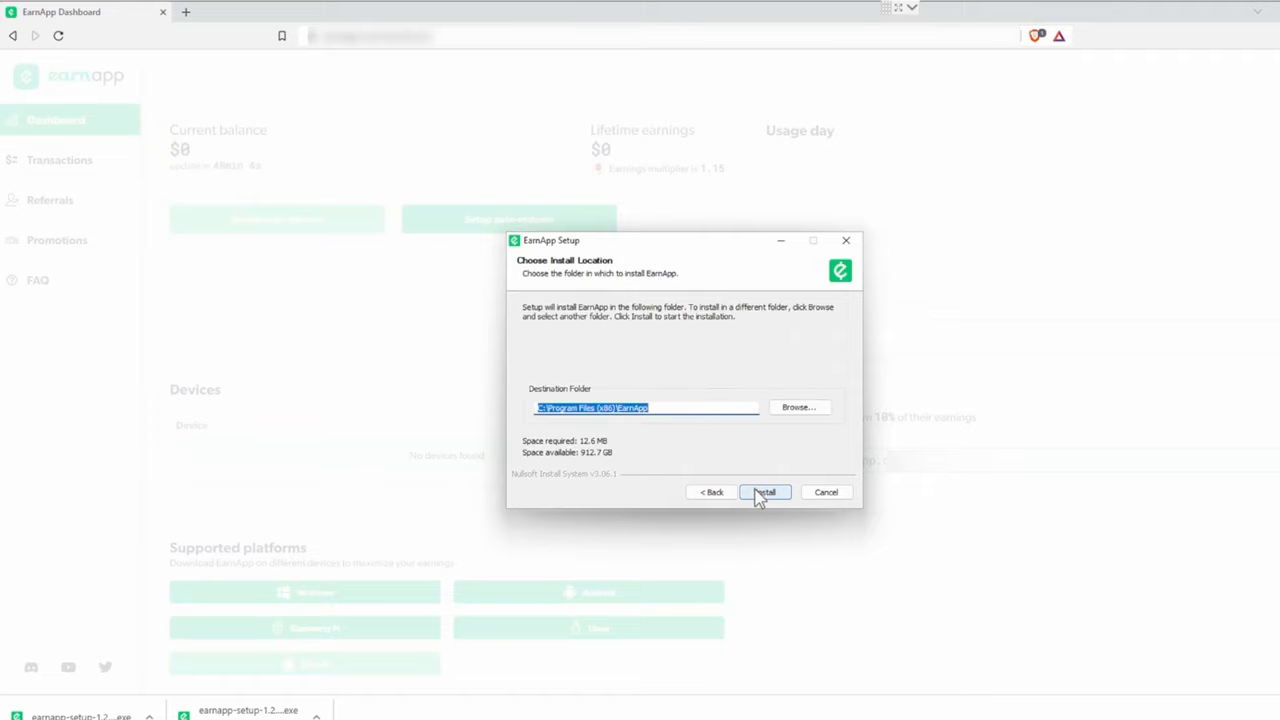
{"action": "left_click", "coordinate": [764, 492]}
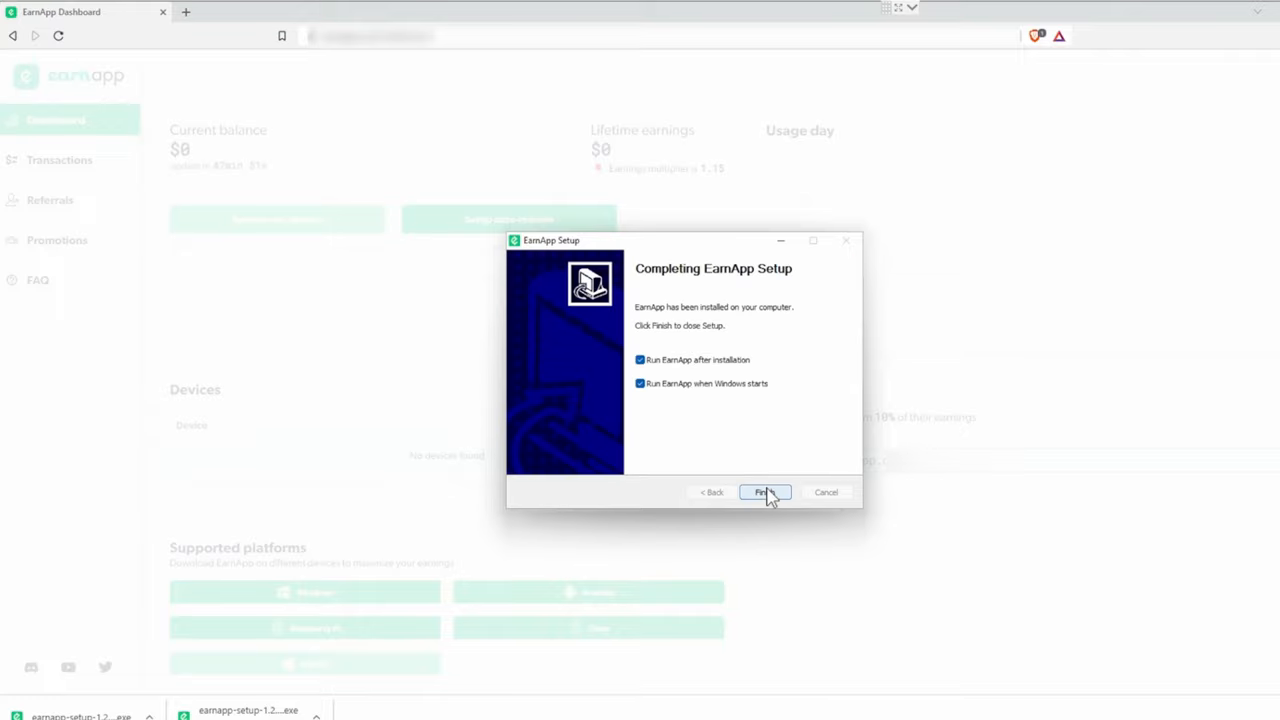
{"action": "left_click", "coordinate": [765, 492]}
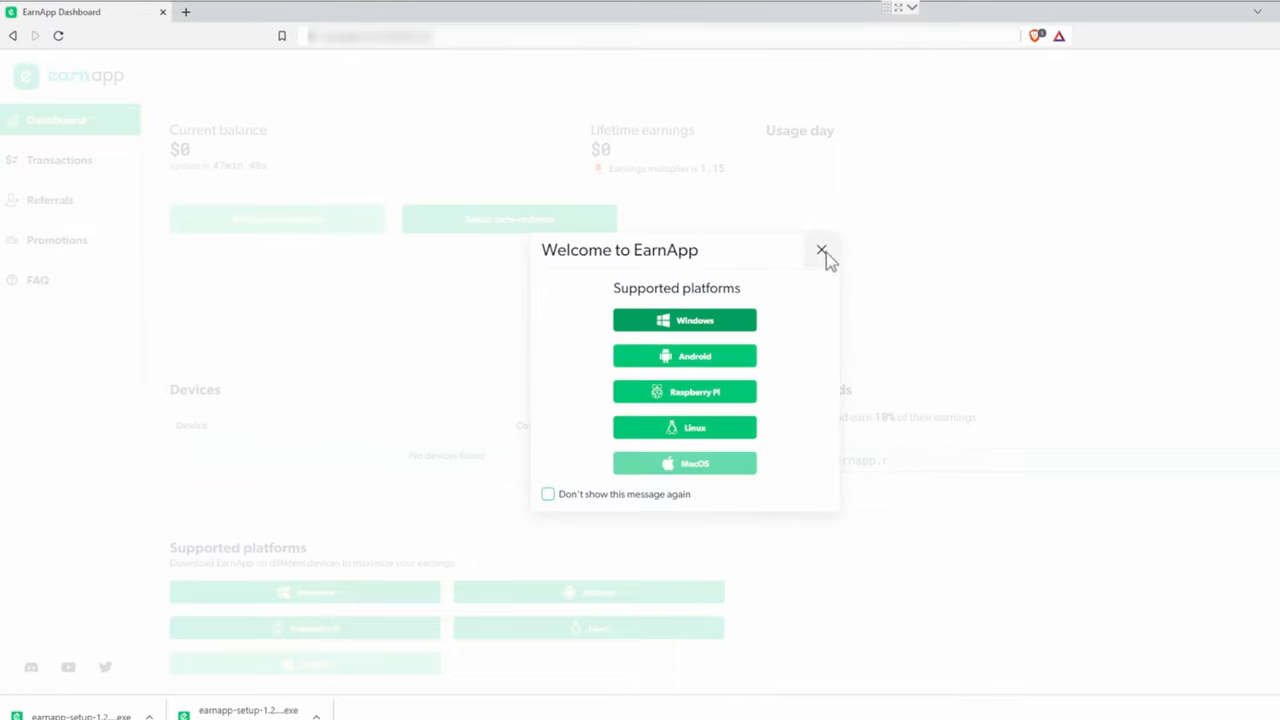
{"action": "mouse_move", "coordinate": [822, 249]}
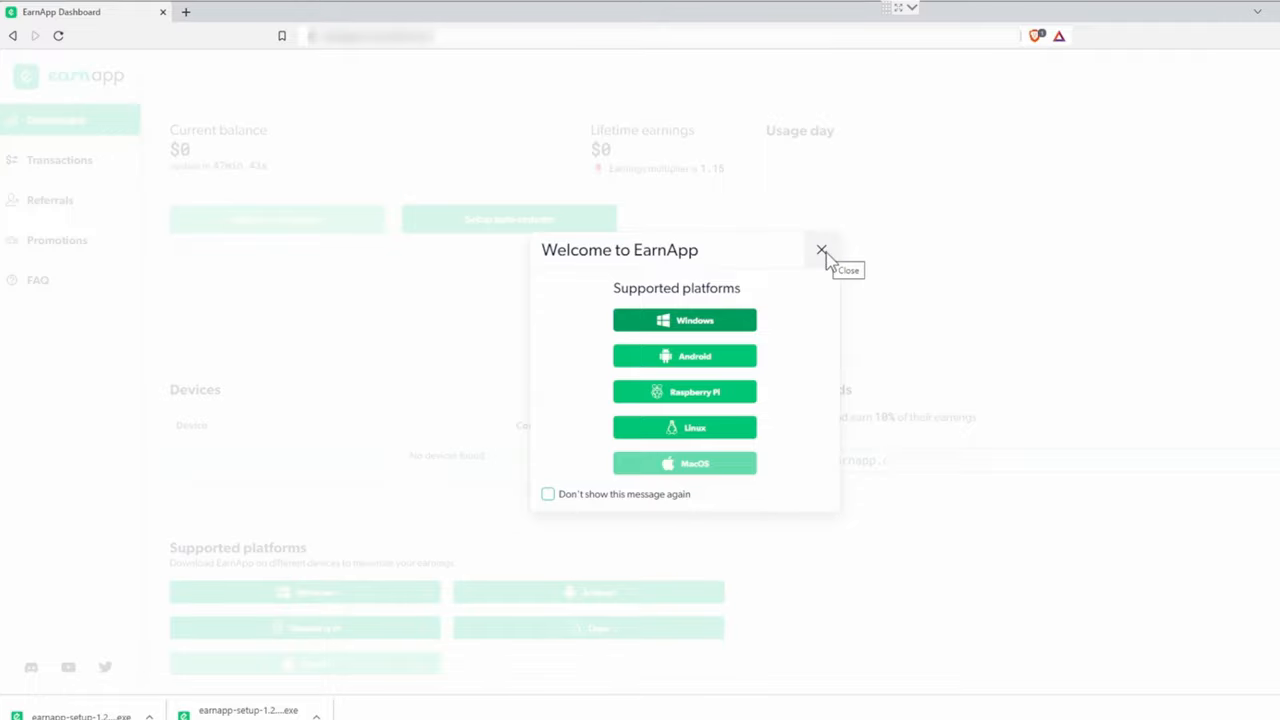
{"action": "mouse_move", "coordinate": [838, 258]}
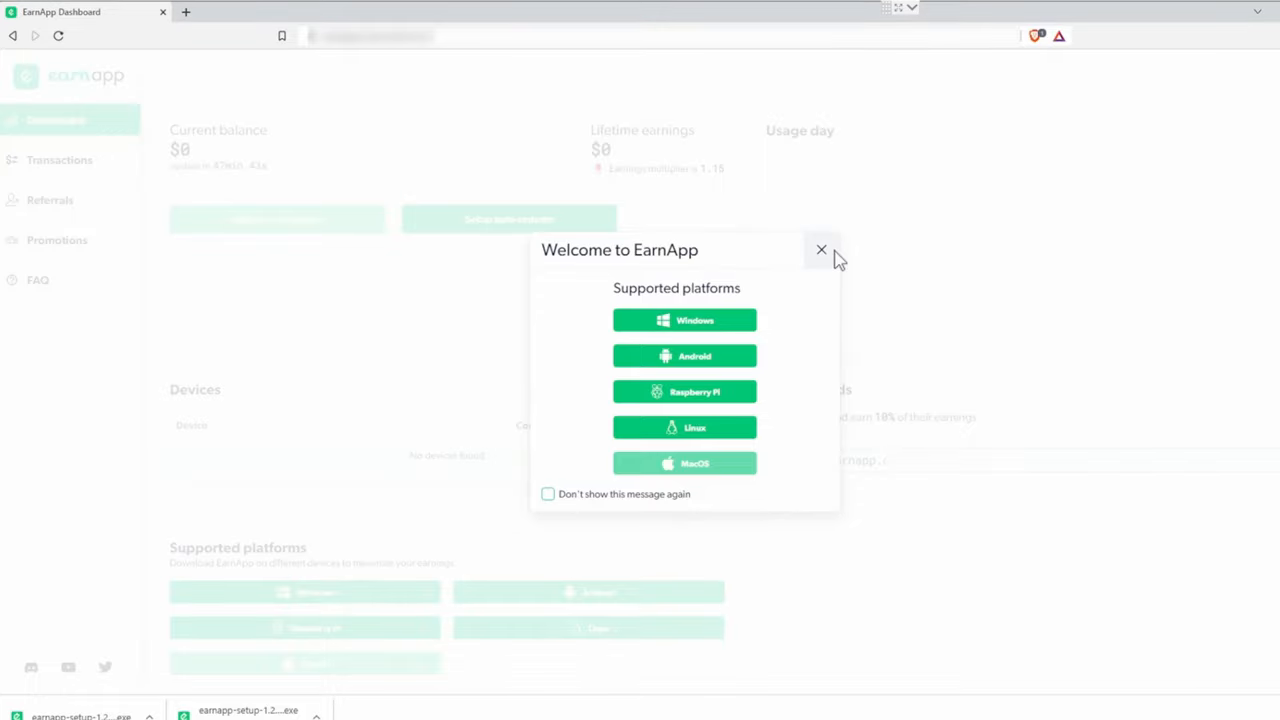
Dismiss the EarnApp welcome, agree to the Bright Data terms, and start earning
{"action": "left_click", "coordinate": [821, 249]}
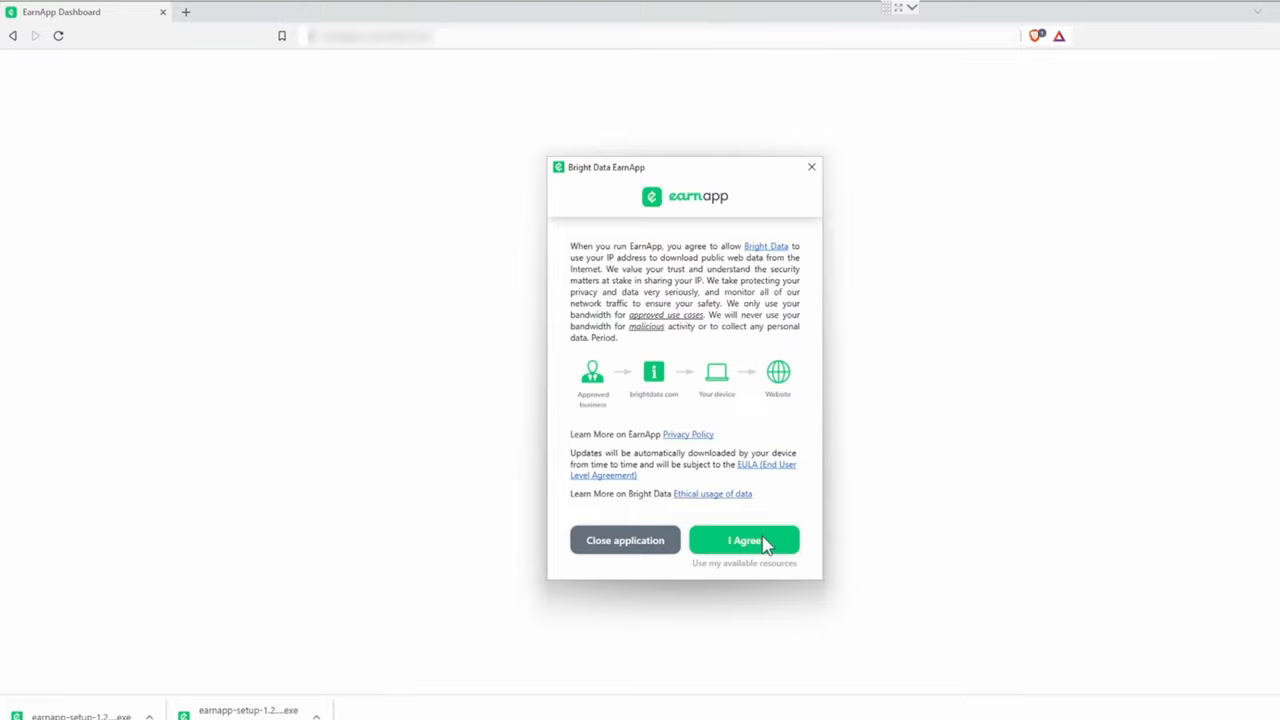
{"action": "left_click", "coordinate": [744, 540]}
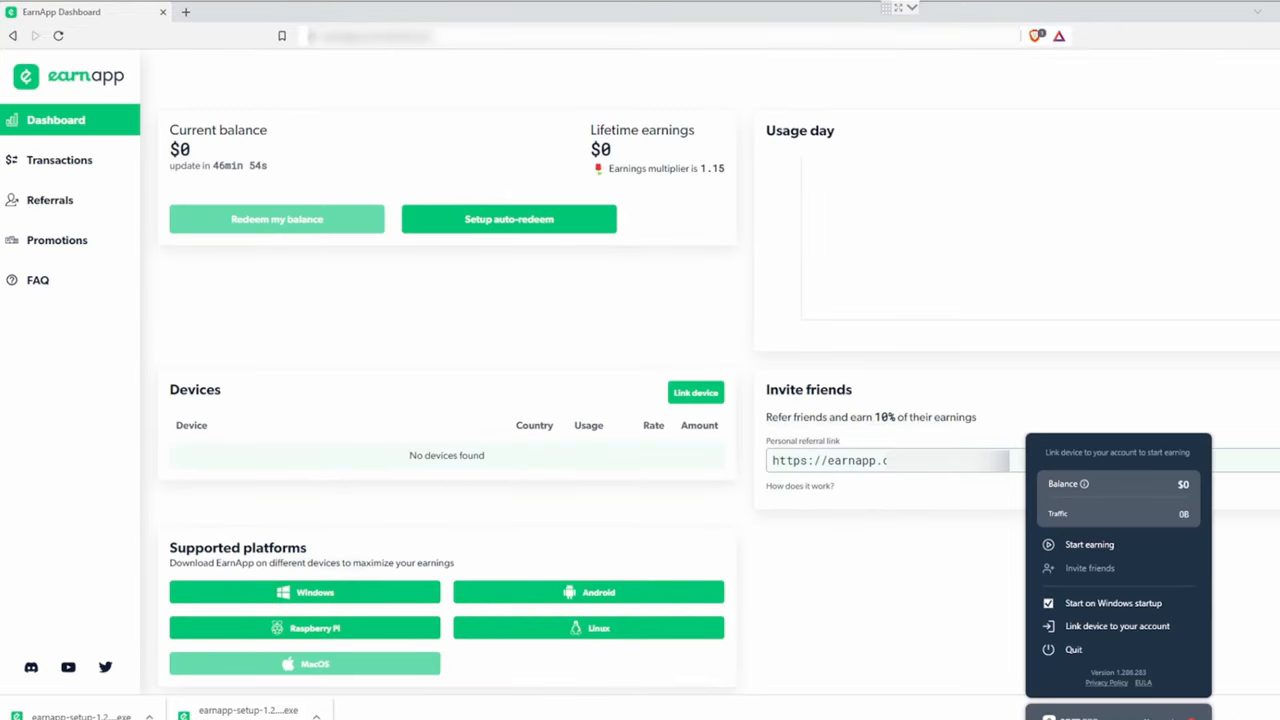
{"action": "mouse_move", "coordinate": [1080, 545]}
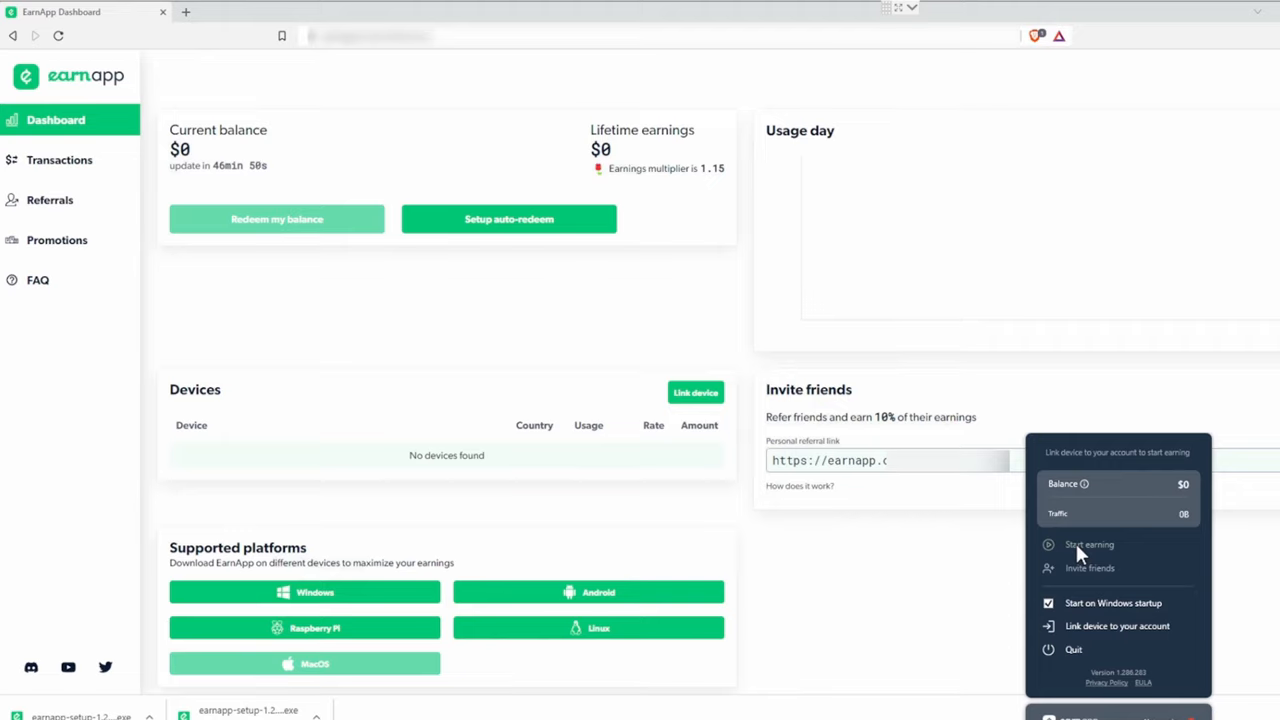
{"action": "left_click", "coordinate": [1089, 544]}
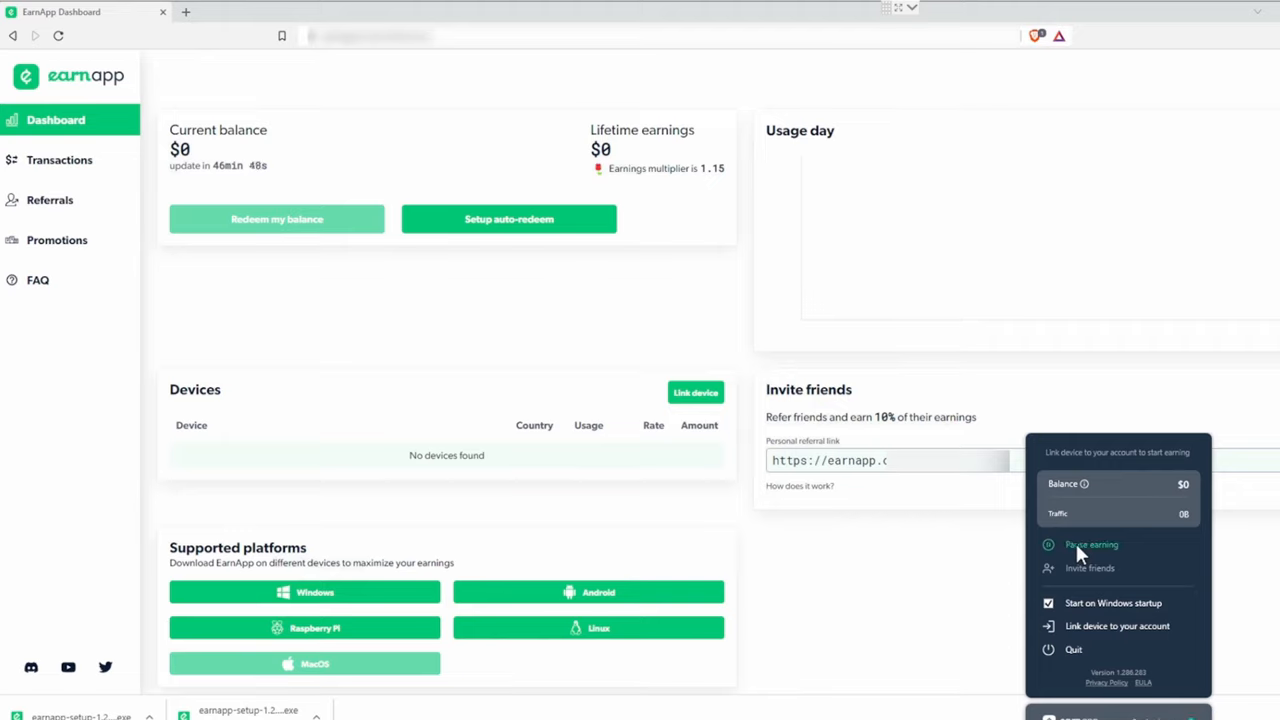
{"action": "mouse_move", "coordinate": [1146, 568]}
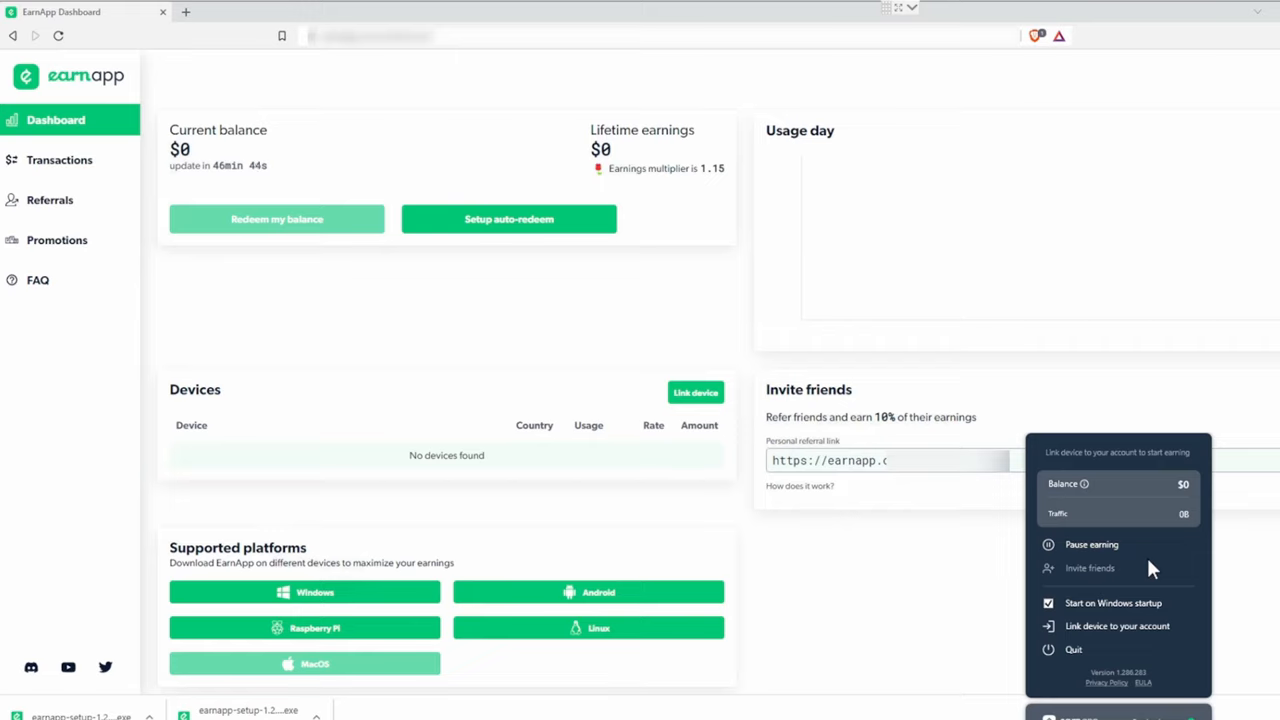
{"action": "mouse_move", "coordinate": [1110, 626]}
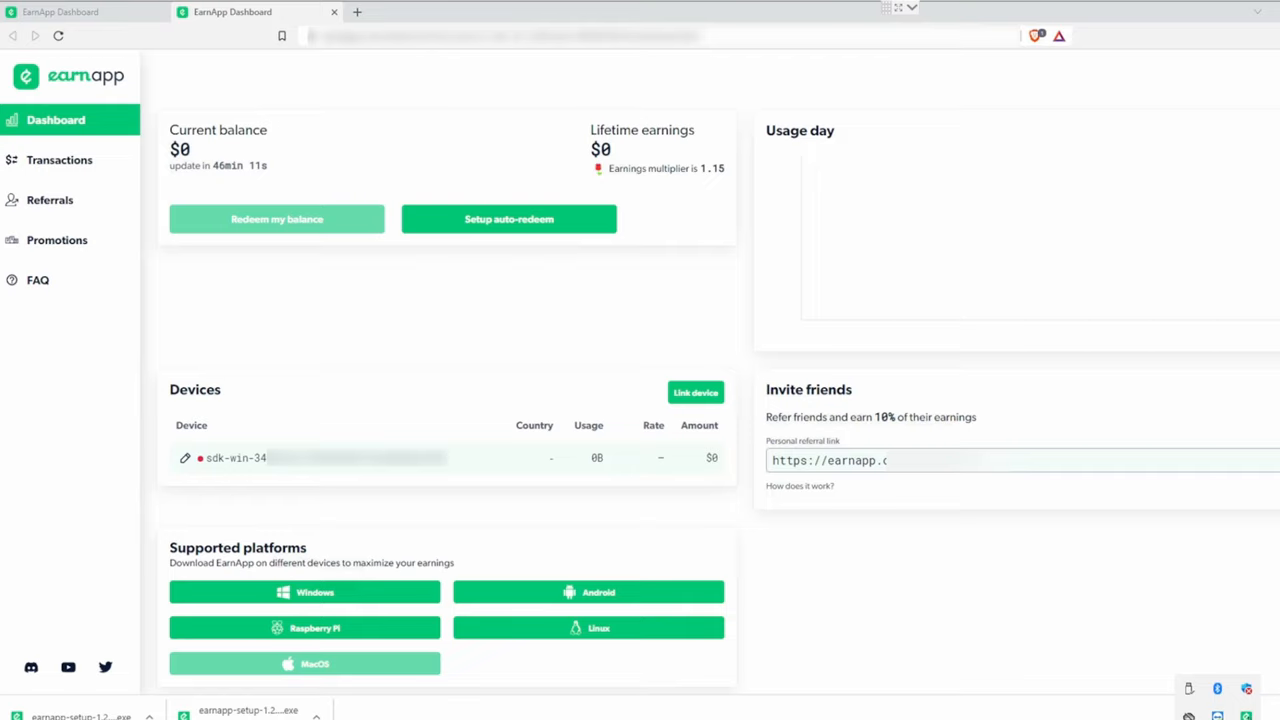
Close the duplicate EarnApp dashboard tab and open a new tab for Honeygain
{"action": "left_click", "coordinate": [1217, 688]}
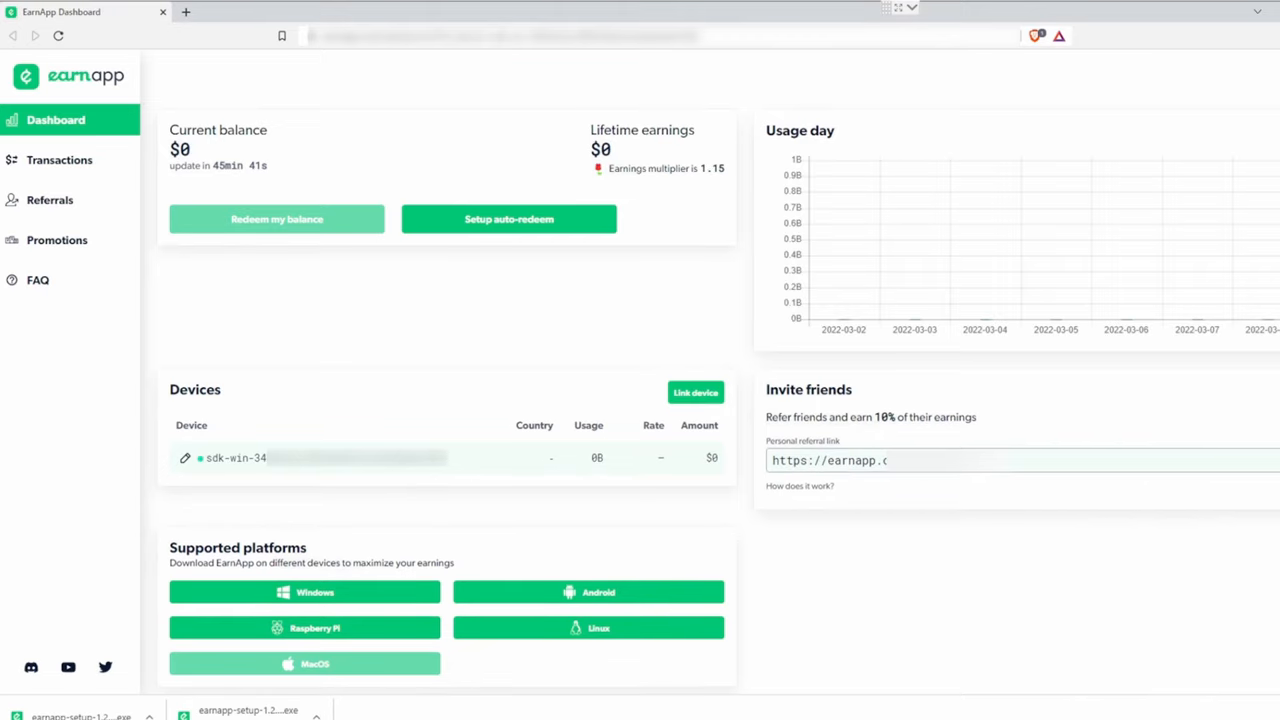
{"action": "left_click", "coordinate": [695, 392]}
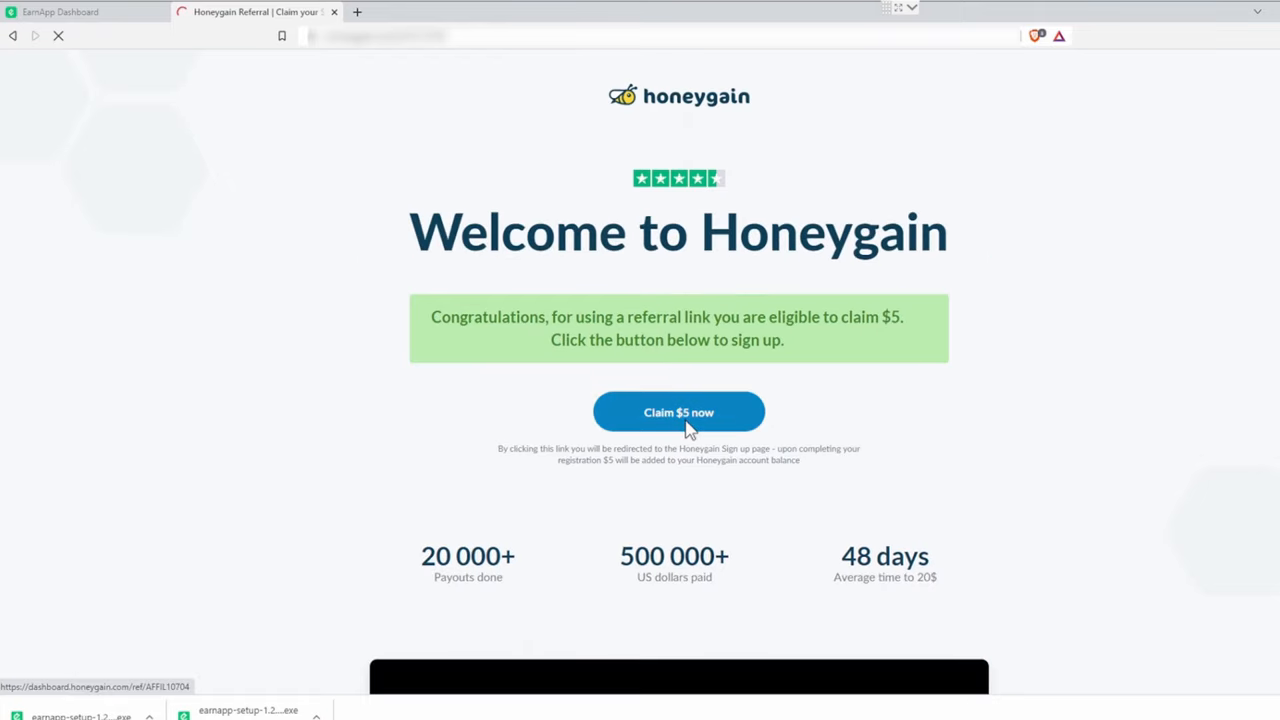
Claim the $5 Honeygain bonus, save its Windows installer, and advance setup to Ready to Install
{"action": "left_click", "coordinate": [678, 412]}
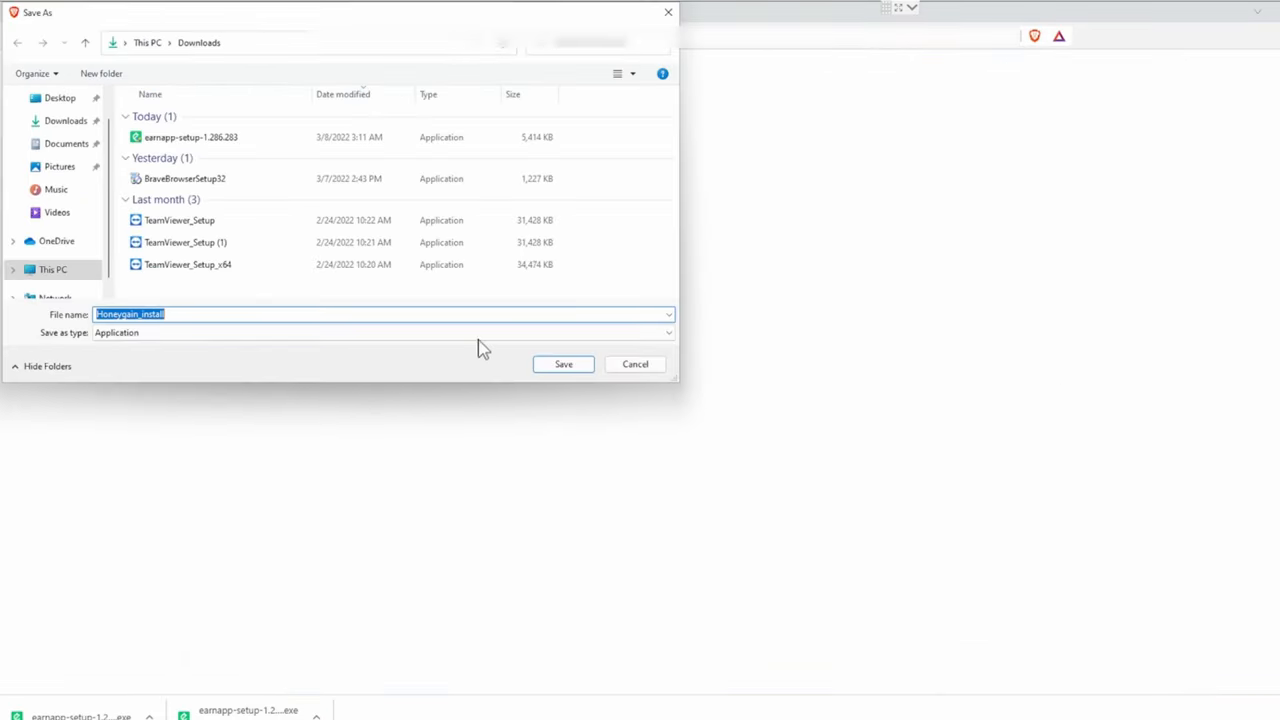
{"action": "left_click", "coordinate": [563, 363]}
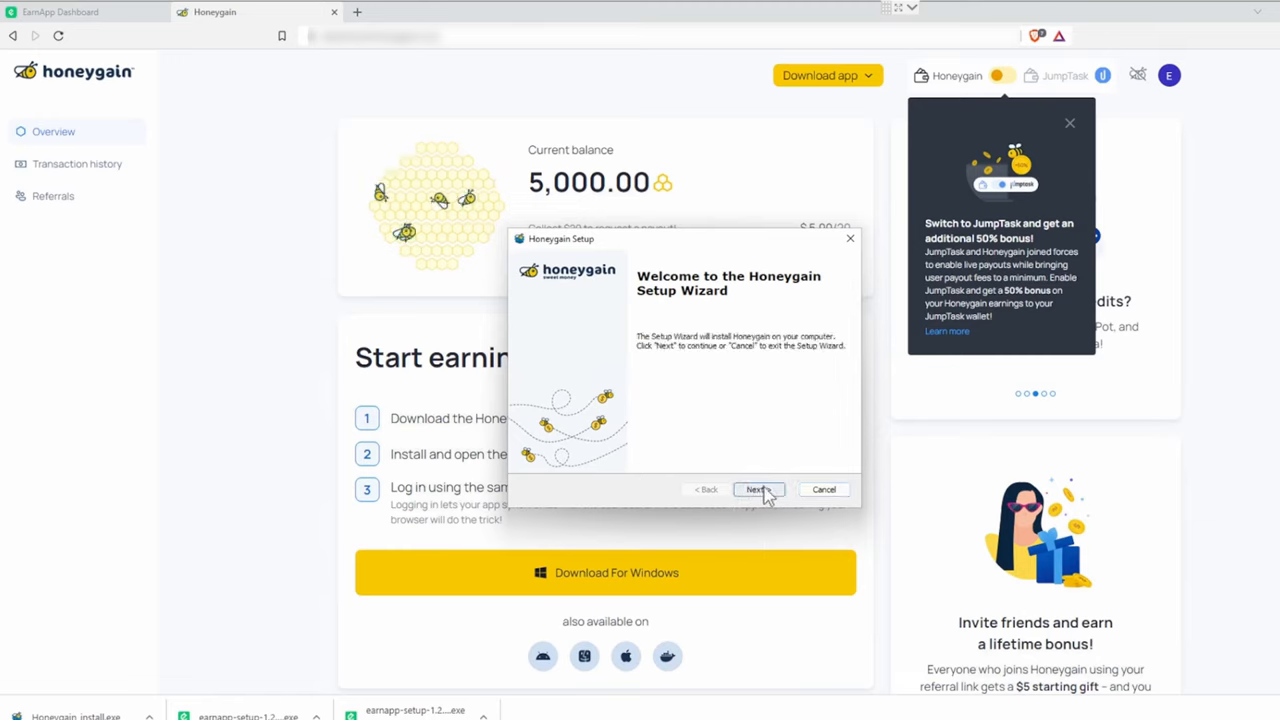
{"action": "left_click", "coordinate": [757, 489]}
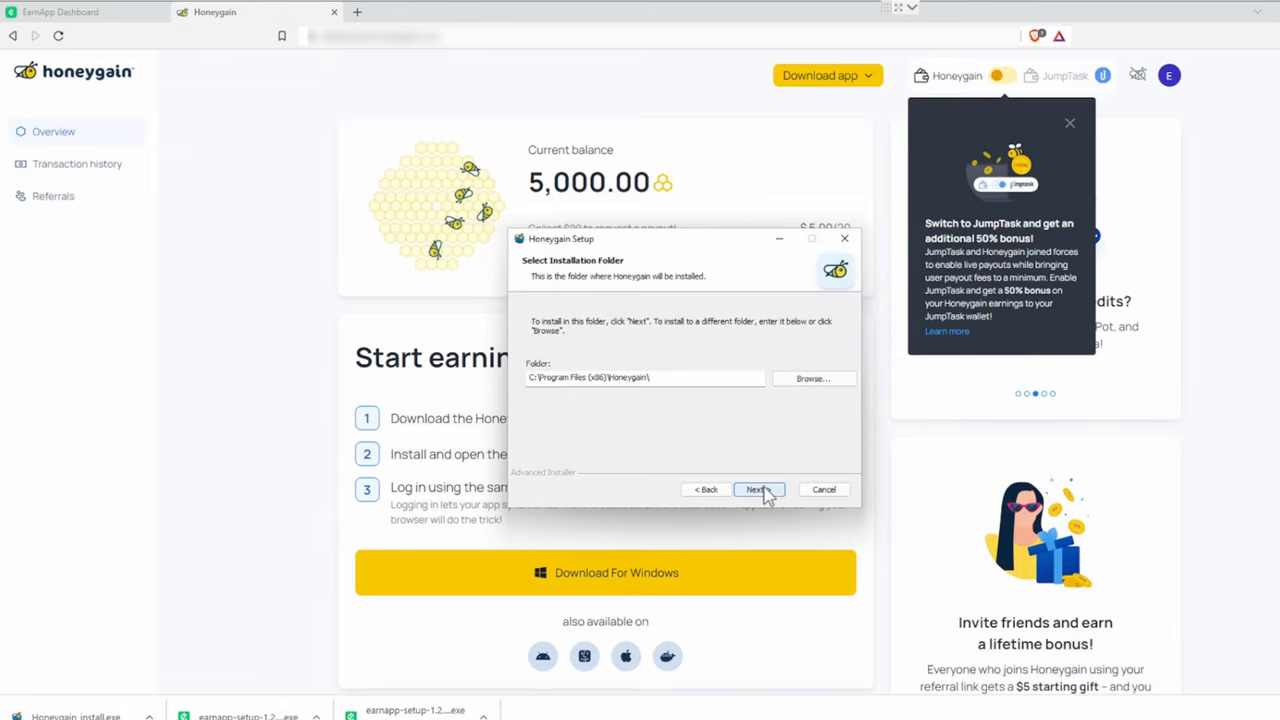
{"action": "left_click", "coordinate": [757, 489]}
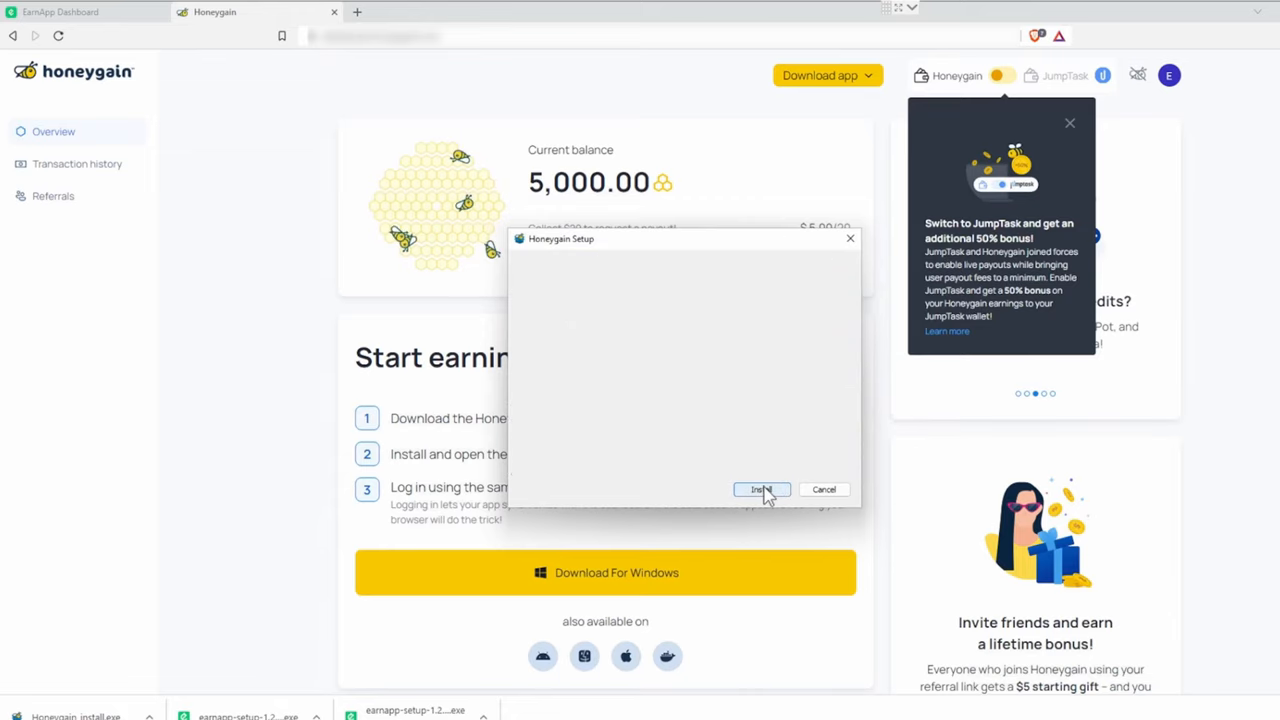
{"action": "left_click", "coordinate": [762, 489]}
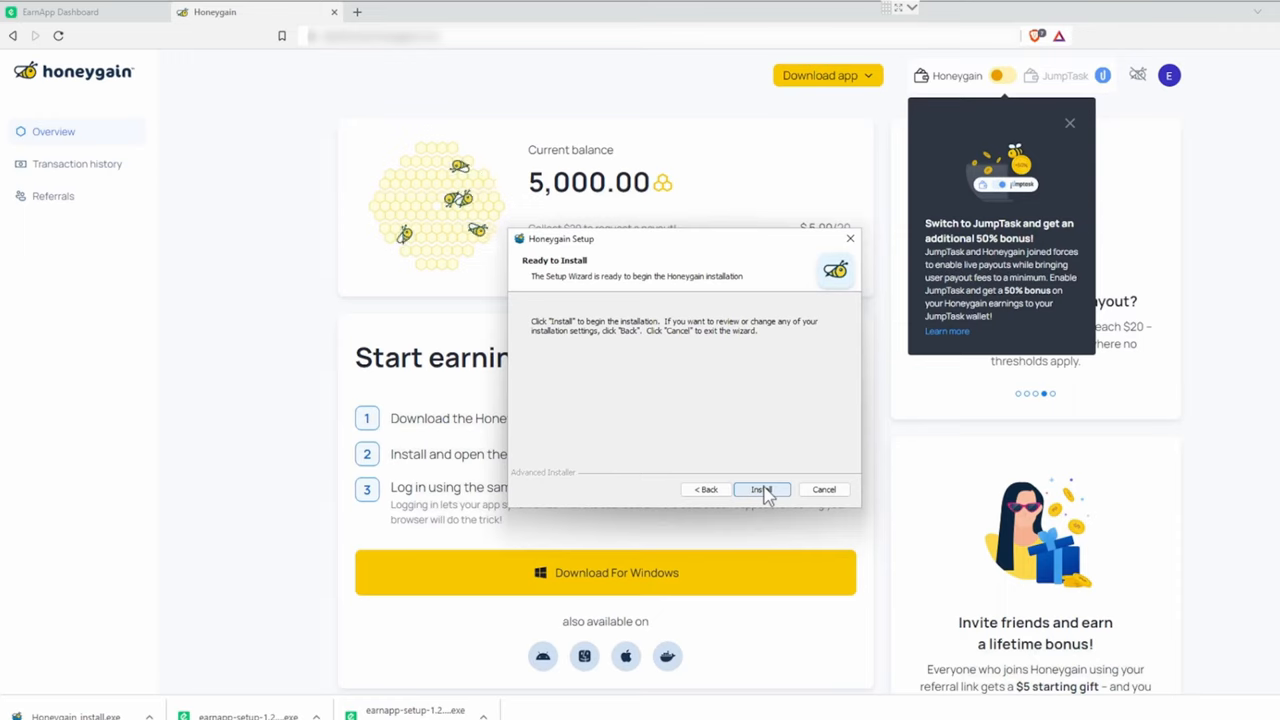
Install Honeygain, accept its Terms of Use, and skip the introduction
{"action": "left_click", "coordinate": [763, 489]}
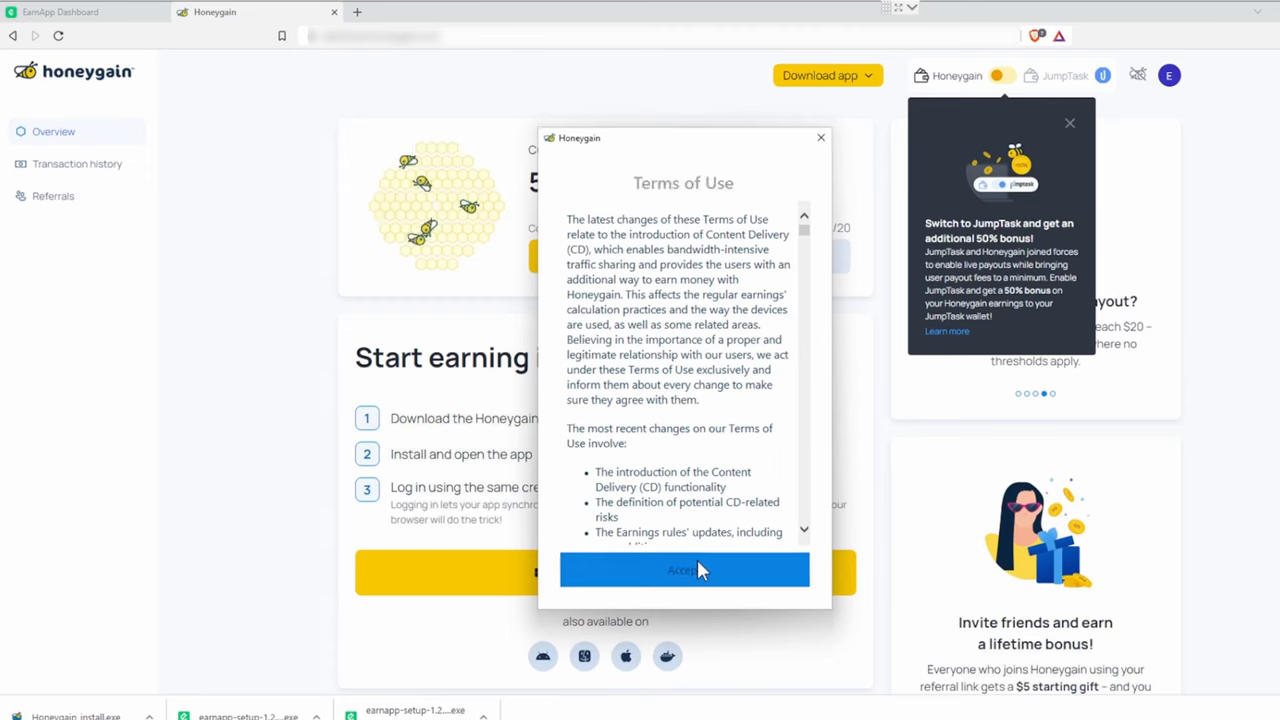
{"action": "left_click", "coordinate": [683, 570]}
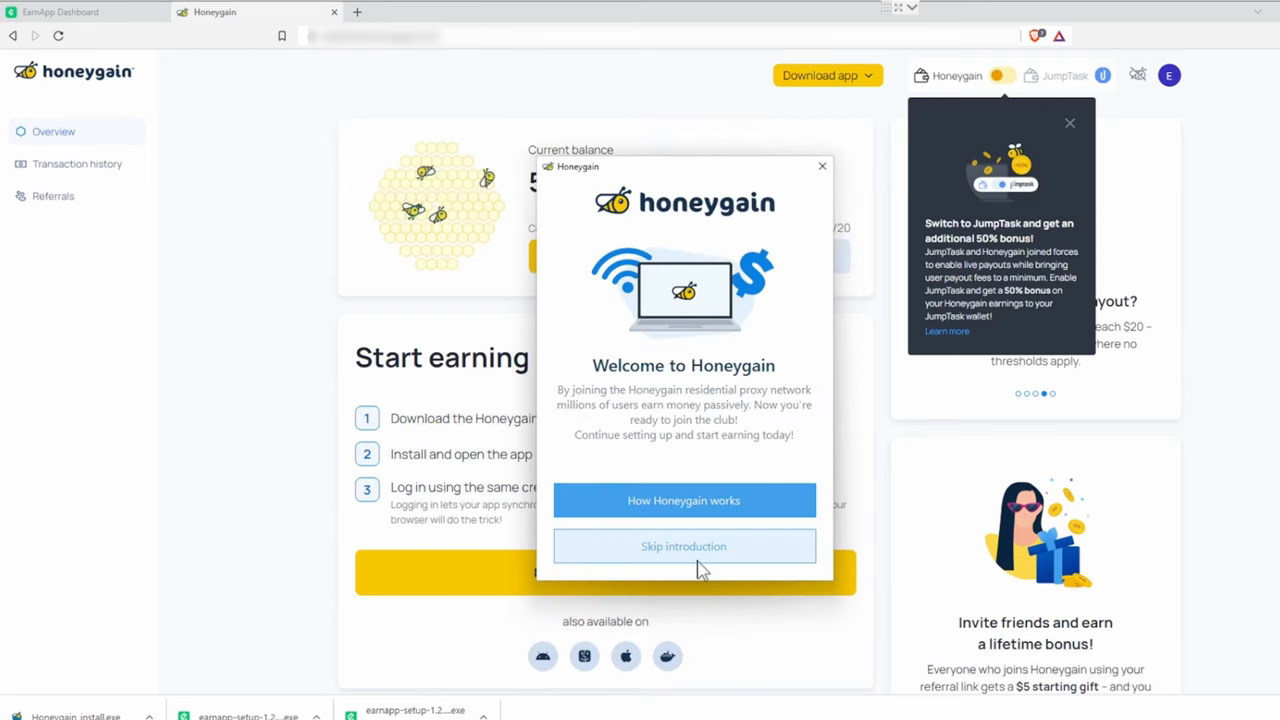
{"action": "mouse_move", "coordinate": [740, 555]}
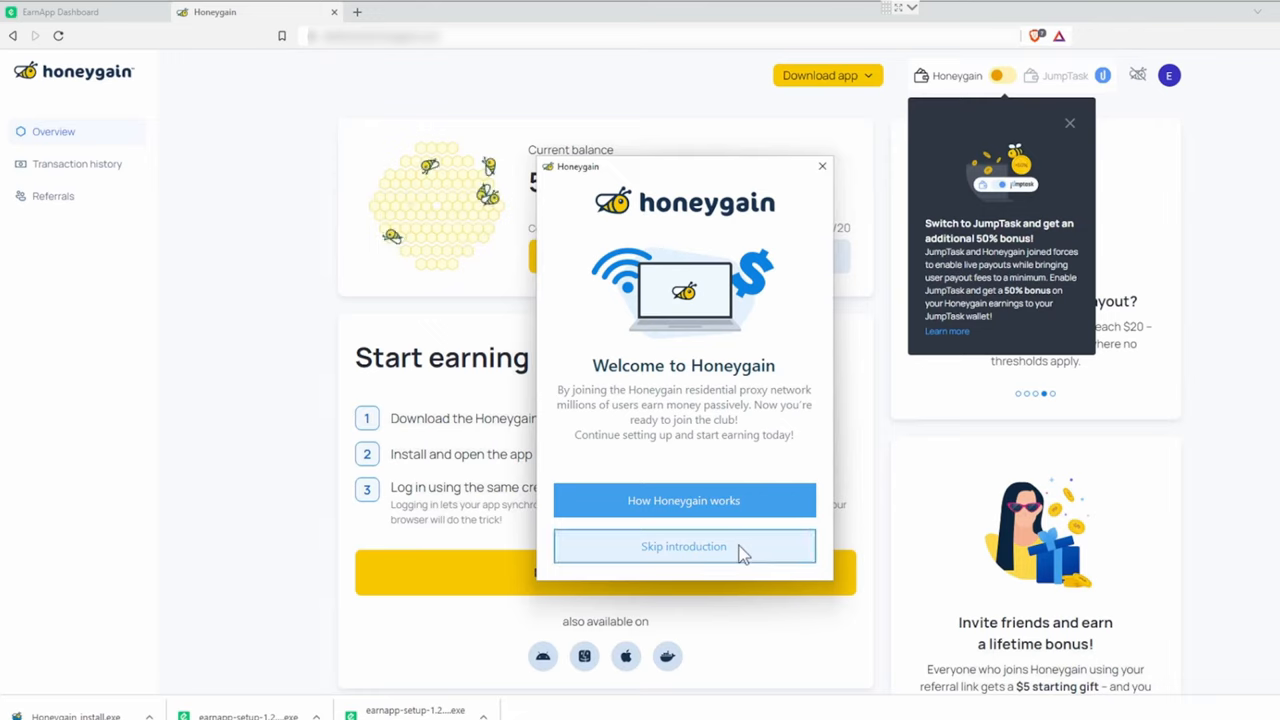
{"action": "left_click", "coordinate": [683, 546]}
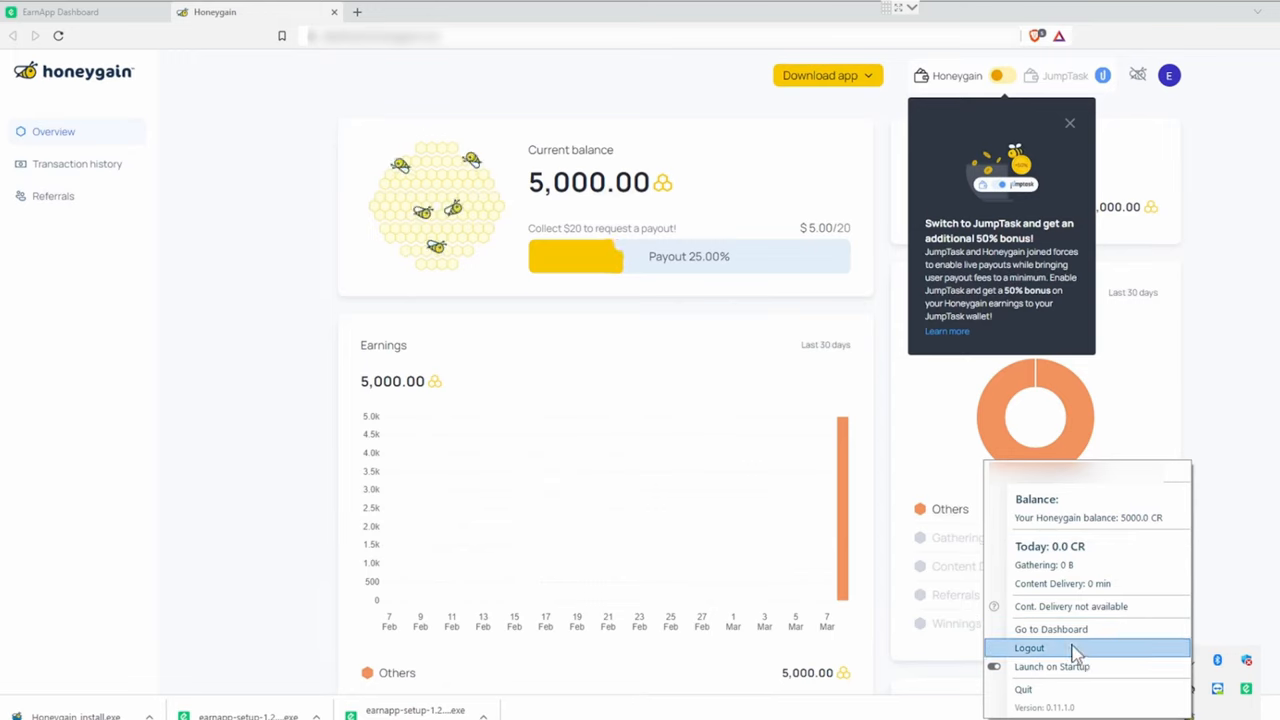
{"action": "mouse_move", "coordinate": [1070, 606]}
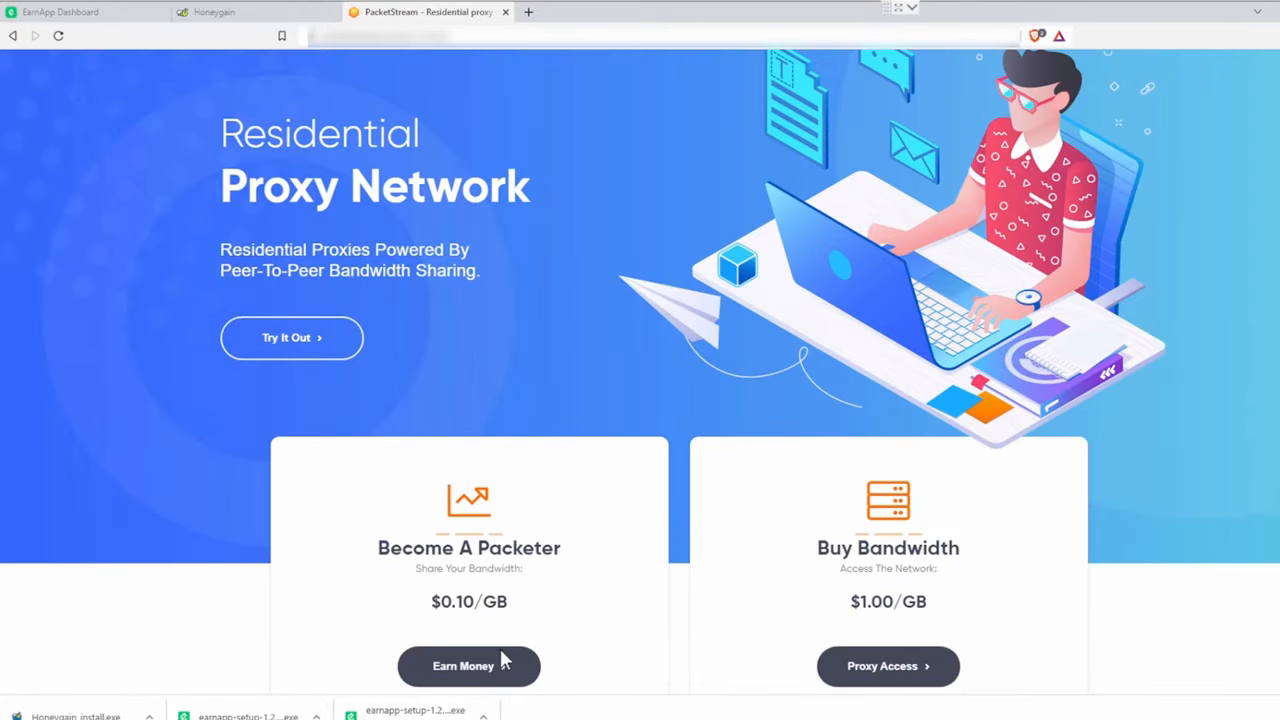
Fill in and submit the PacketStream signup form
{"action": "left_click", "coordinate": [469, 666]}
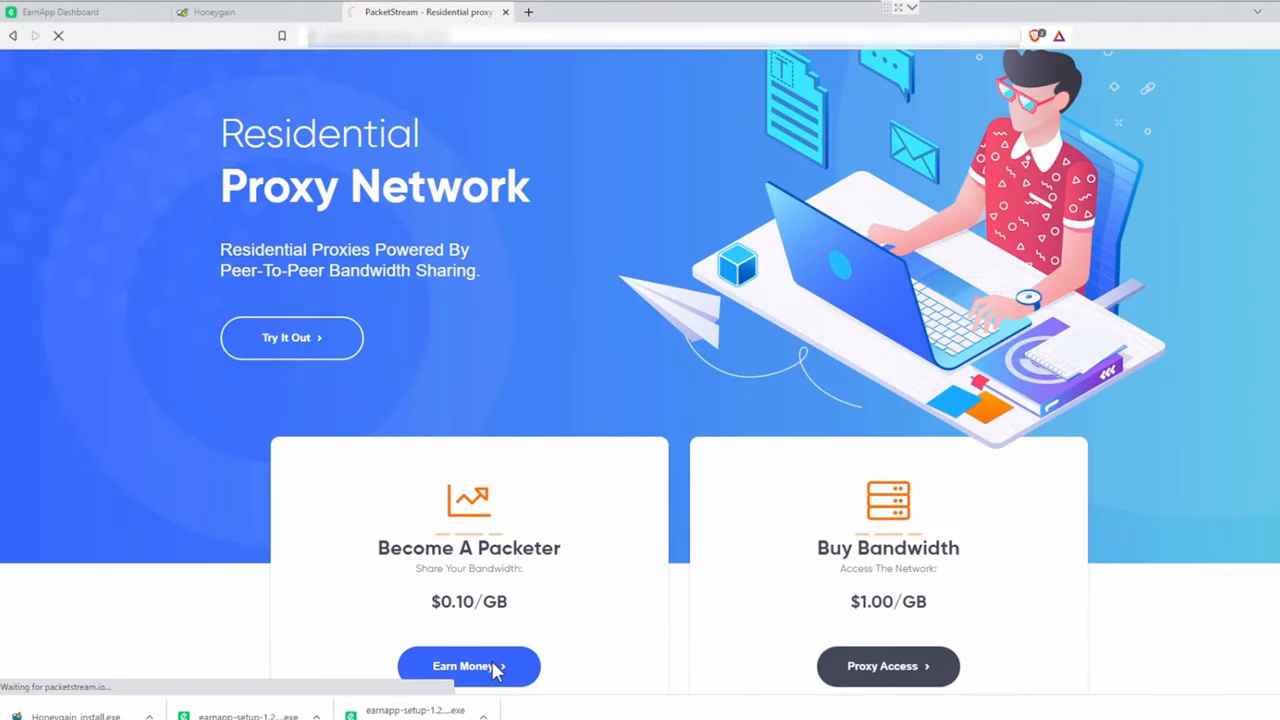
{"action": "left_click", "coordinate": [468, 666]}
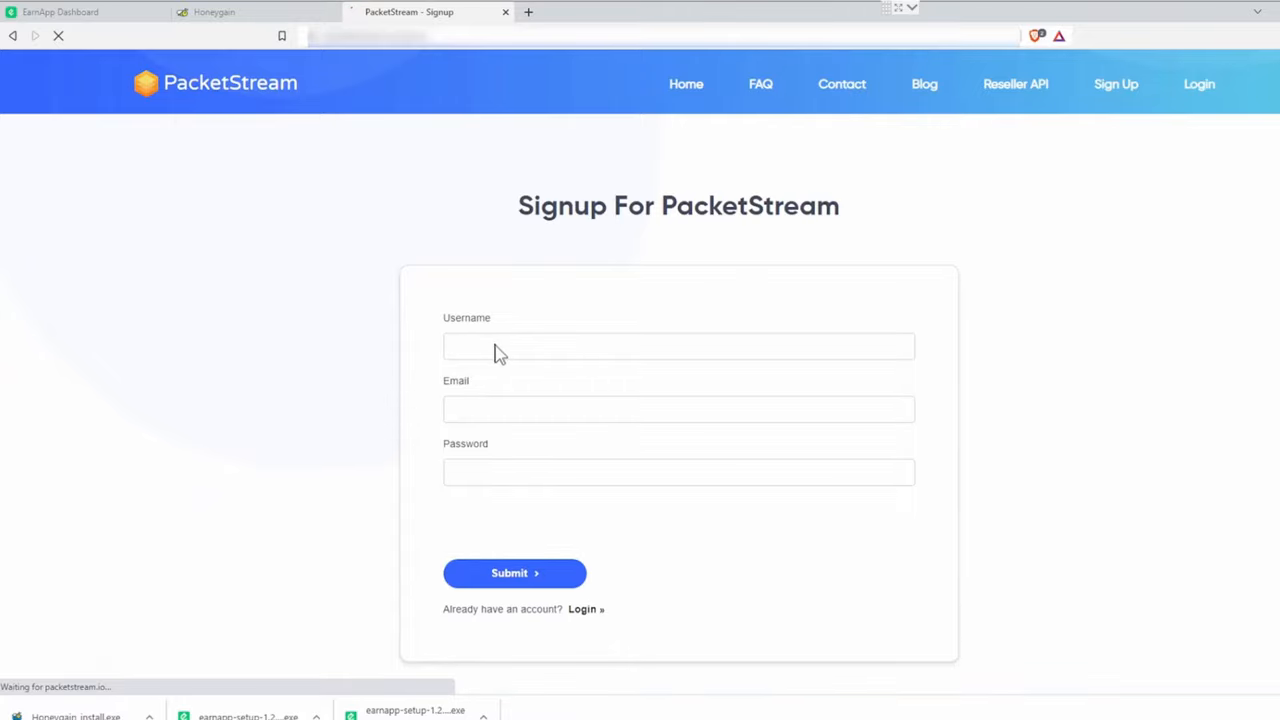
{"action": "left_click", "coordinate": [514, 573]}
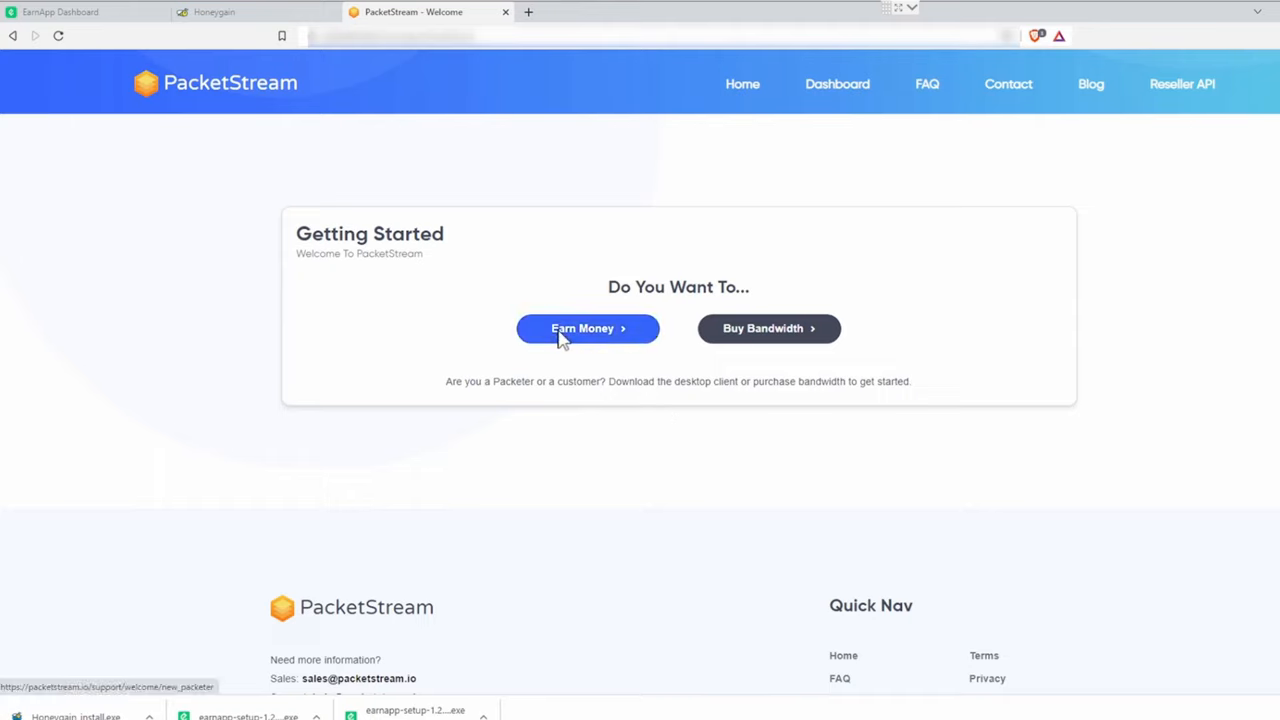
Choose Earn Money and save the Windows 64-bit PacketStream installer to Downloads
{"action": "left_click", "coordinate": [587, 328]}
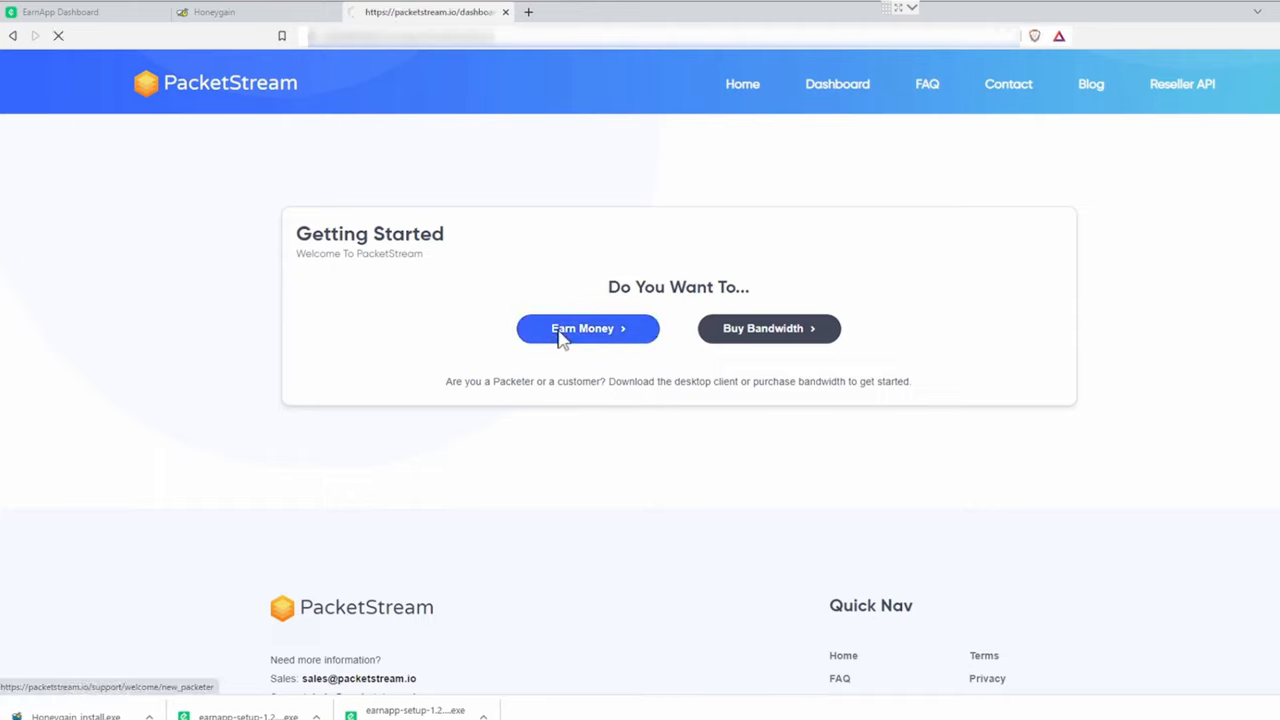
{"action": "left_click", "coordinate": [587, 328]}
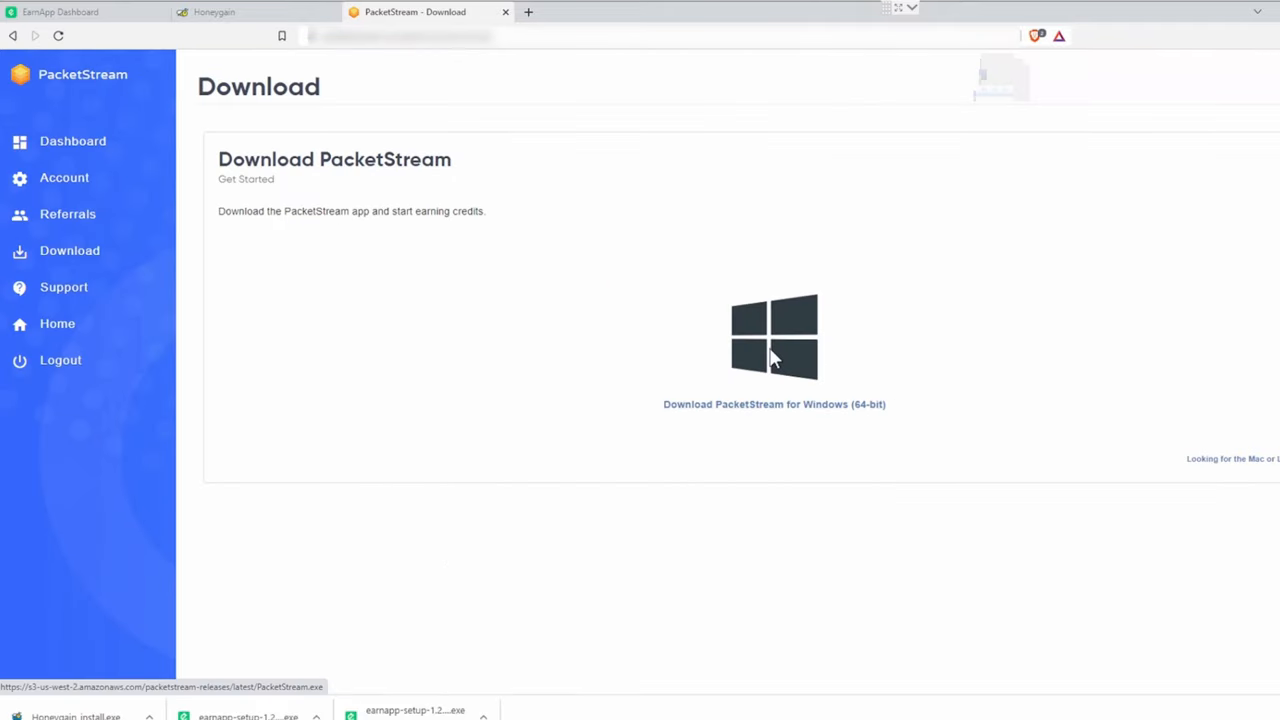
{"action": "mouse_move", "coordinate": [805, 412]}
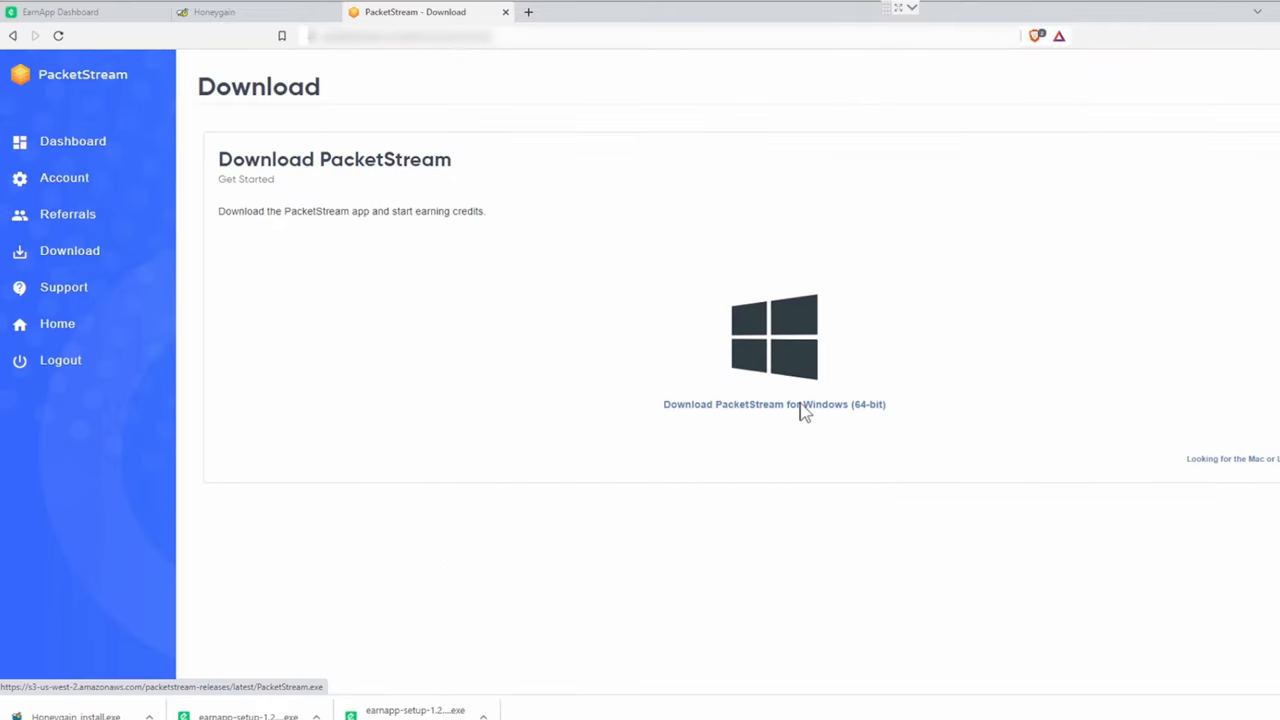
{"action": "left_click", "coordinate": [774, 404]}
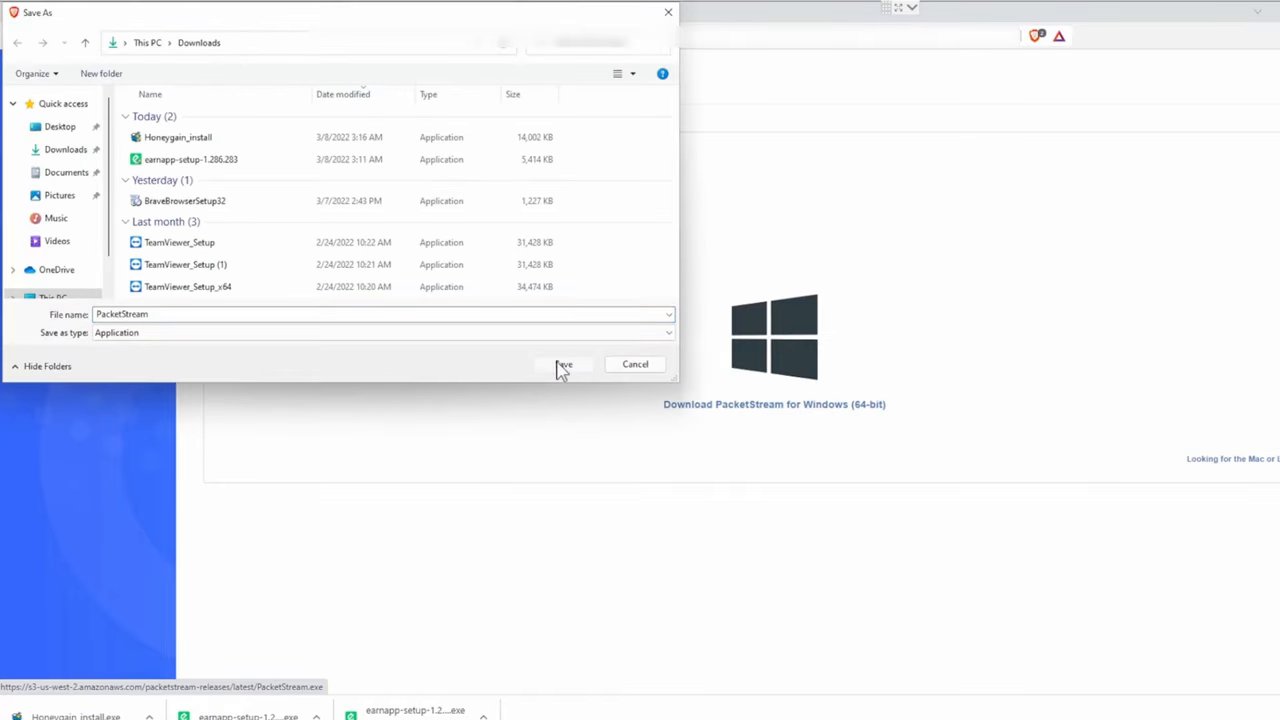
{"action": "left_click", "coordinate": [563, 364]}
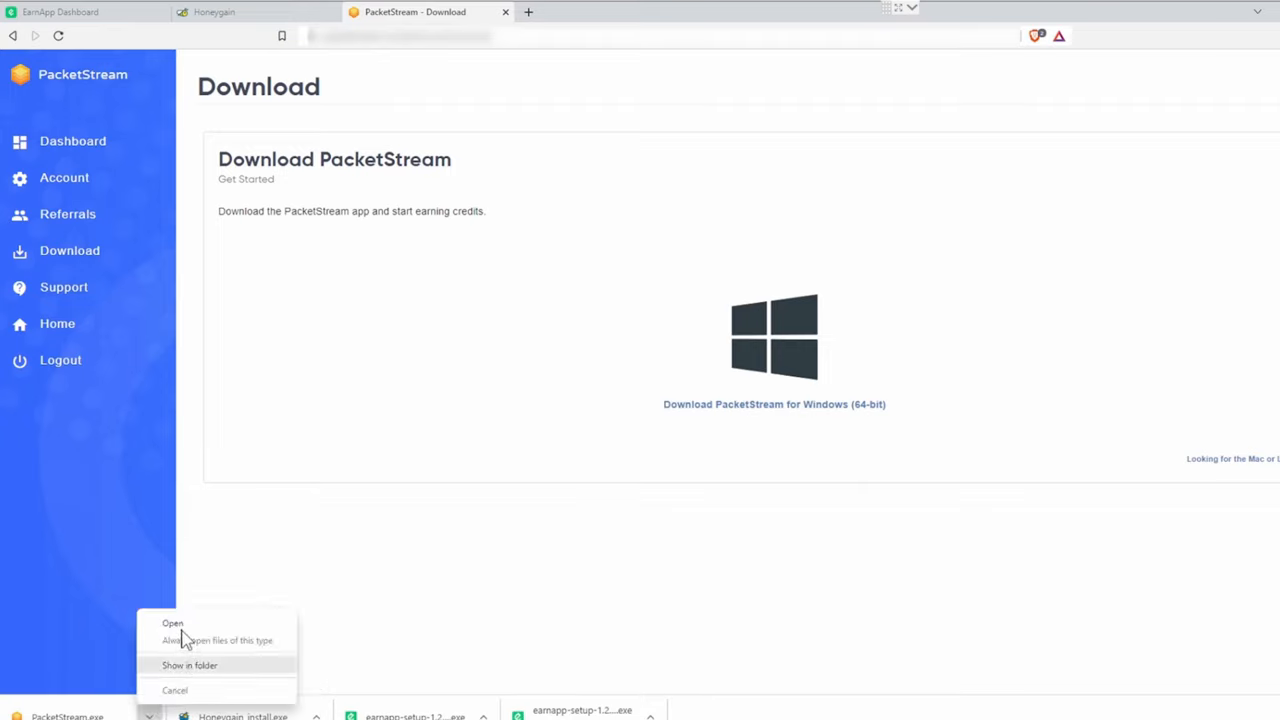
Run PacketStream.exe, sign in with the account username and password, and dismiss the welcome screen
{"action": "left_click", "coordinate": [172, 623]}
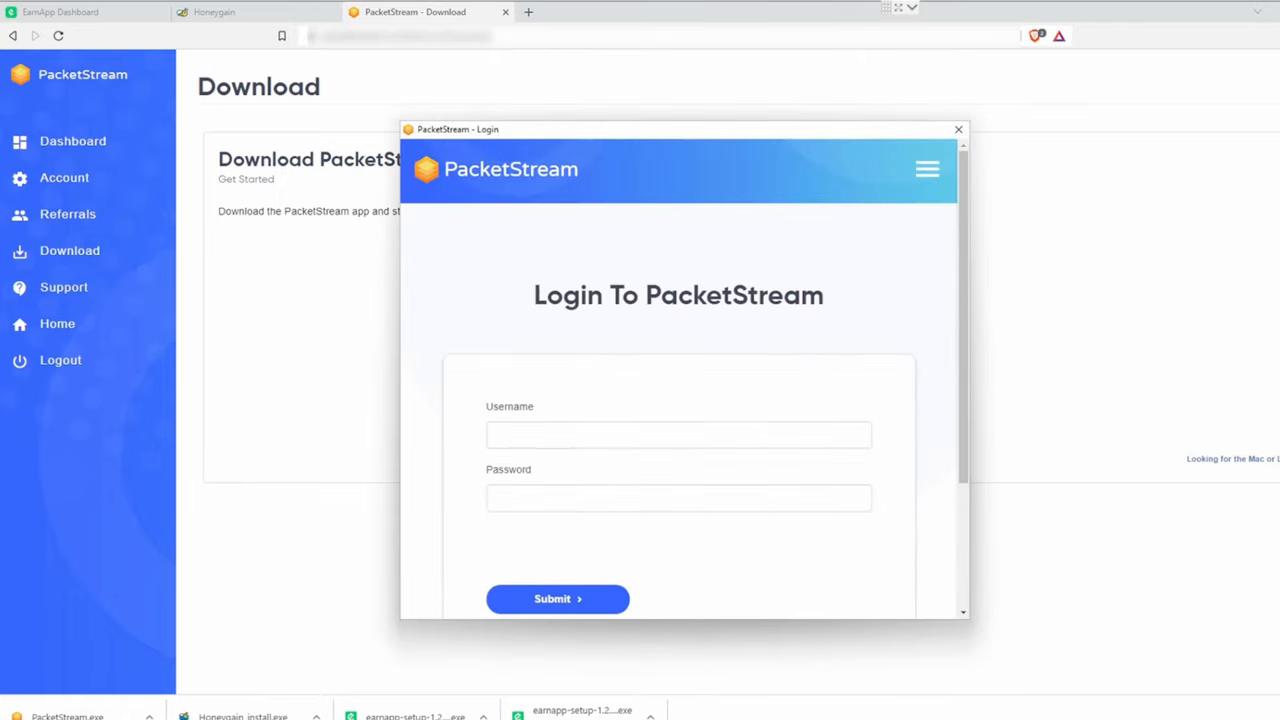
{"action": "mouse_move", "coordinate": [660, 445]}
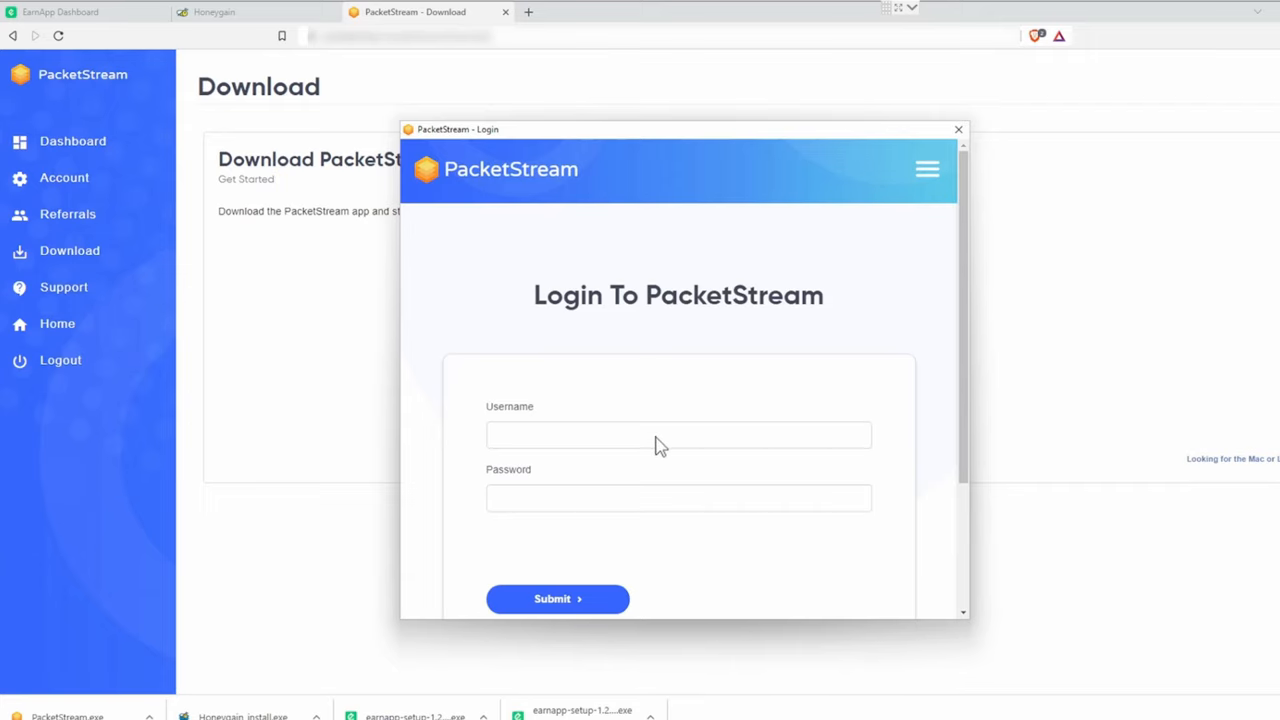
{"action": "left_click", "coordinate": [557, 598]}
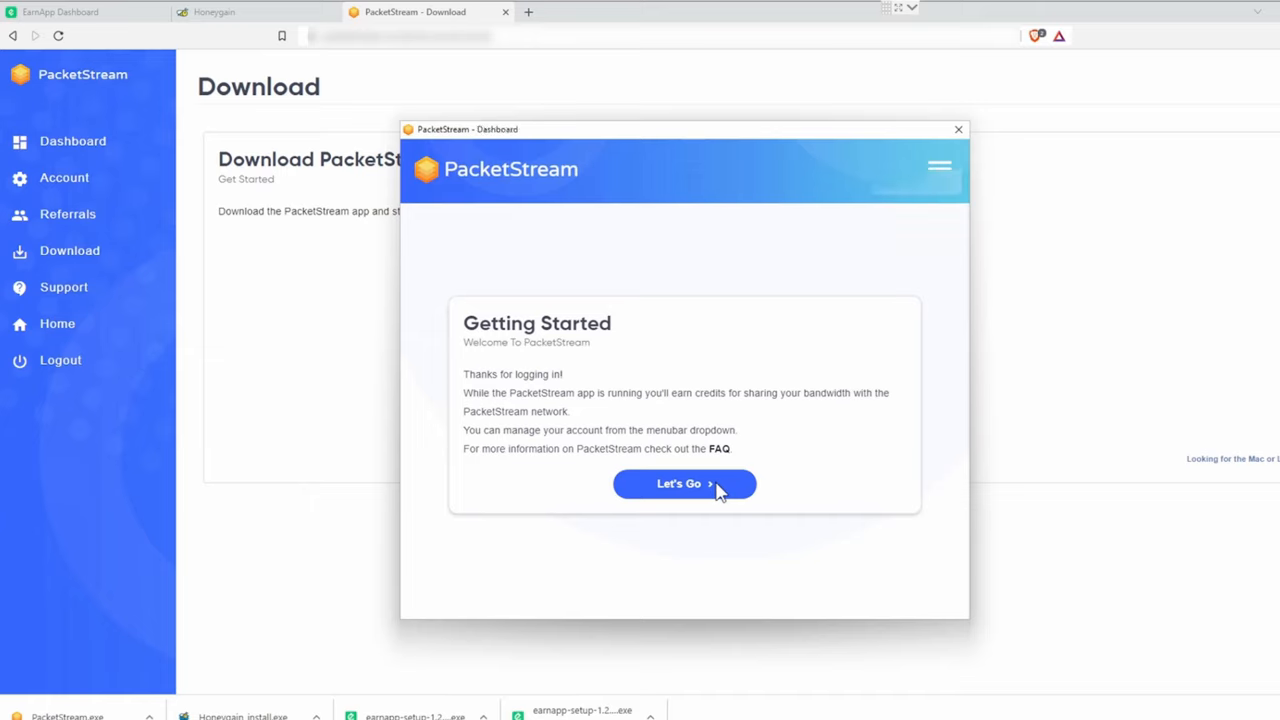
{"action": "left_click", "coordinate": [684, 483]}
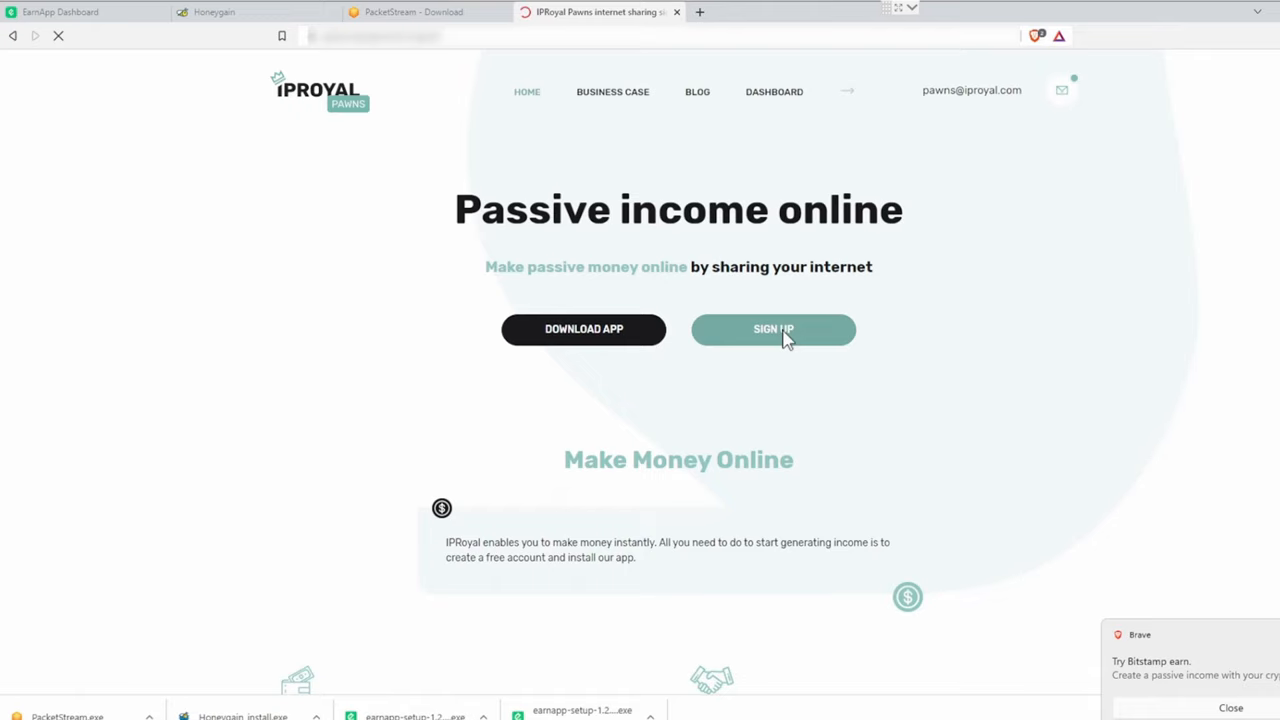
Create an IPRoyal Pawns account, then install the Windows 64-bit setup with default options
{"action": "left_click", "coordinate": [772, 329]}
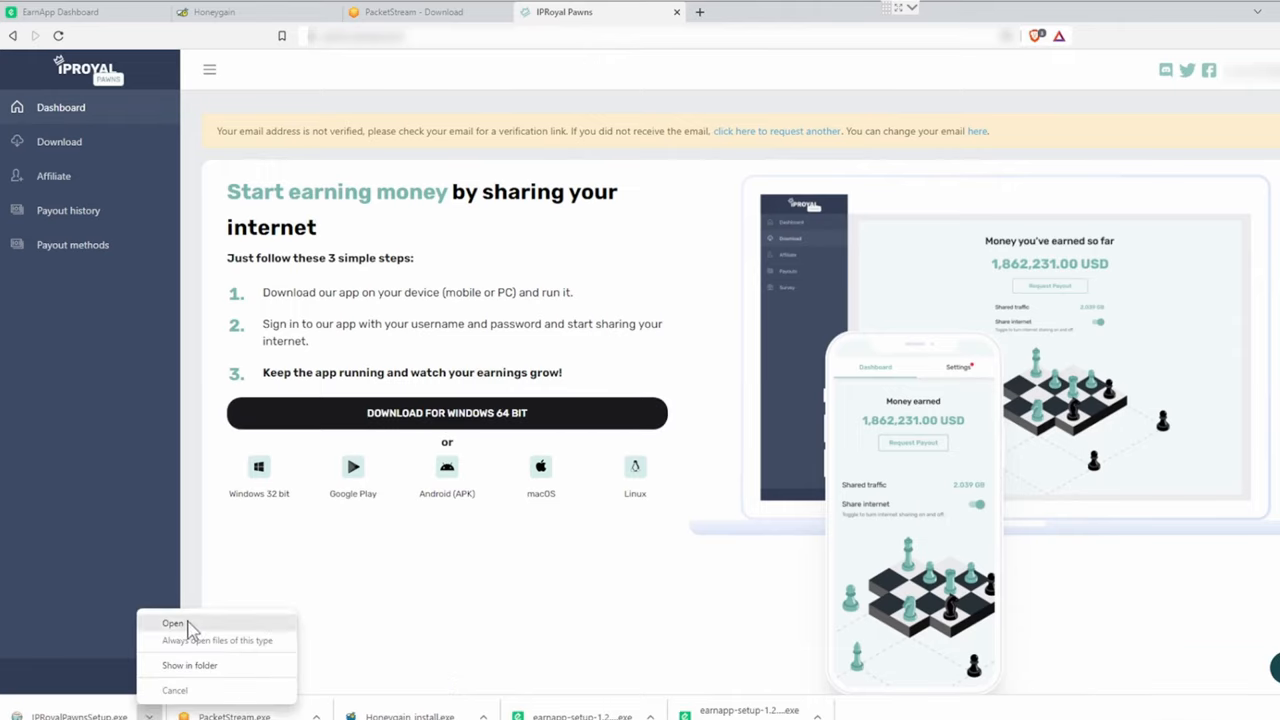
{"action": "left_click", "coordinate": [172, 622]}
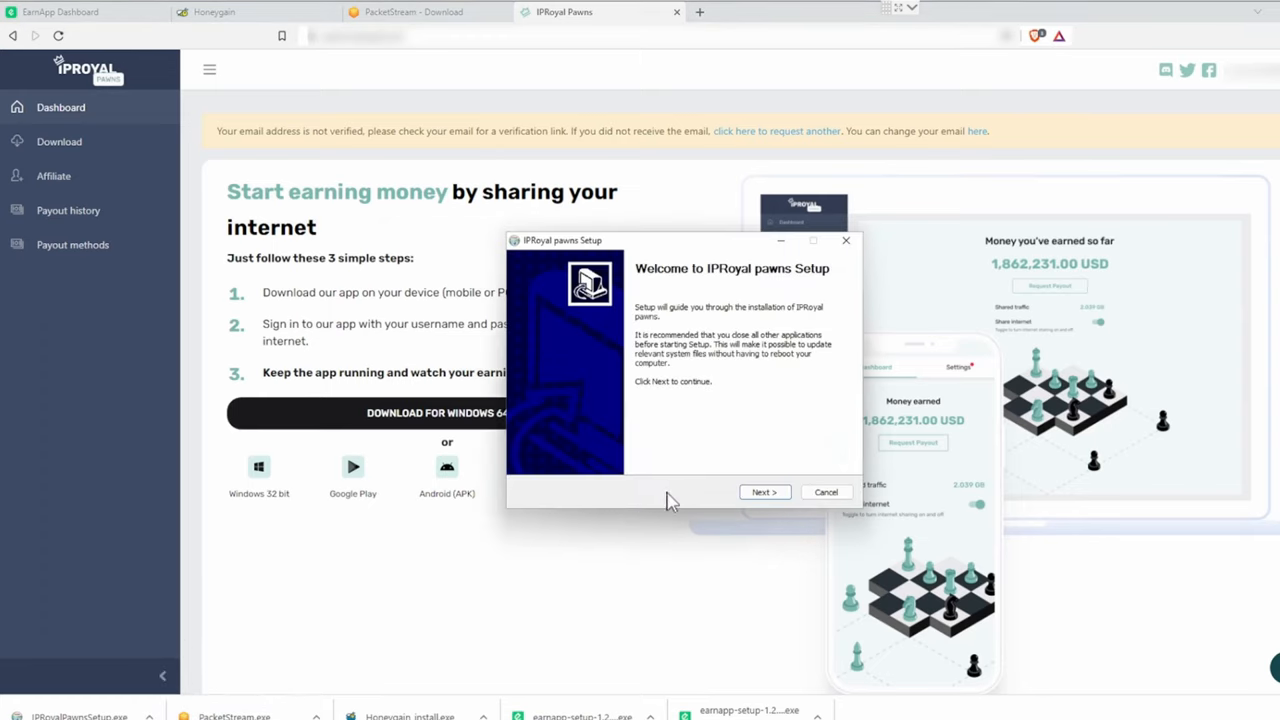
{"action": "left_click", "coordinate": [764, 491]}
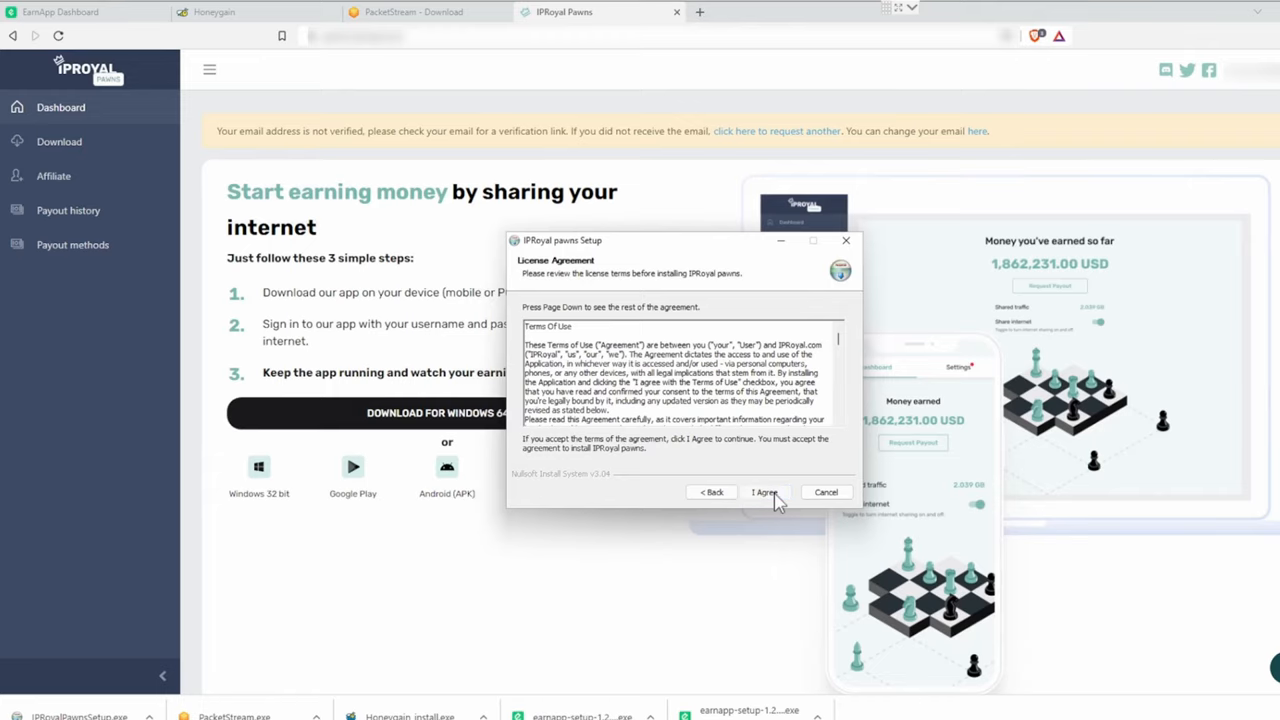
{"action": "left_click", "coordinate": [764, 492]}
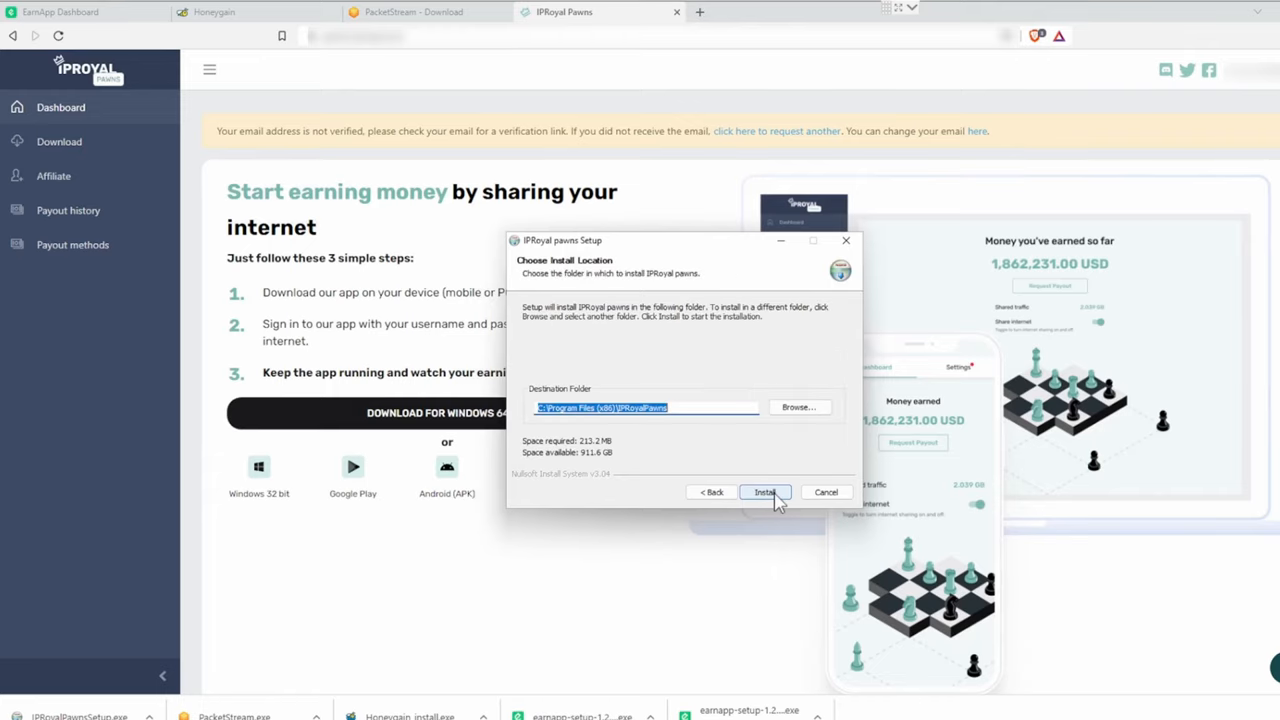
{"action": "left_click", "coordinate": [764, 492]}
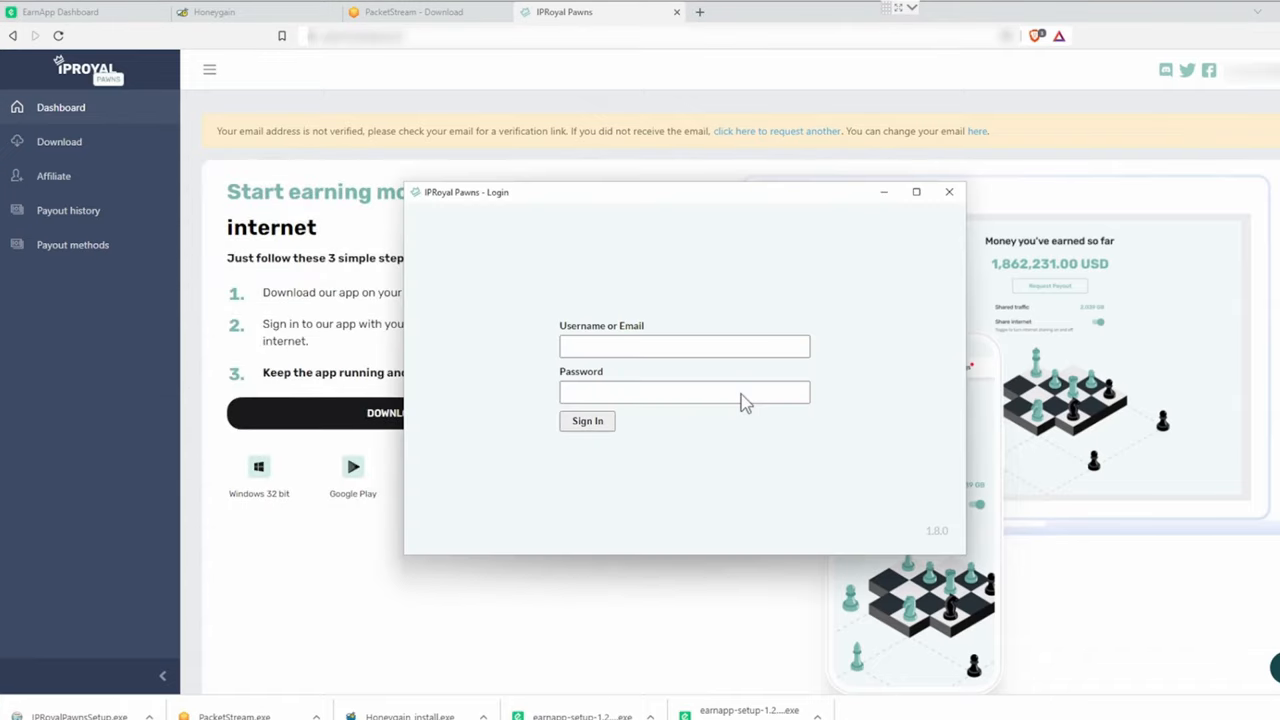
Enter the account username/email and password in the Pawns app login window
{"action": "left_click", "coordinate": [684, 346]}
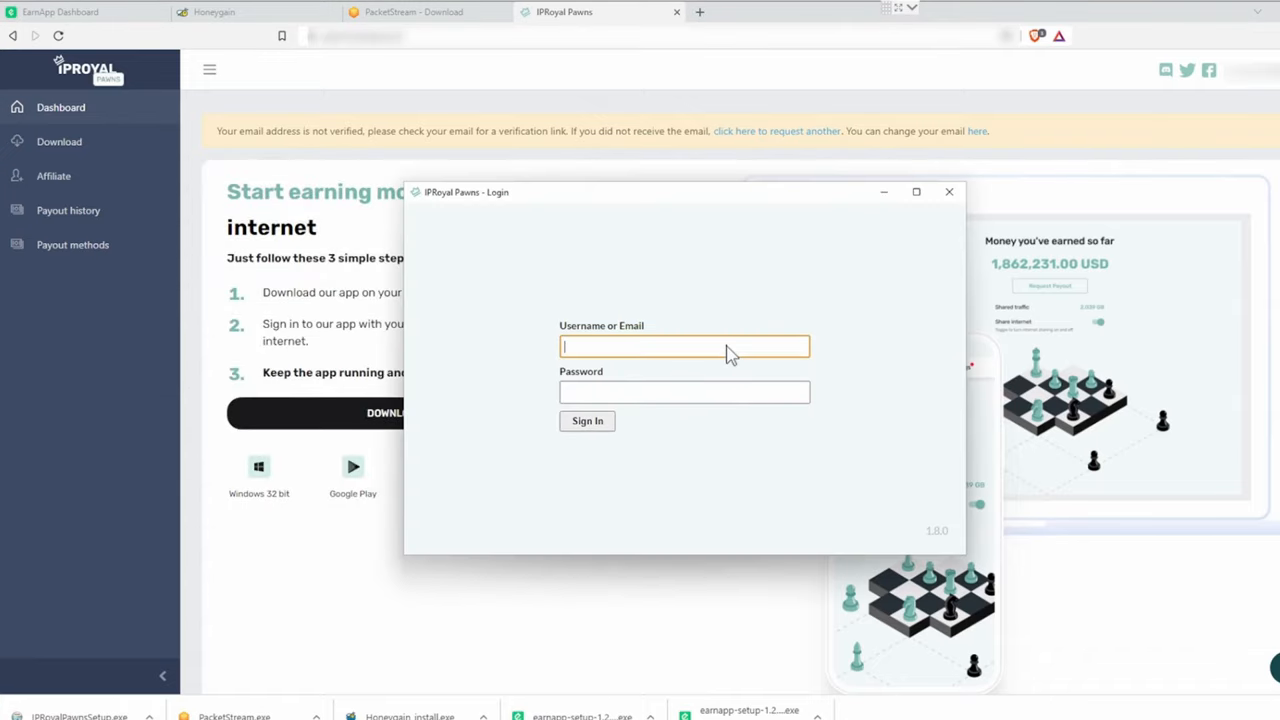
{"action": "left_click", "coordinate": [587, 420]}
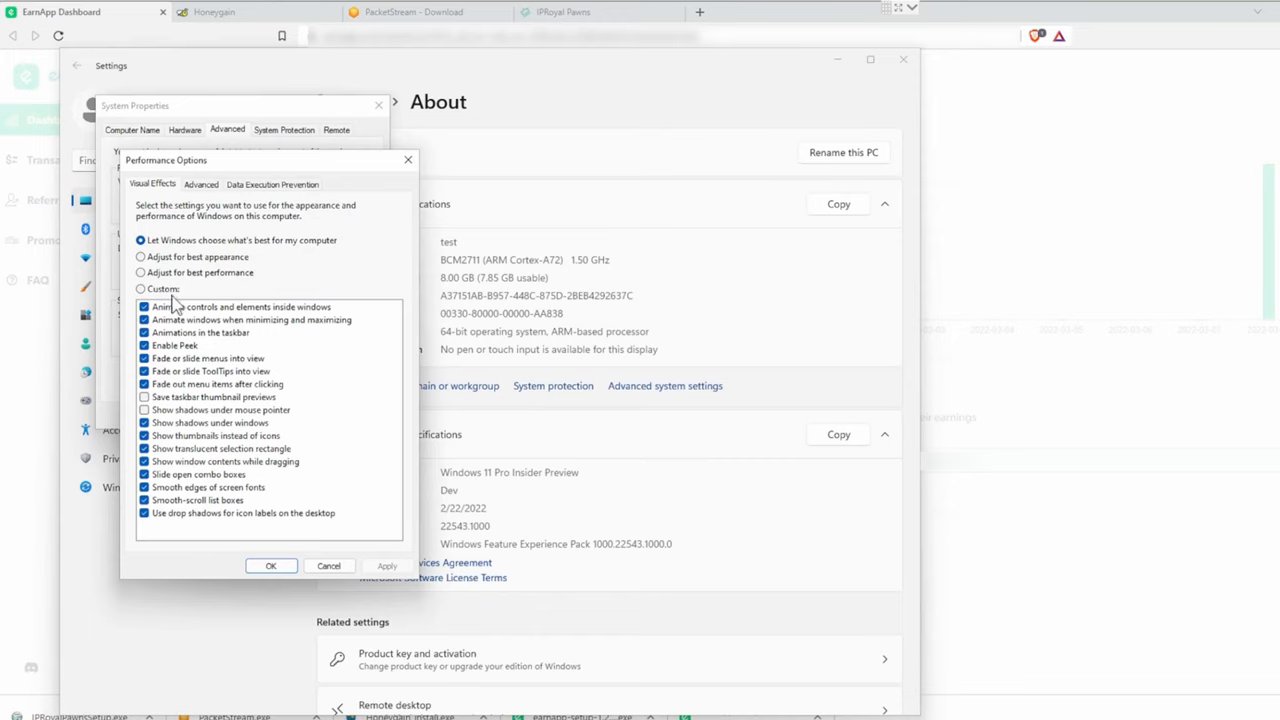
Choose 'Adjust for best performance' in Performance Options and show the Advanced tab
{"action": "left_click", "coordinate": [141, 272]}
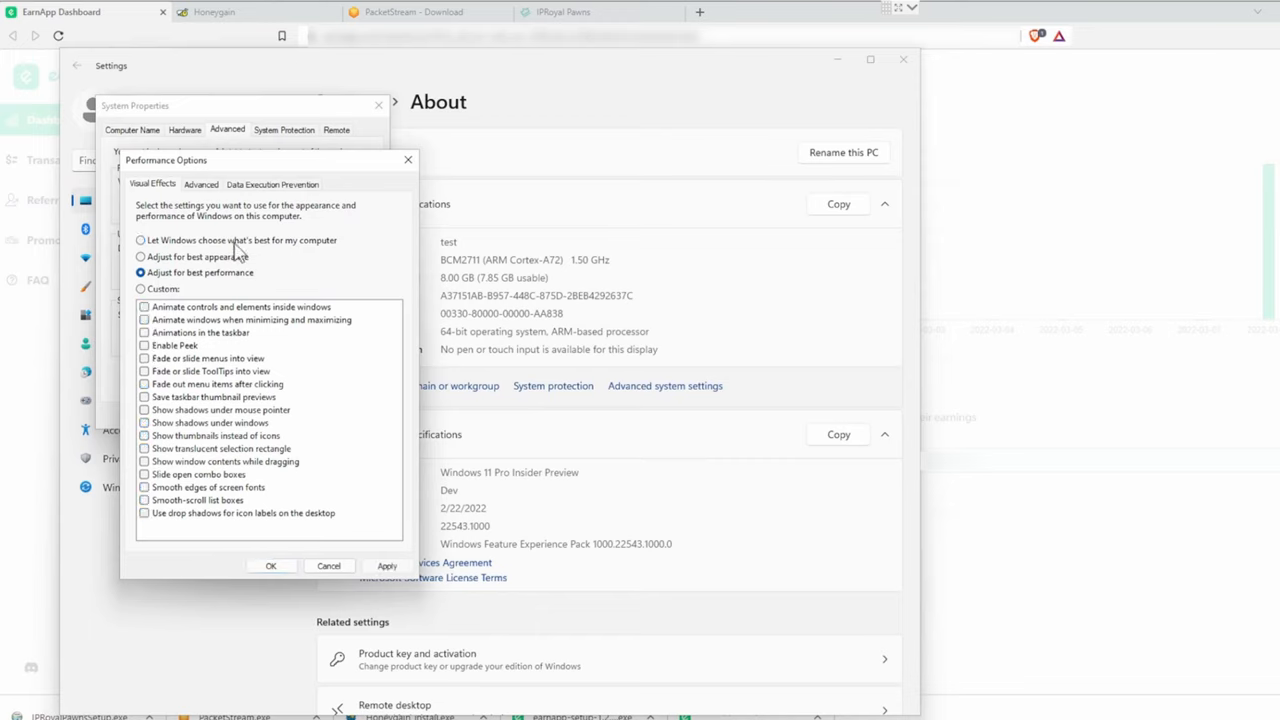
{"action": "mouse_move", "coordinate": [205, 192]}
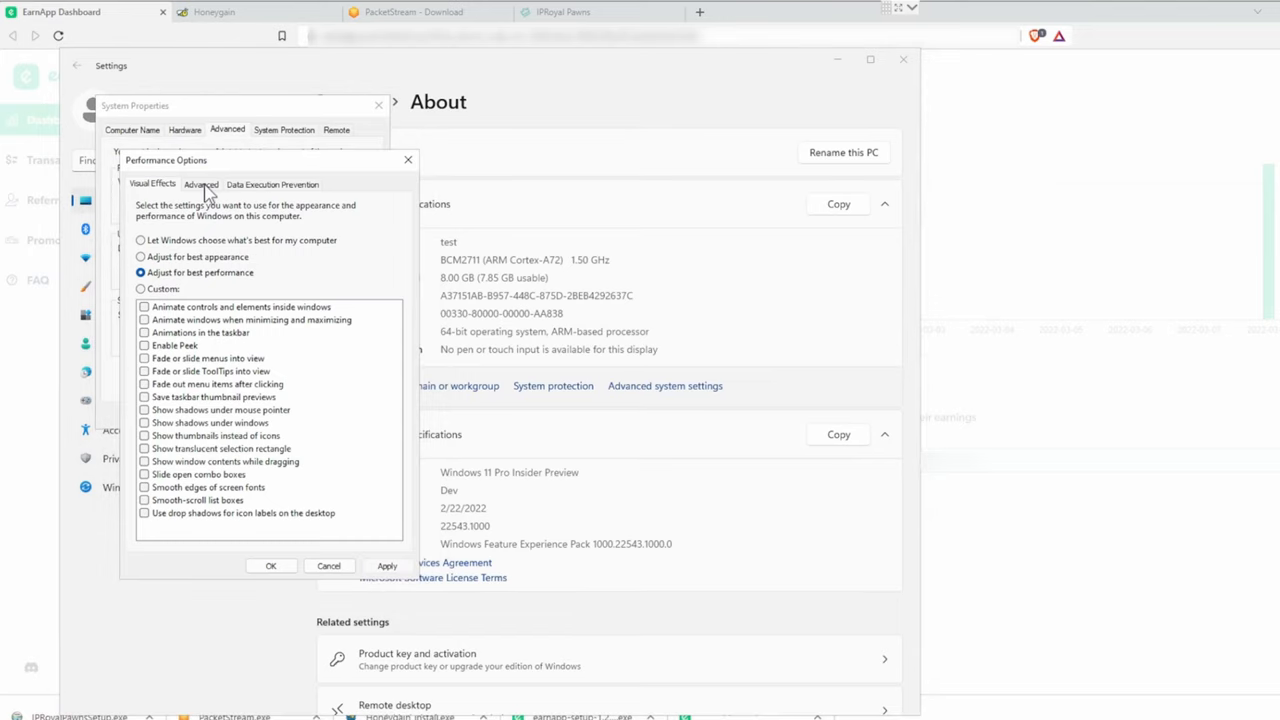
{"action": "left_click", "coordinate": [201, 184]}
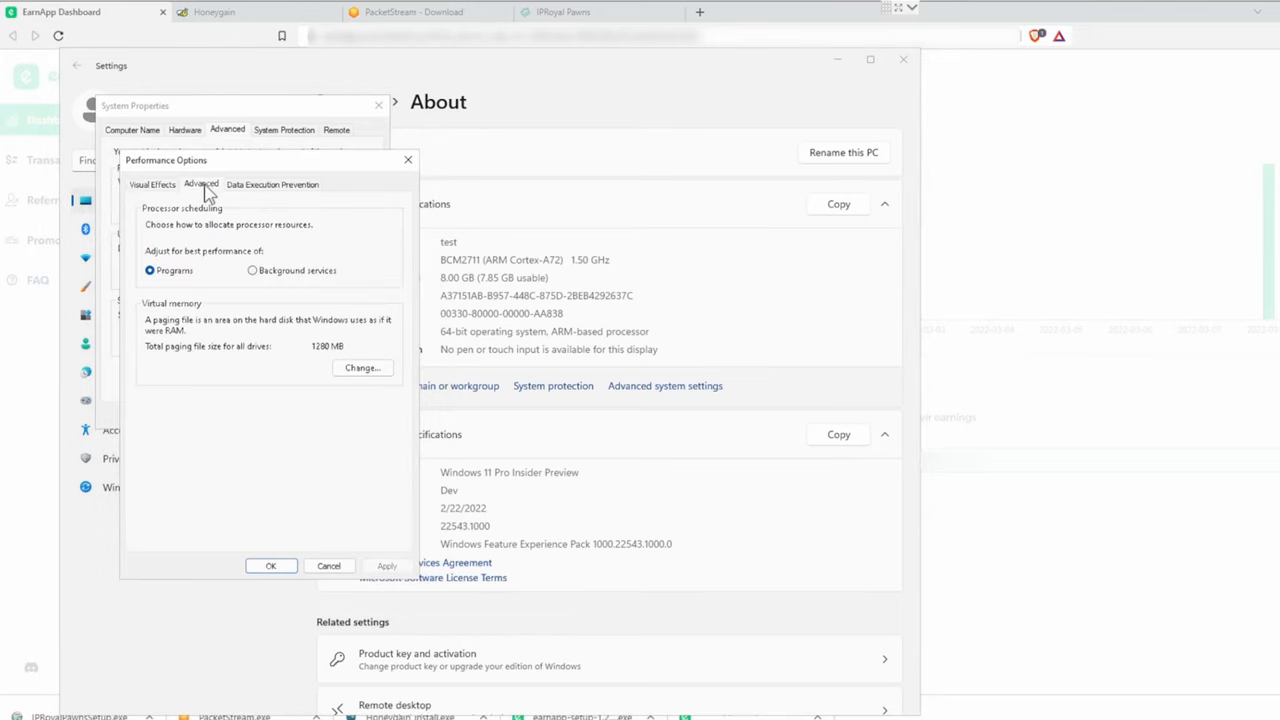
Turn off automatic paging and set a custom 4000–40000 MB paging file on drive C
{"action": "left_click", "coordinate": [362, 367]}
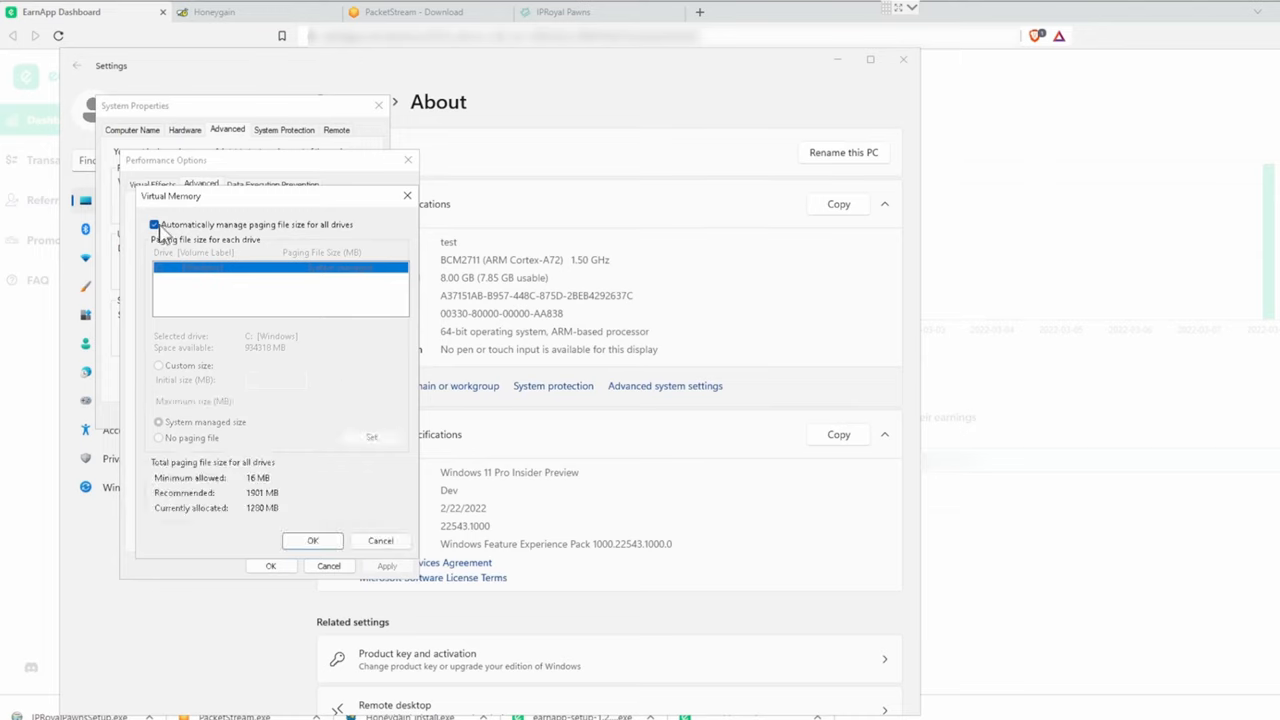
{"action": "left_click", "coordinate": [155, 224]}
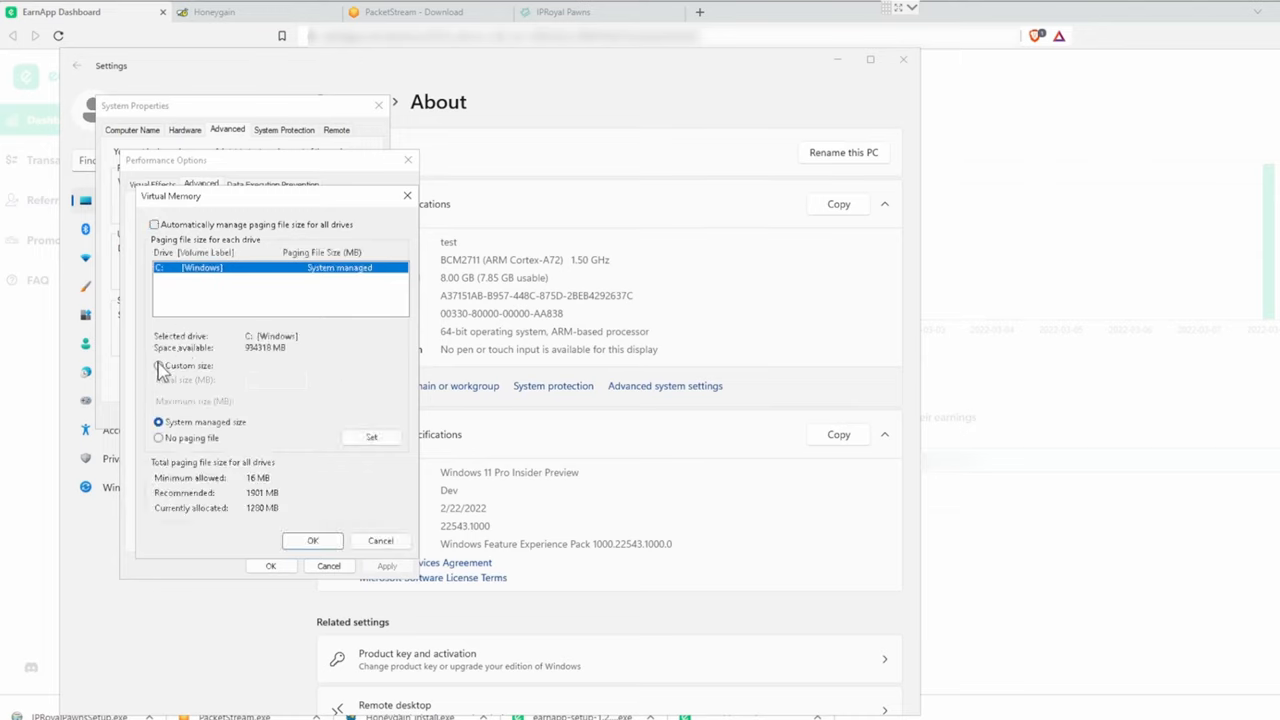
{"action": "left_click", "coordinate": [158, 365]}
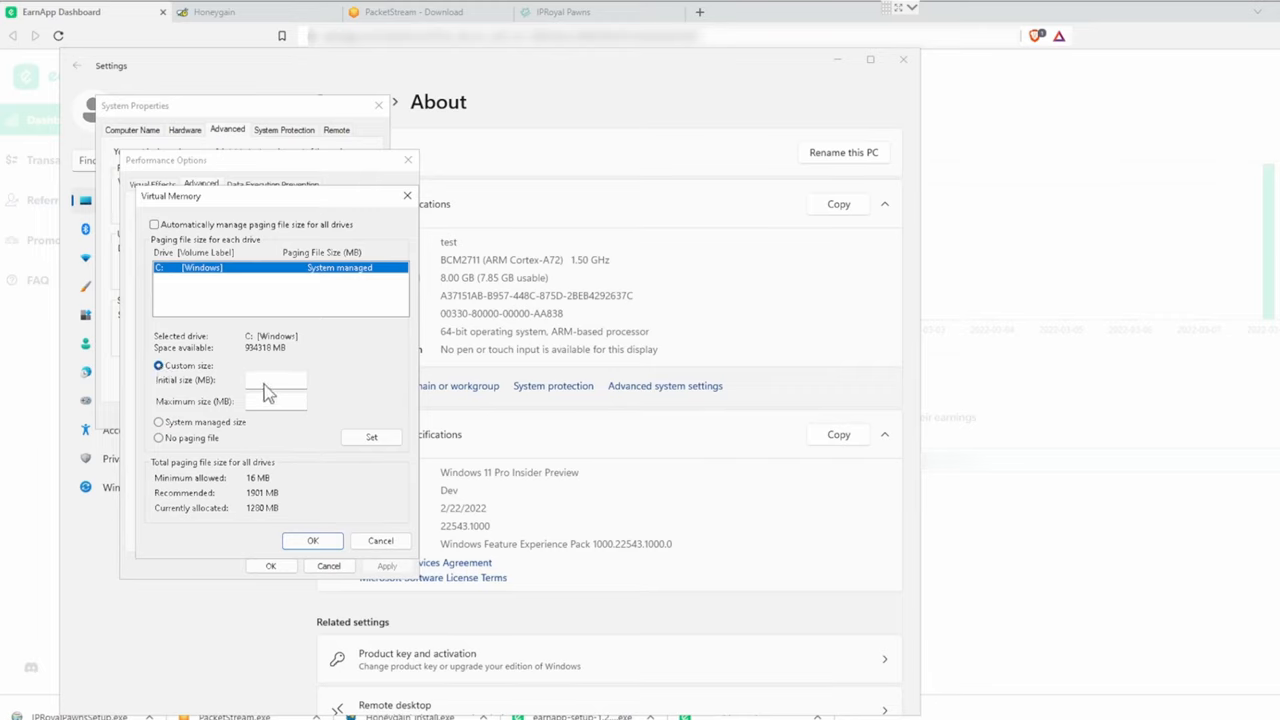
{"action": "left_click", "coordinate": [371, 438]}
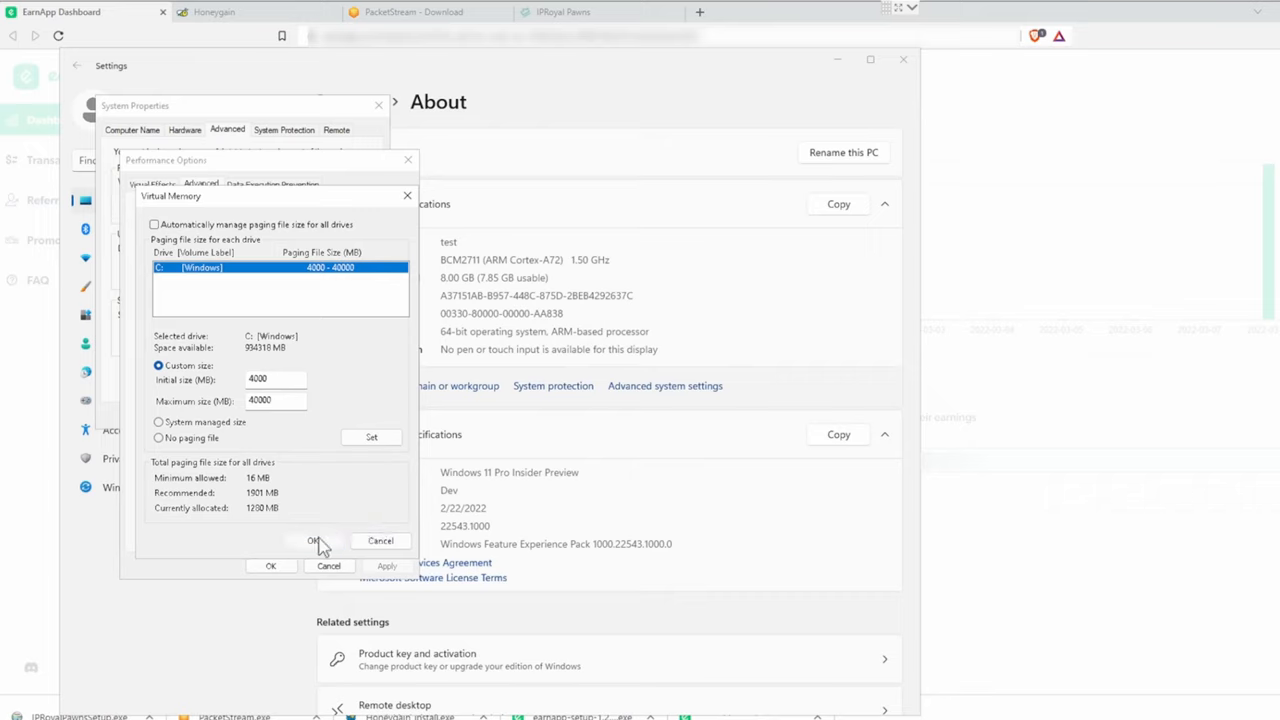
{"action": "left_click", "coordinate": [313, 540]}
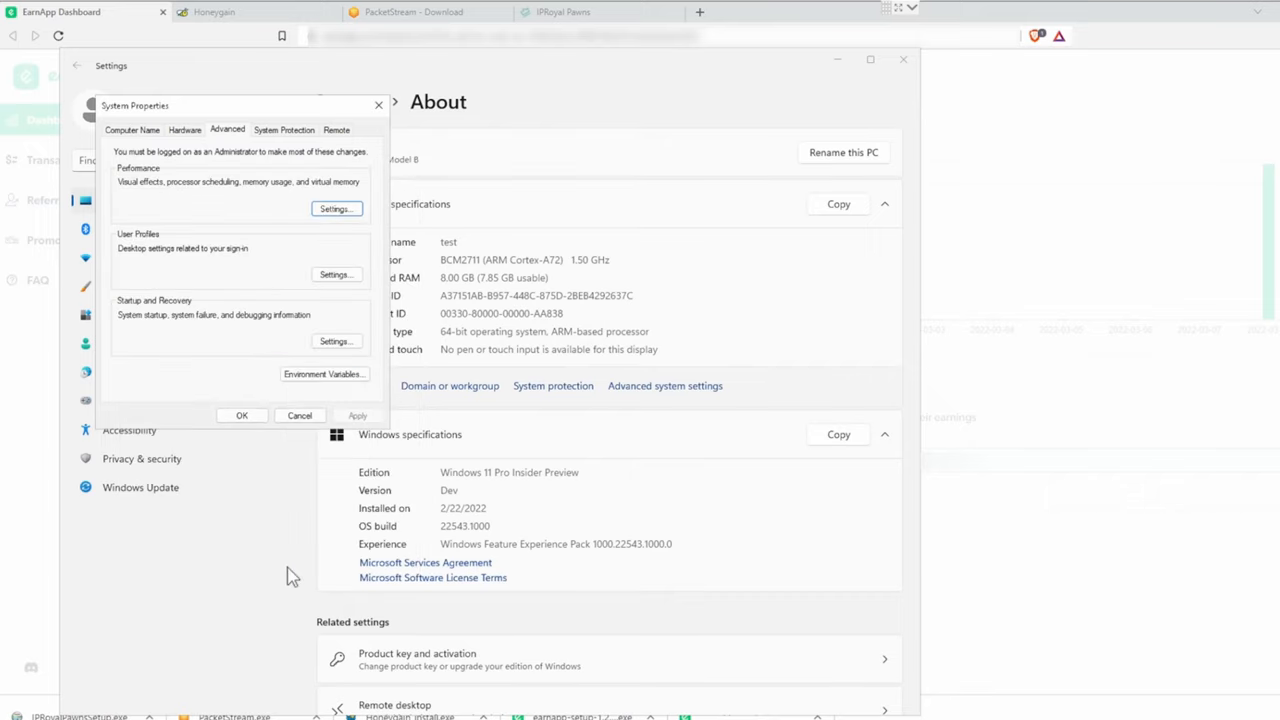